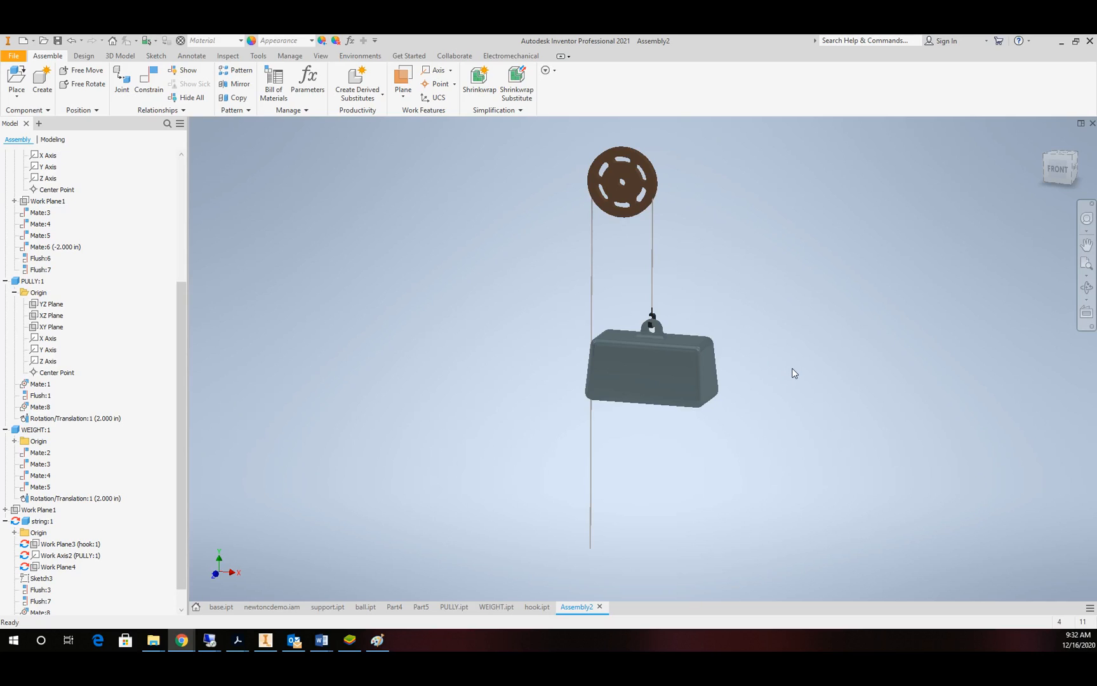
mouse_move(547, 279)
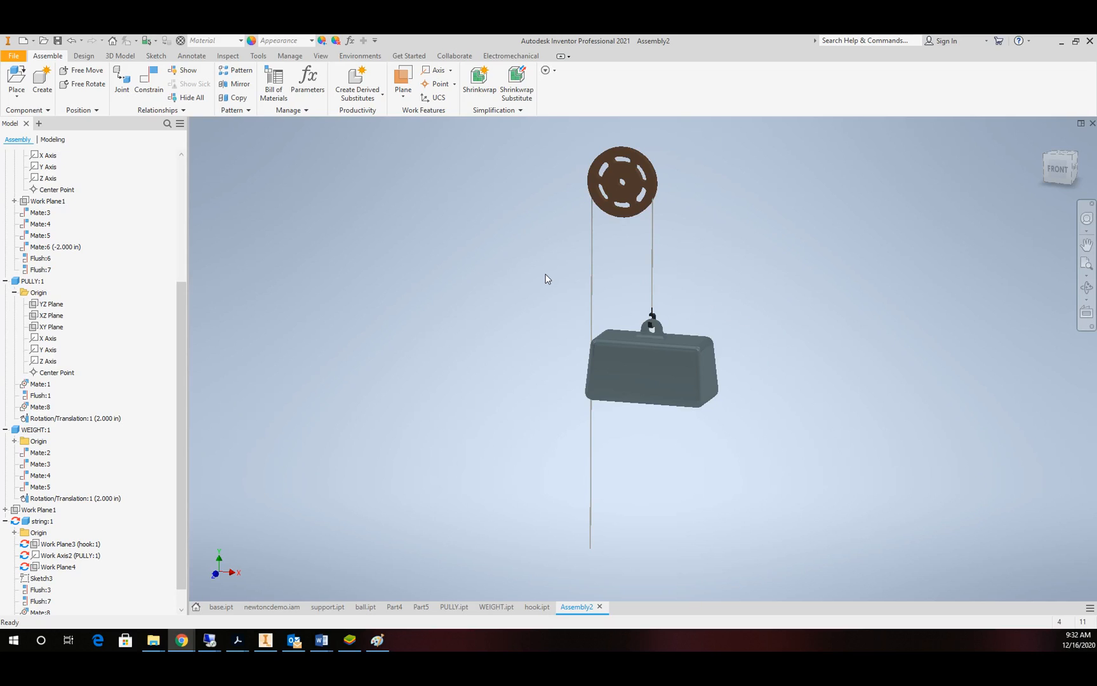
mouse_move(772, 325)
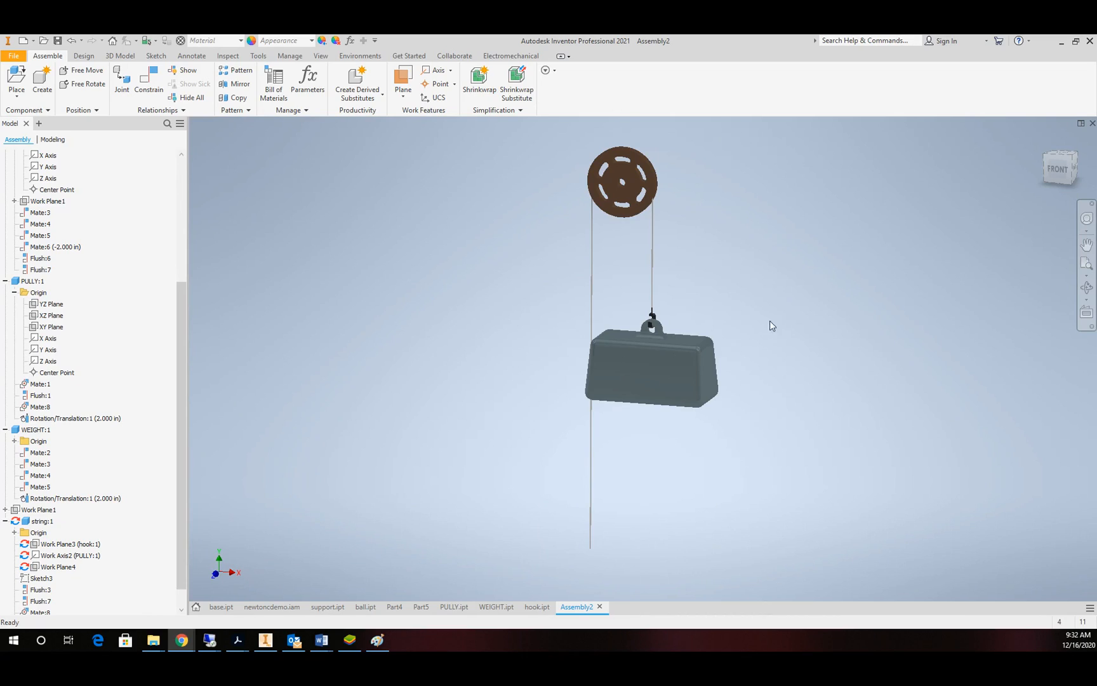
- Inspect the weight, pulley and hook components in the view before starting fresh
click(651, 371)
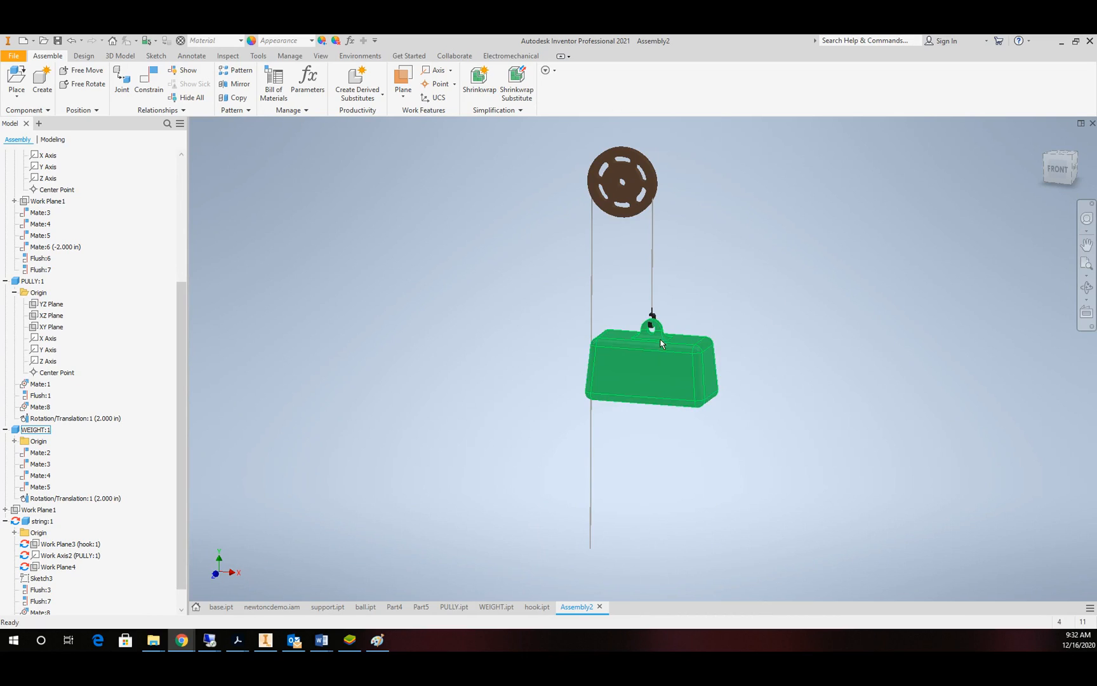
click(622, 182)
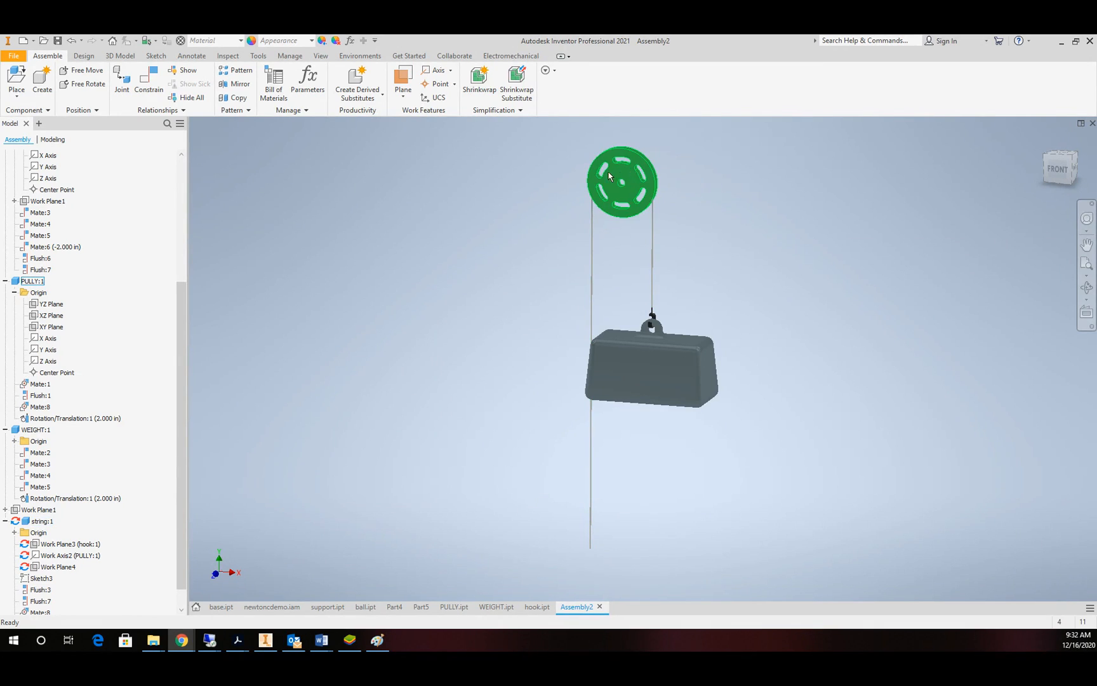
click(650, 370)
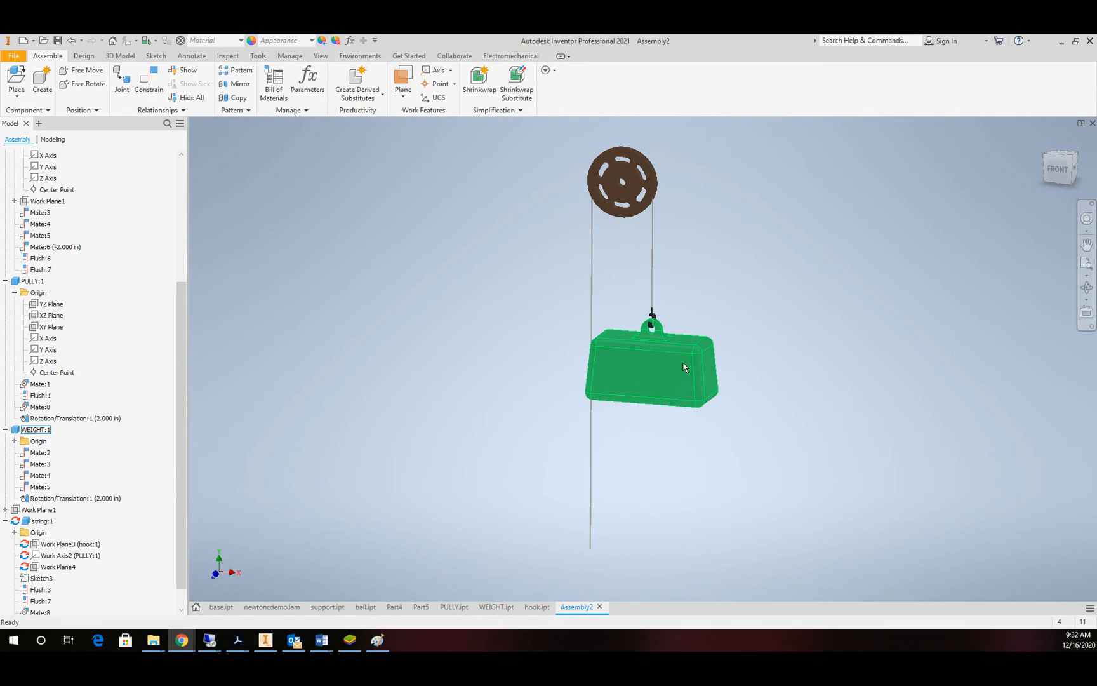
mouse_move(663, 389)
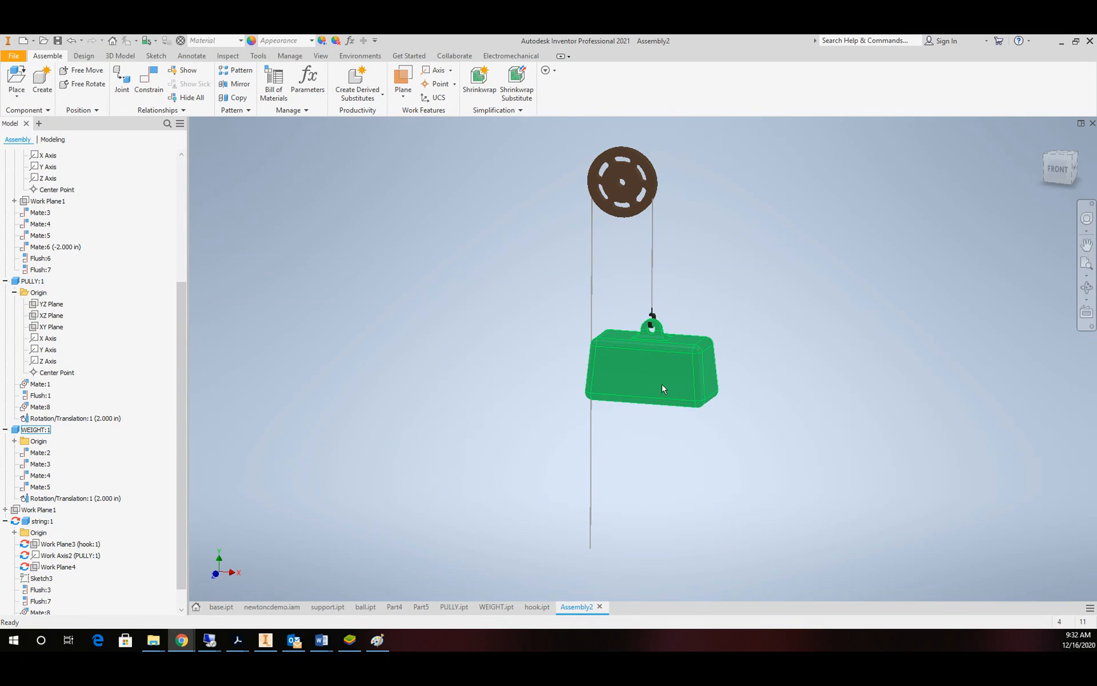
click(622, 183)
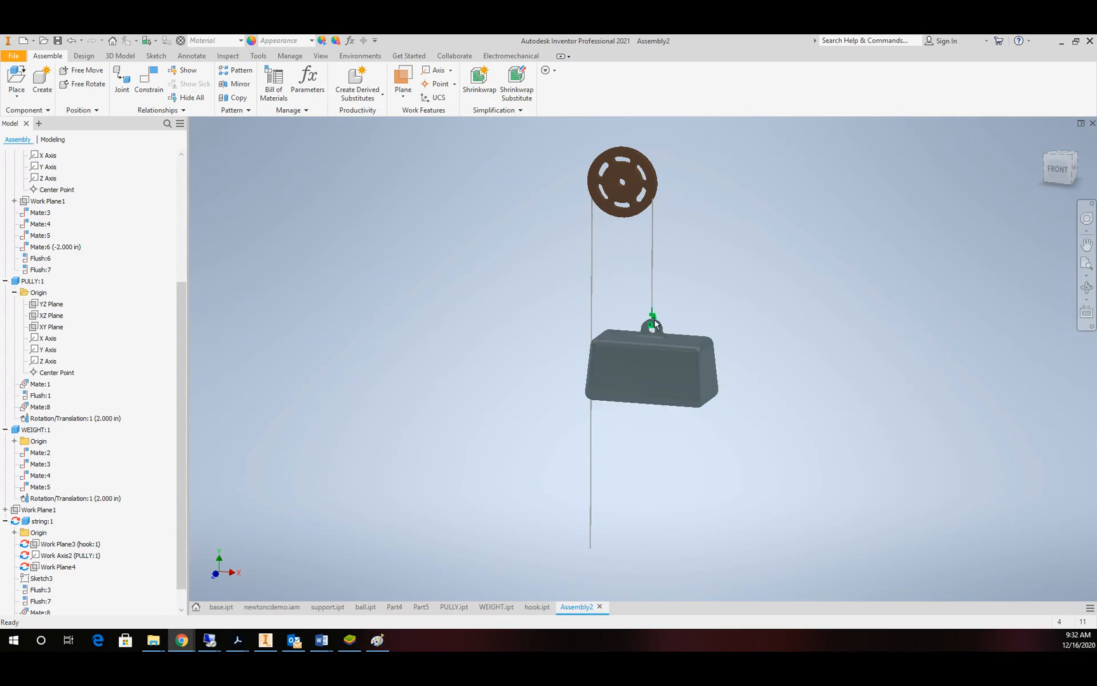
scroll(down, 3)
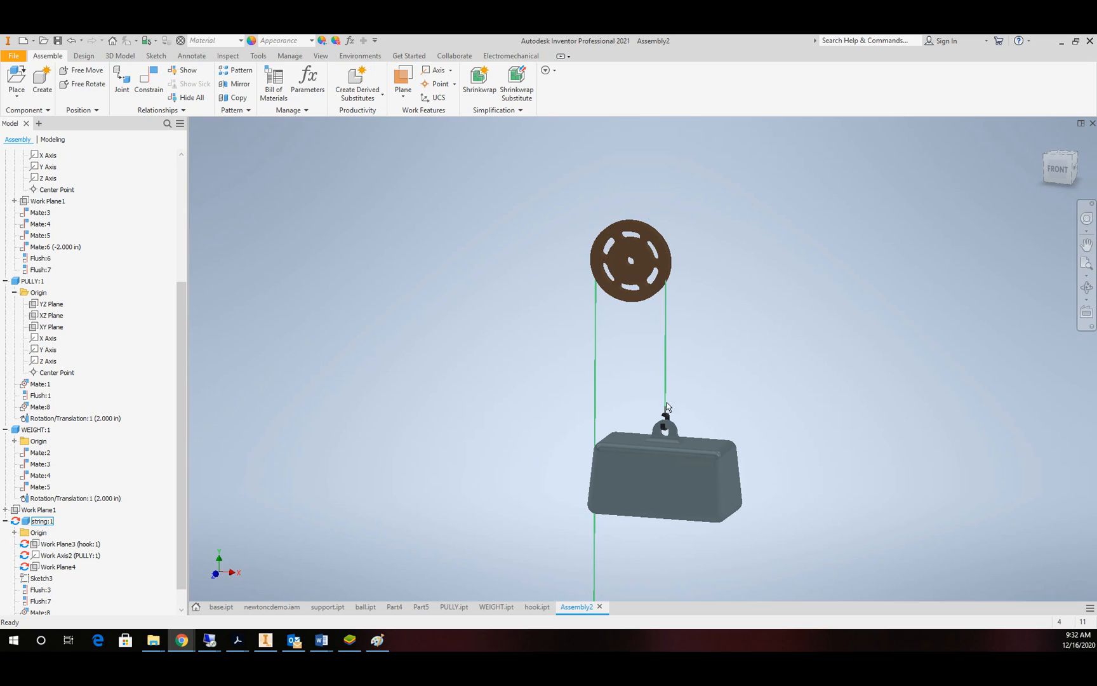
click(619, 254)
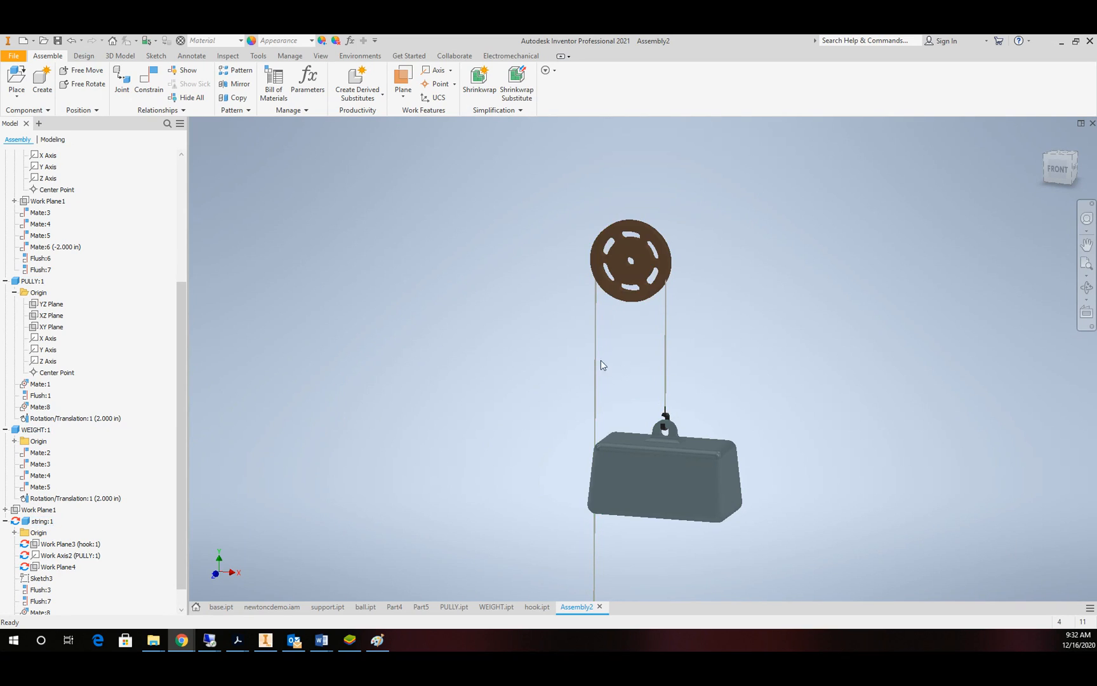
mouse_move(587, 442)
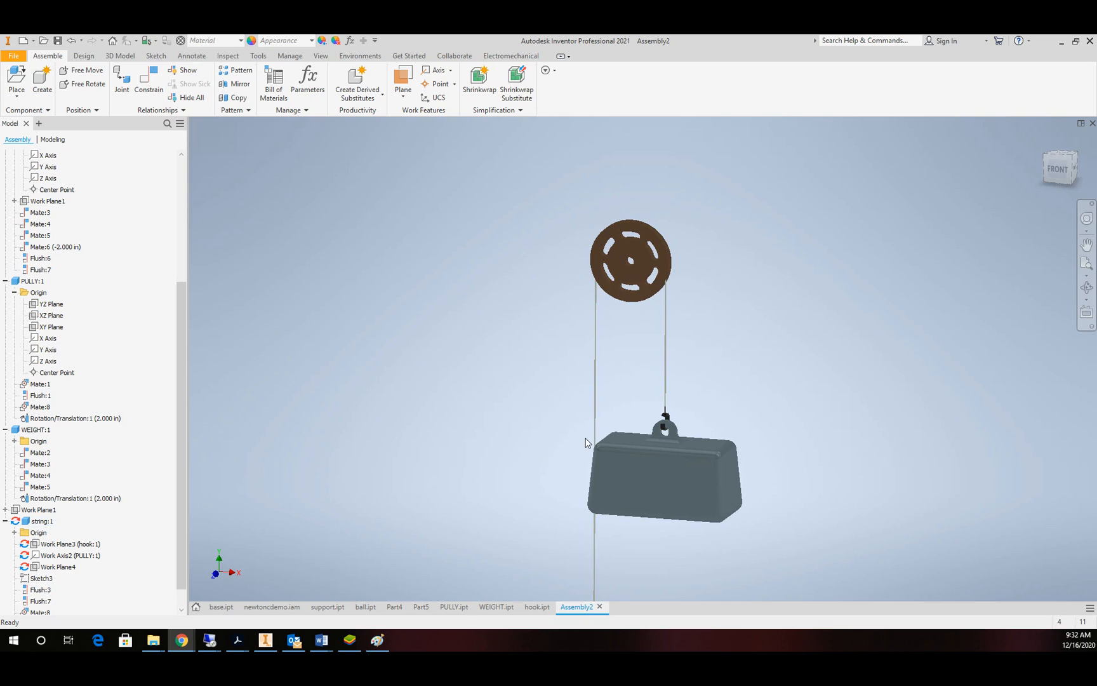
scroll(down, 3)
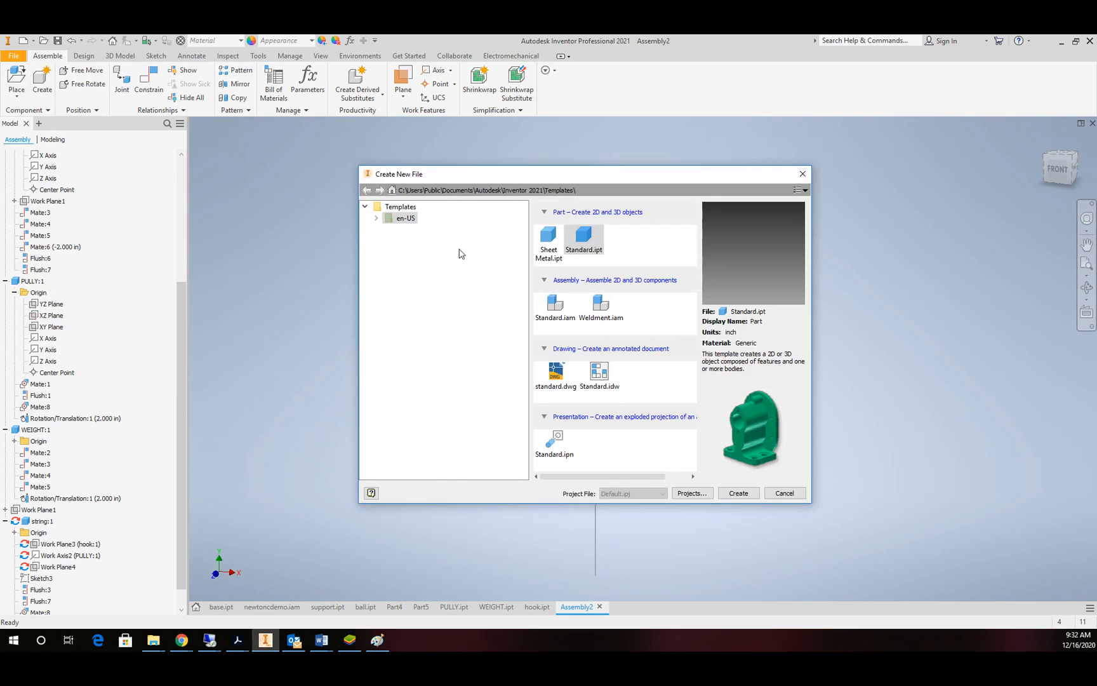
- Create a new Standard.iam assembly and place hook, PULLY and WEIGHT from the STRING folder
click(555, 308)
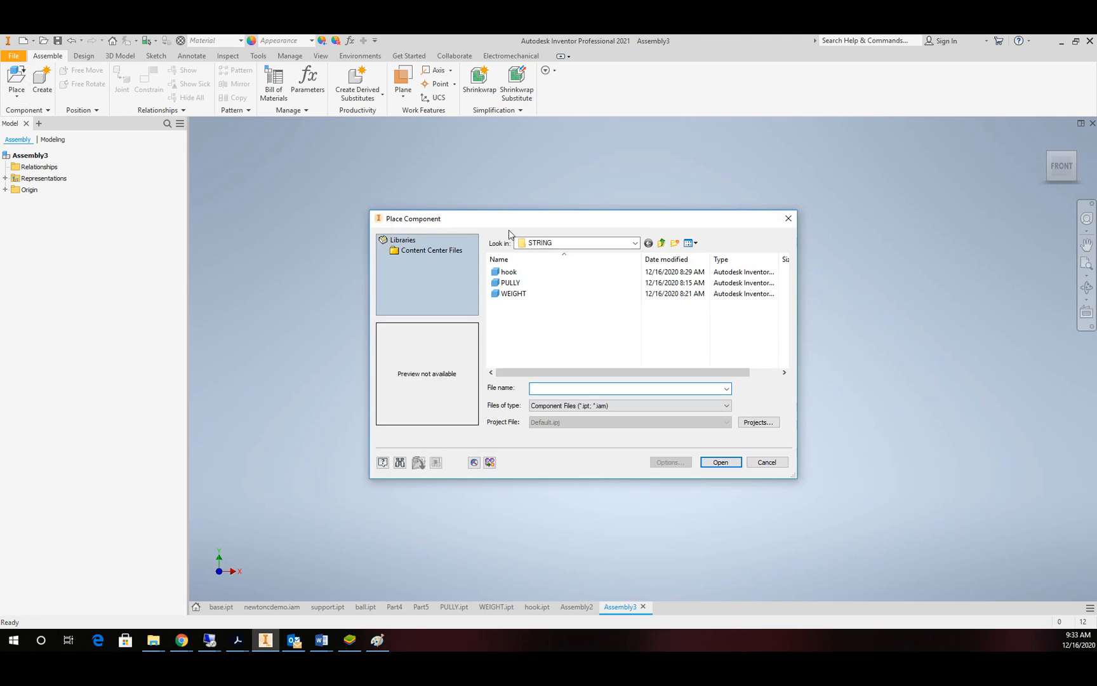
click(508, 272)
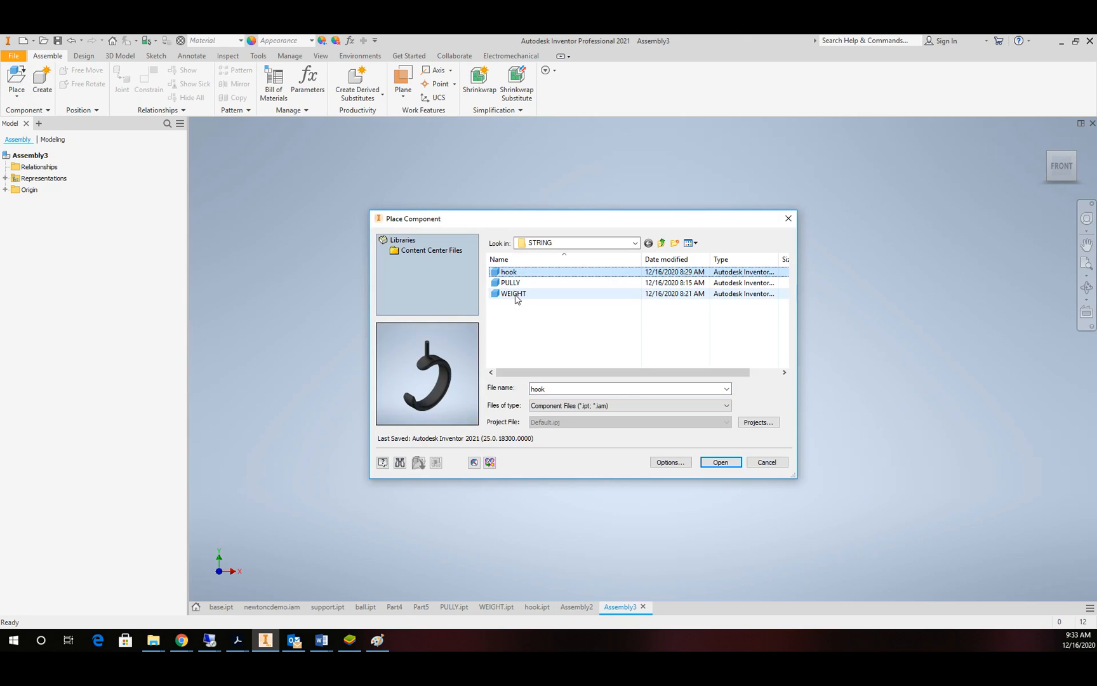
click(719, 462)
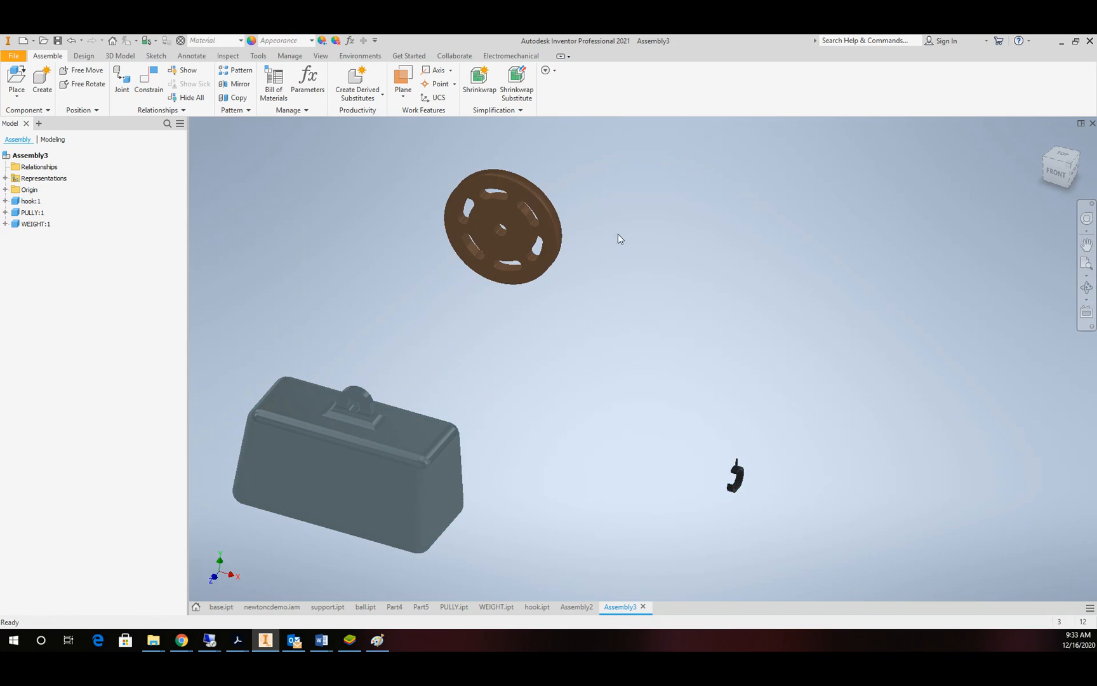
mouse_move(607, 247)
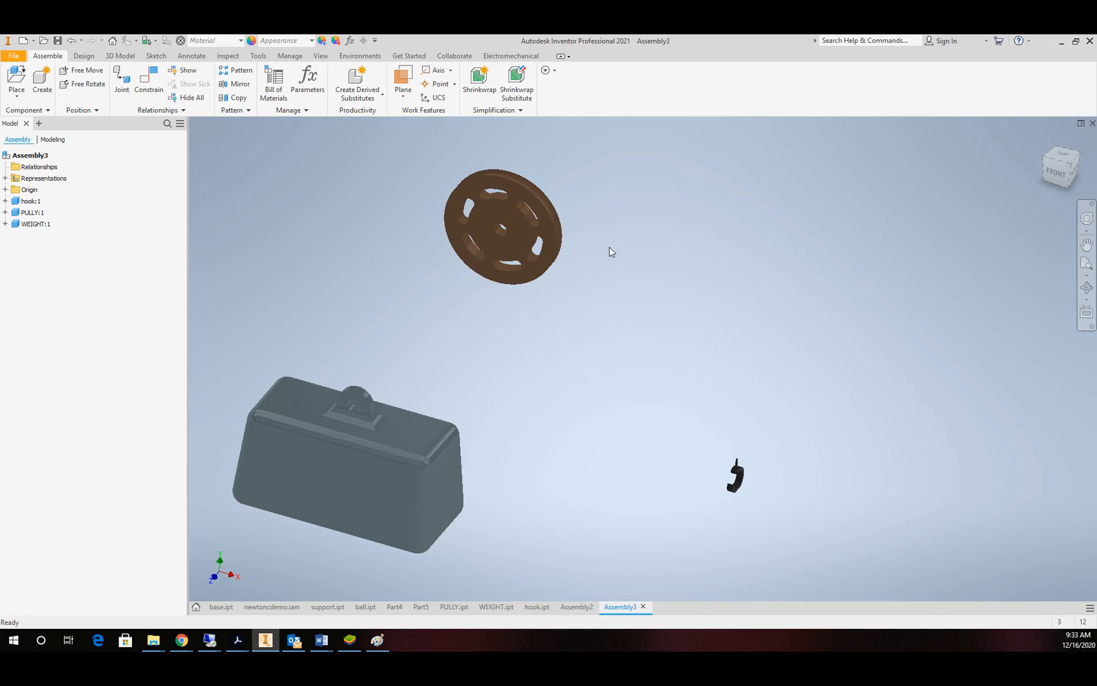
mouse_move(619, 252)
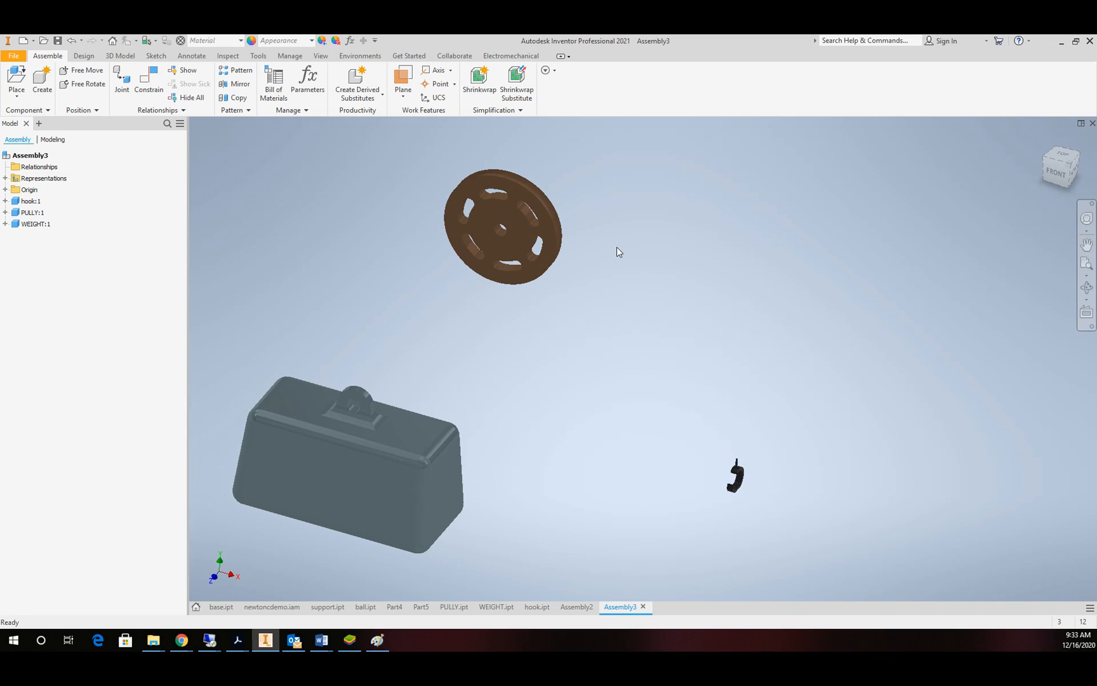
mouse_move(658, 239)
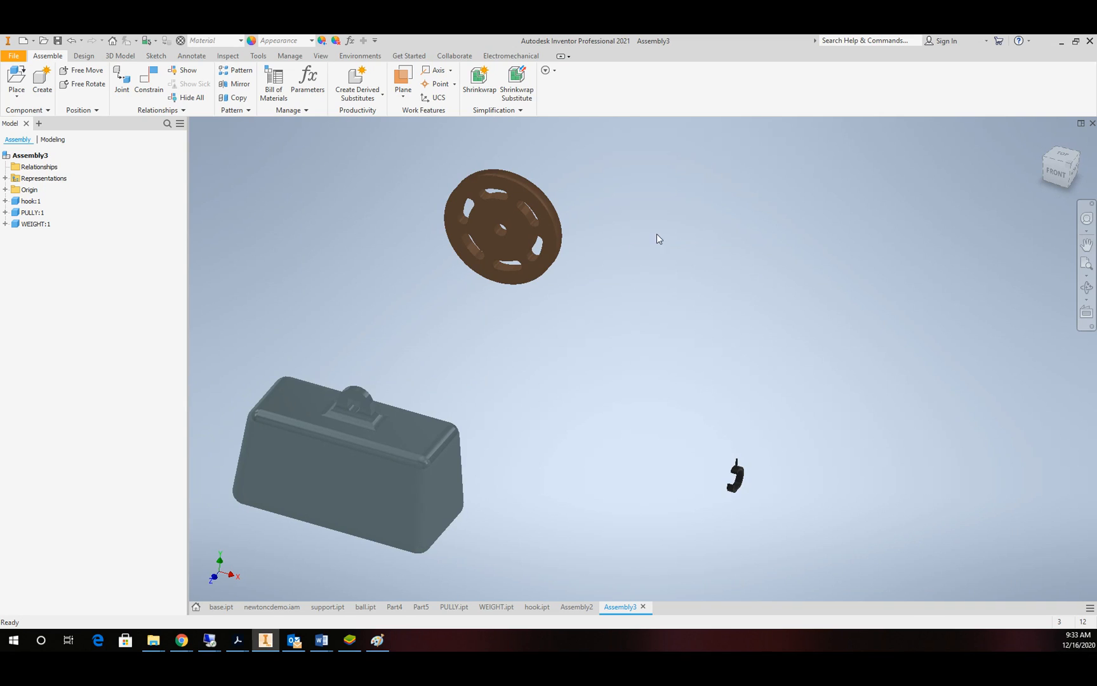
click(502, 224)
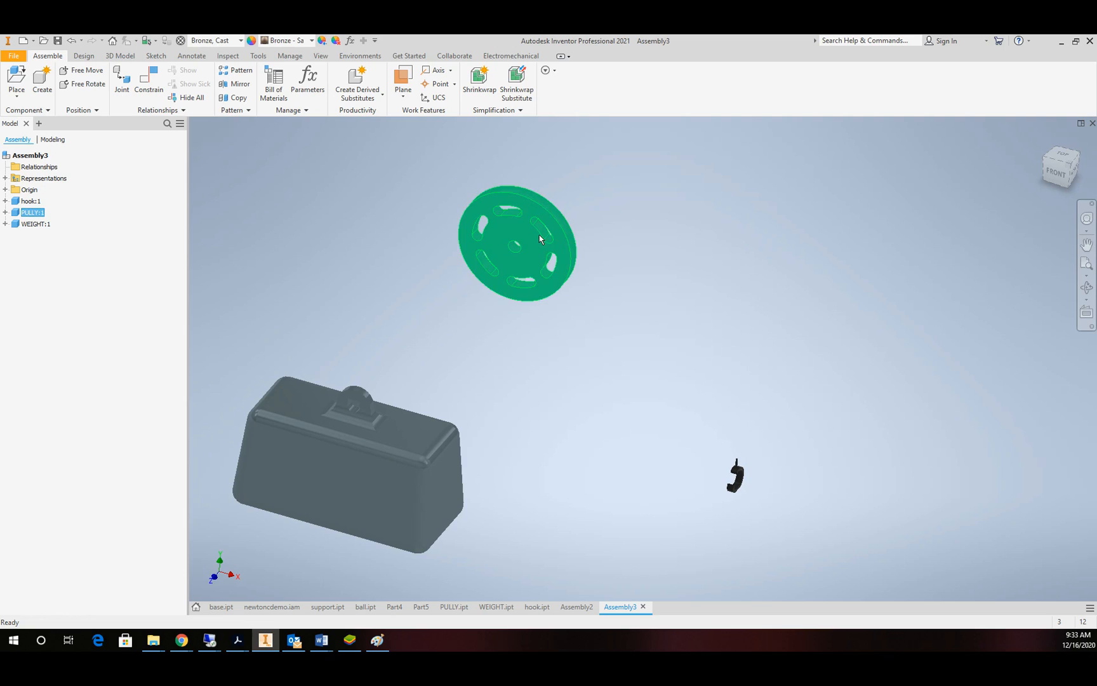
mouse_move(501, 241)
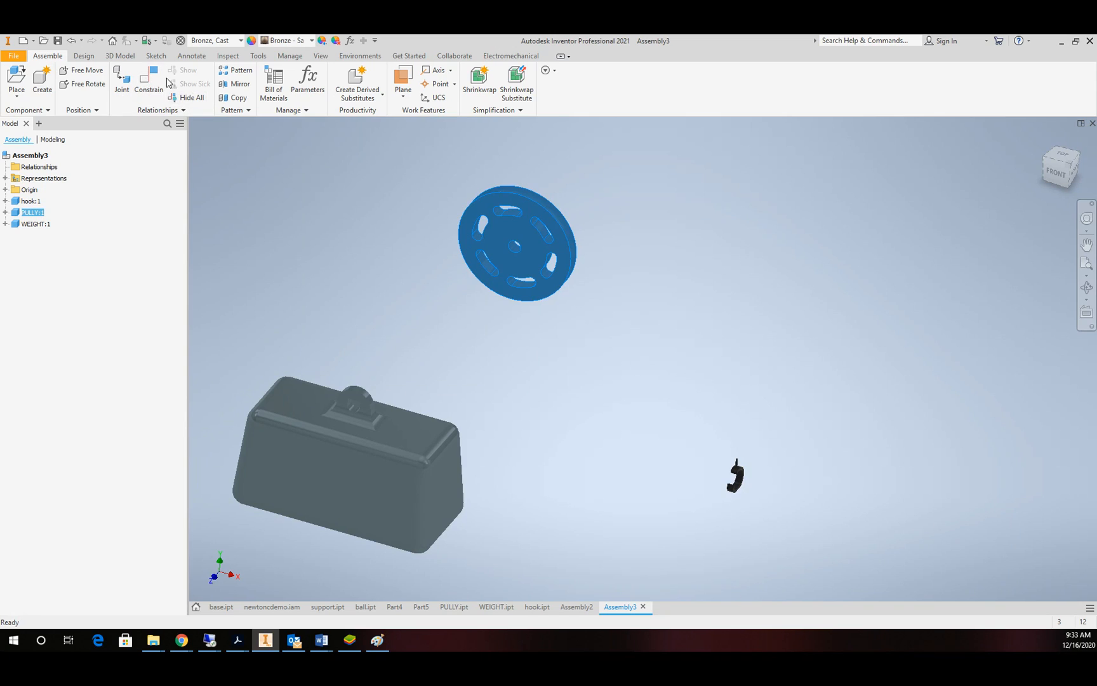
- Mate the pulley's axis to an assembly origin axis
click(148, 82)
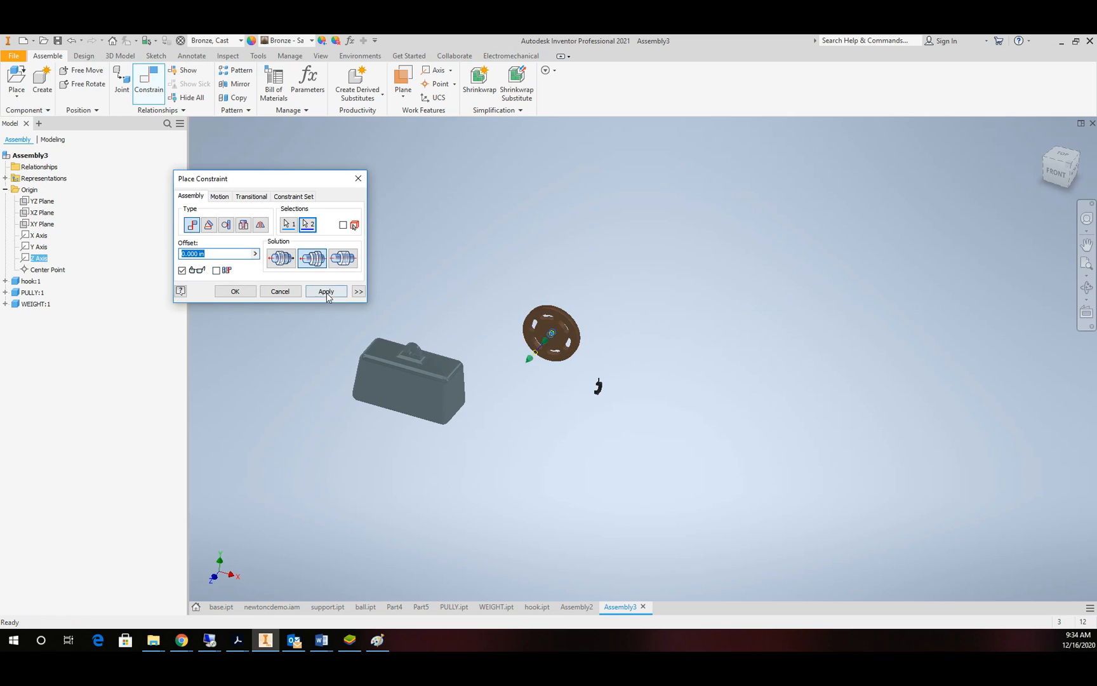
click(325, 291)
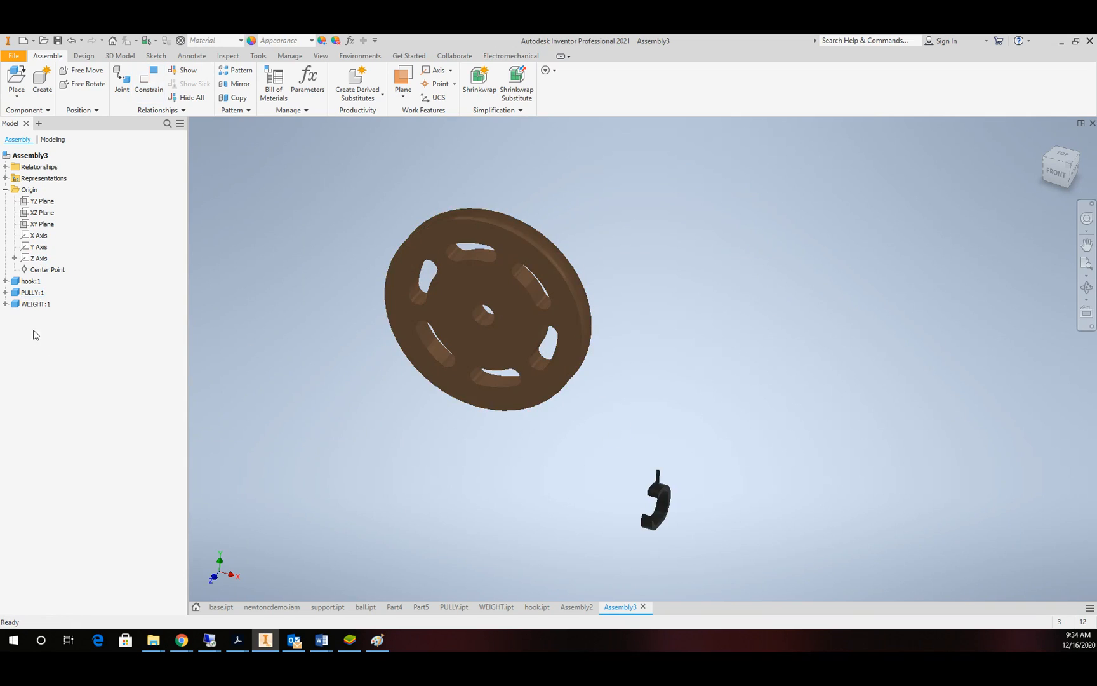
click(7, 293)
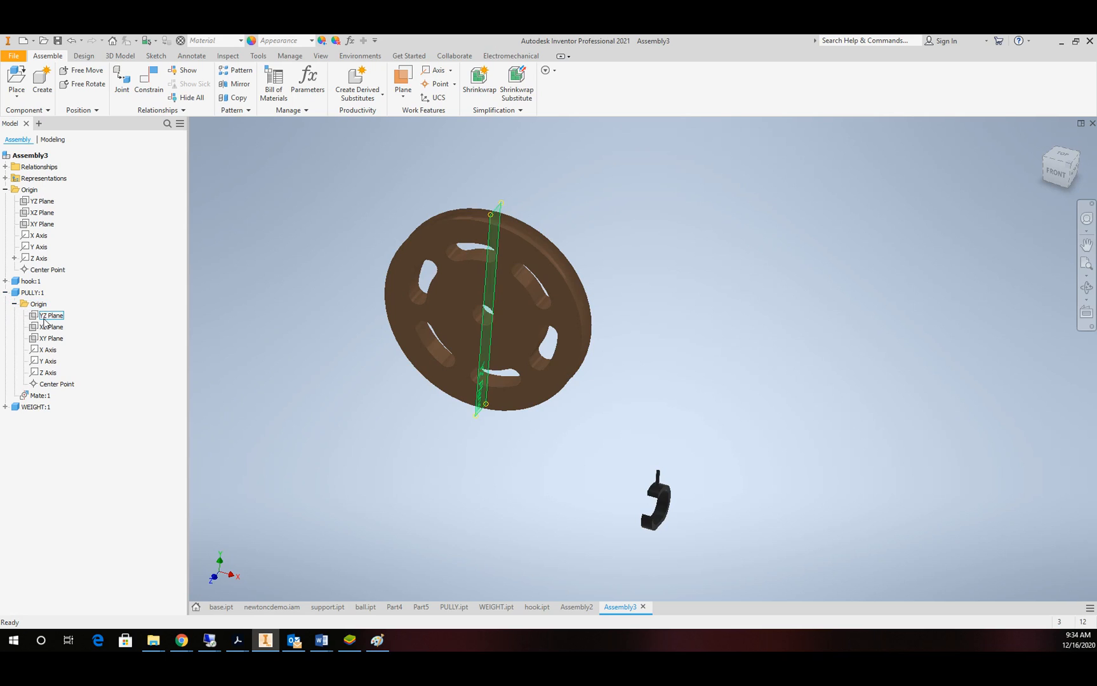
click(52, 338)
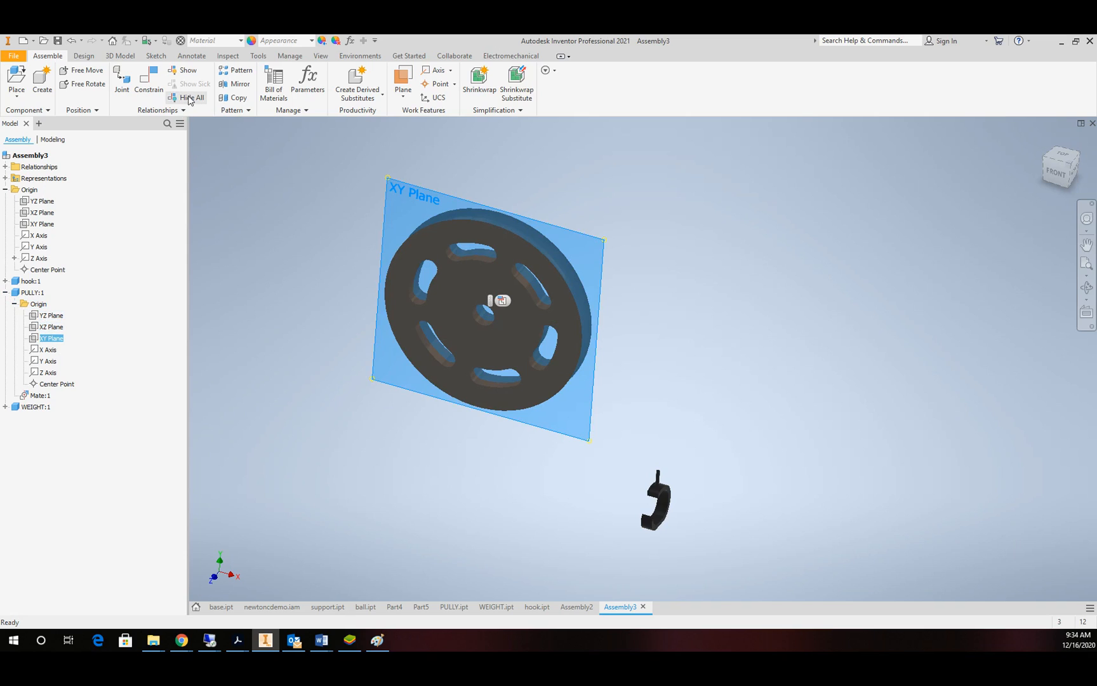
- Flush the pulley's XY Plane to the assembly XY Plane, cancelling the conflicting constraint
click(149, 81)
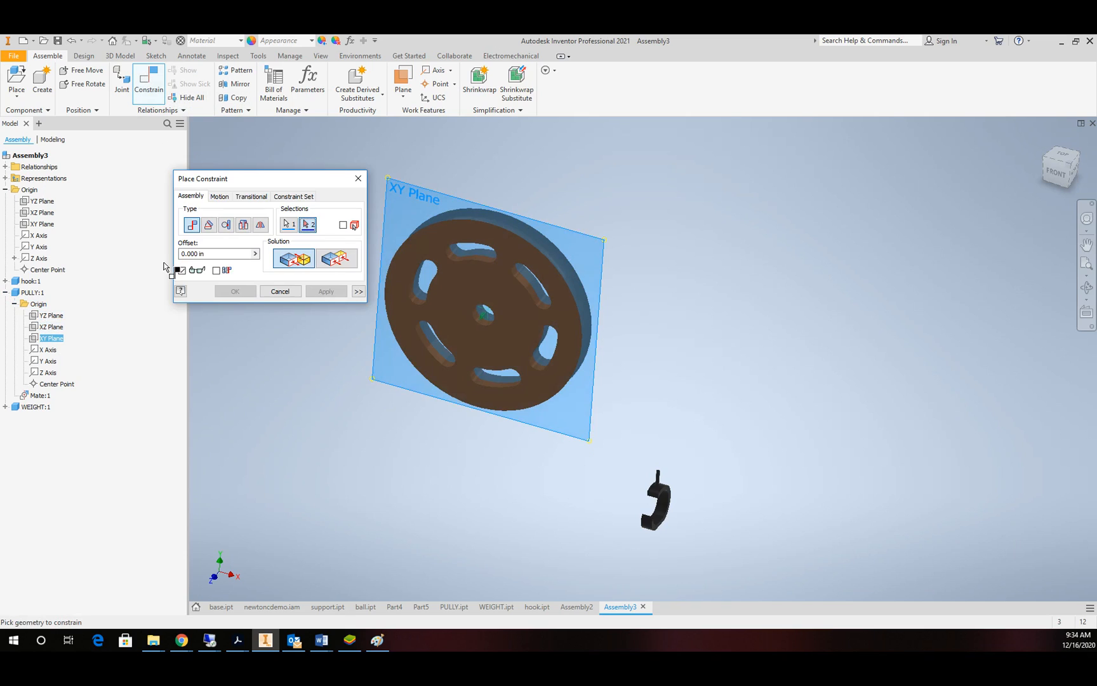
click(43, 212)
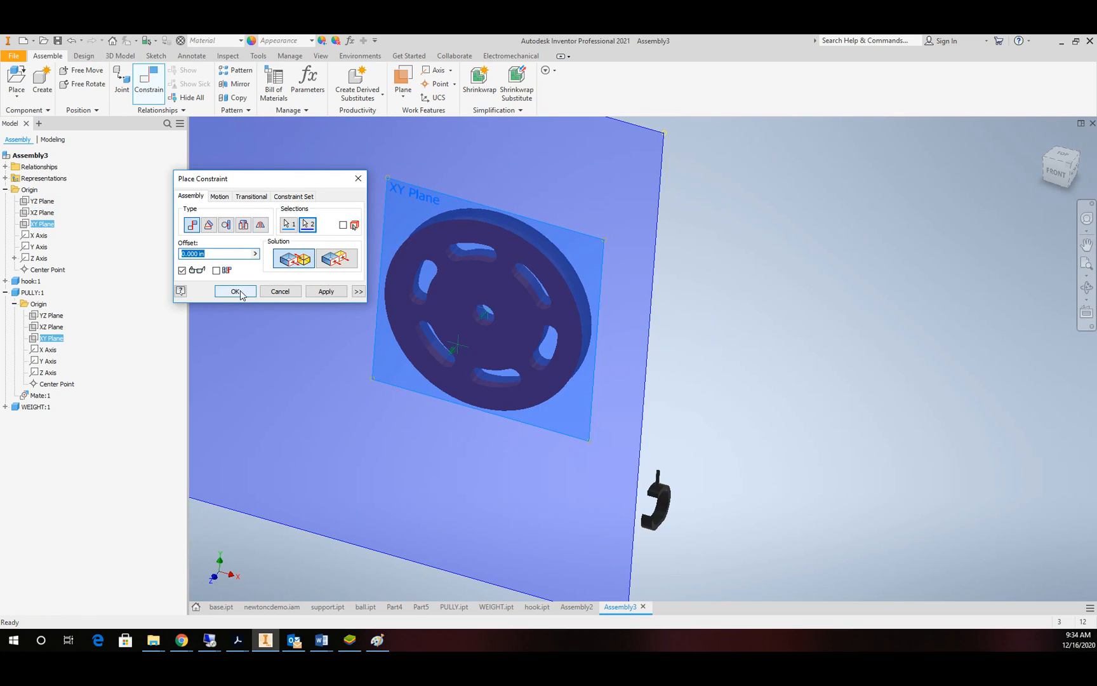
click(235, 291)
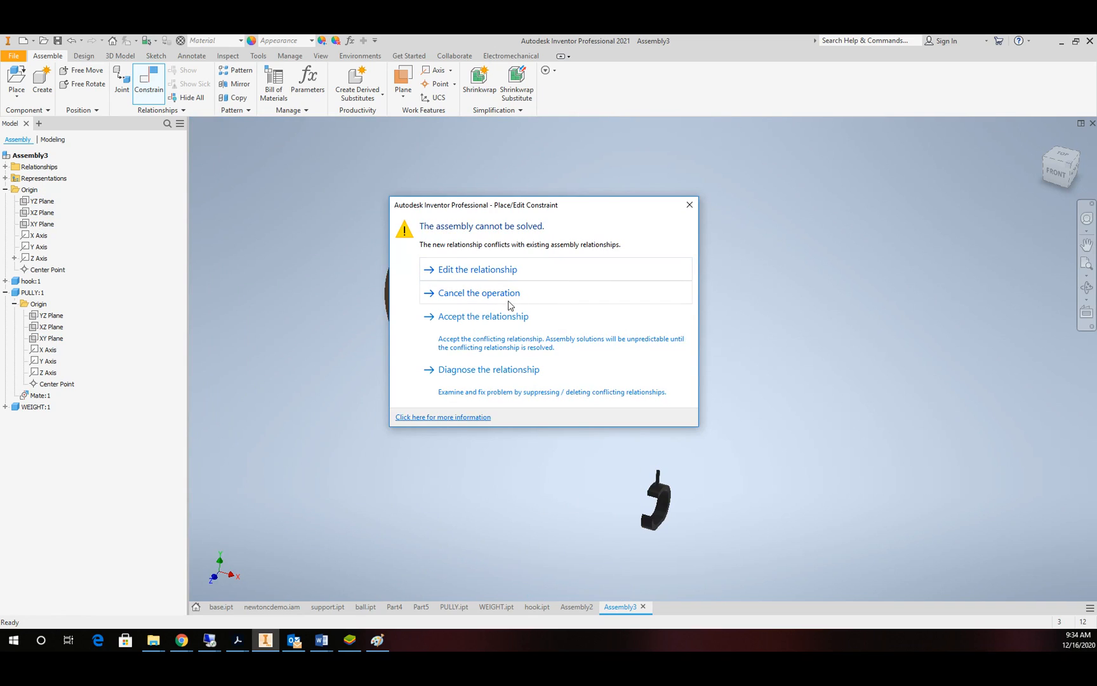
click(478, 292)
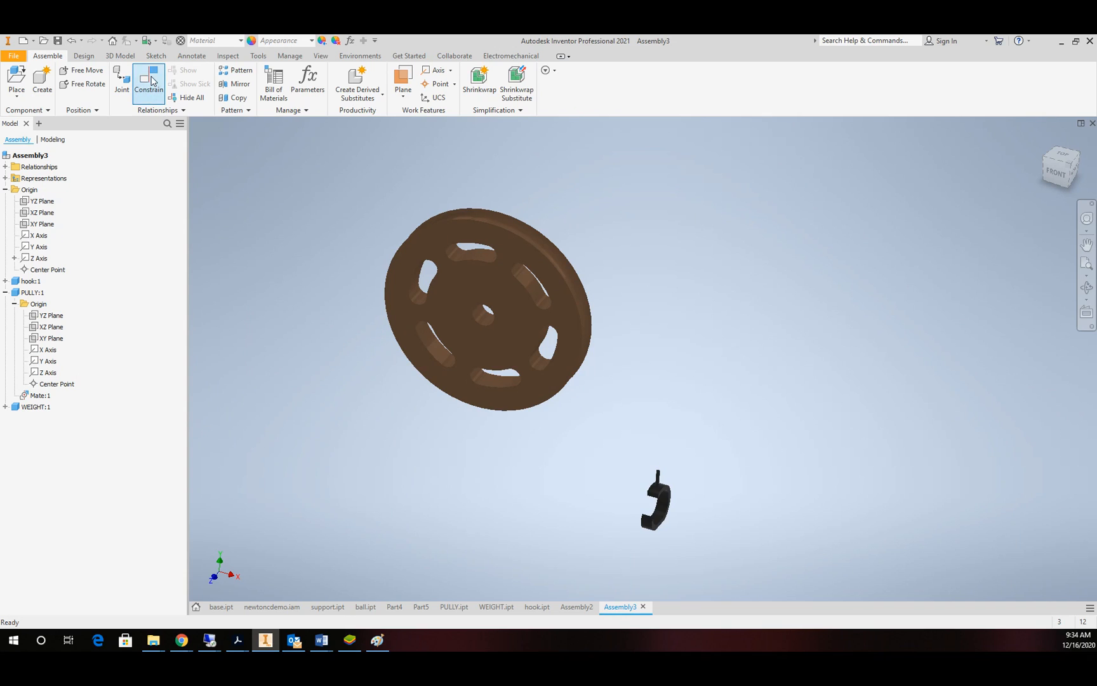
click(149, 82)
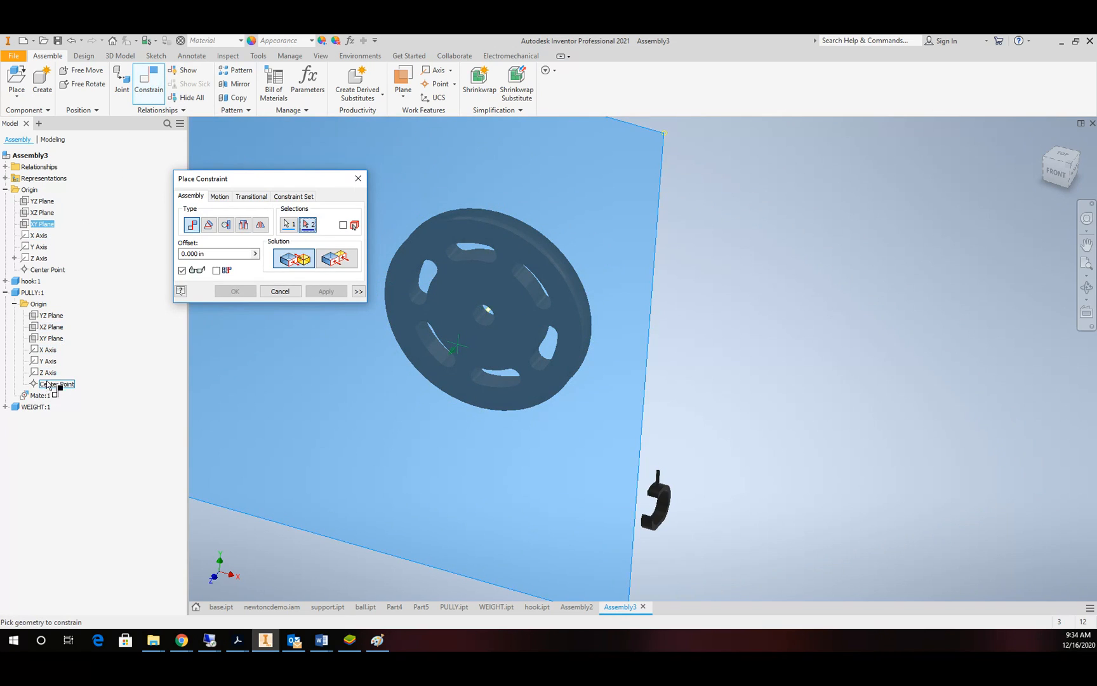
click(51, 327)
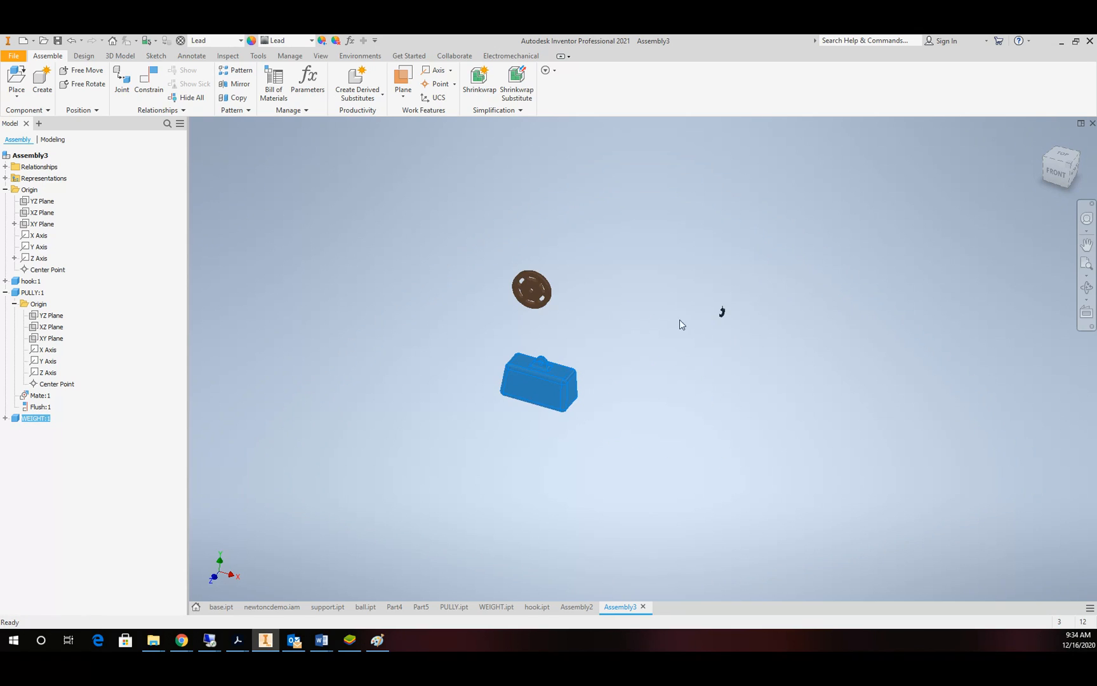
mouse_move(167, 294)
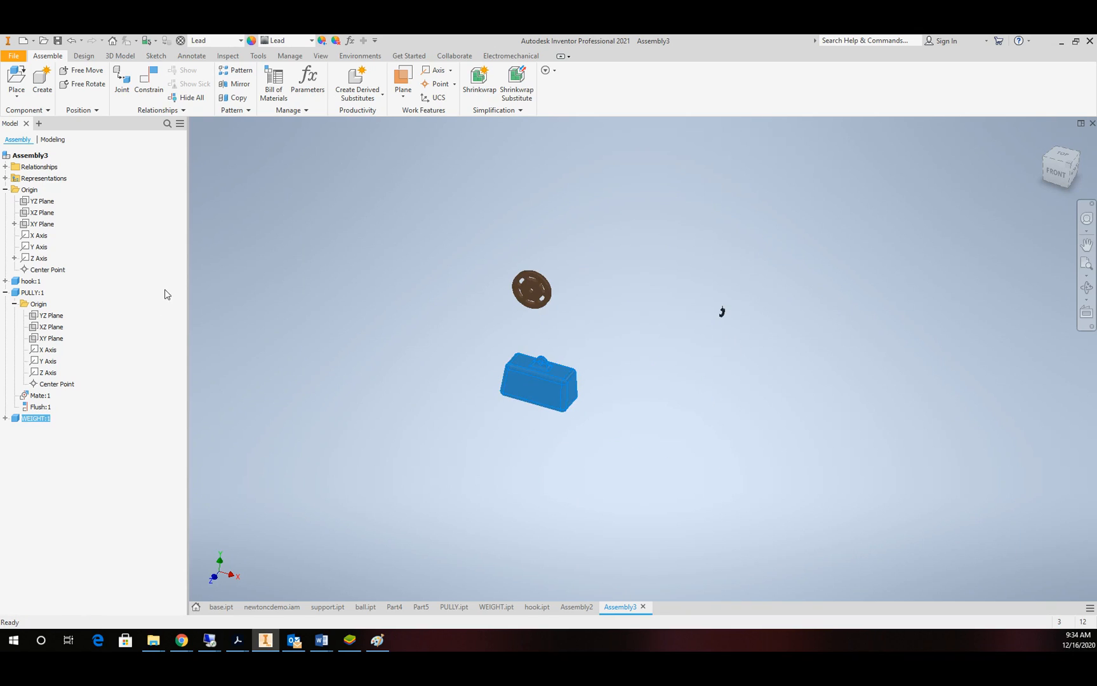
- Create Work Plane1 offset 1 from the assembly YZ plane and view it from the front
click(42, 201)
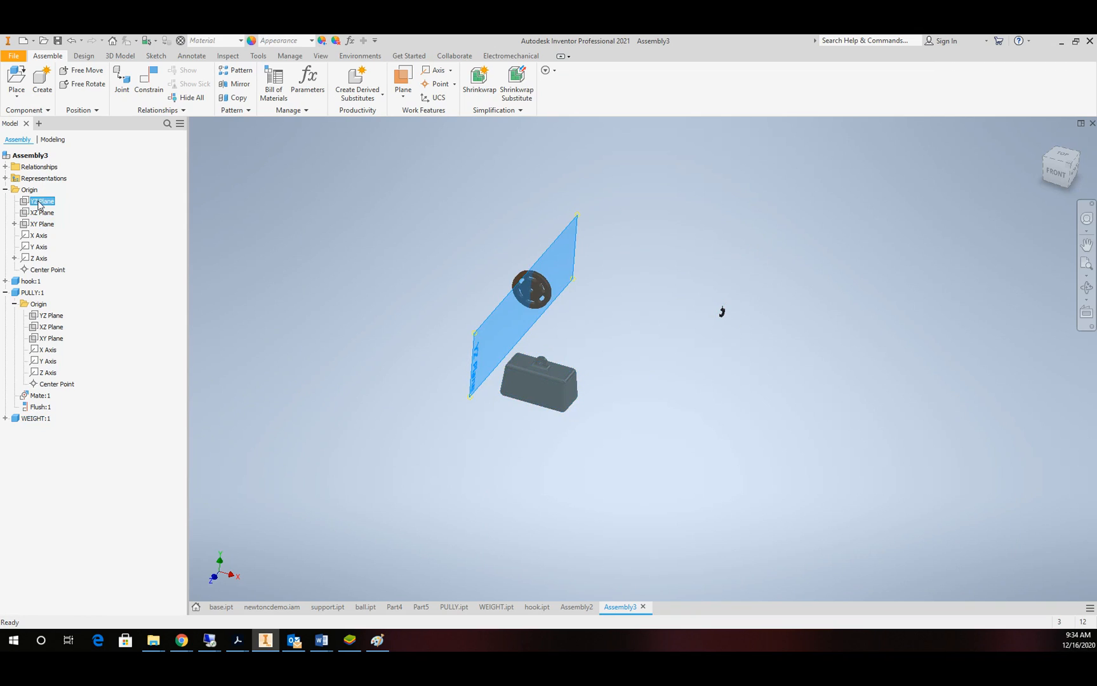
click(403, 90)
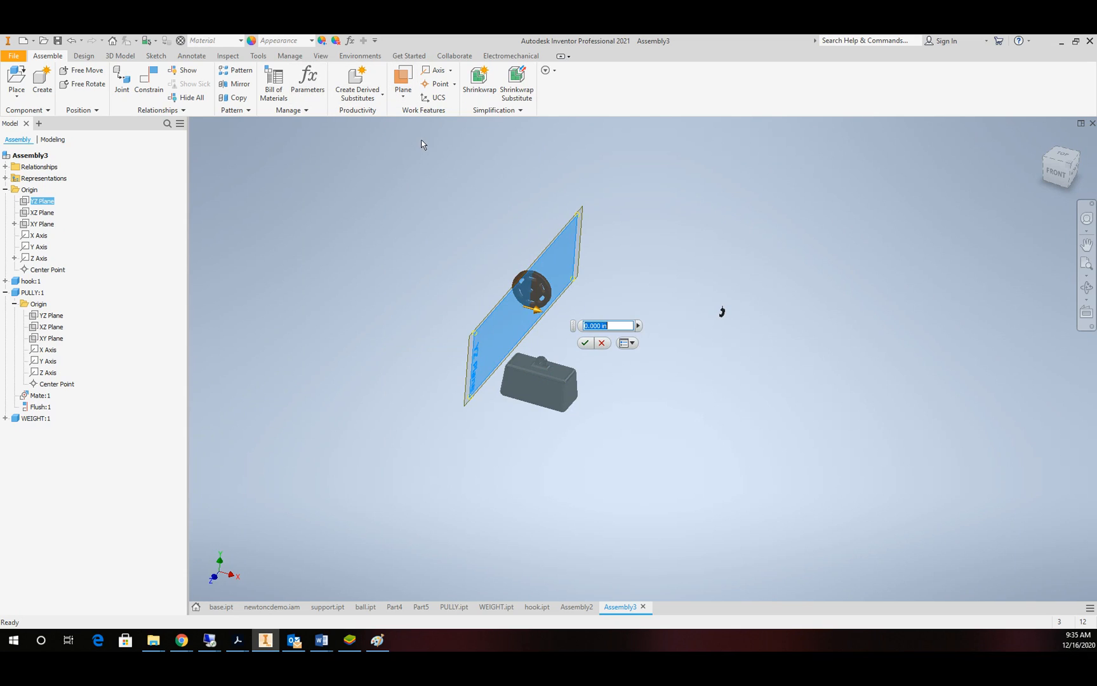
text(1)
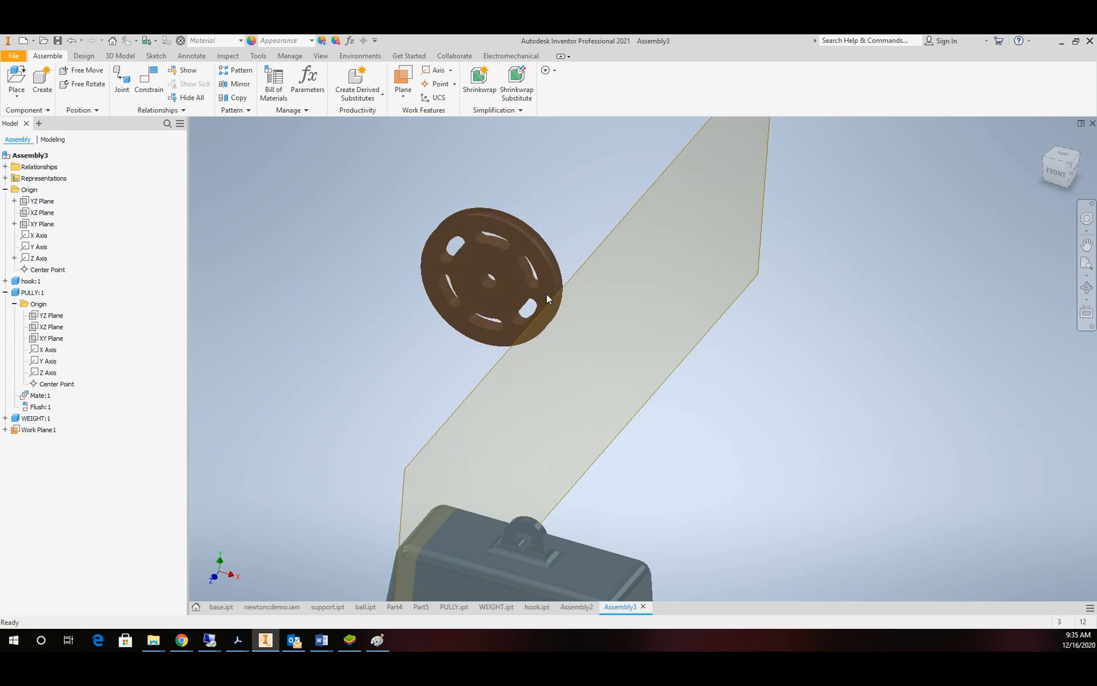
mouse_move(1066, 179)
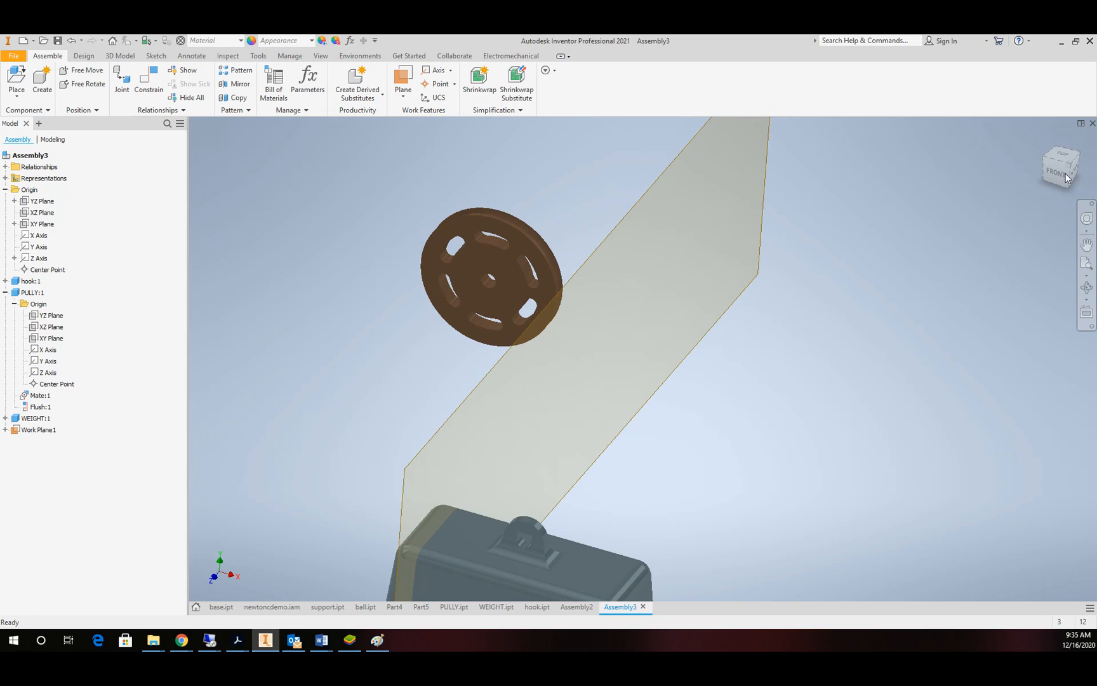
click(1058, 166)
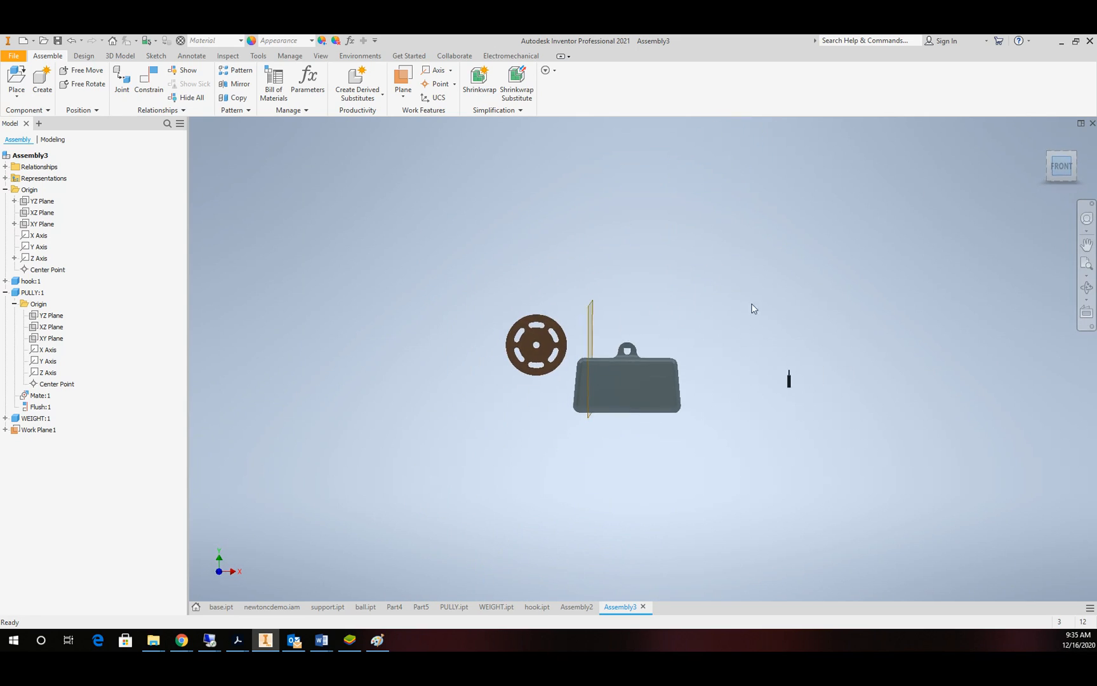
- Edit Work Plane1's offset dimension so it sits tangent to the pulley's rim
click(40, 430)
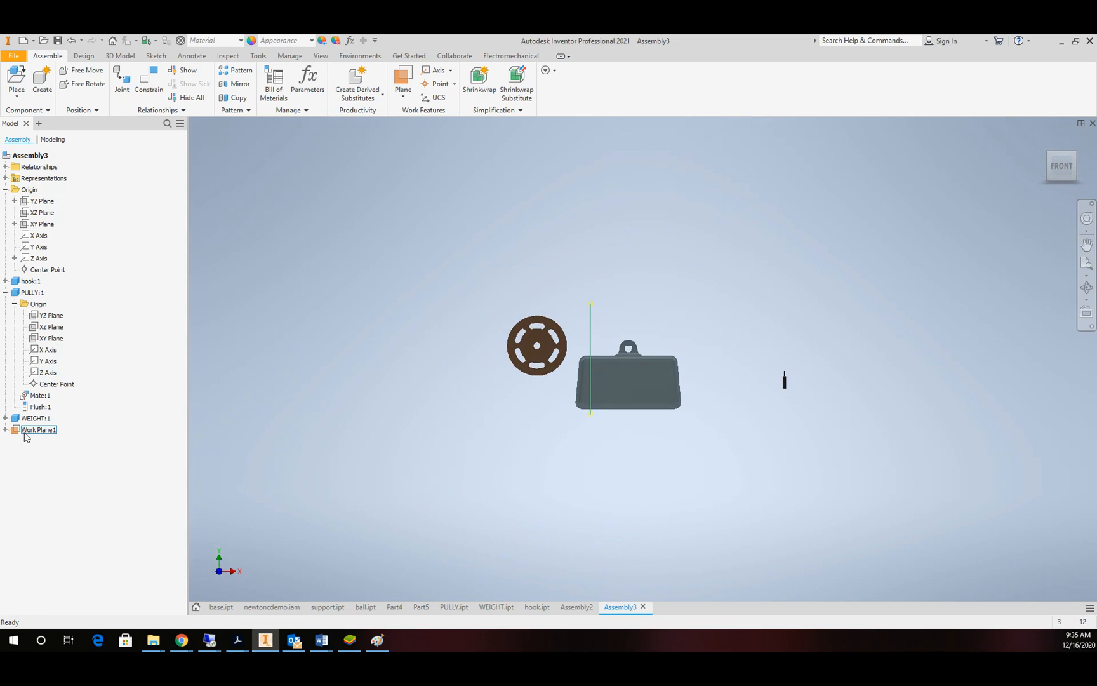
right_click(39, 429)
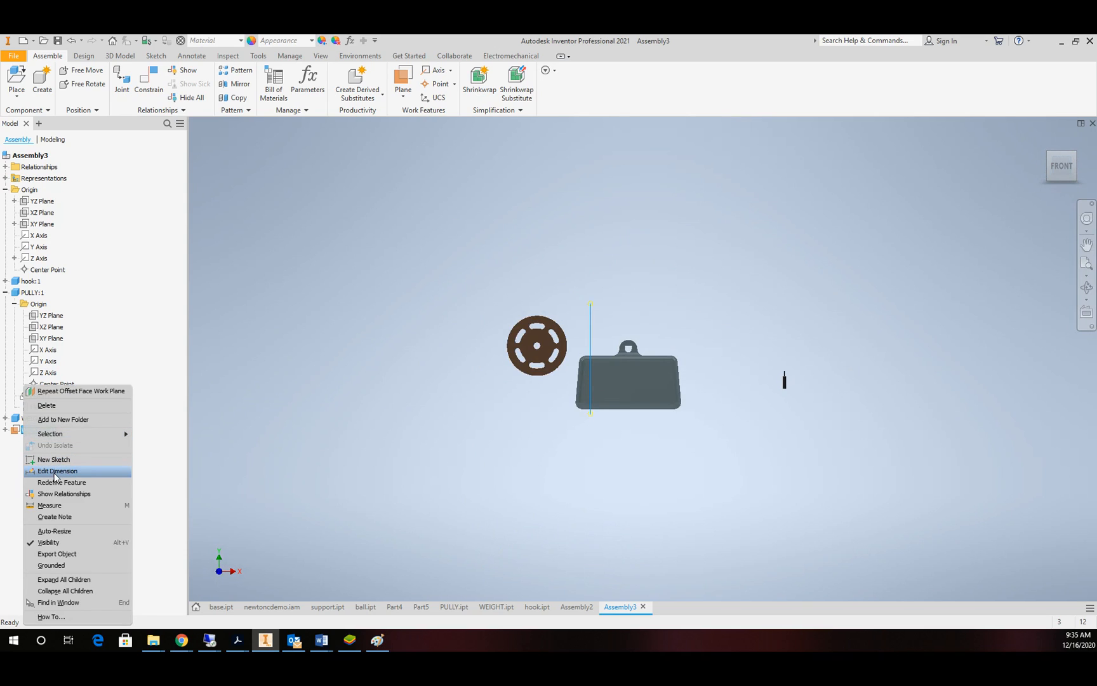
click(58, 470)
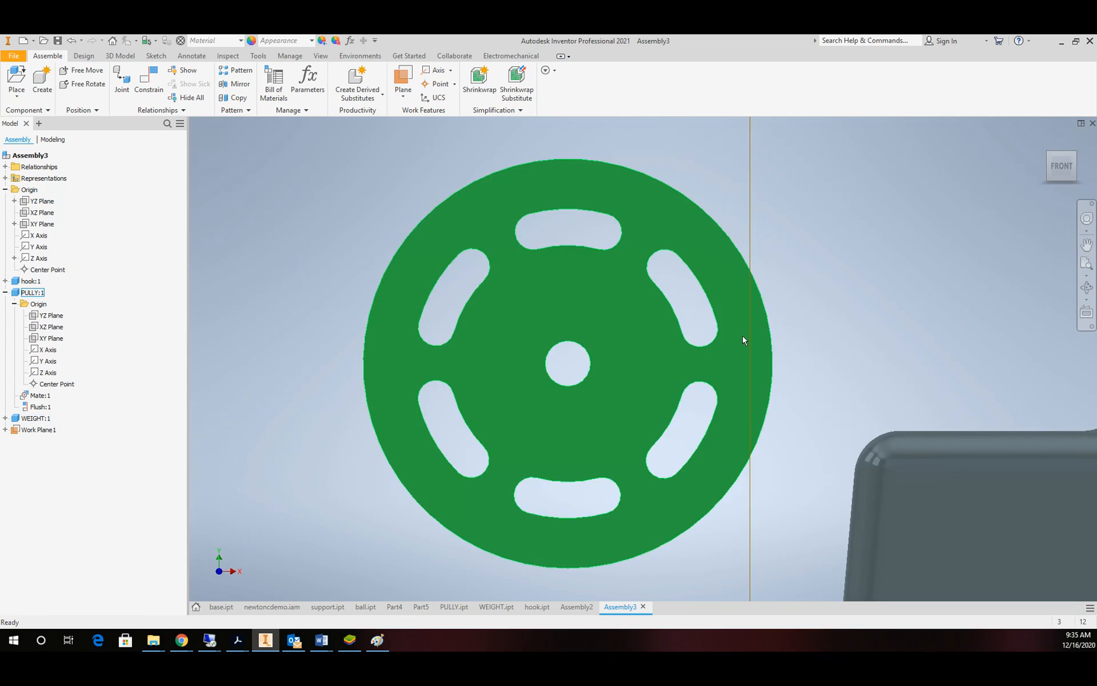
mouse_move(451, 351)
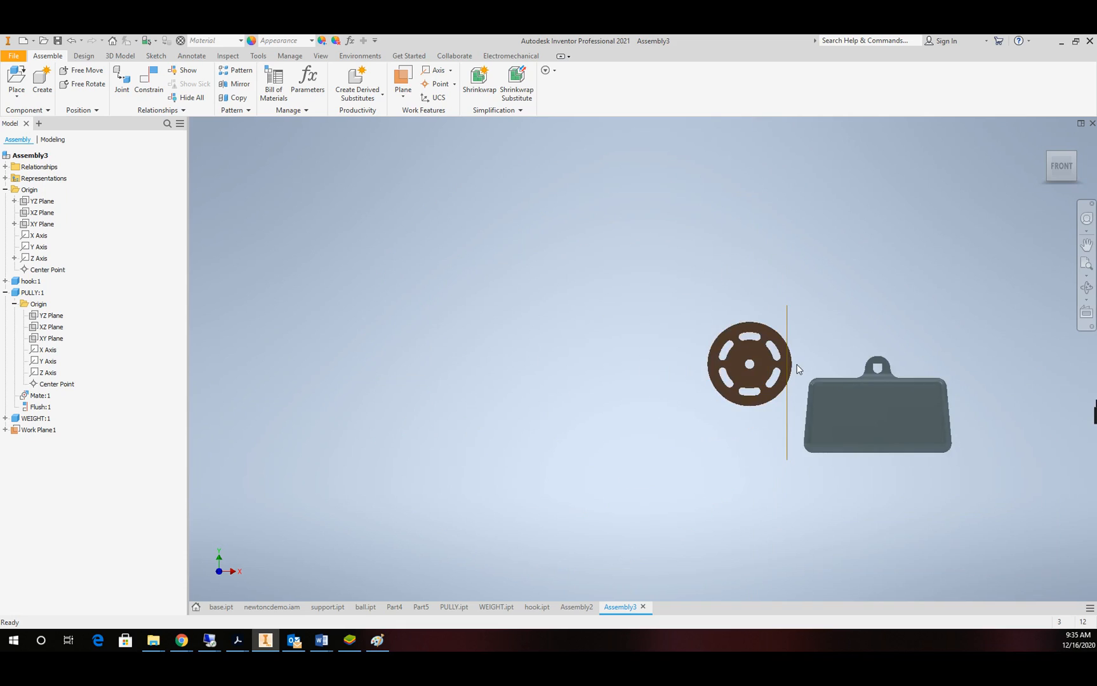
scroll(down, 3)
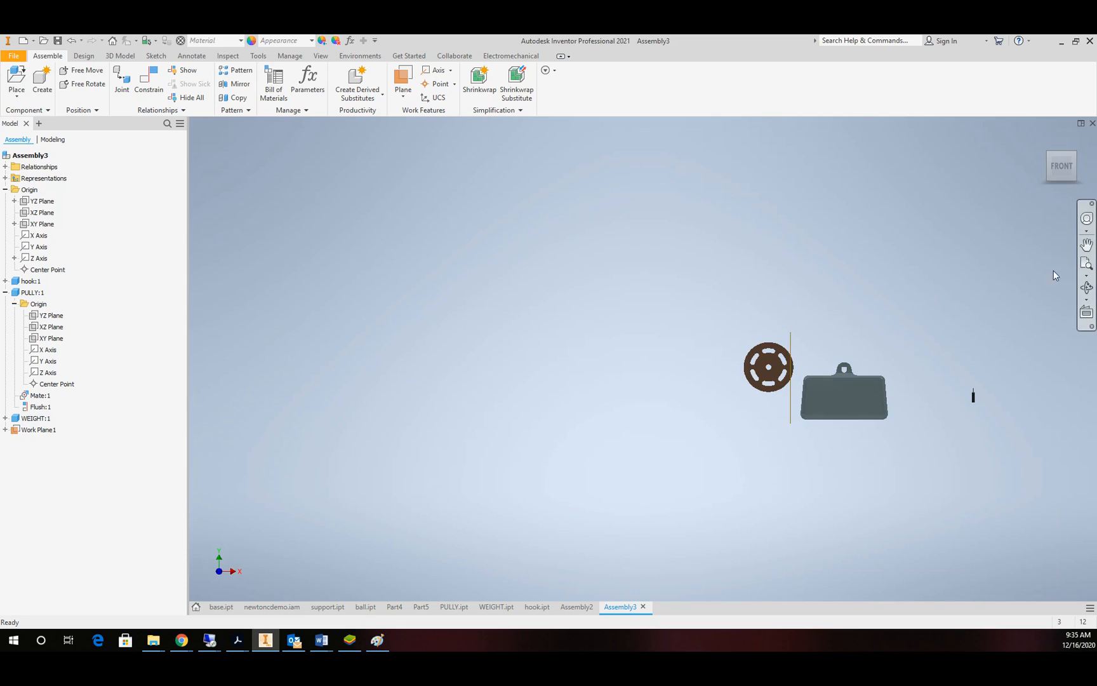
click(1086, 286)
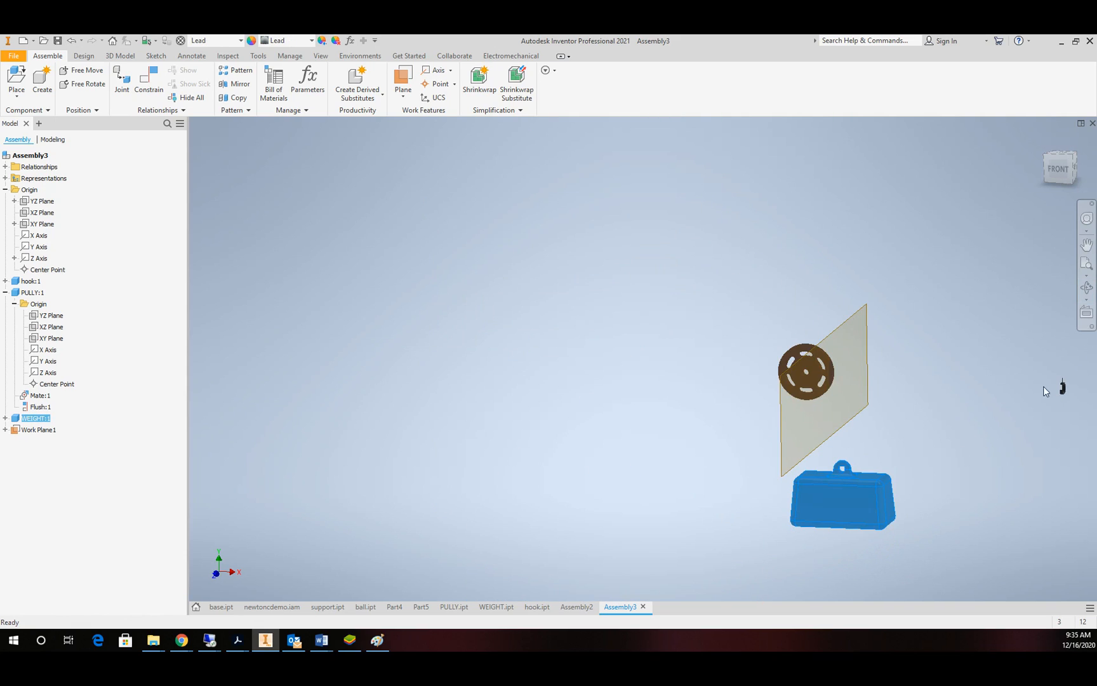
- Mate the hook face to the weight's eyelet face, chosen via Select Other, so the hook hangs in it
click(29, 280)
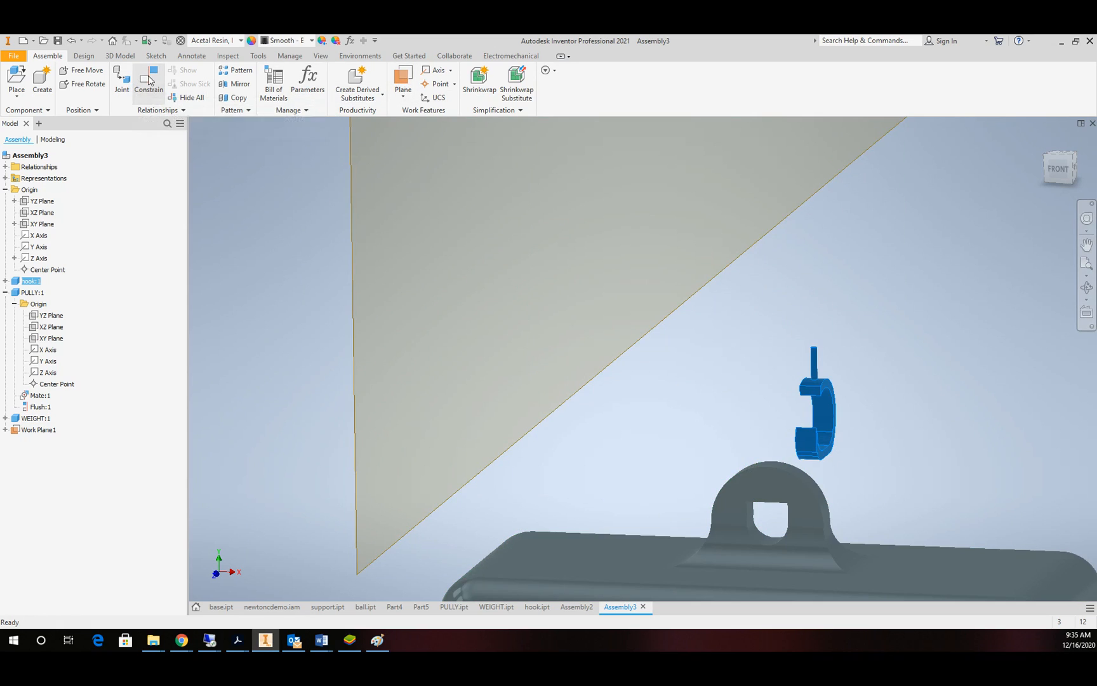
click(149, 80)
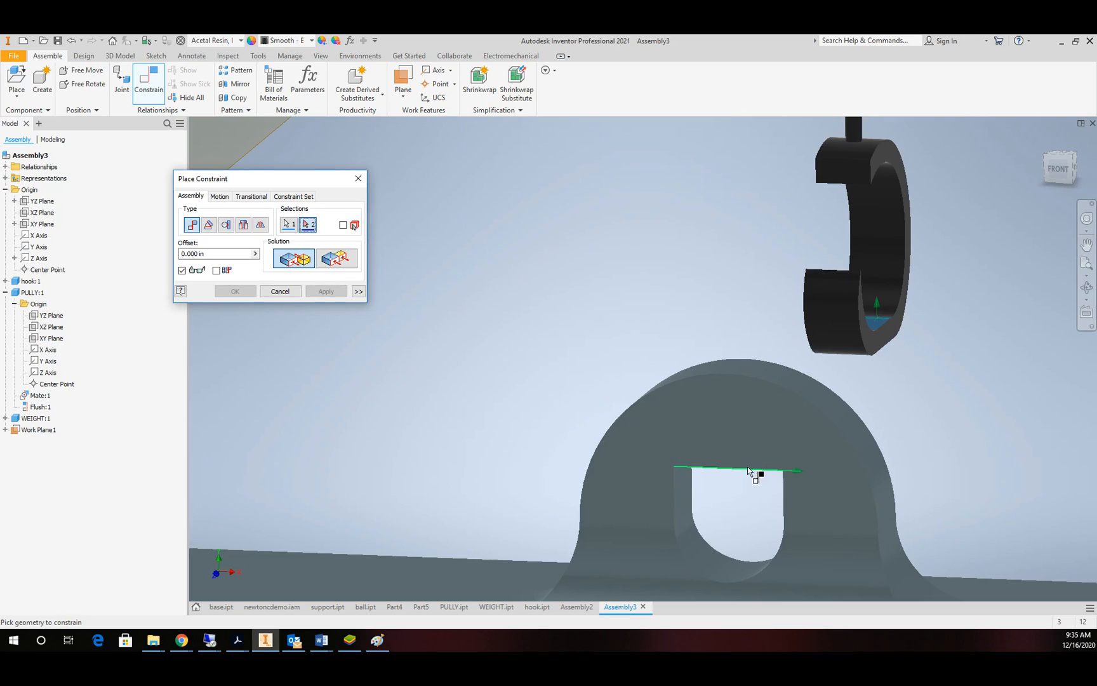
right_click(755, 472)
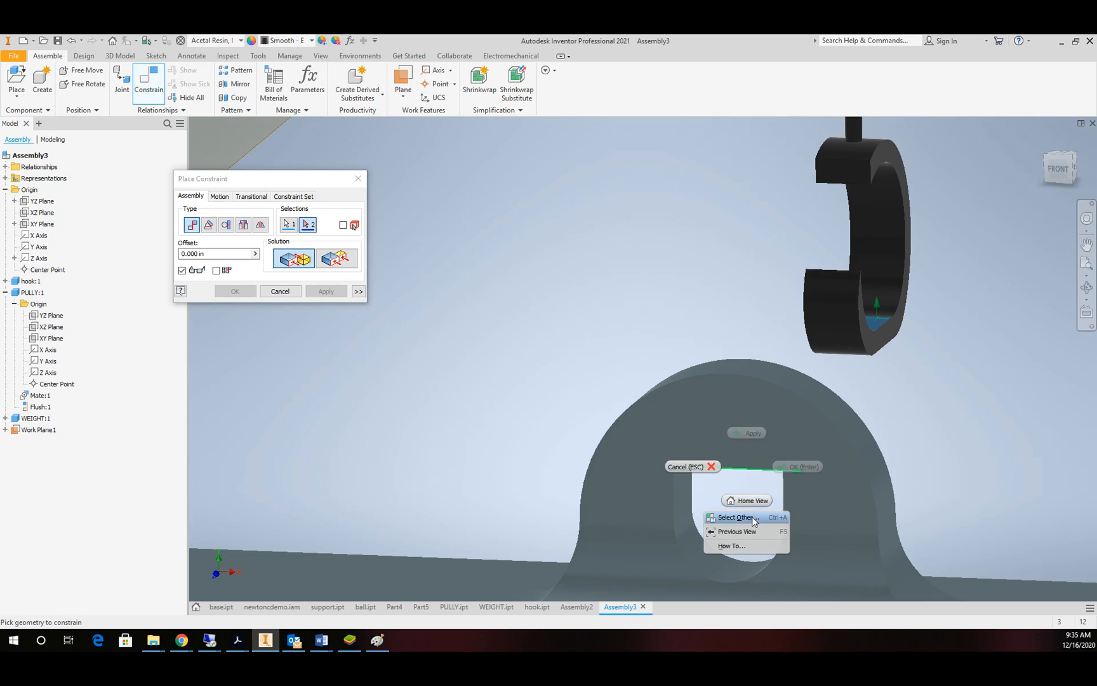
click(735, 517)
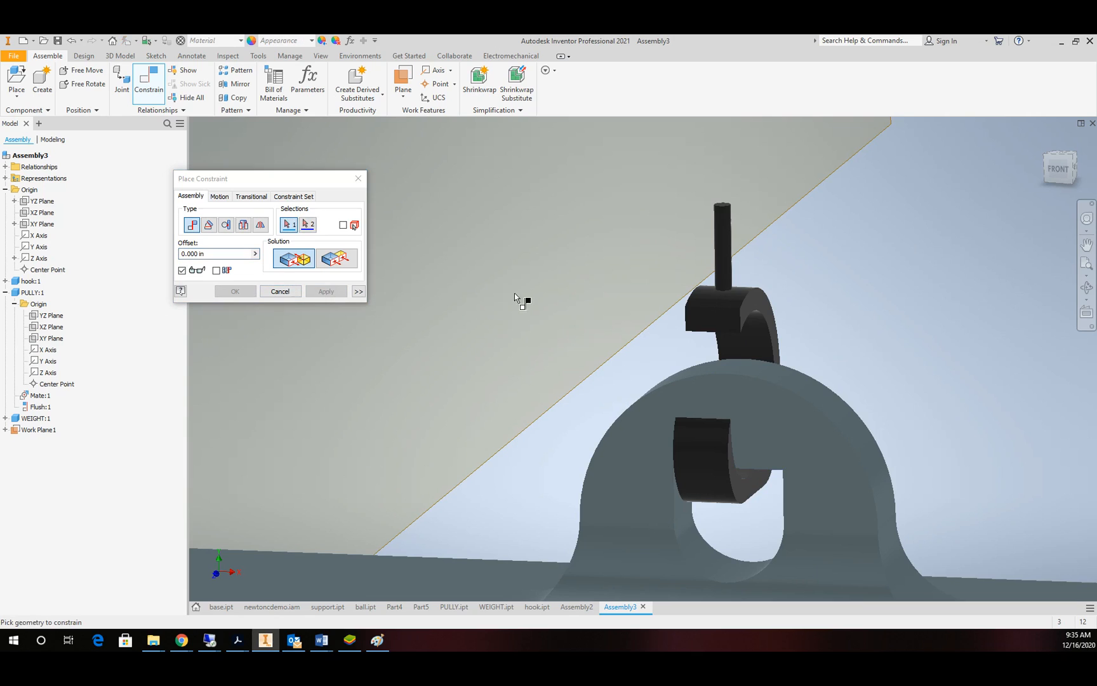
click(280, 291)
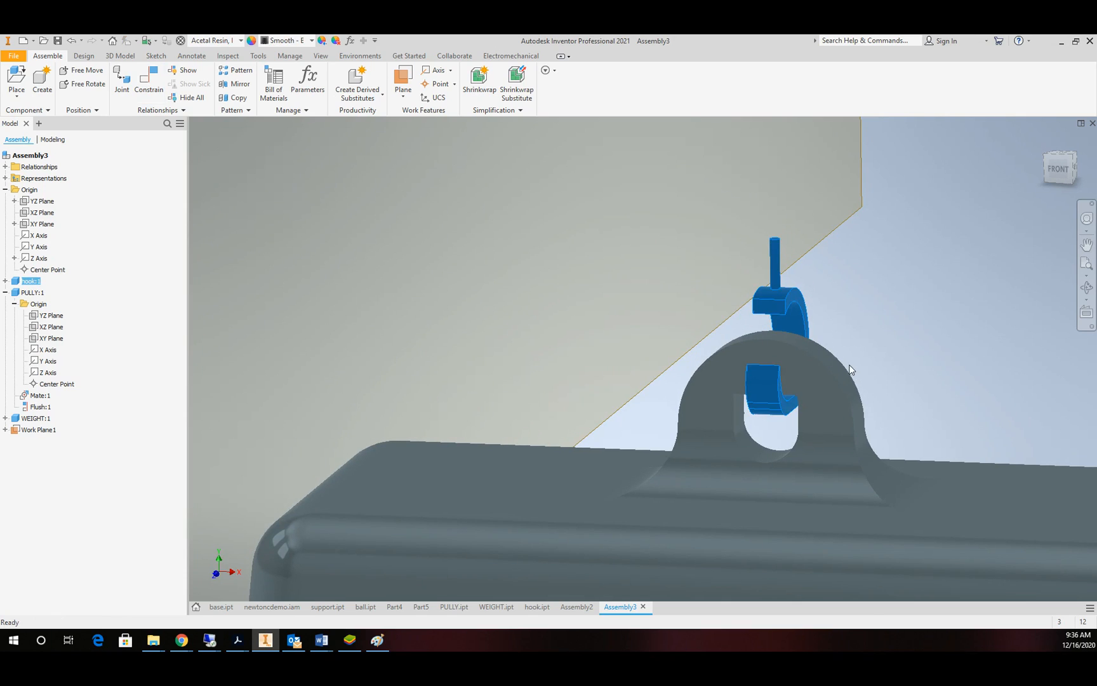
click(34, 417)
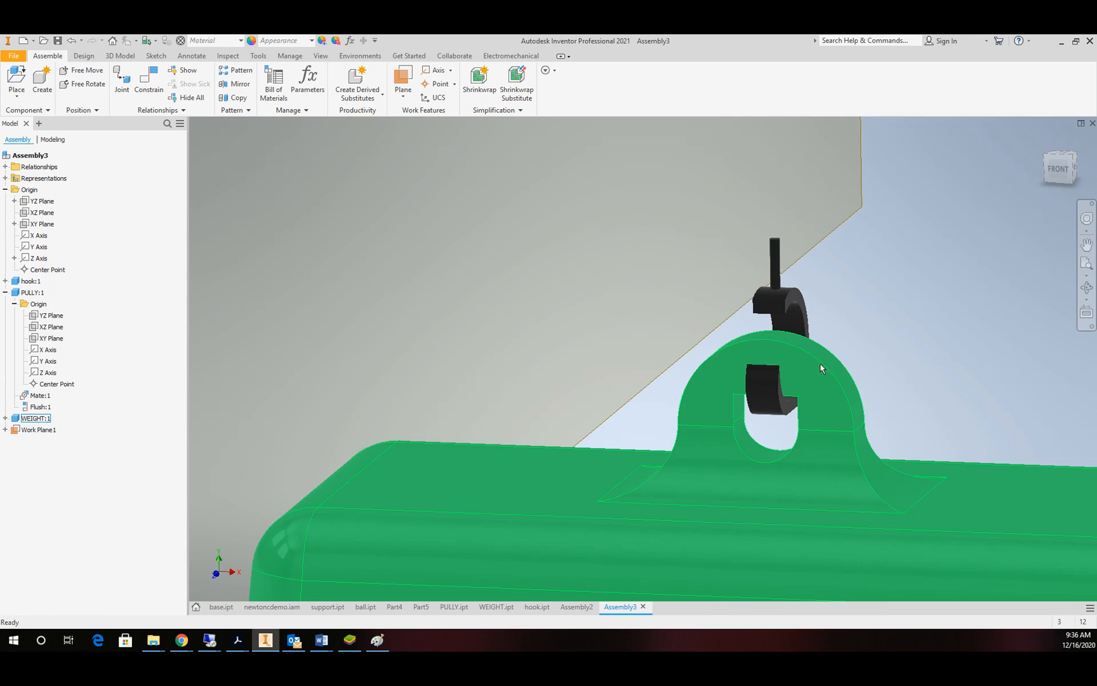
click(56, 383)
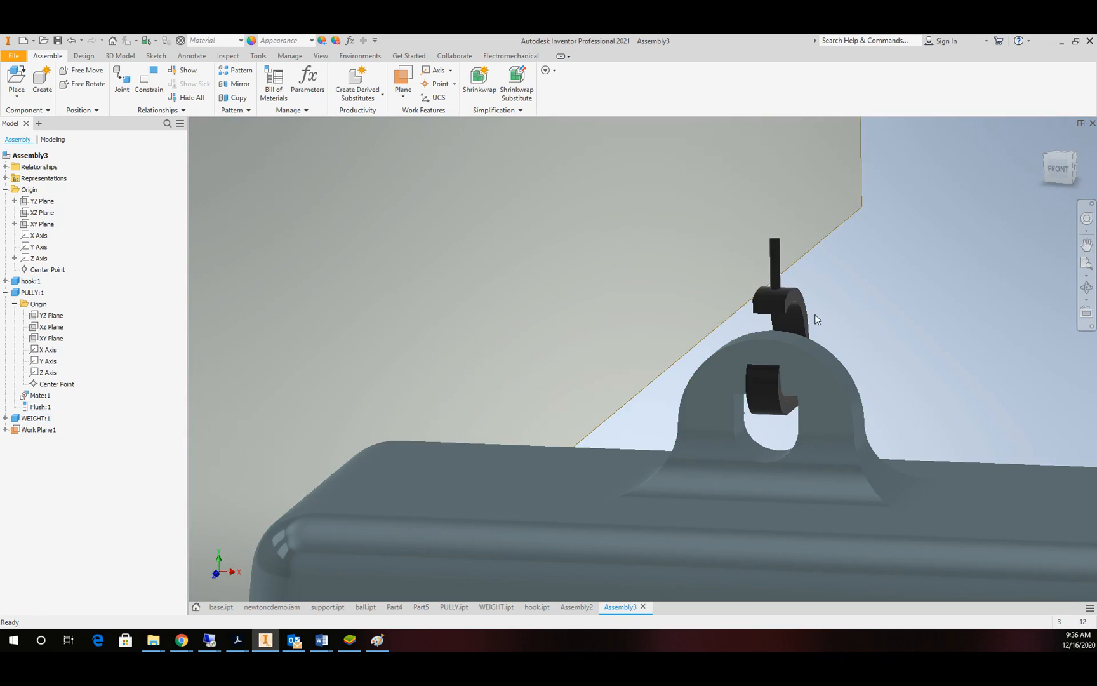
- Try a mate/flush between hook and weight YZ planes, then cancel the placement
click(31, 280)
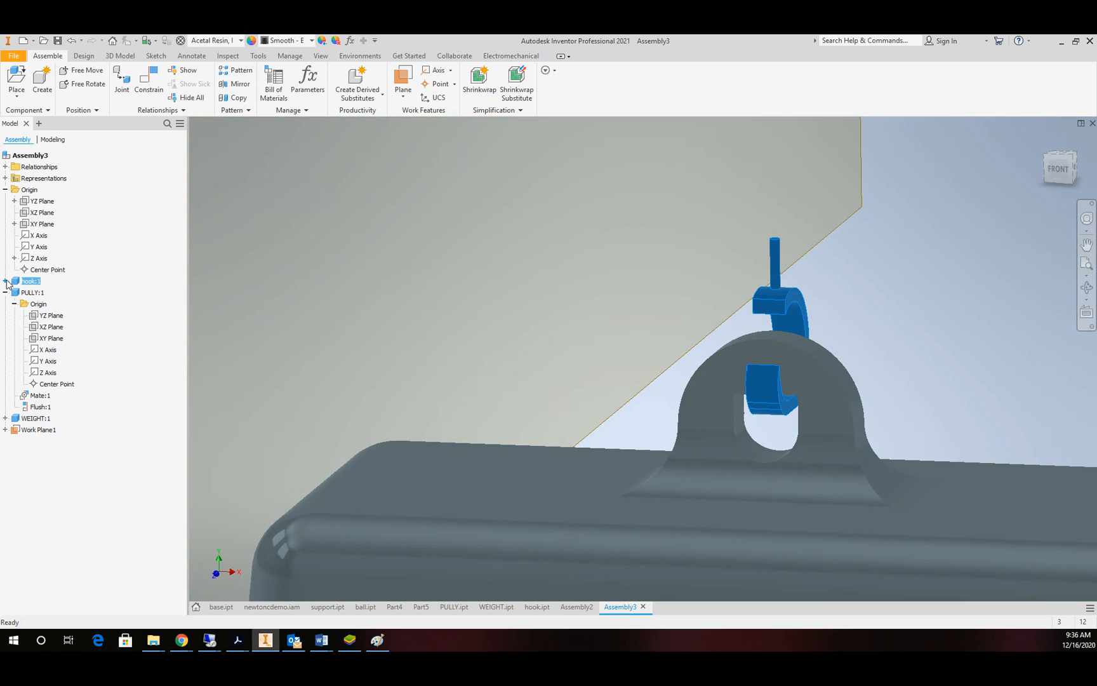
click(6, 281)
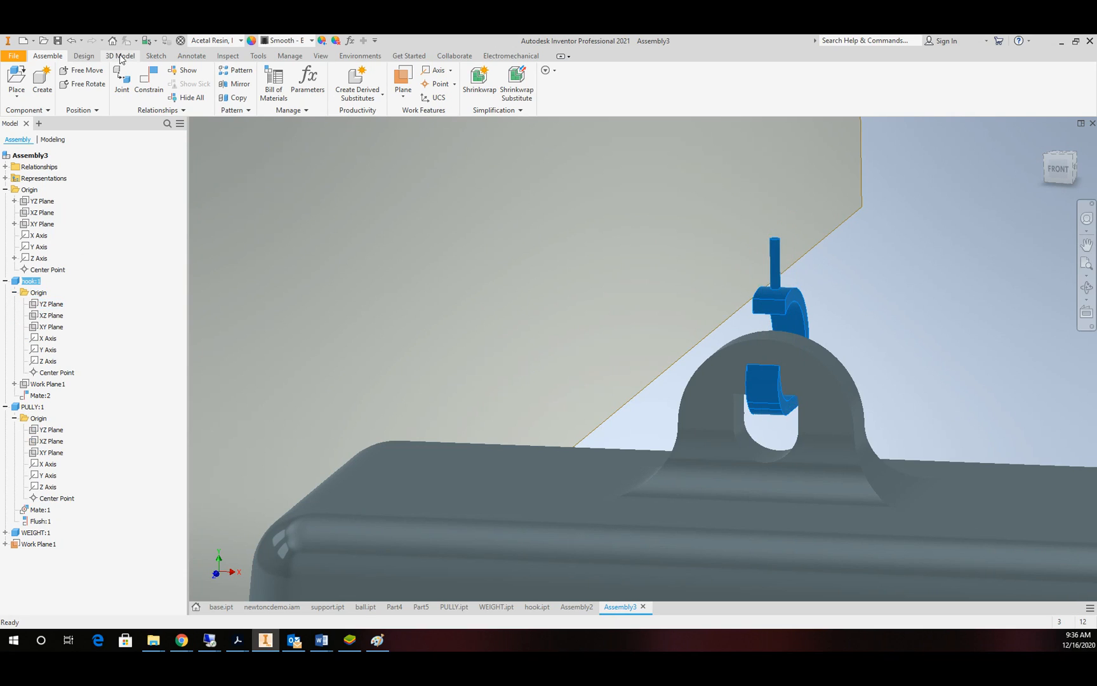
mouse_move(148, 81)
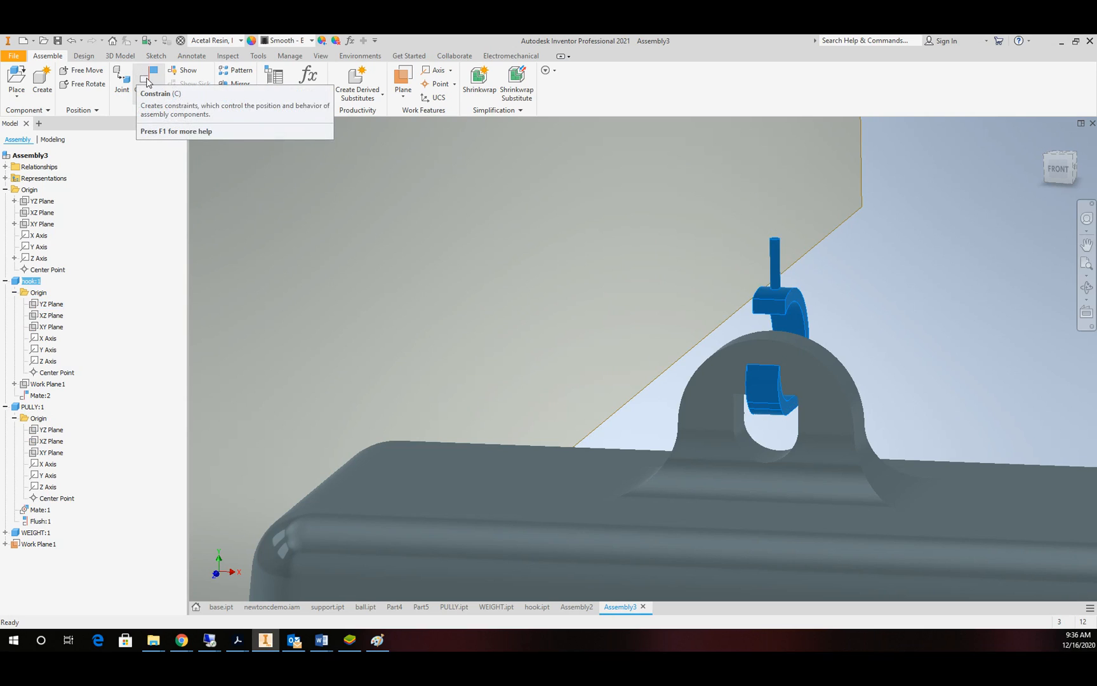
click(148, 77)
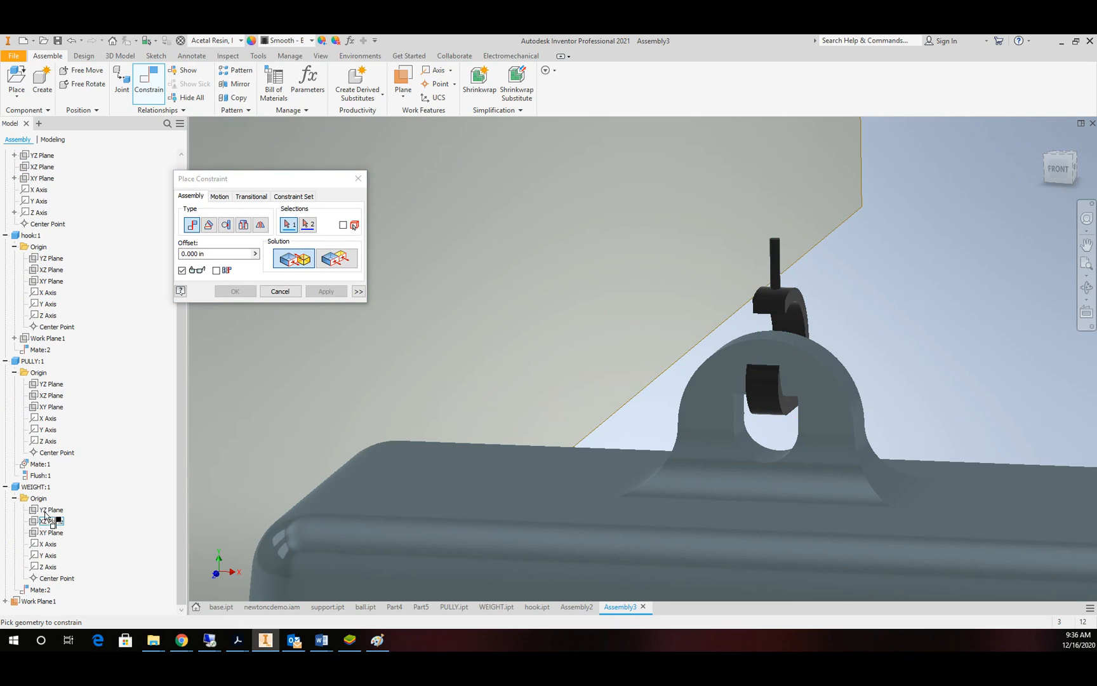
click(50, 509)
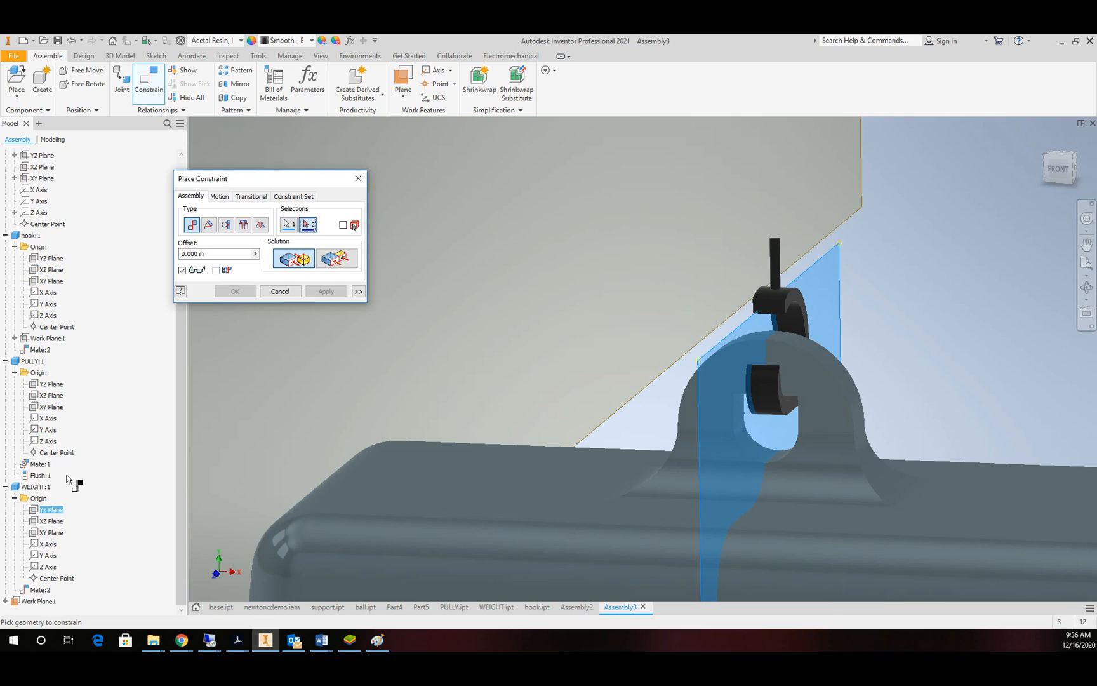
click(336, 258)
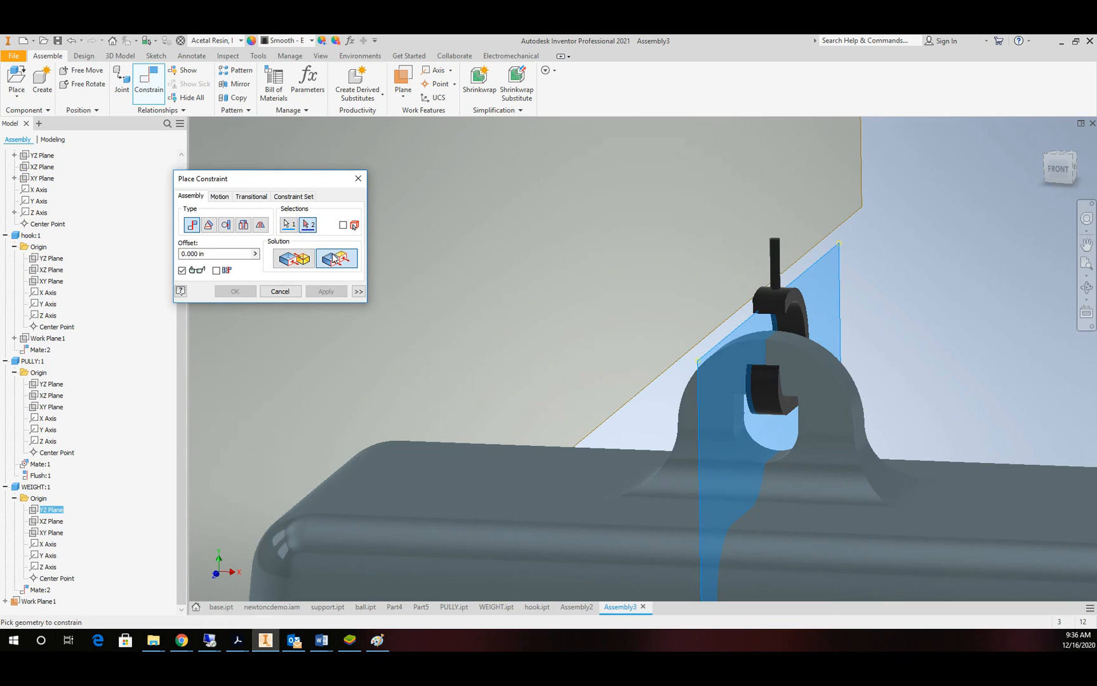
click(293, 259)
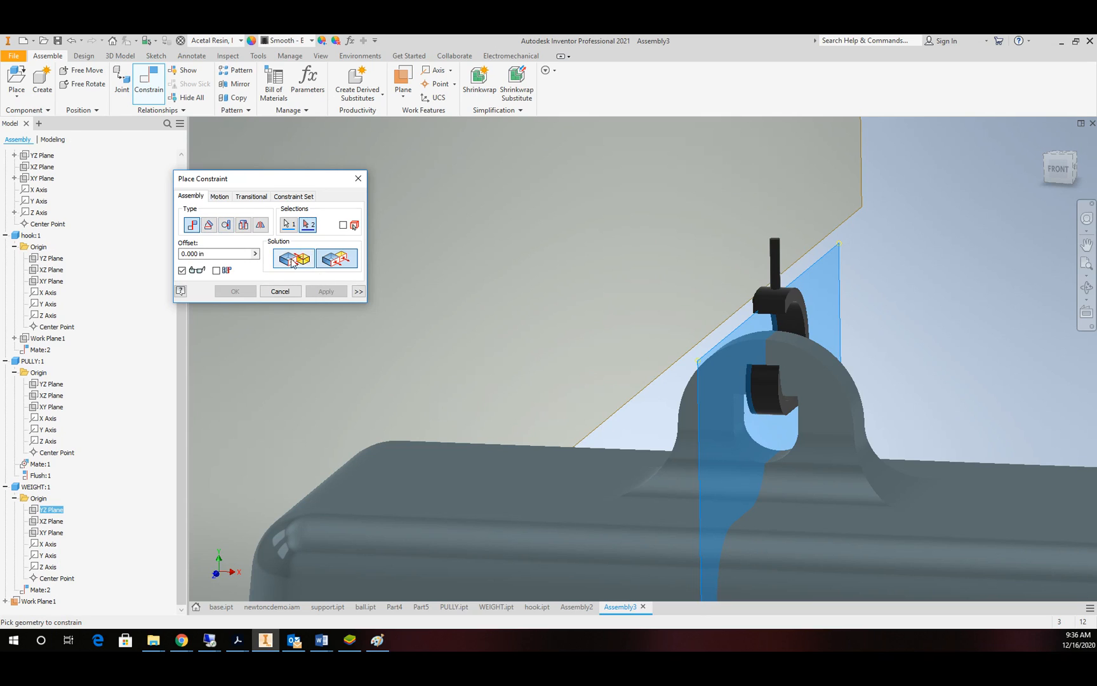
click(279, 291)
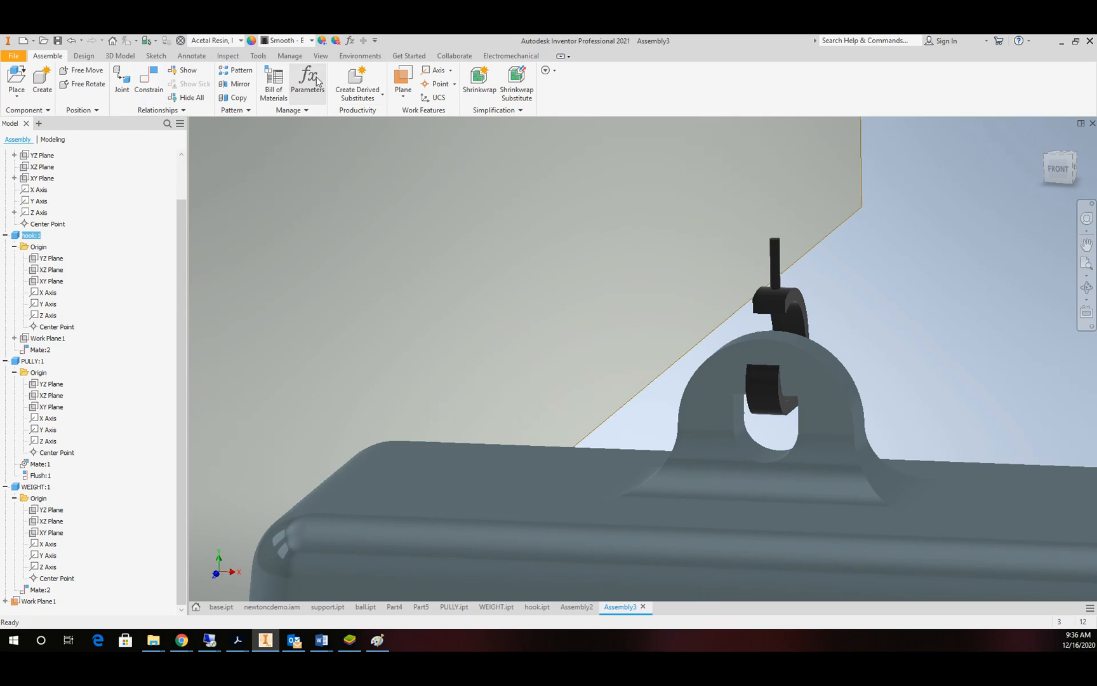
- Mate the hook's YZ plane to the weight's YZ plane and apply it
click(149, 78)
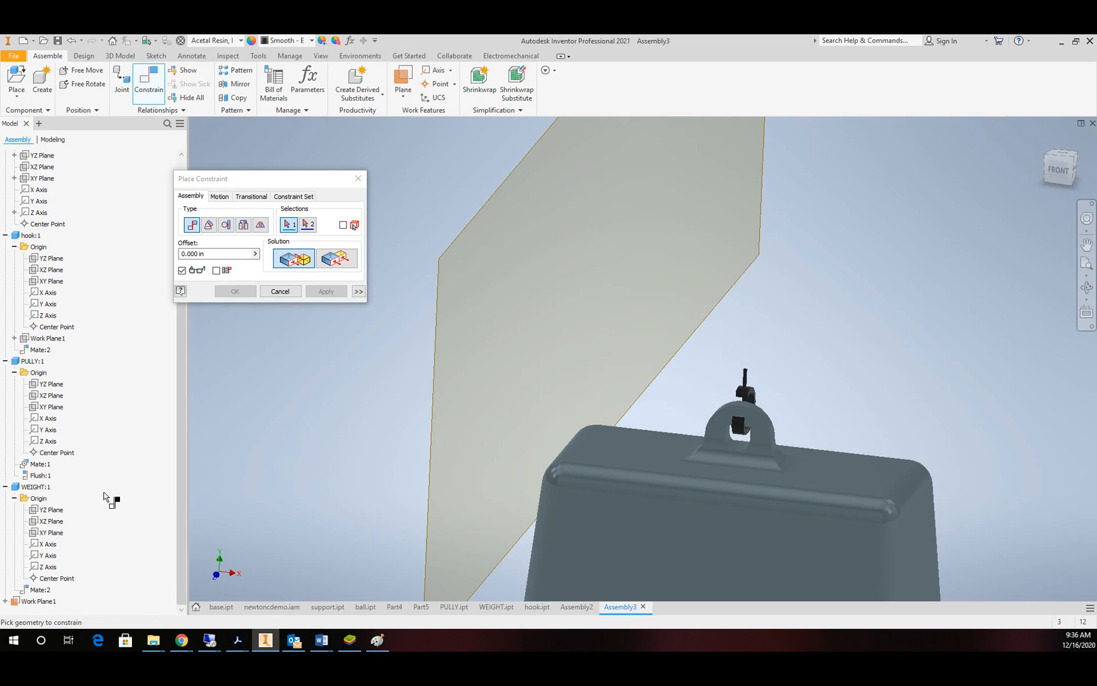
click(49, 509)
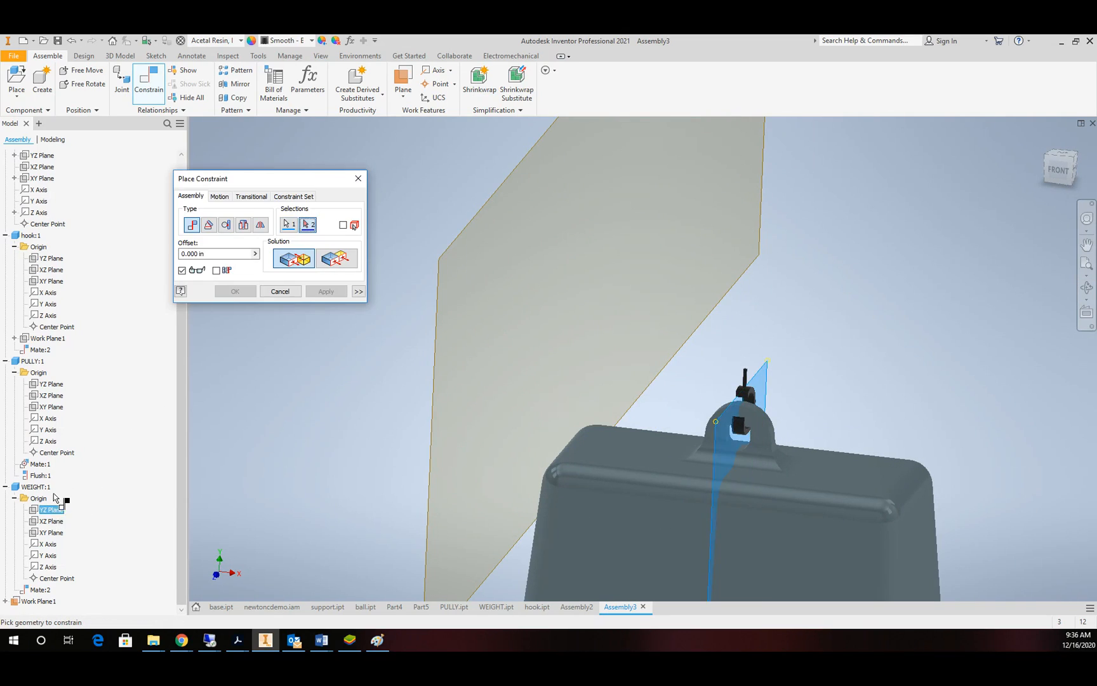
click(50, 384)
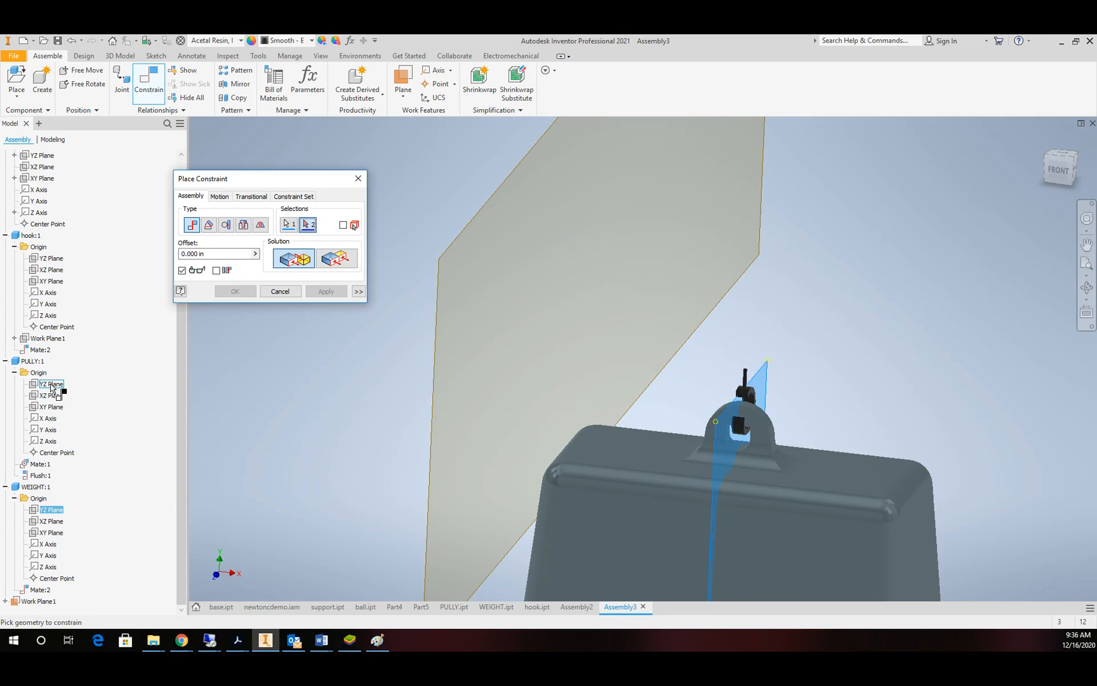
mouse_move(47, 395)
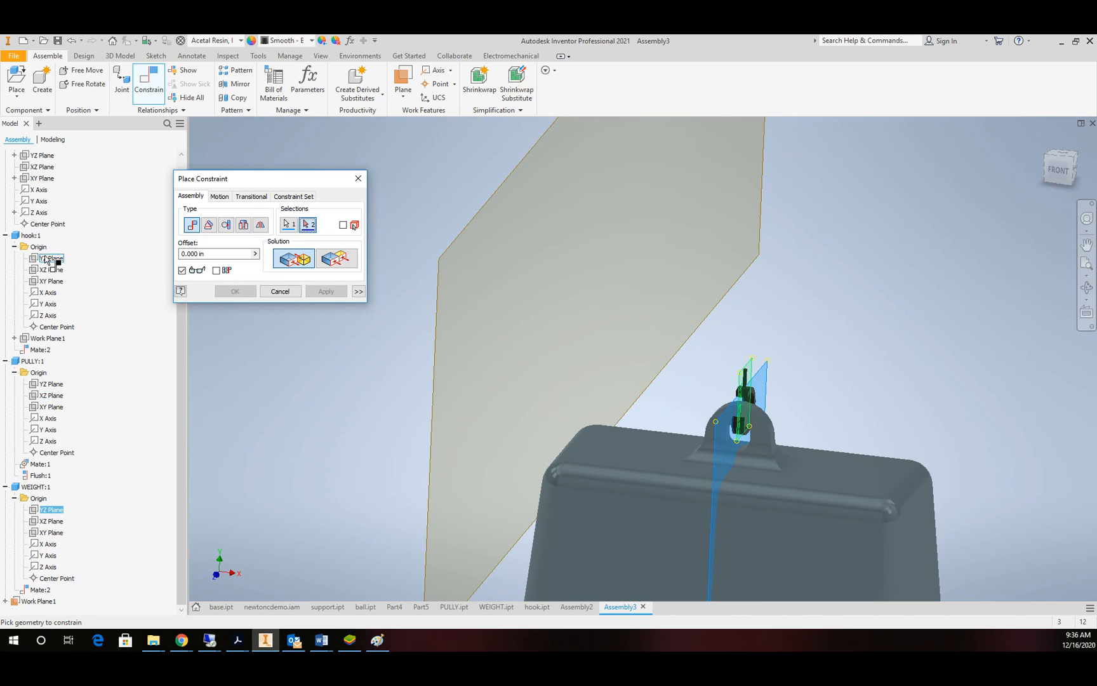
click(325, 290)
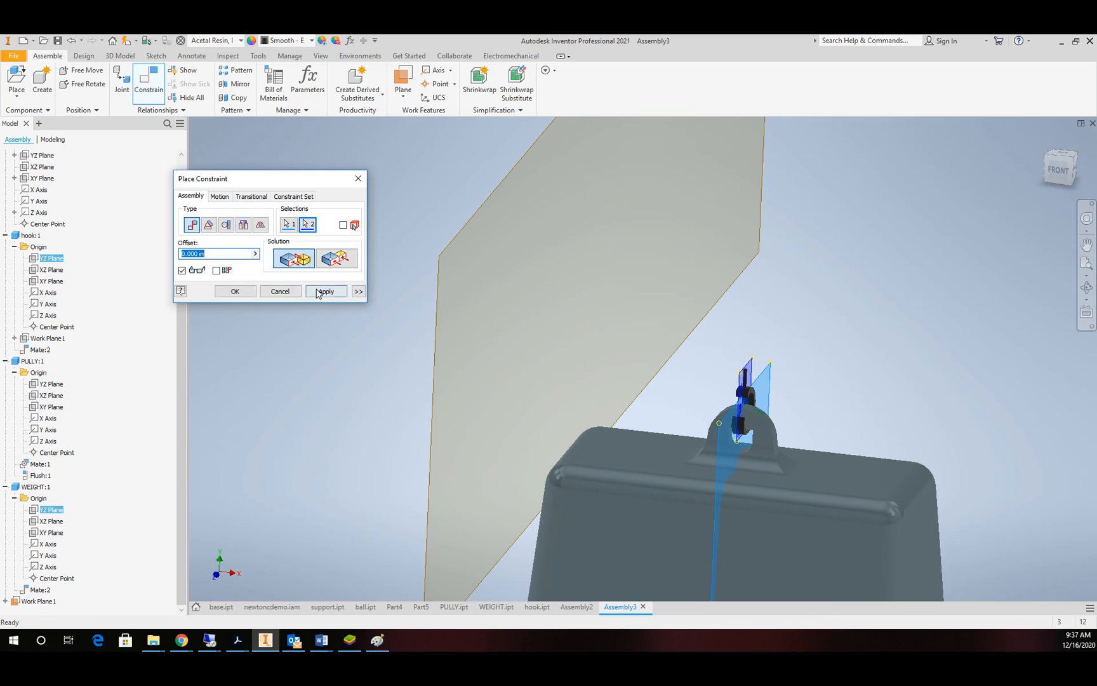
click(325, 291)
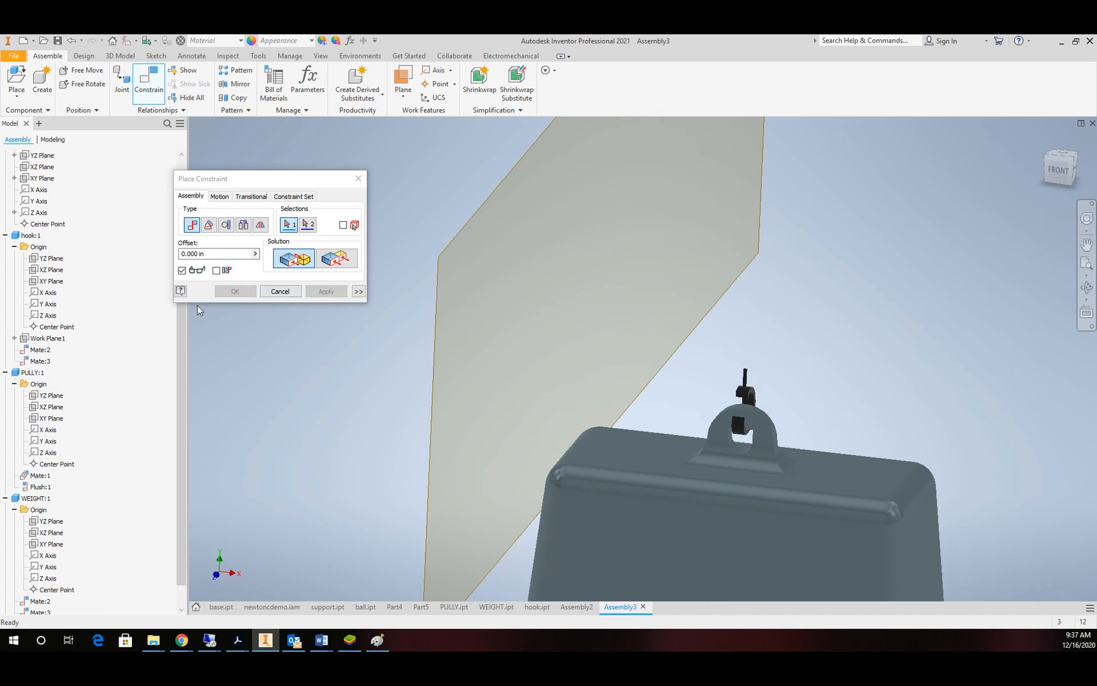
- Mate the hook's XY Plane to the weight's XY Plane and finish the constraint
click(50, 270)
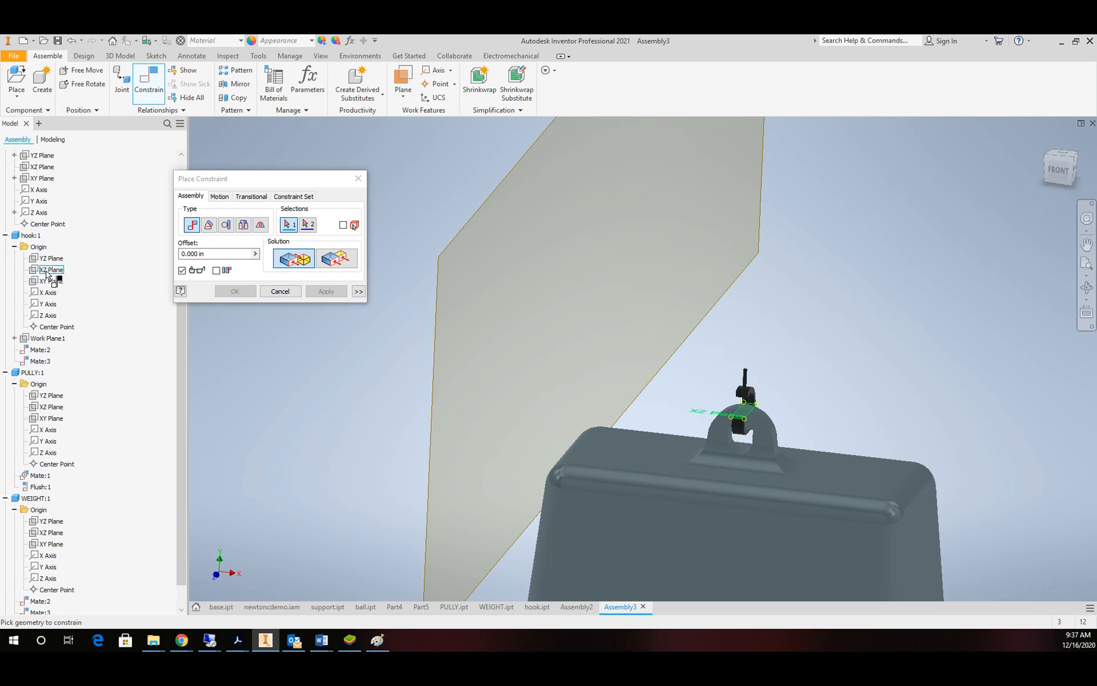
click(50, 281)
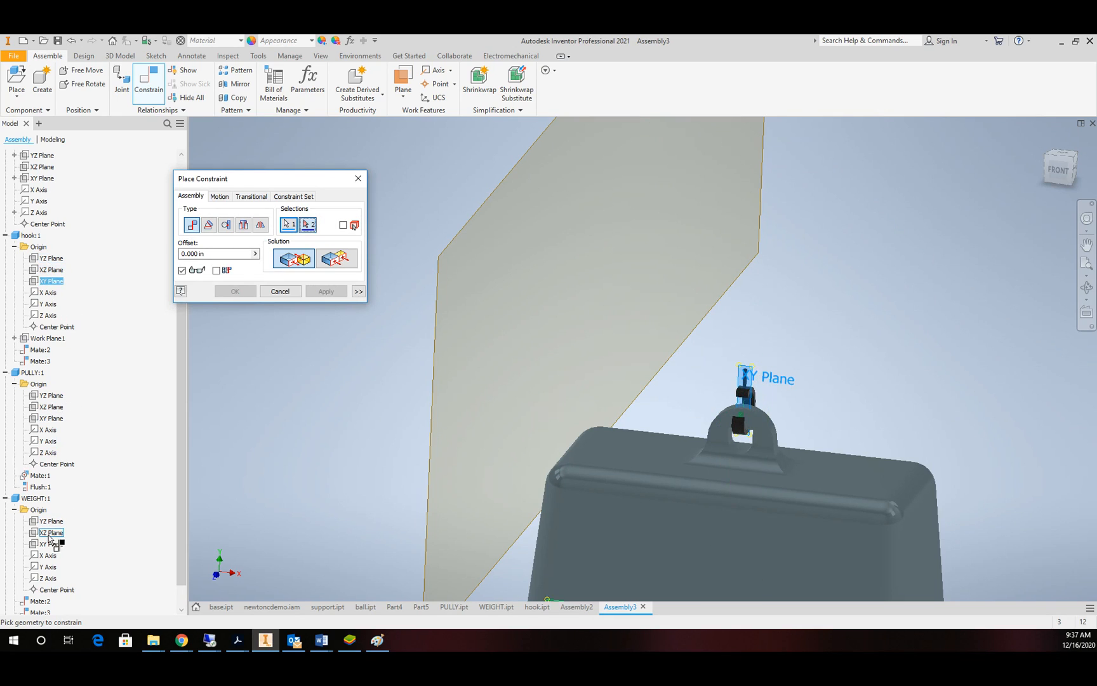
click(51, 543)
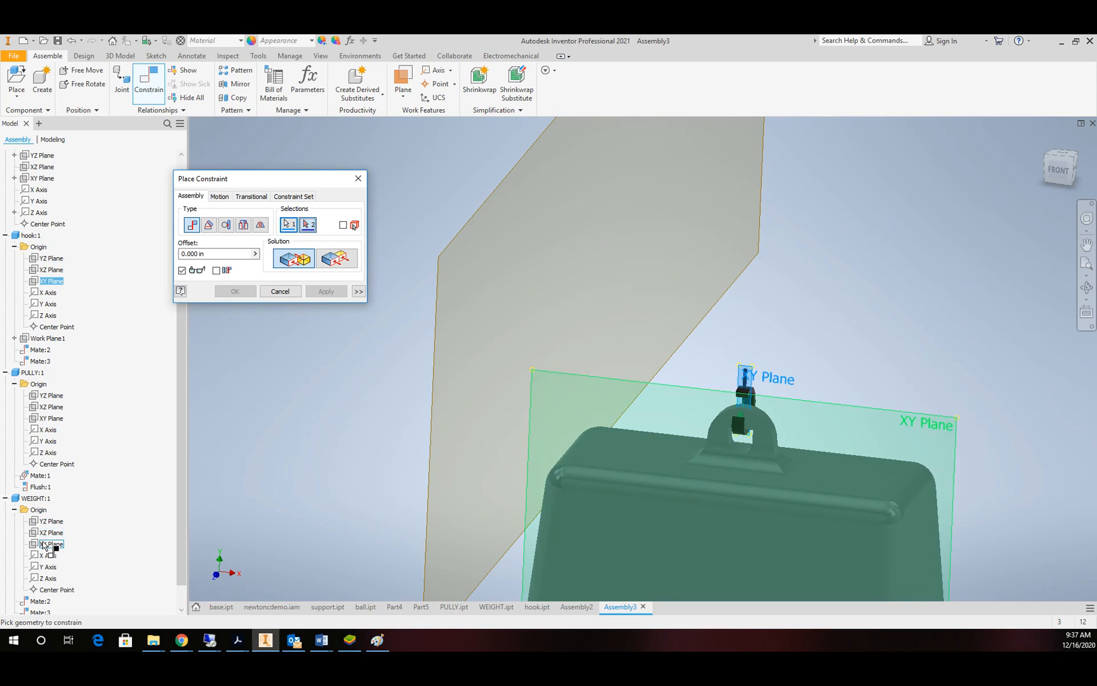
click(50, 544)
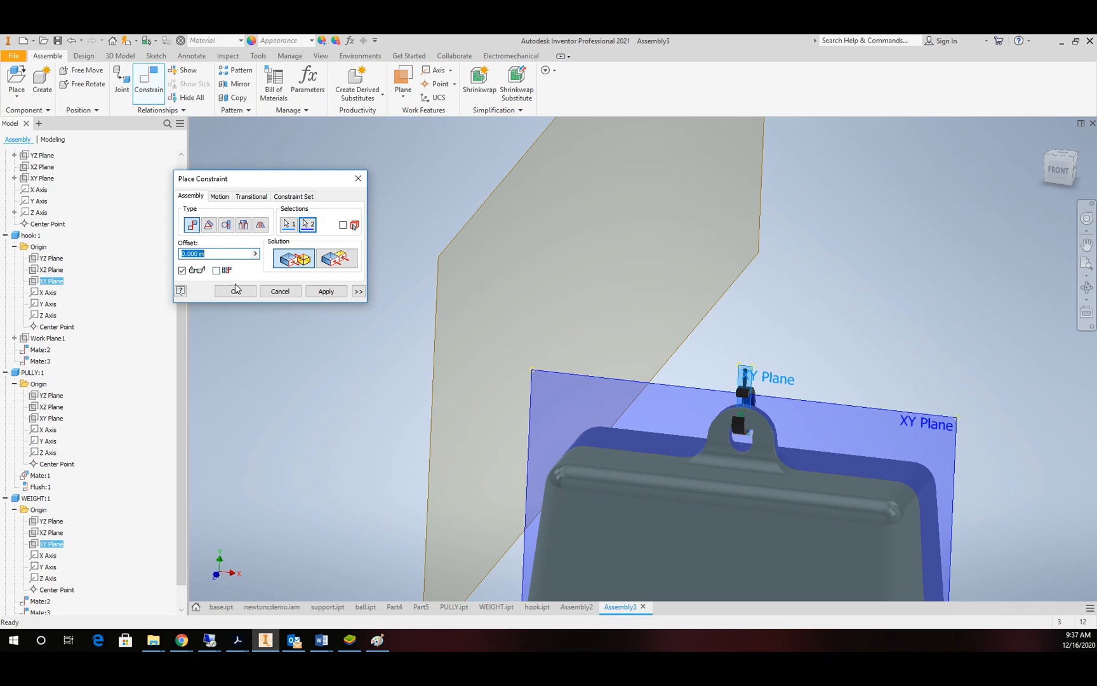
click(234, 291)
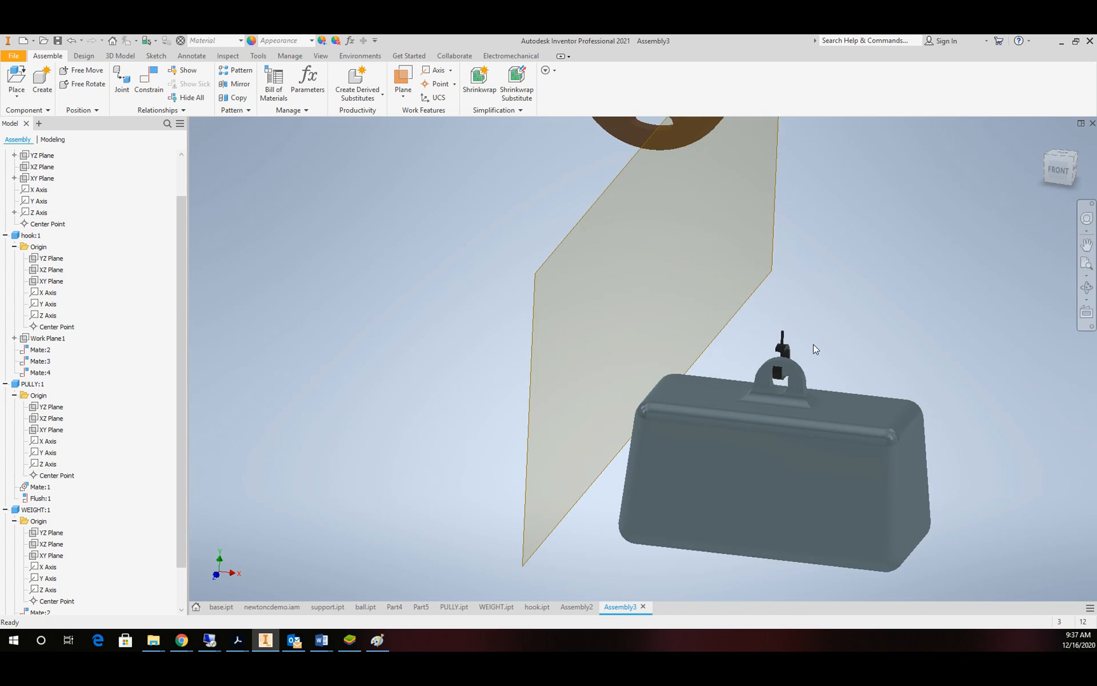
mouse_move(804, 351)
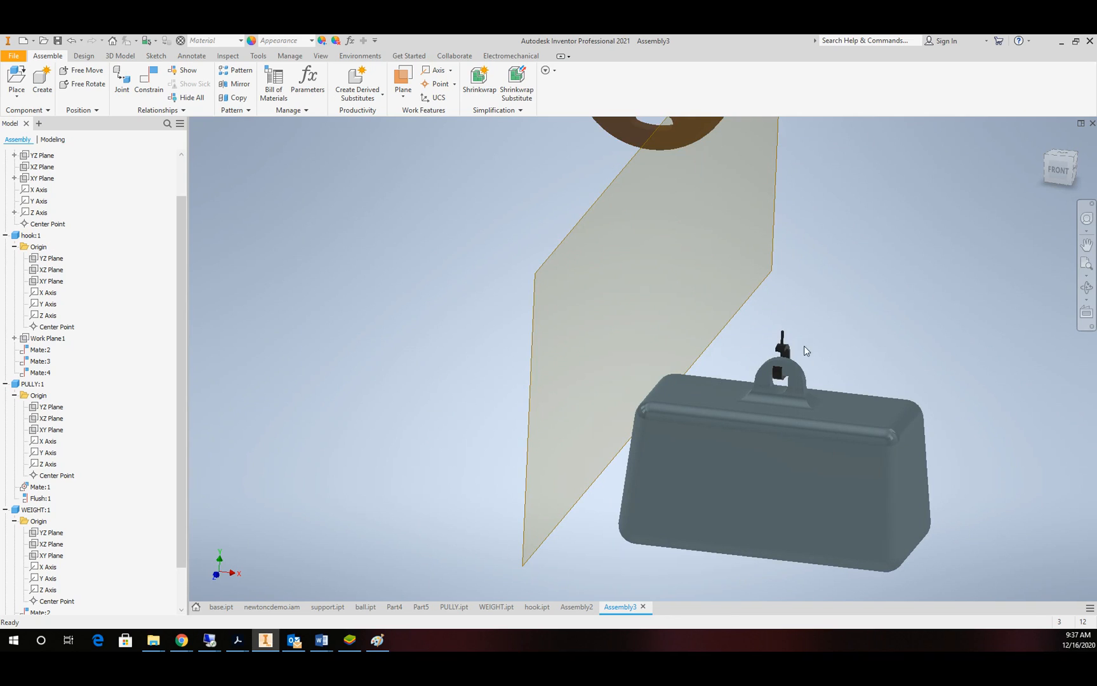
mouse_move(622, 238)
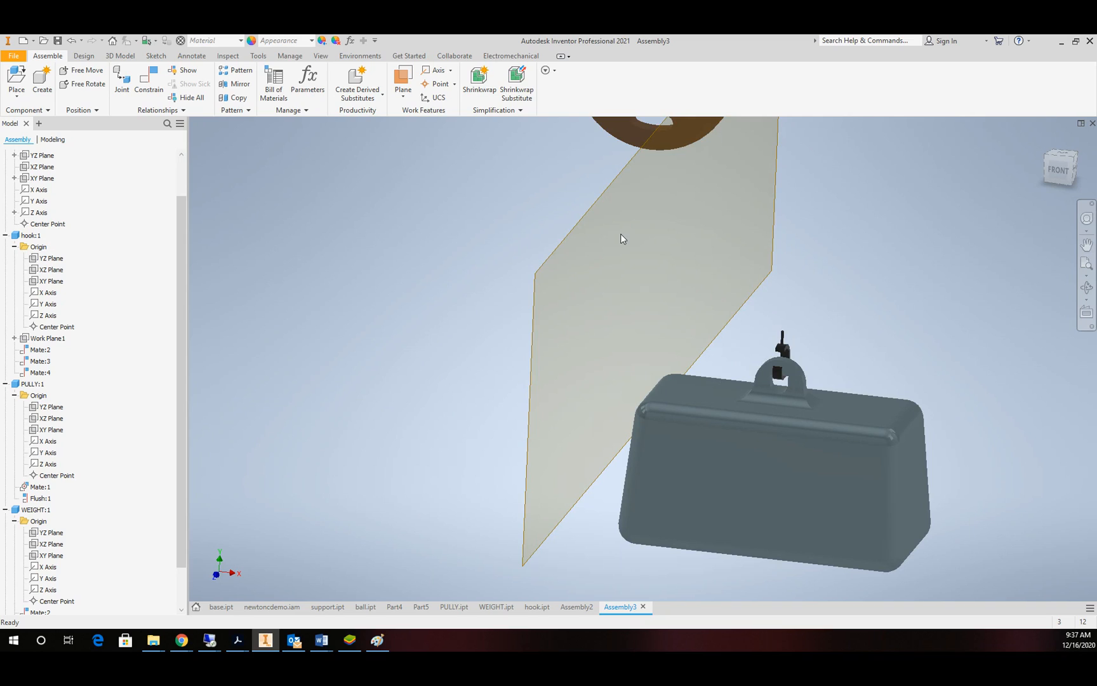
mouse_move(595, 255)
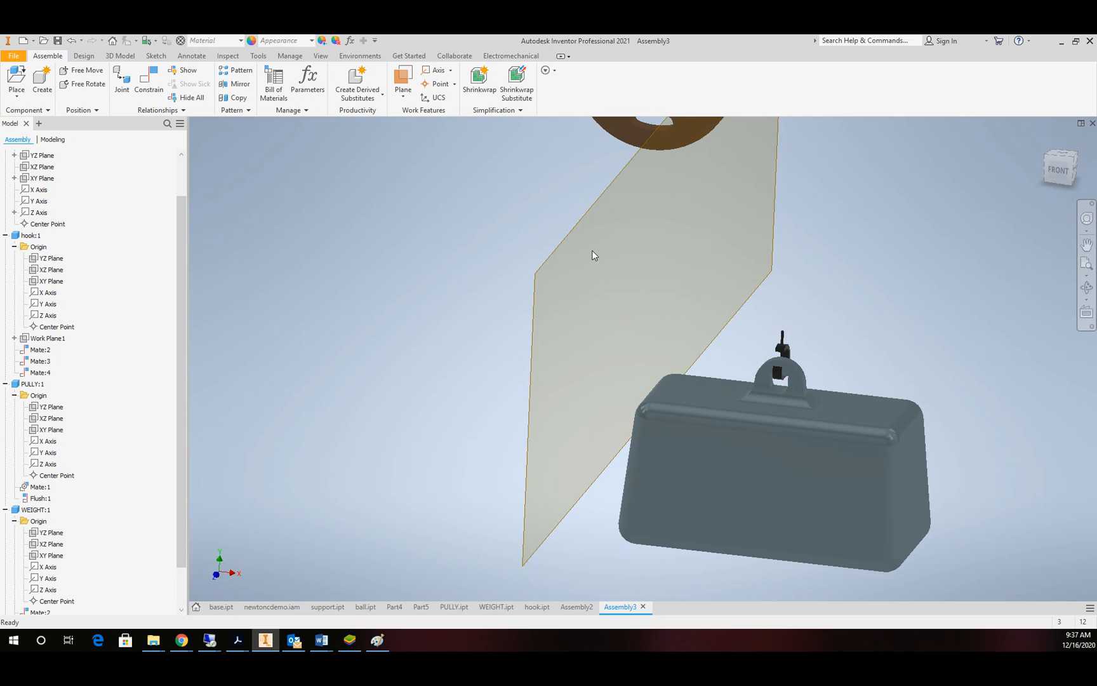
mouse_move(198, 68)
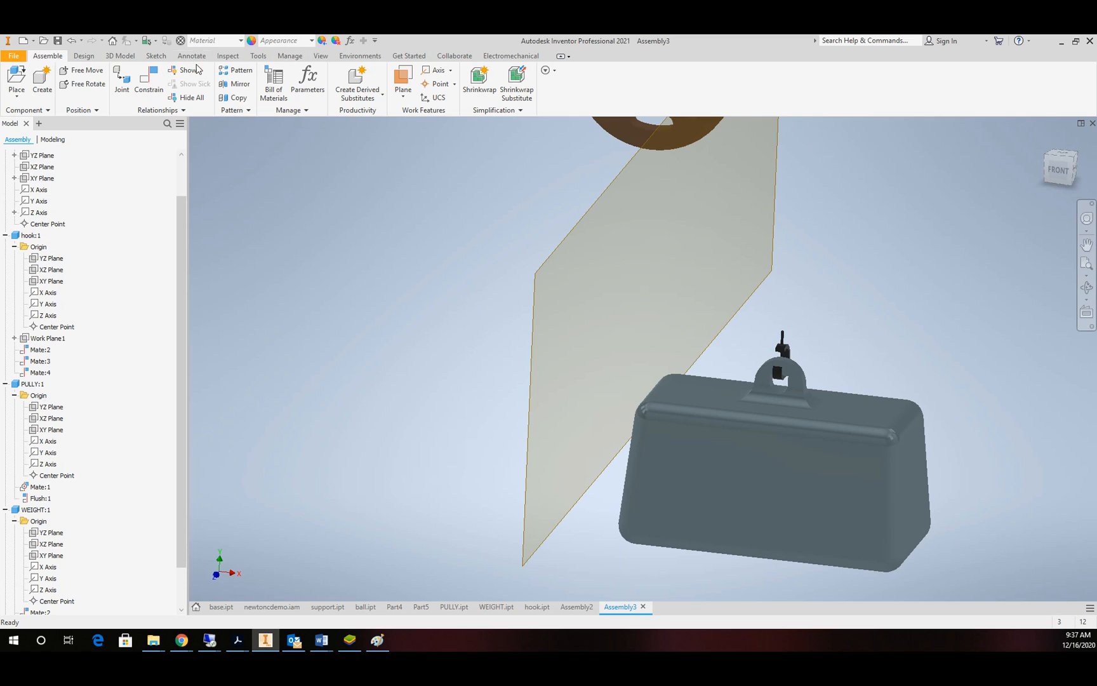
- Mate the hook's YZ Plane to Work Plane1 and apply it
click(149, 82)
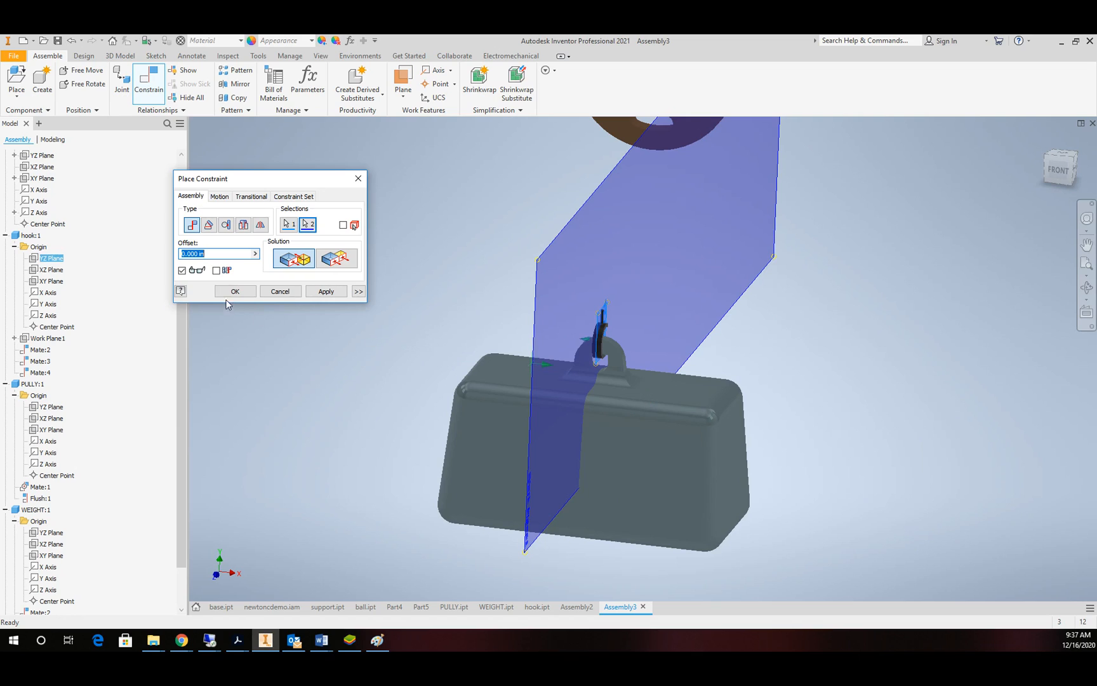
click(325, 291)
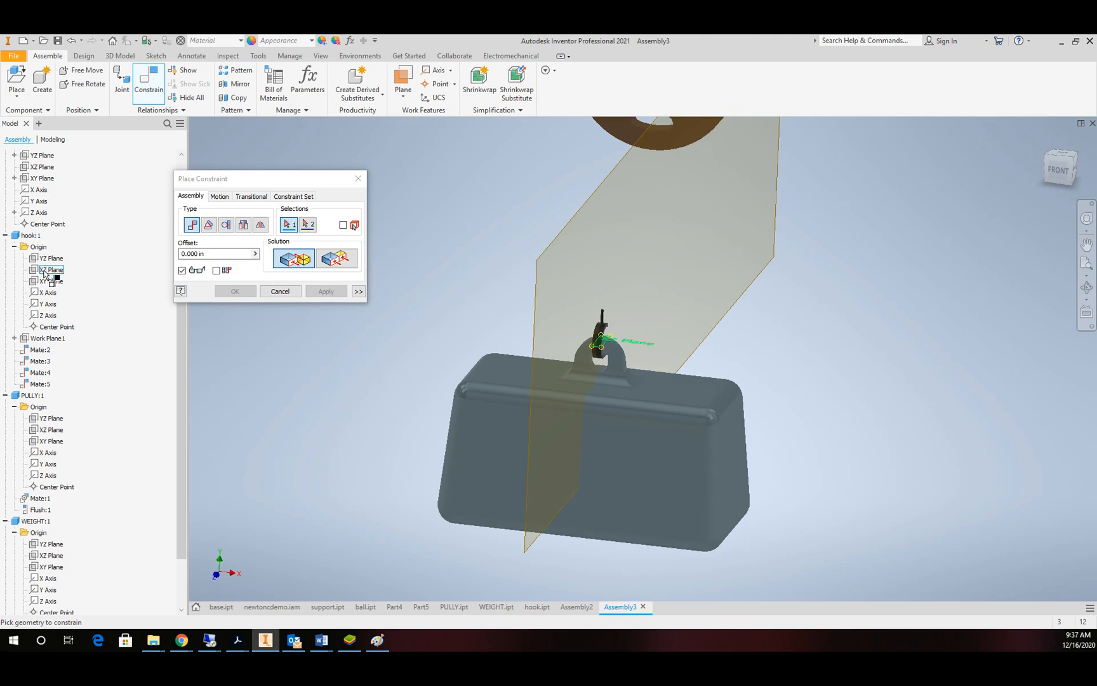
click(51, 281)
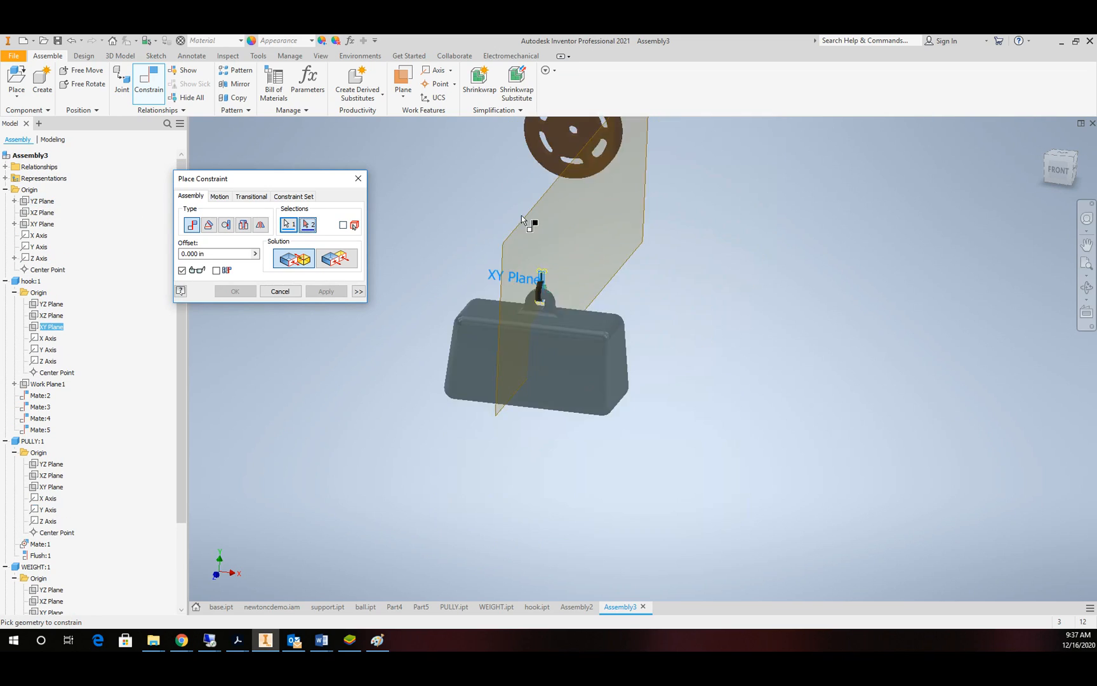
- Mate the hook's XY Plane to the assembly XY Plane, hanging the weight below the pulley
click(44, 212)
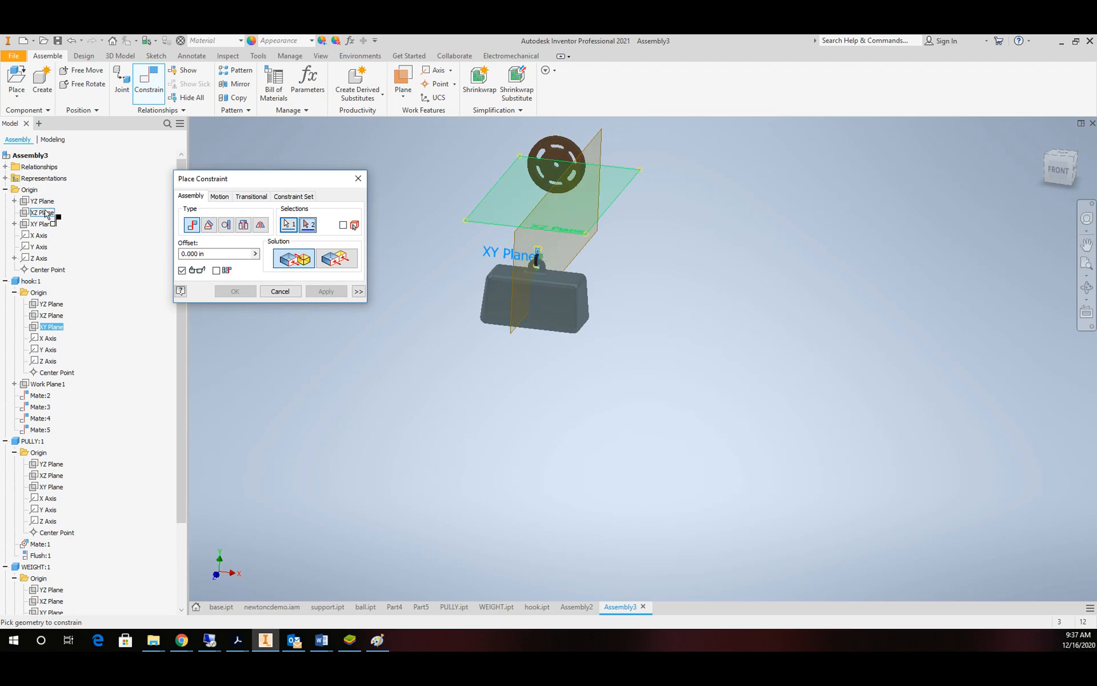
click(42, 224)
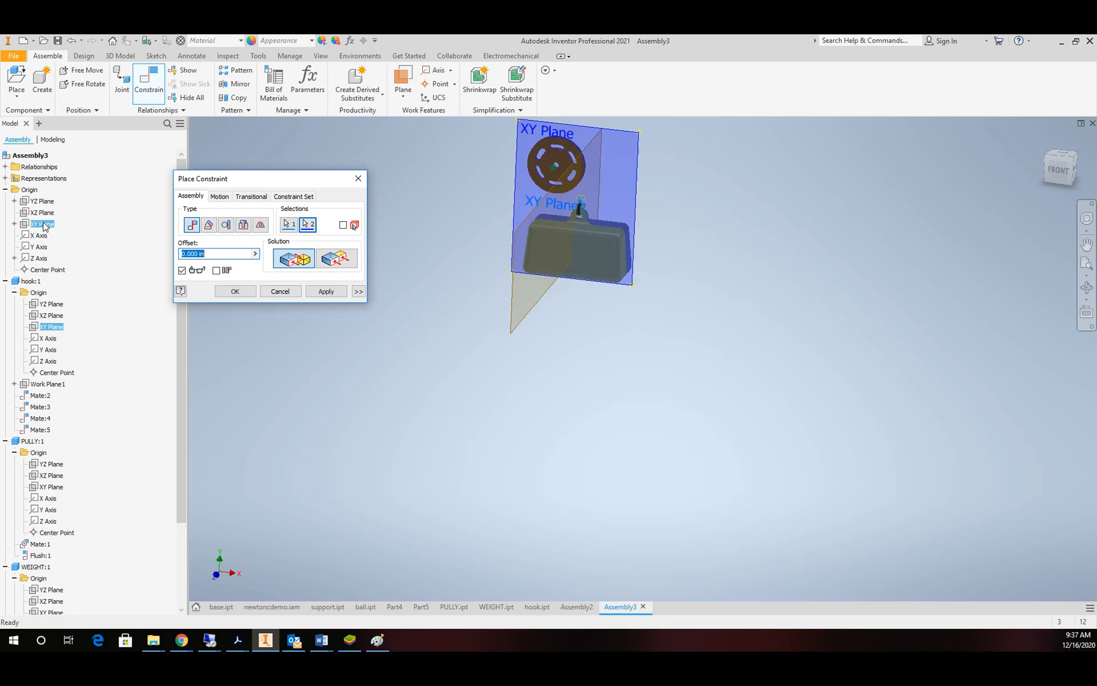
click(234, 291)
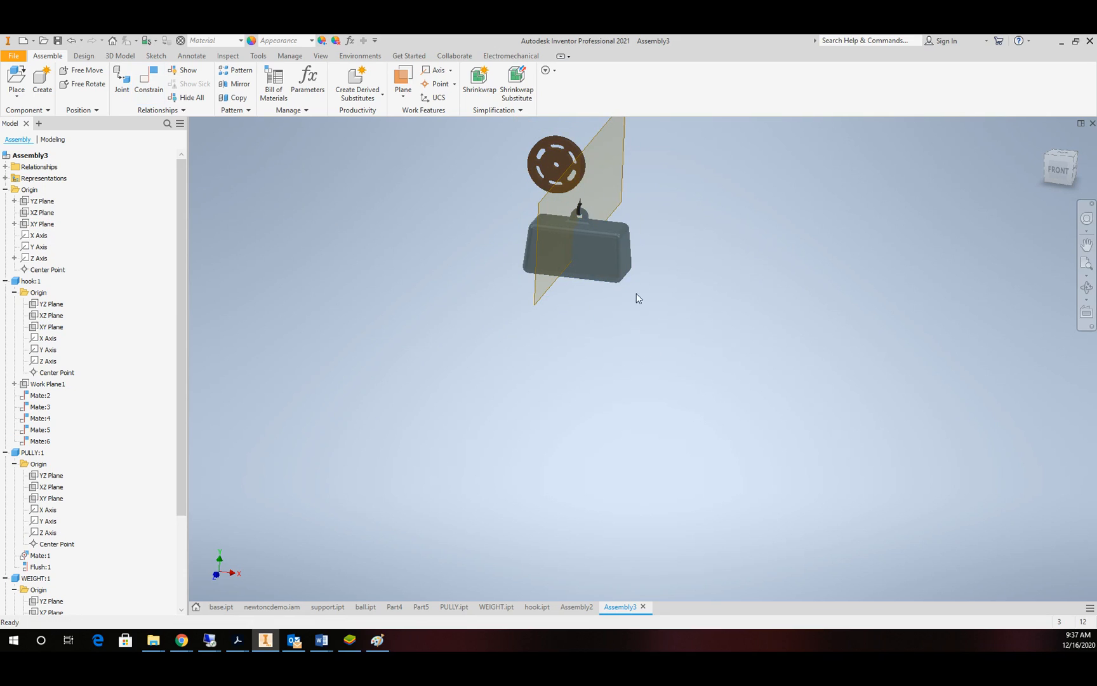
click(576, 283)
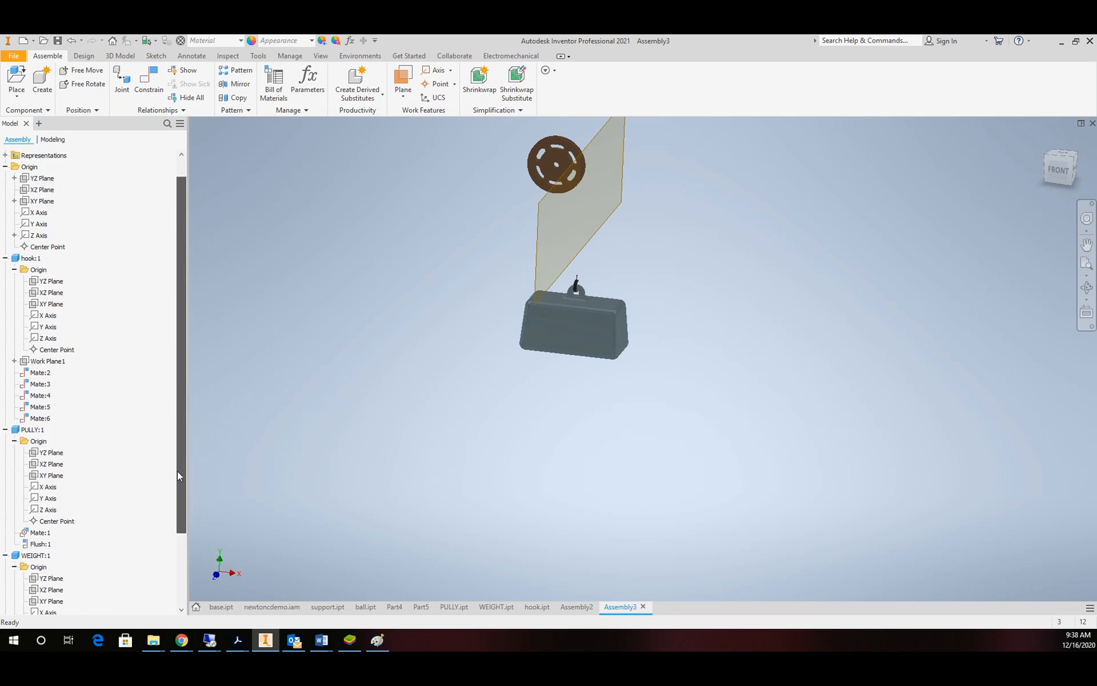
- Make the assembly's XZ Plane visible in the graphics window
click(37, 601)
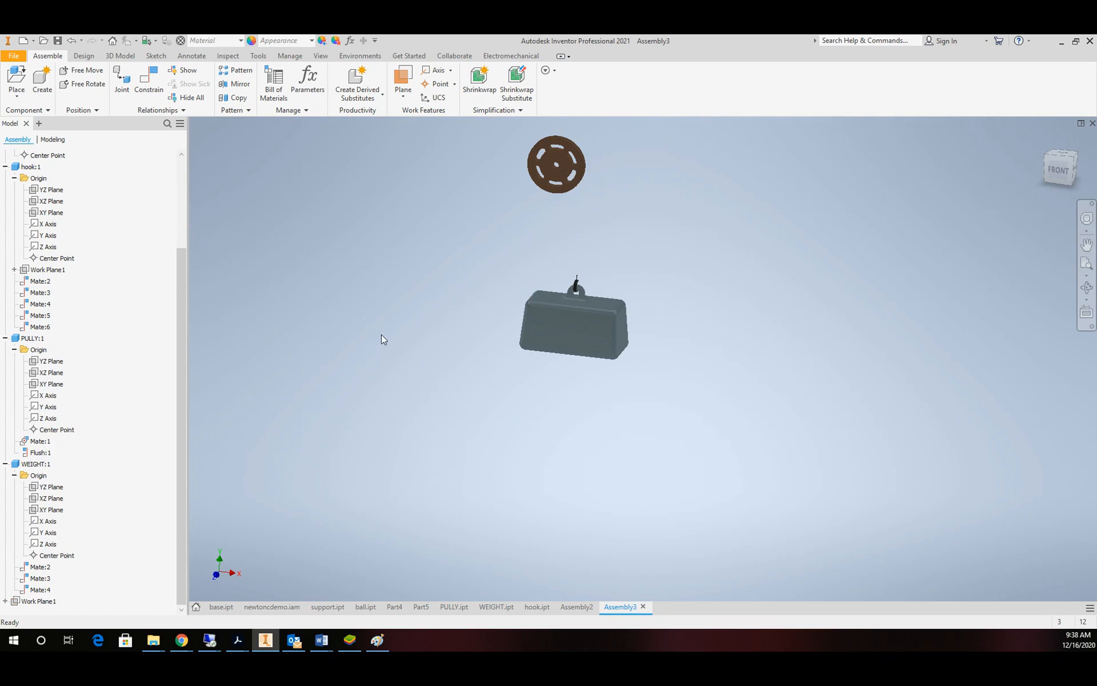
scroll(up, 3)
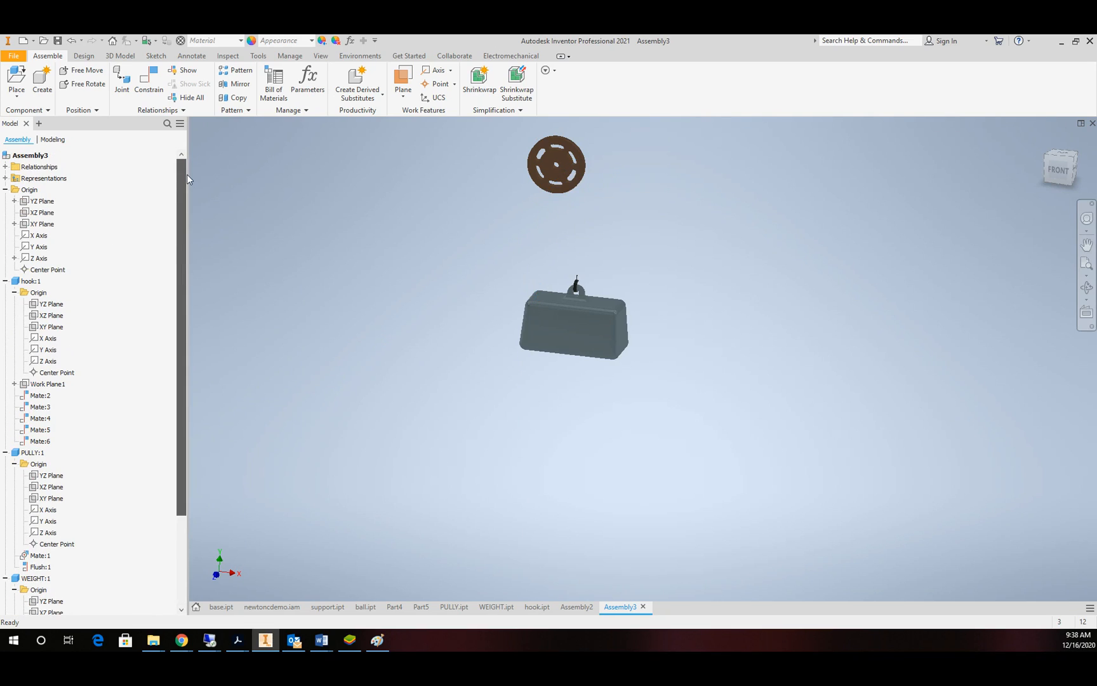
click(42, 200)
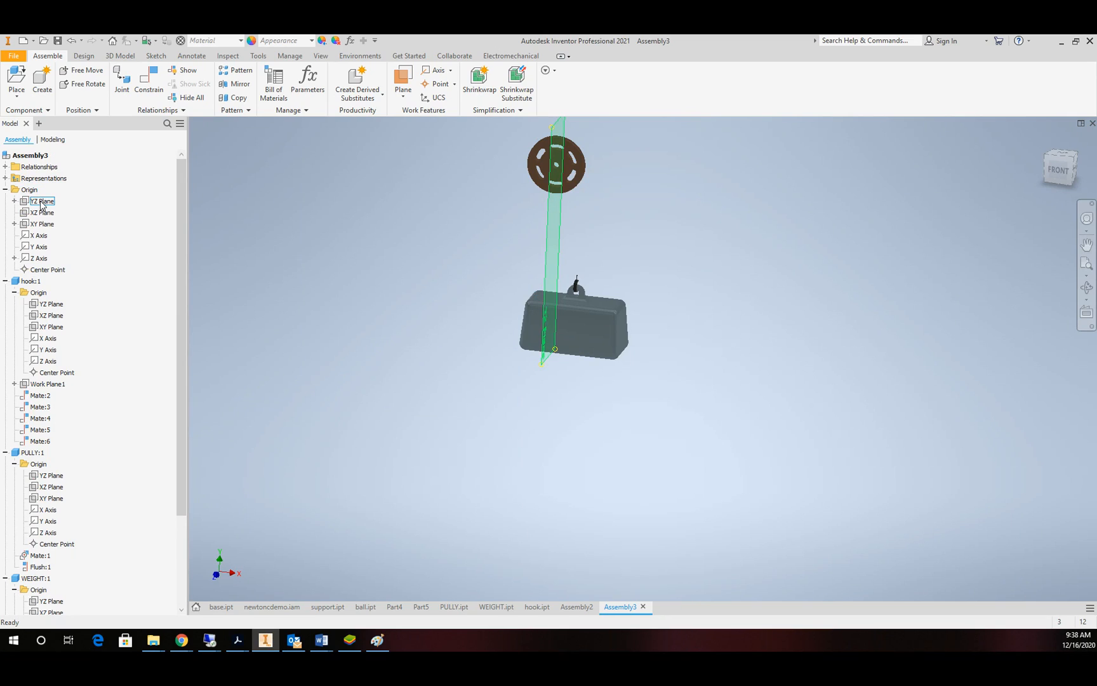
click(42, 213)
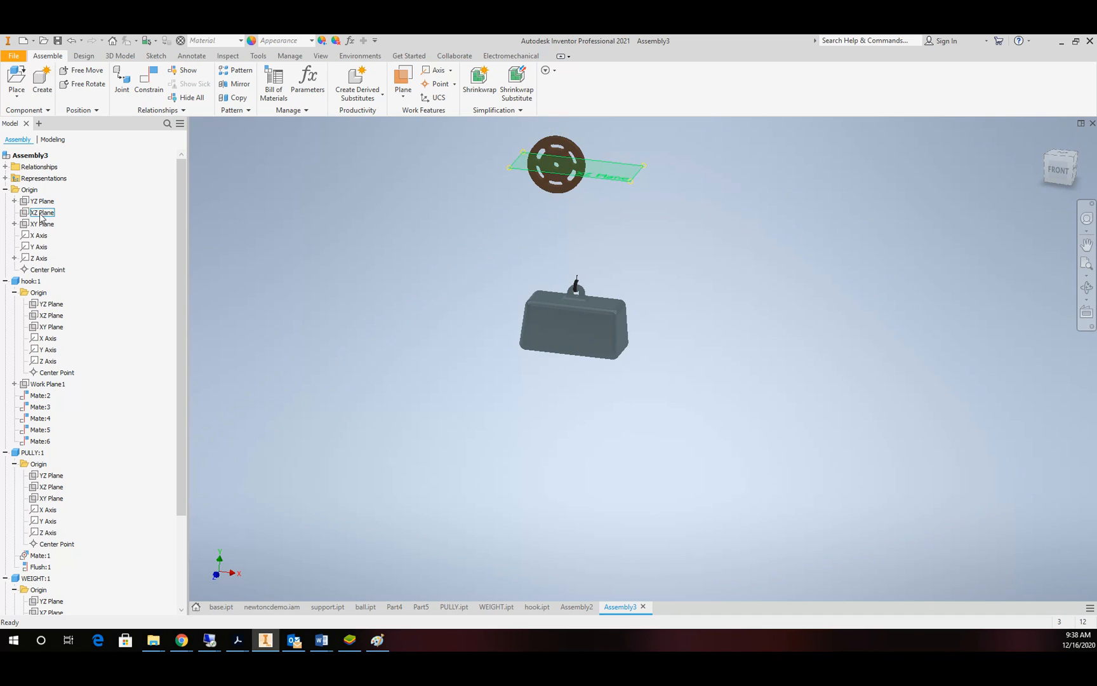
right_click(42, 212)
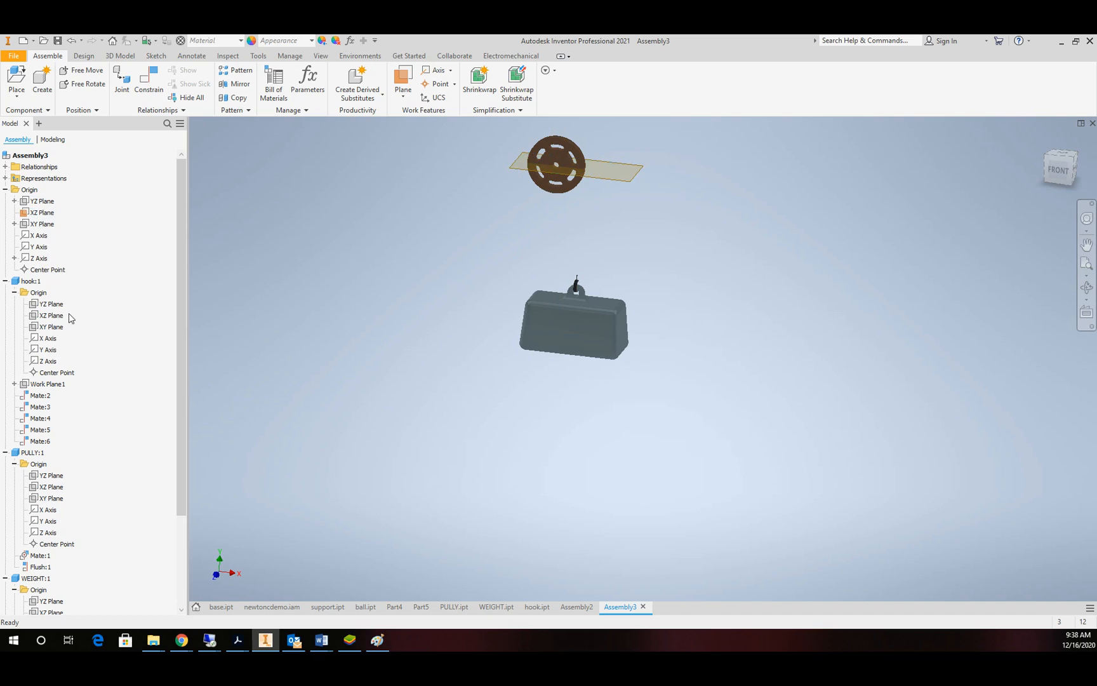
mouse_move(149, 83)
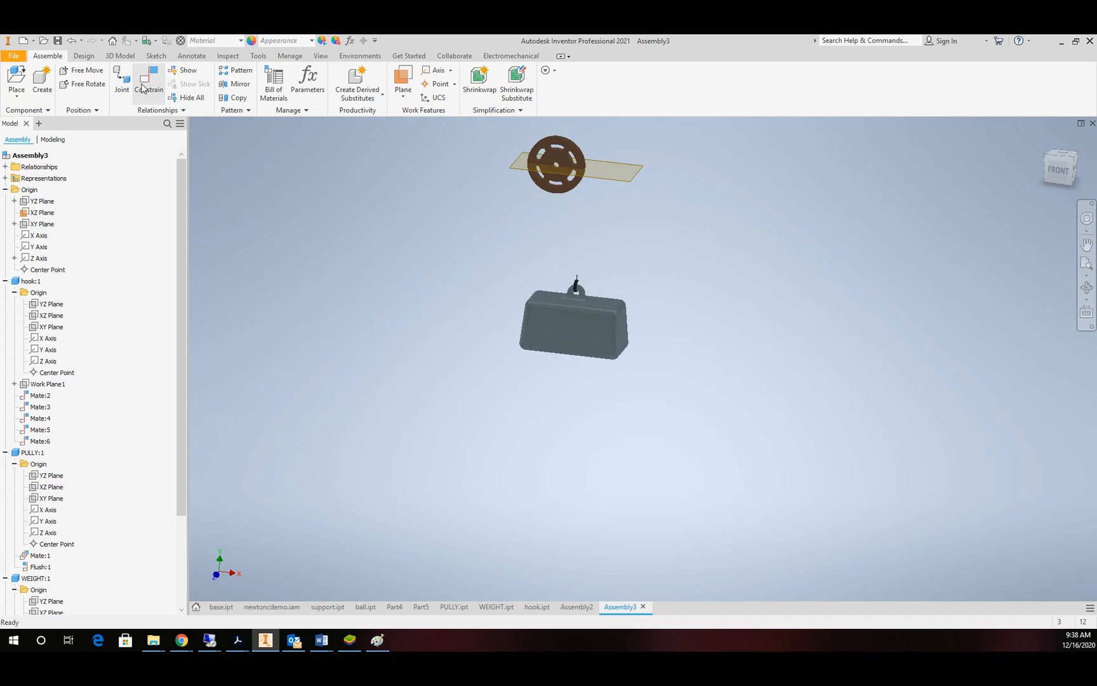
- Flush the hook rod's top face to the assembly XZ Plane with a 5 in offset
click(148, 81)
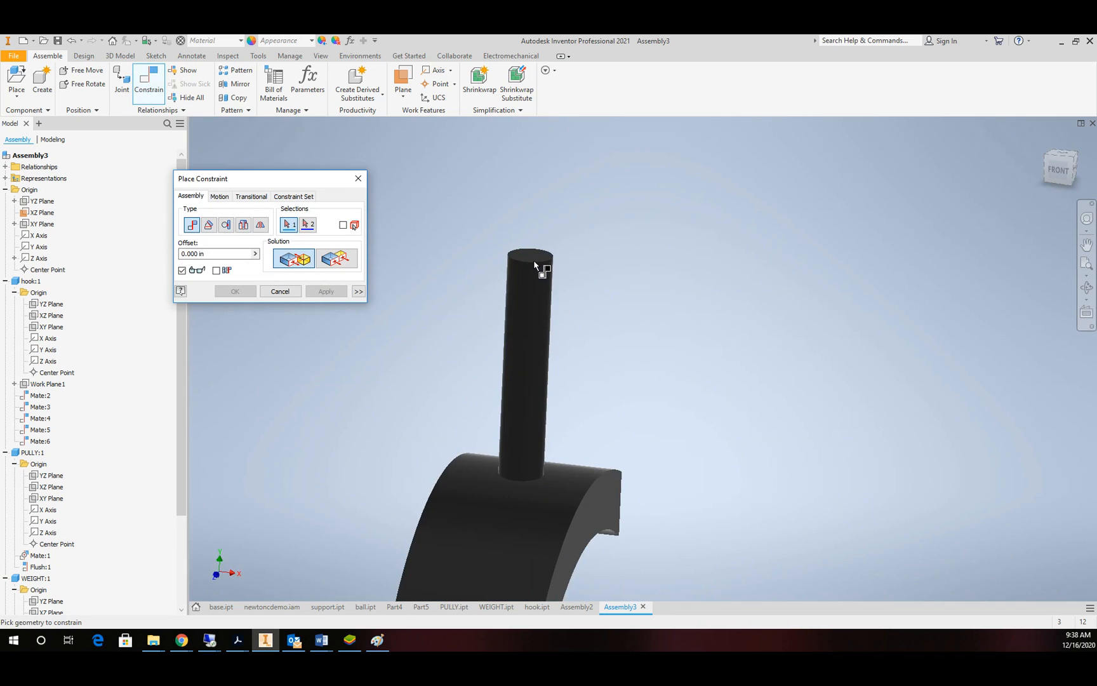
click(532, 265)
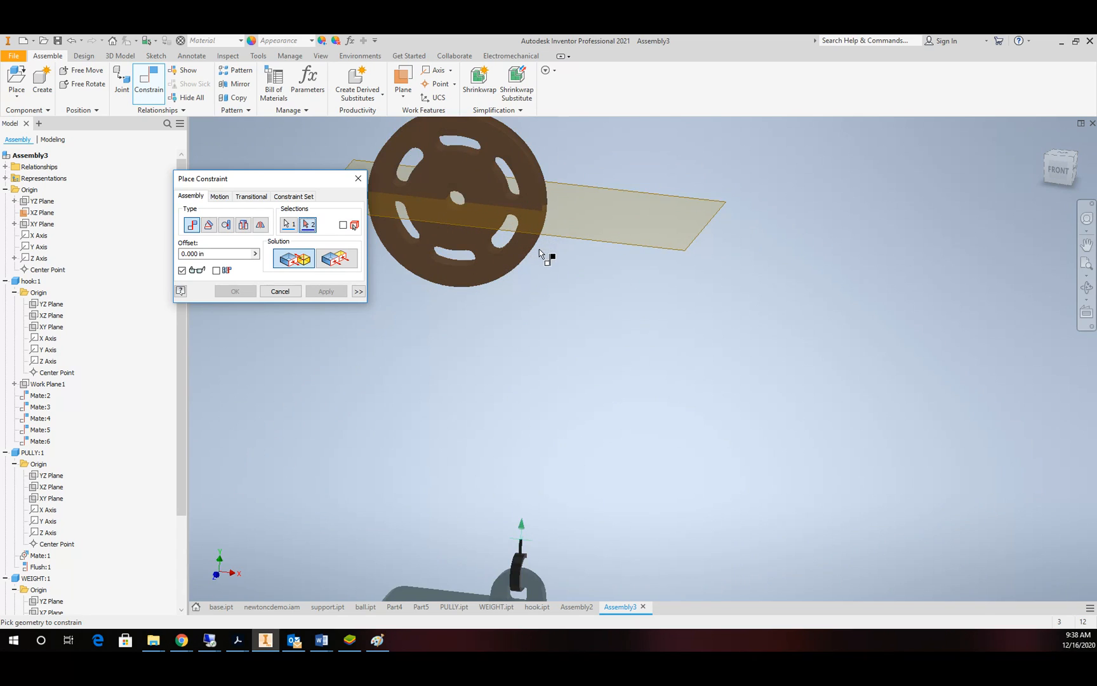
click(609, 211)
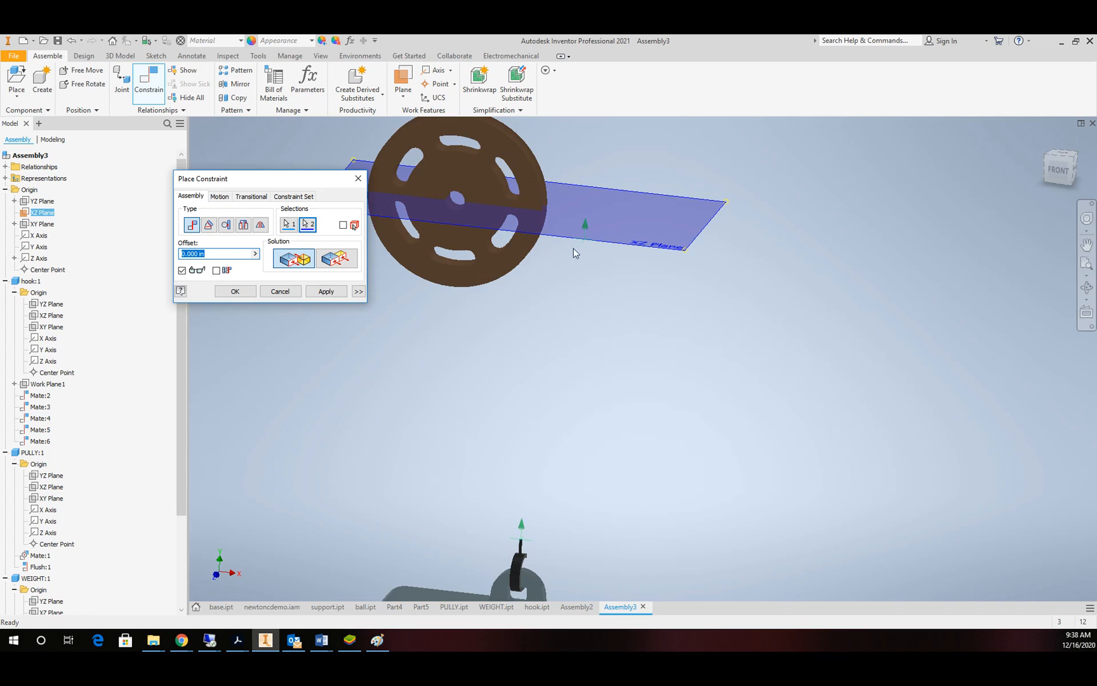
click(337, 257)
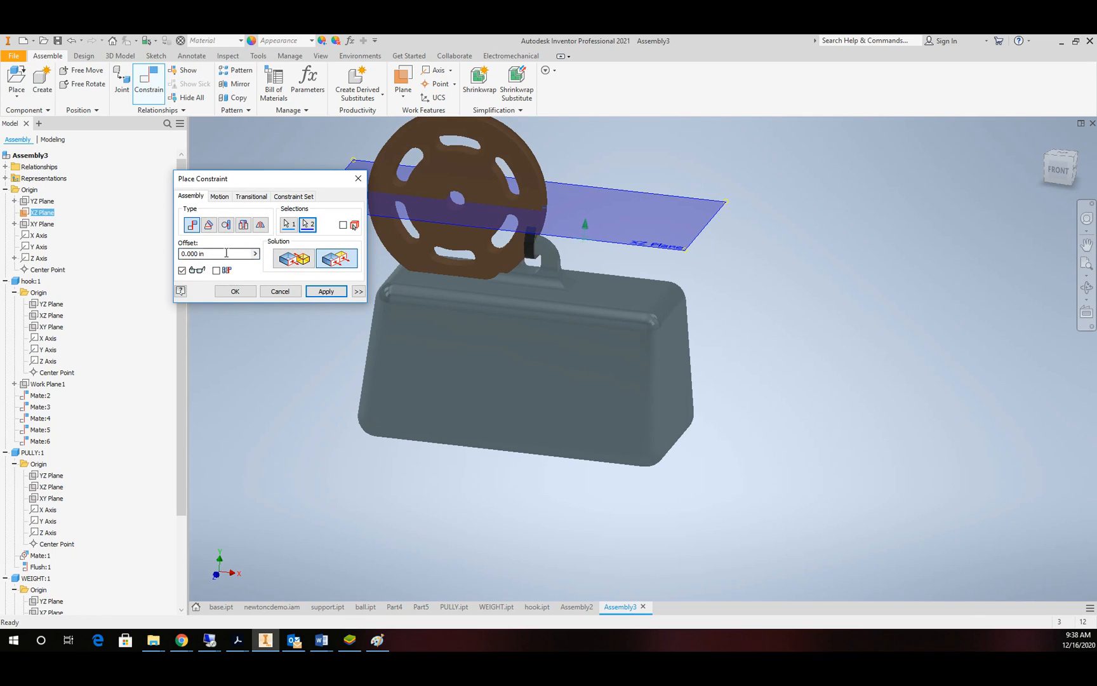
text(5)
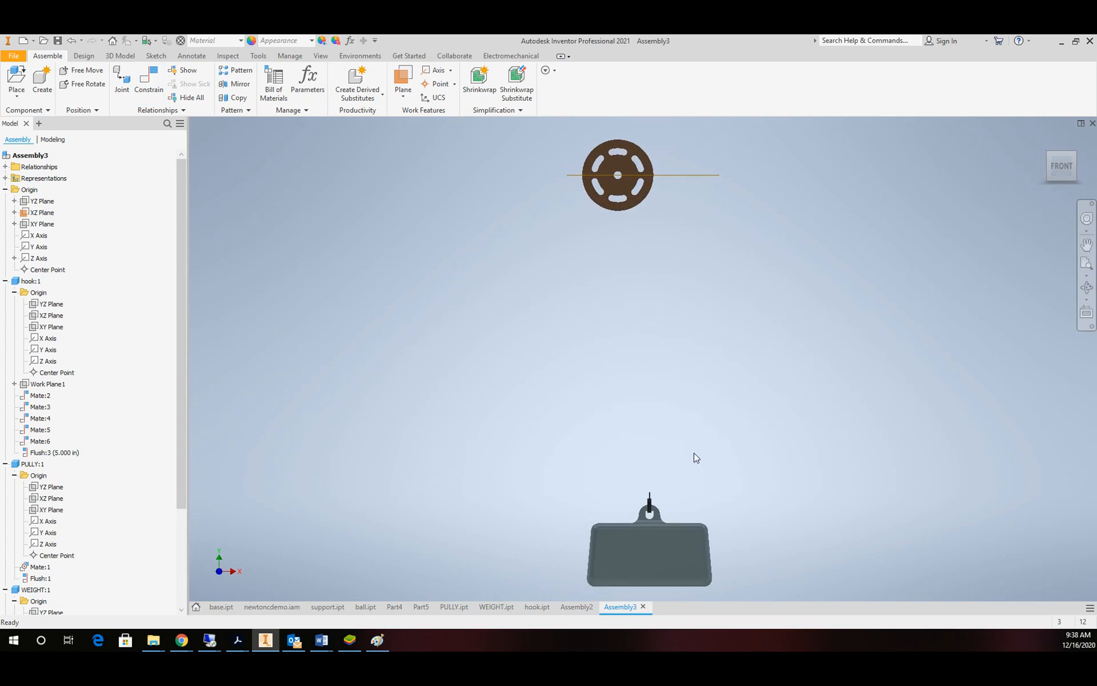
mouse_move(657, 496)
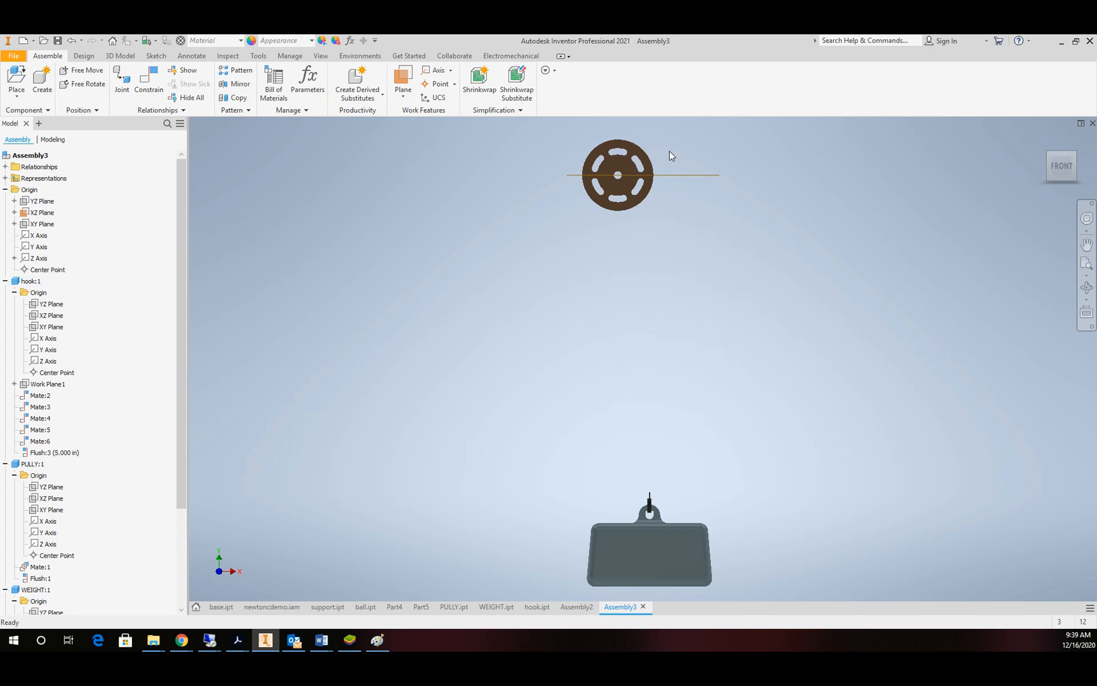
mouse_move(664, 181)
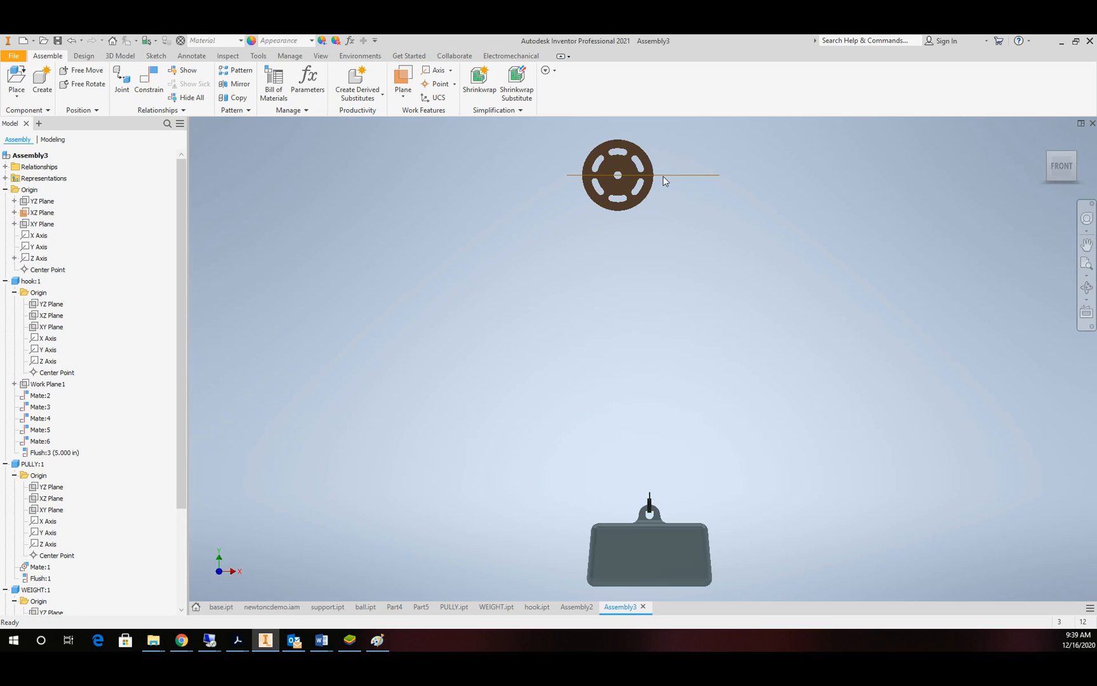
mouse_move(639, 385)
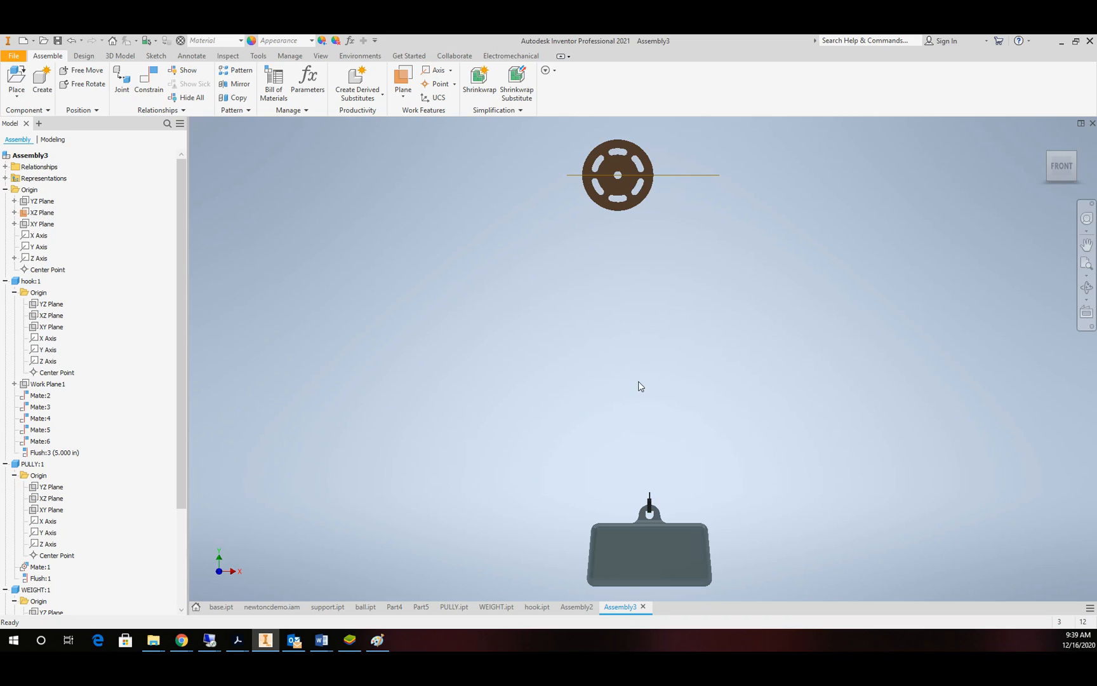
mouse_move(949, 255)
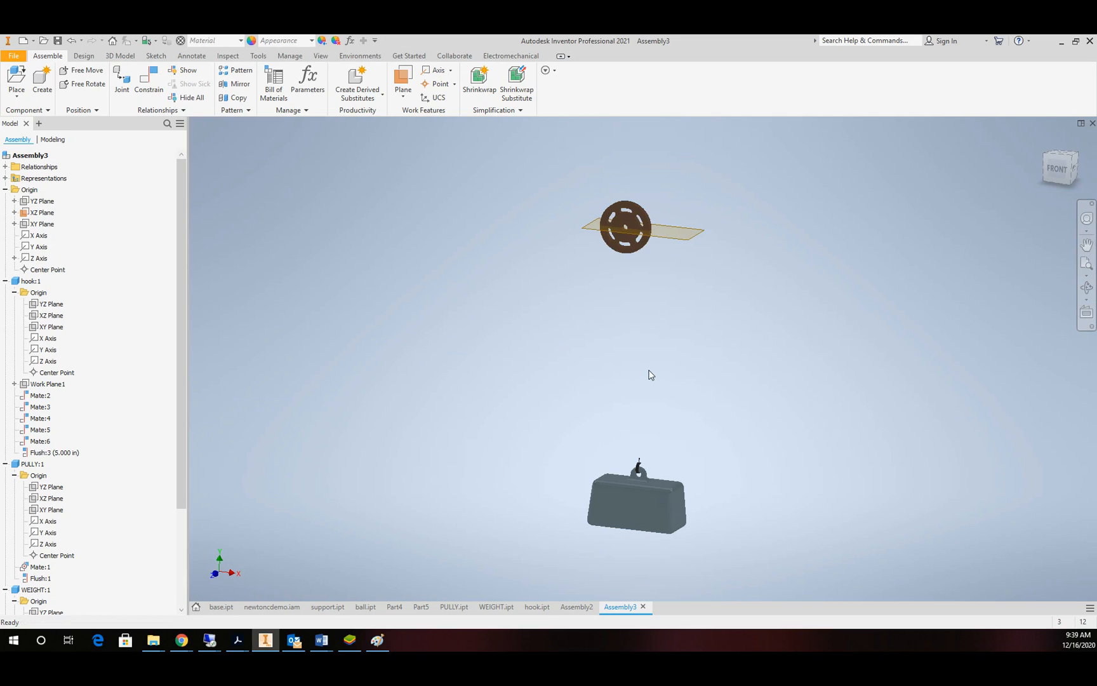
mouse_move(660, 362)
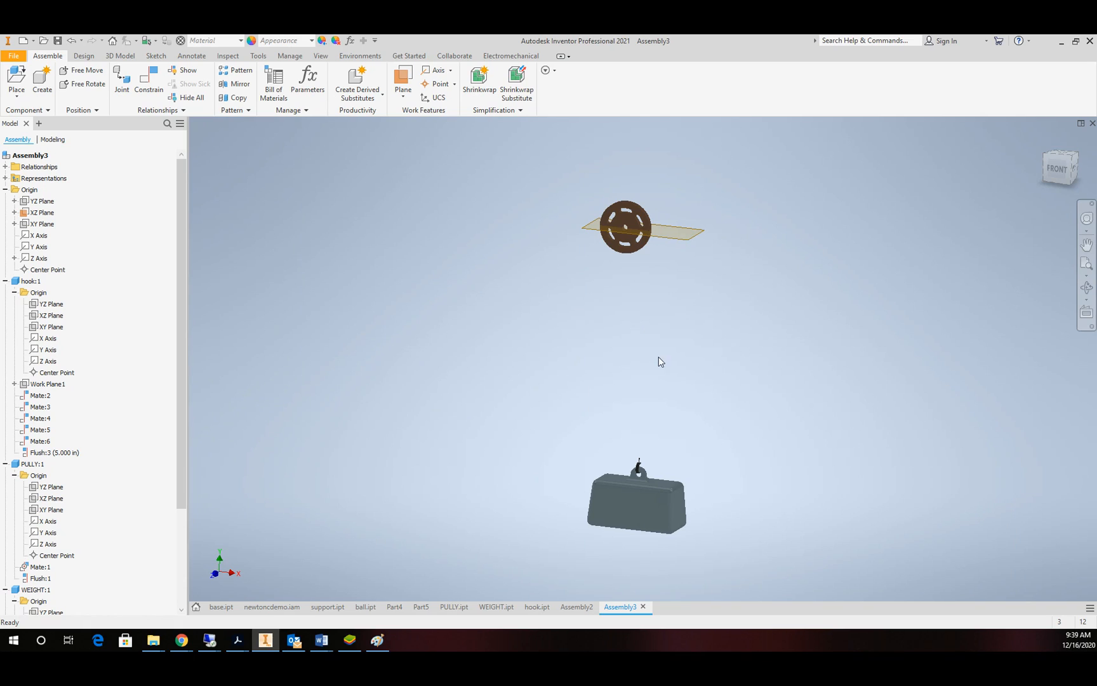
mouse_move(148, 162)
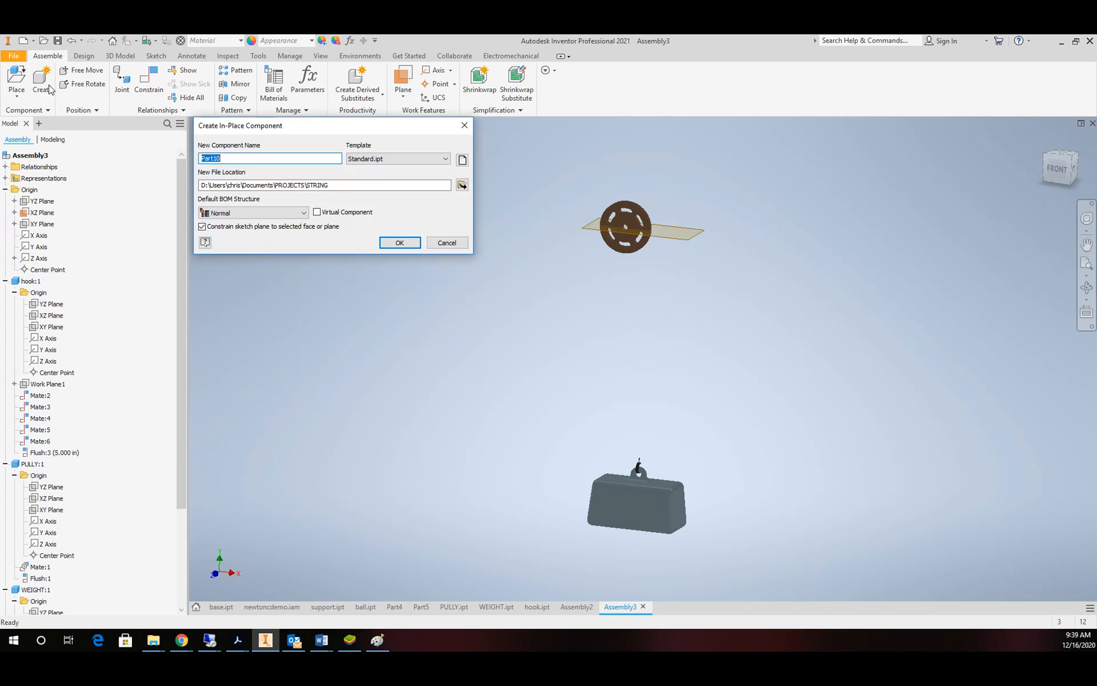
- Create an in-place part named string, rename it string2 after the conflict warning, on the assembly base plane
text(st)
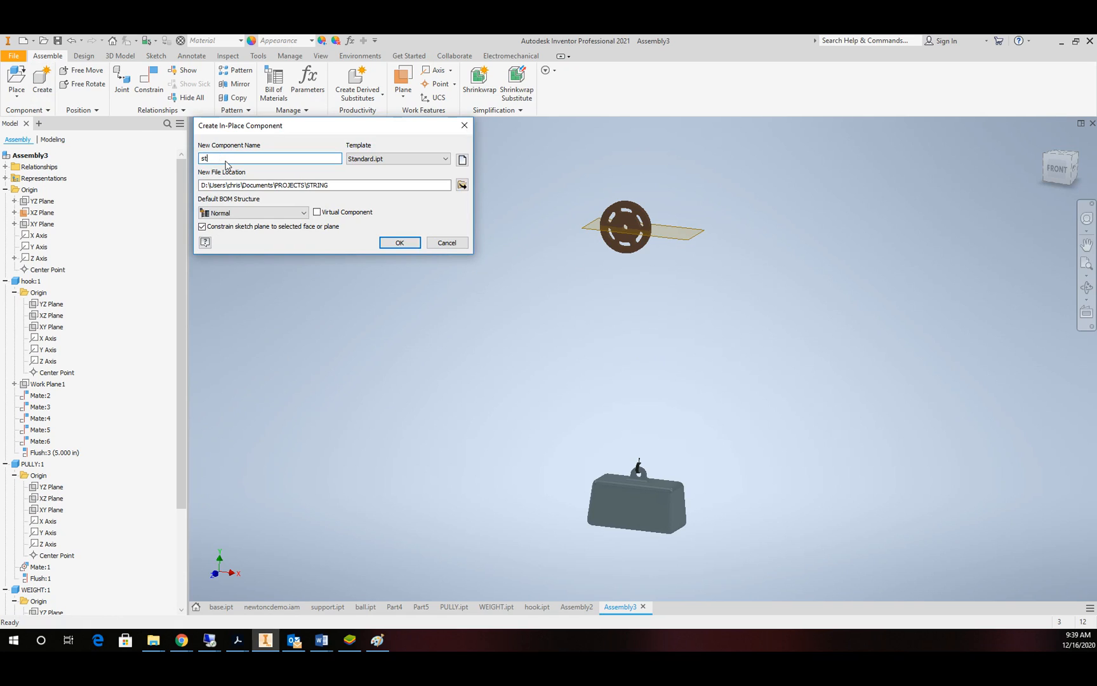
text(ring)
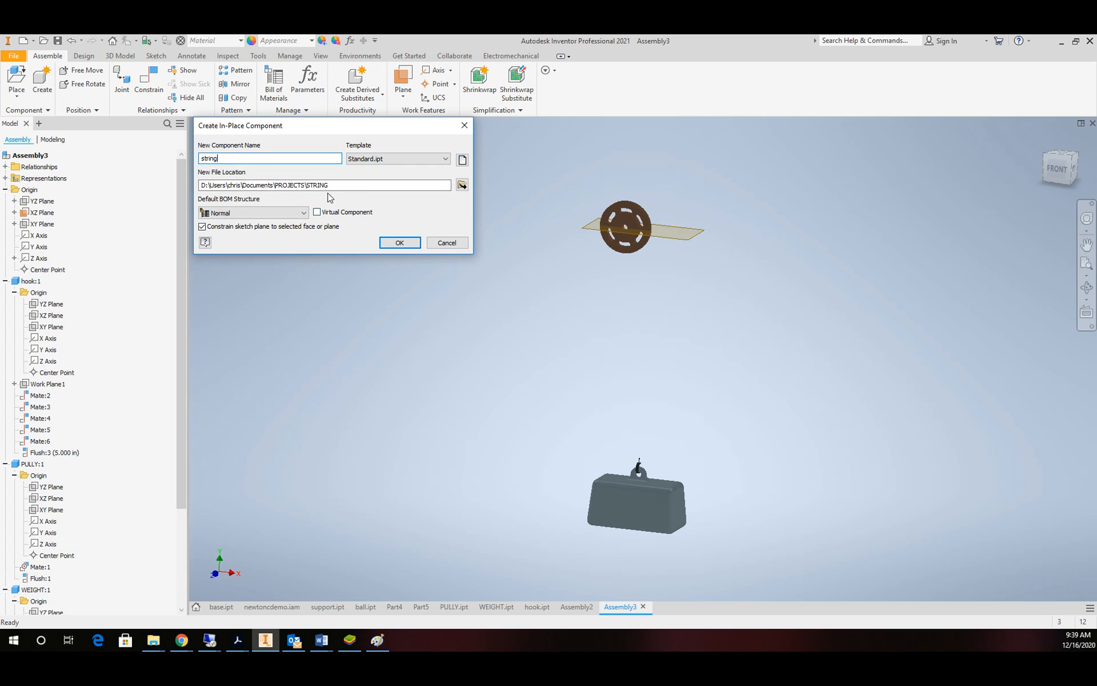
click(399, 242)
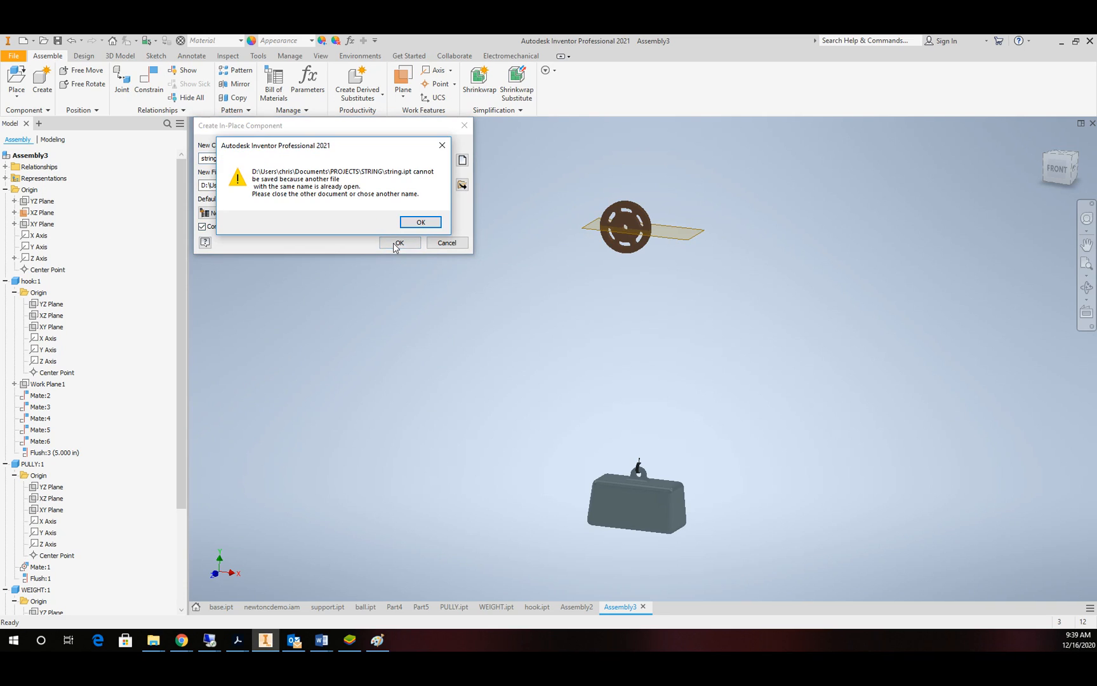
click(420, 222)
text(2)
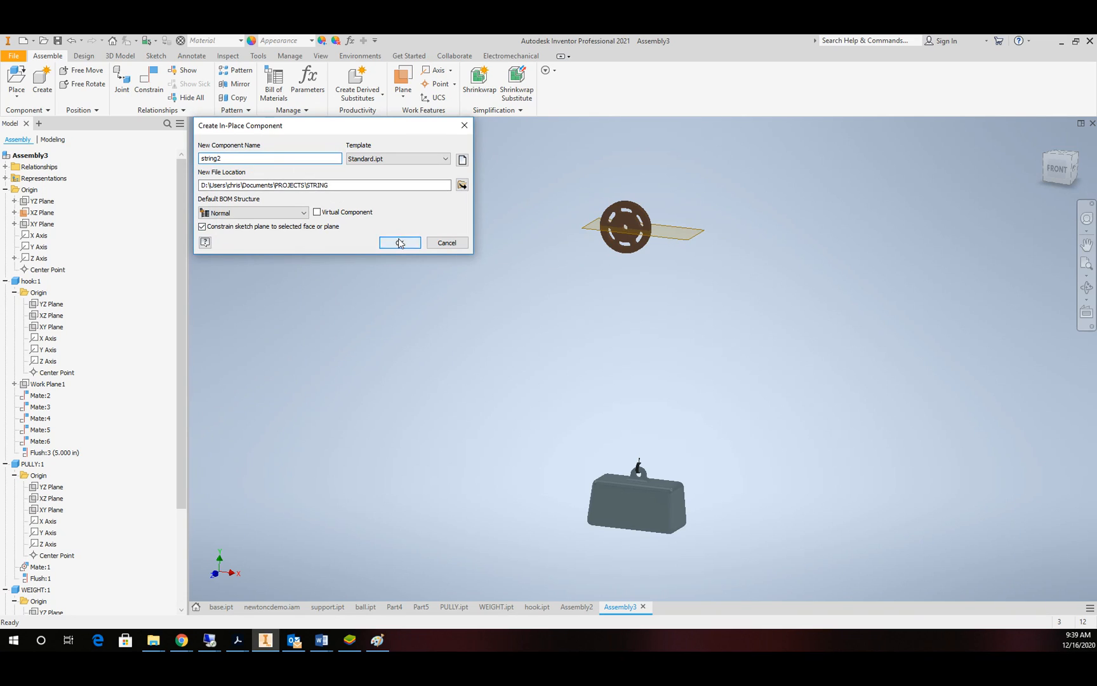
click(400, 243)
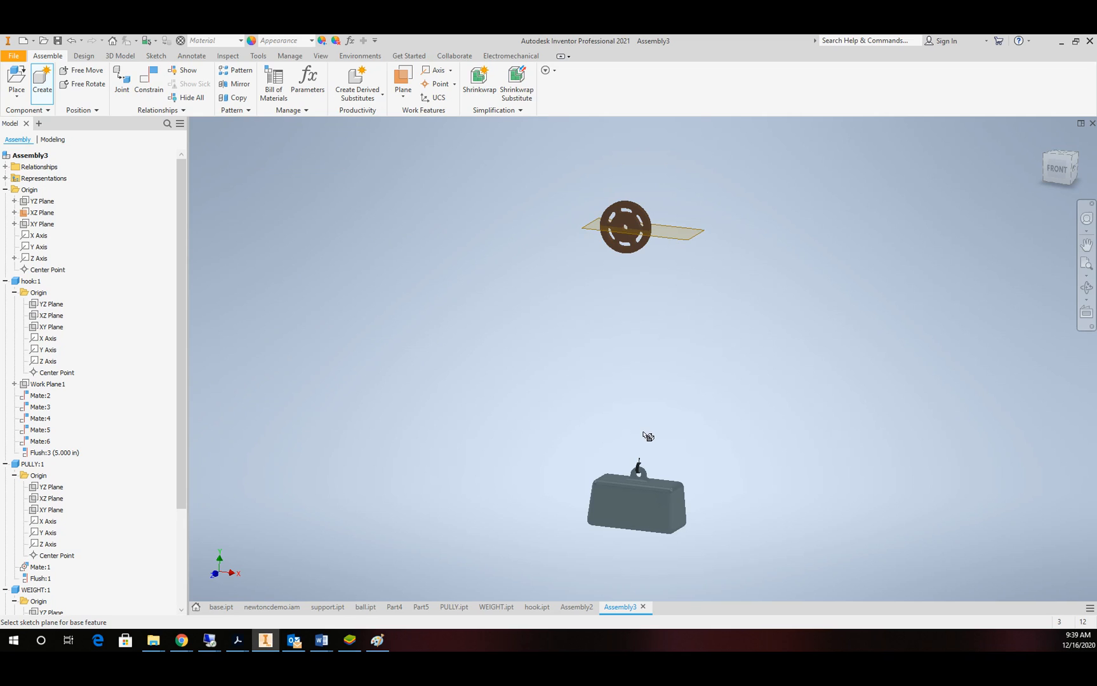
mouse_move(632, 423)
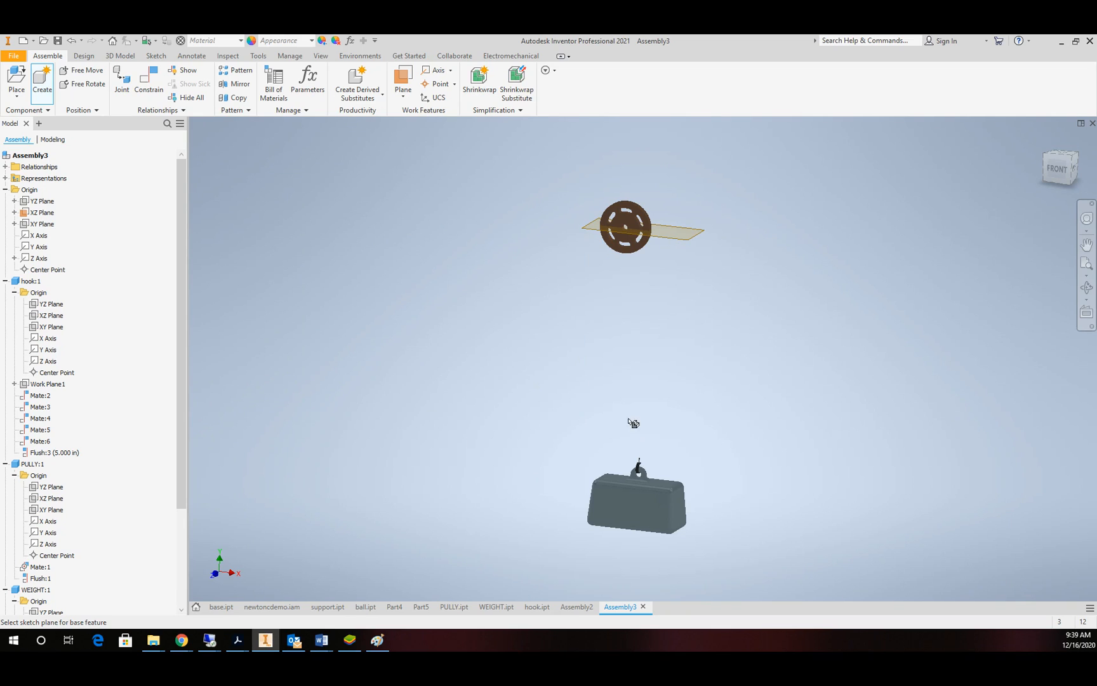
click(41, 212)
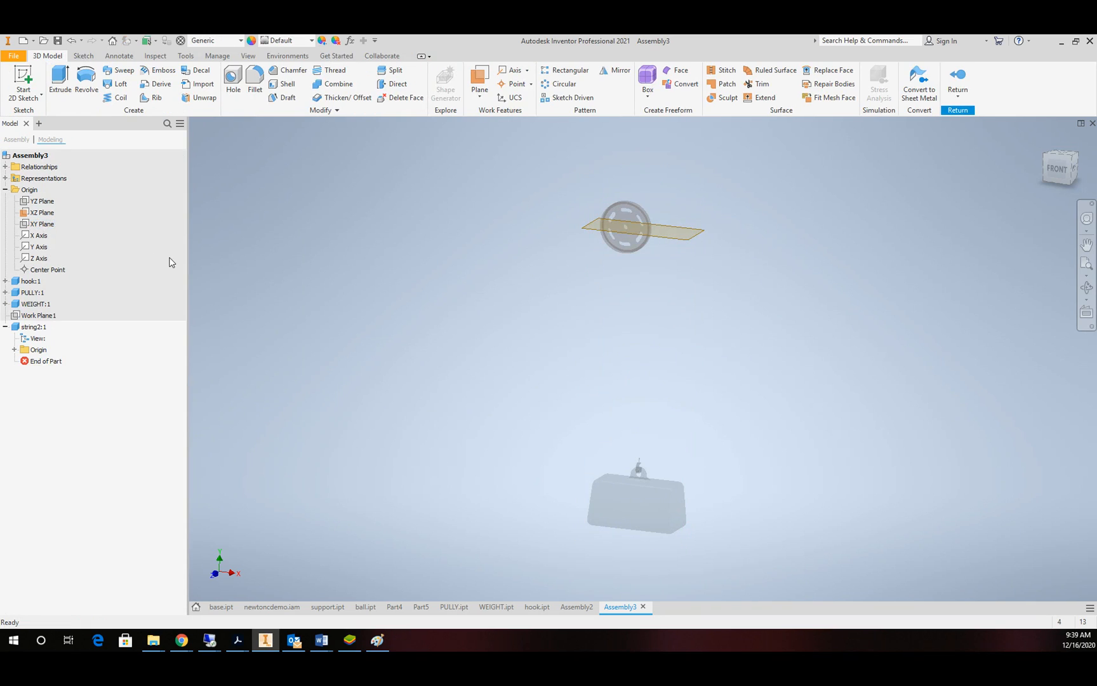
mouse_move(621, 373)
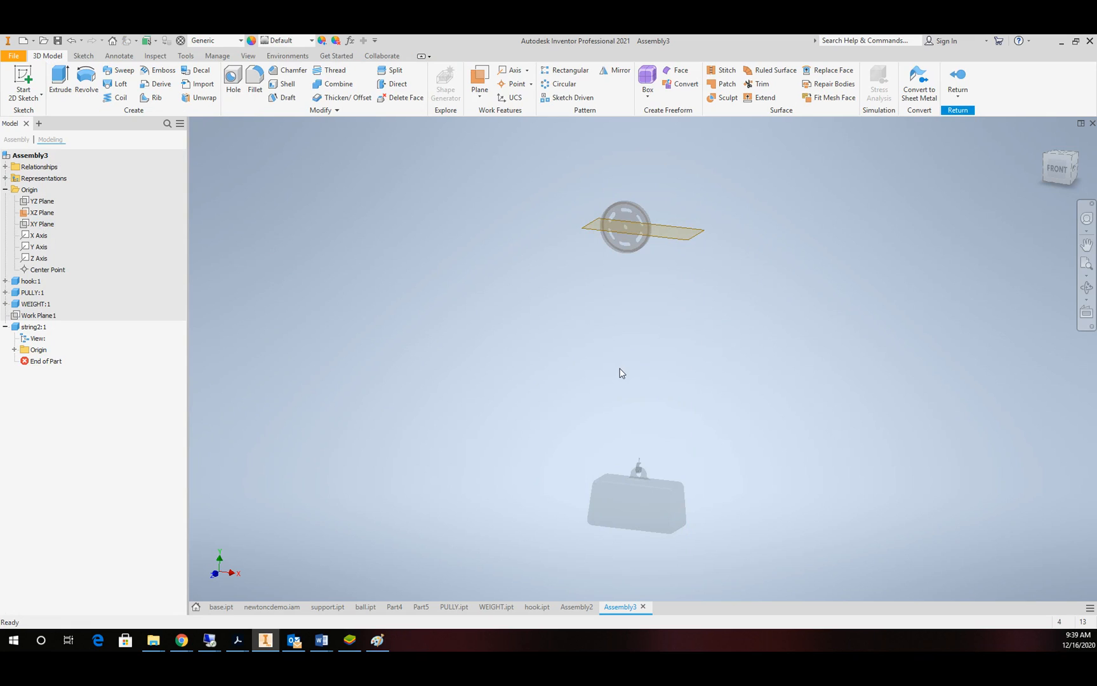
mouse_move(217, 378)
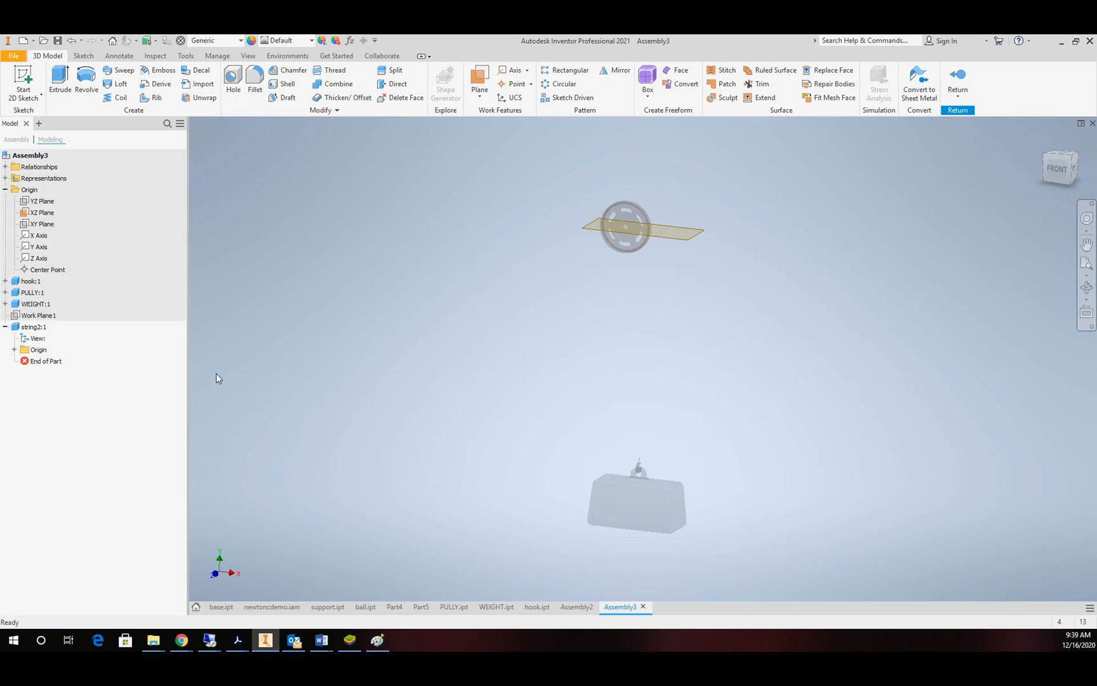
mouse_move(688, 201)
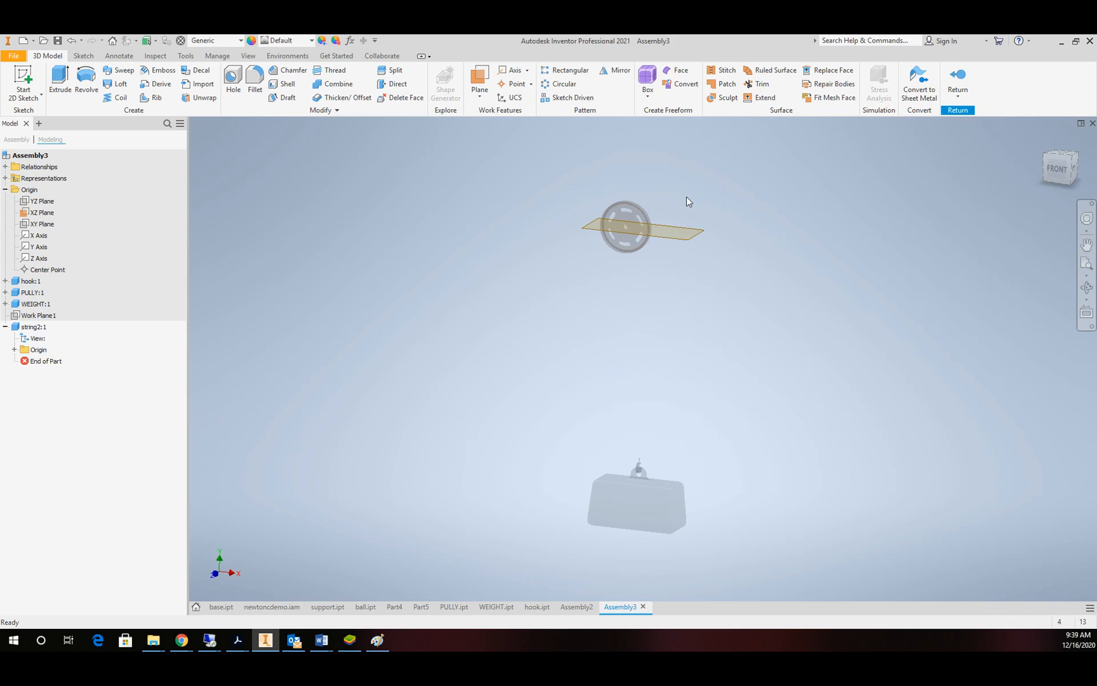
mouse_move(712, 207)
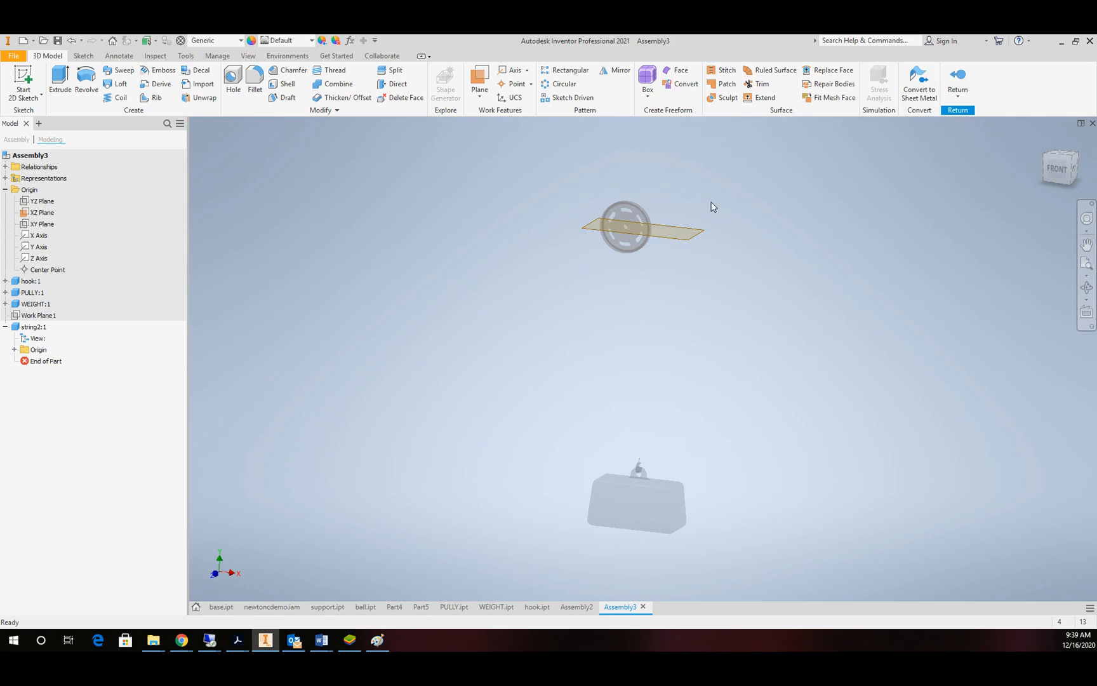
mouse_move(489, 129)
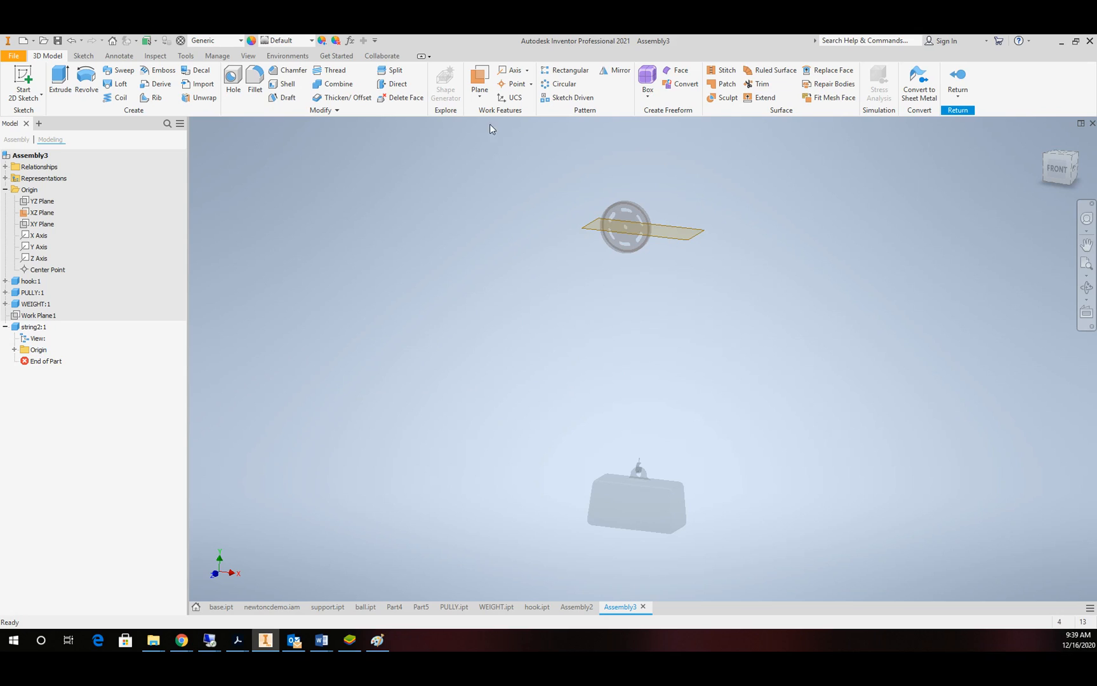
mouse_move(513, 70)
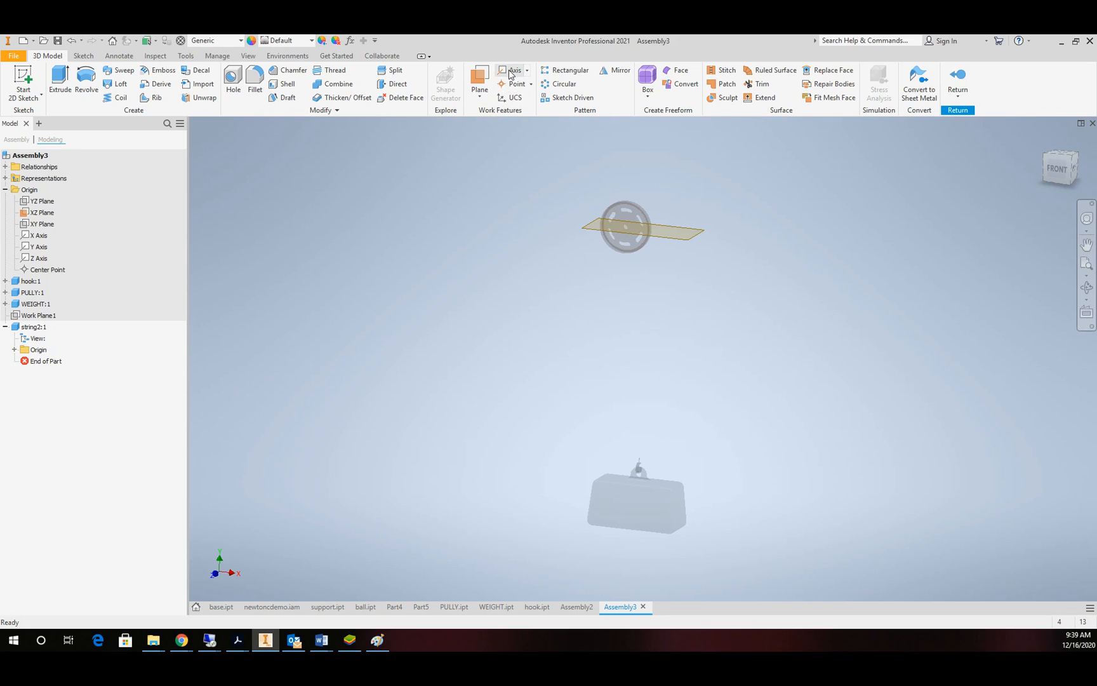
mouse_move(515, 69)
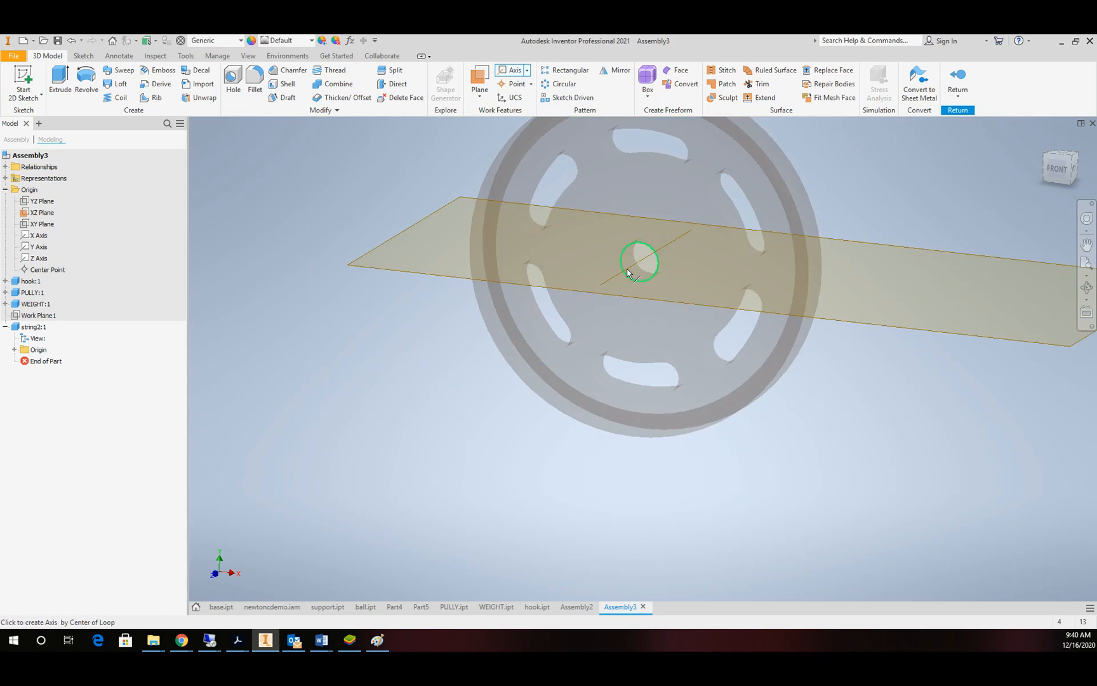
- Add a work axis through the pulley's centre hole and a work plane from the hook's Work Plane1
click(638, 263)
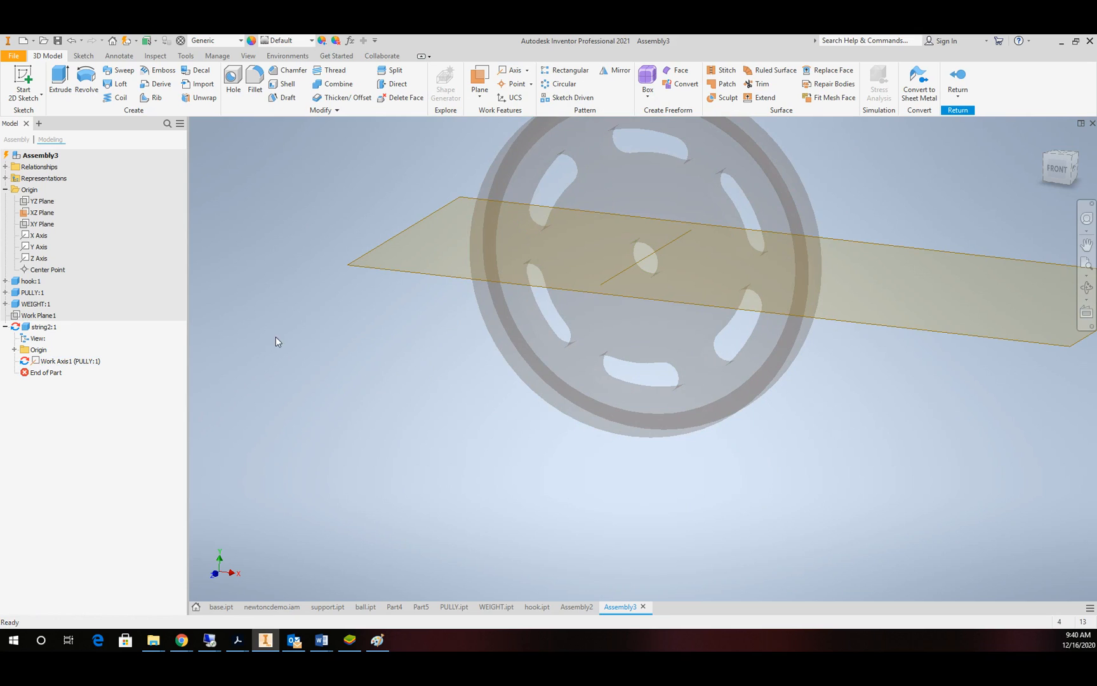
mouse_move(314, 354)
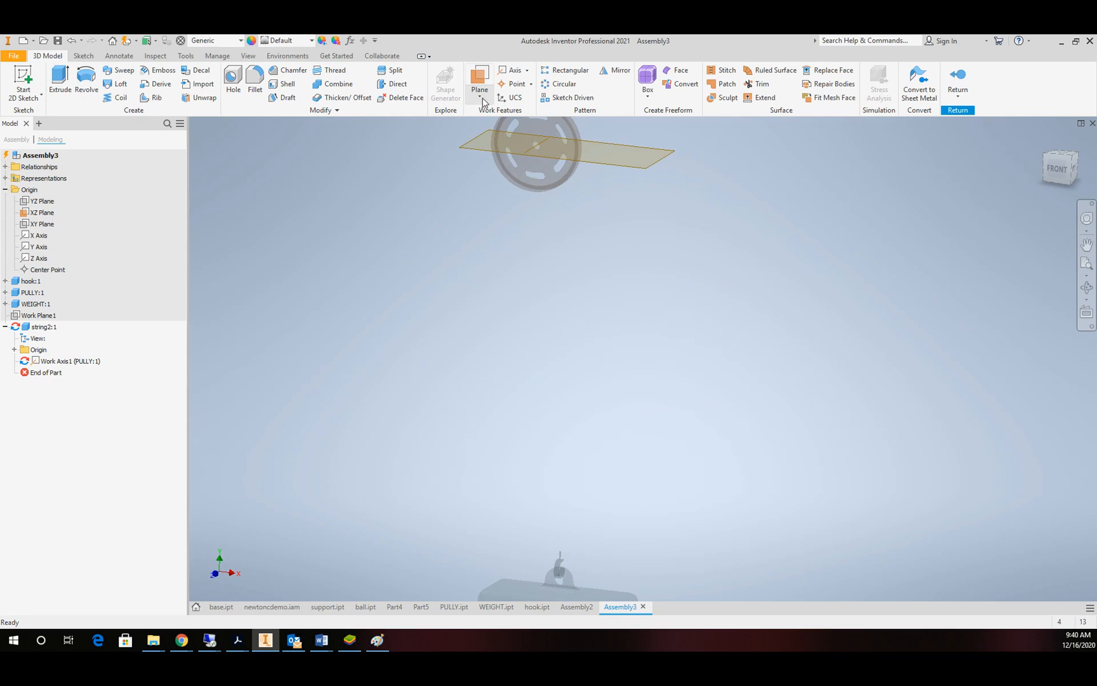
click(478, 75)
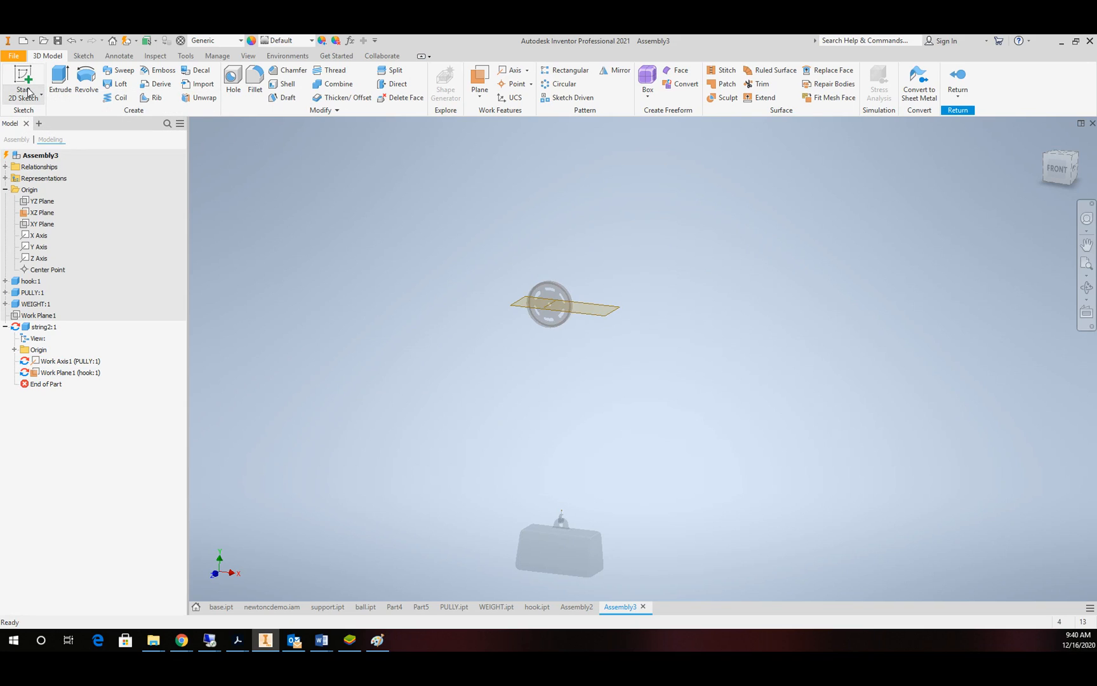
- Start Sketch1 on the string2 part's XY Plane
click(23, 83)
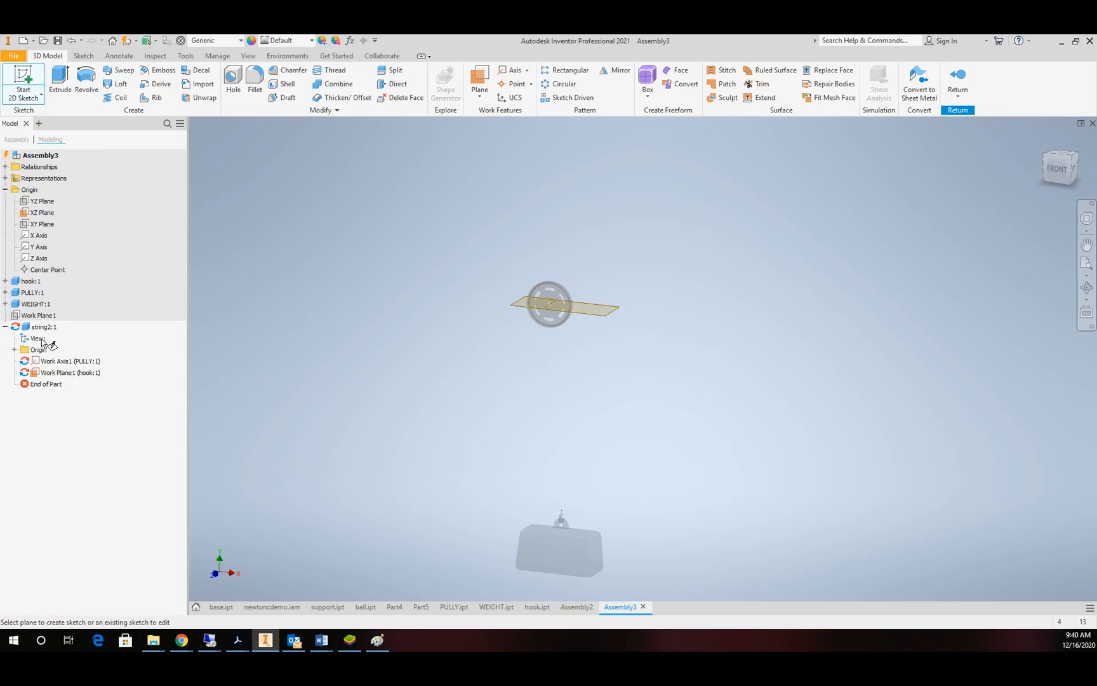
click(15, 350)
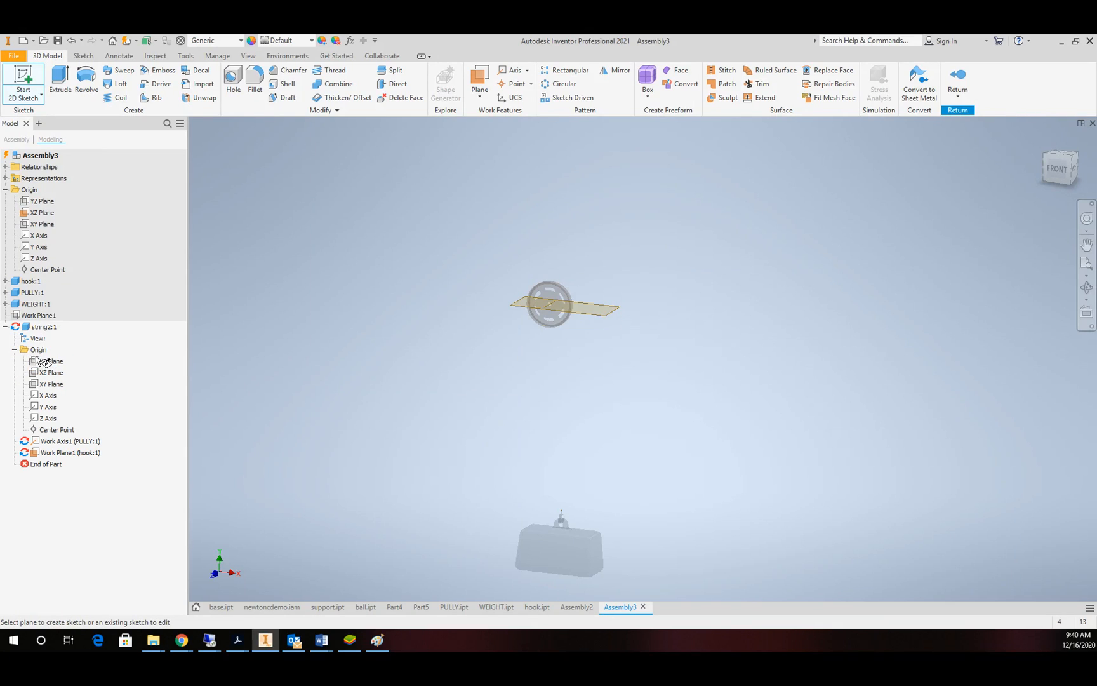
click(50, 383)
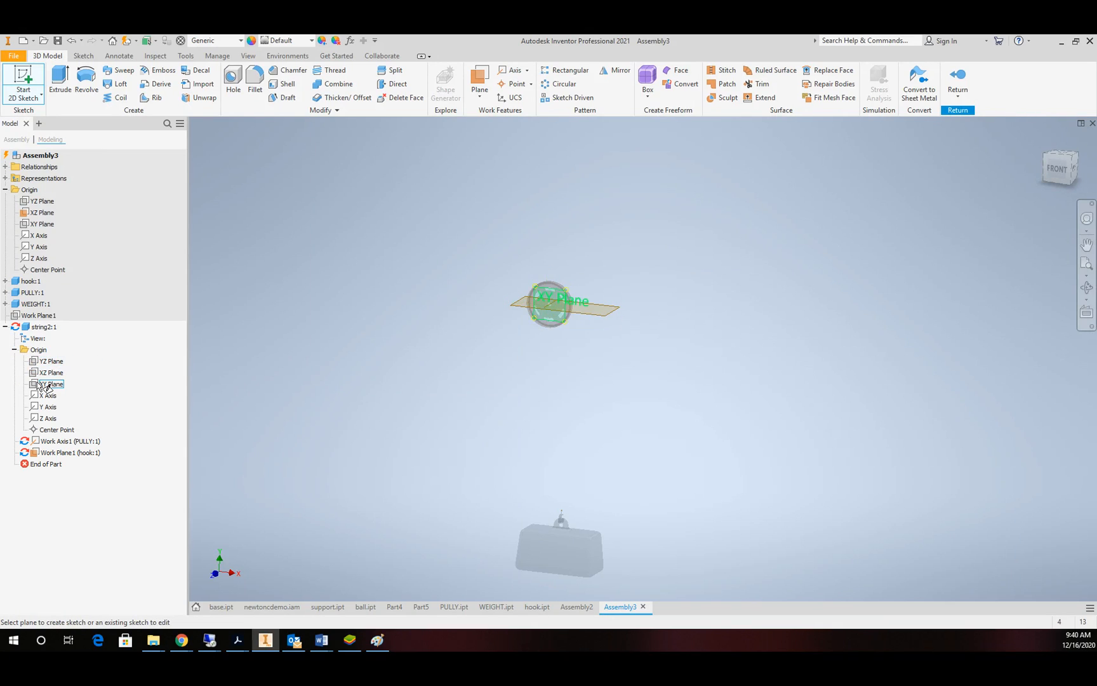
click(50, 385)
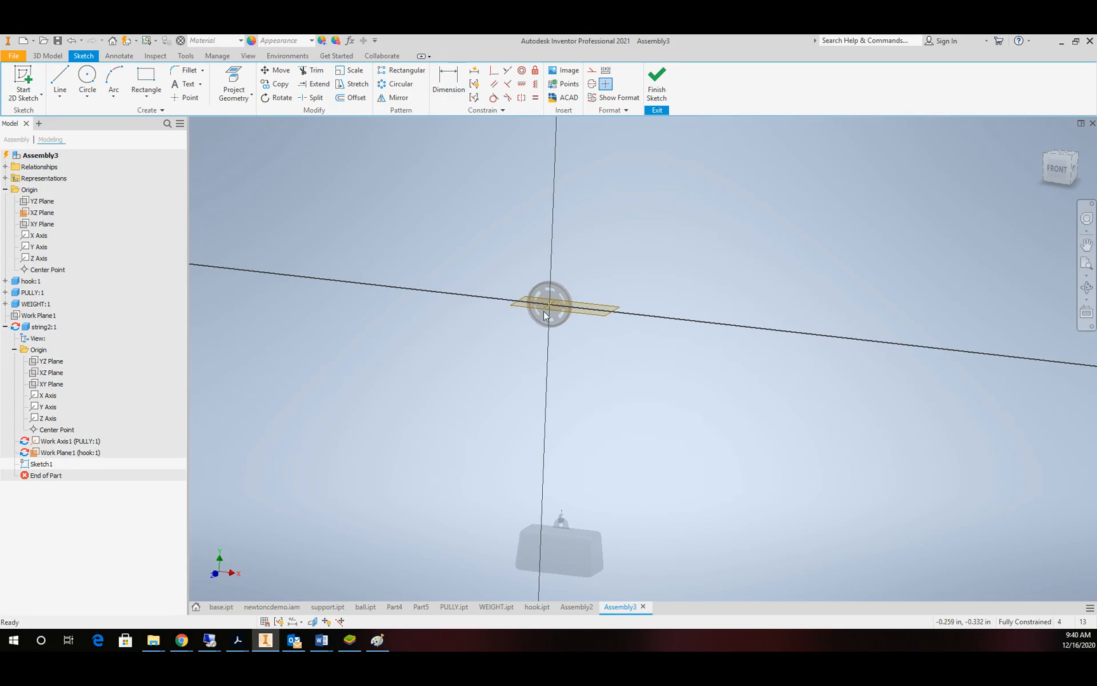
mouse_move(398, 218)
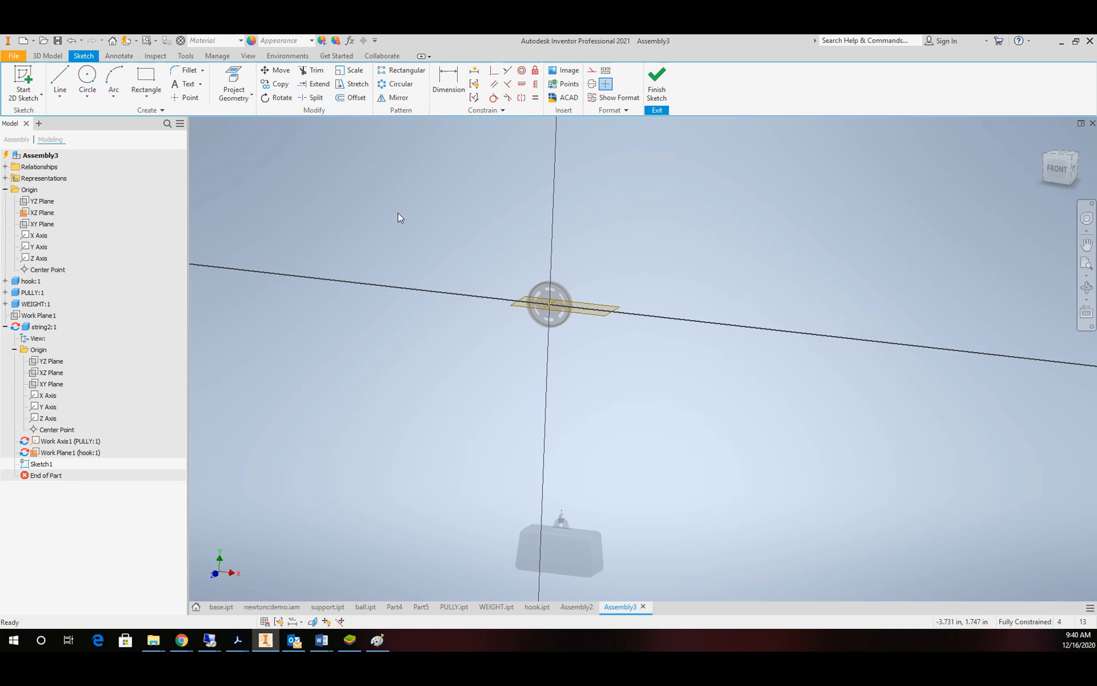
mouse_move(233, 81)
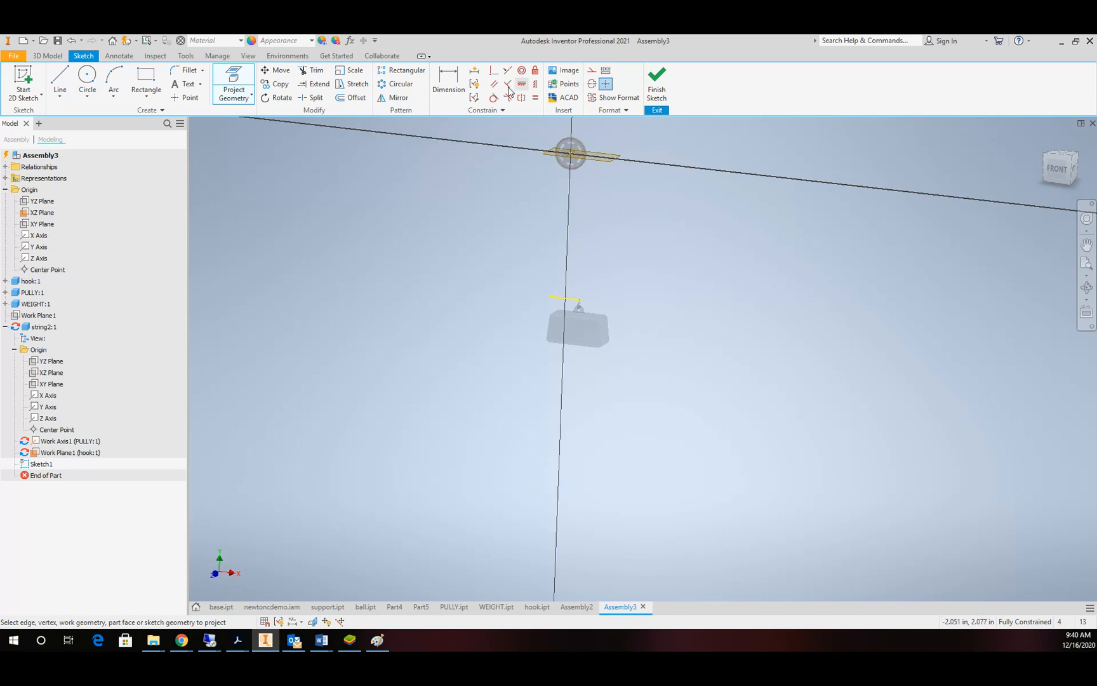
- Add a driven 5.000 distance from the pulley's plane to the hook line
click(447, 83)
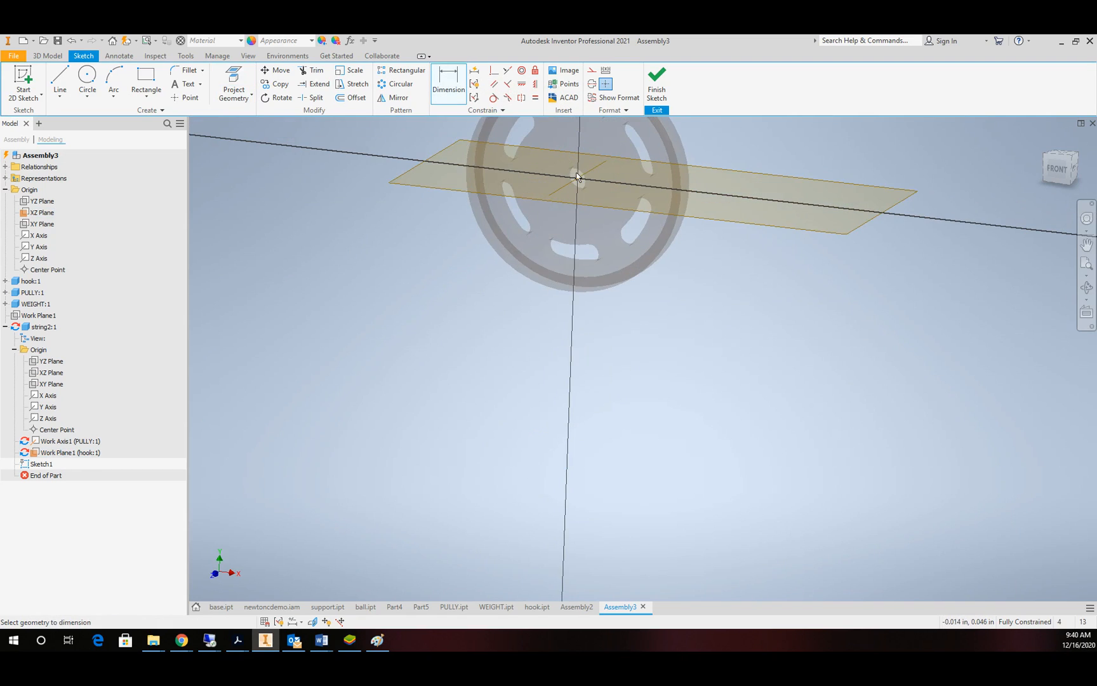
scroll(down, 3)
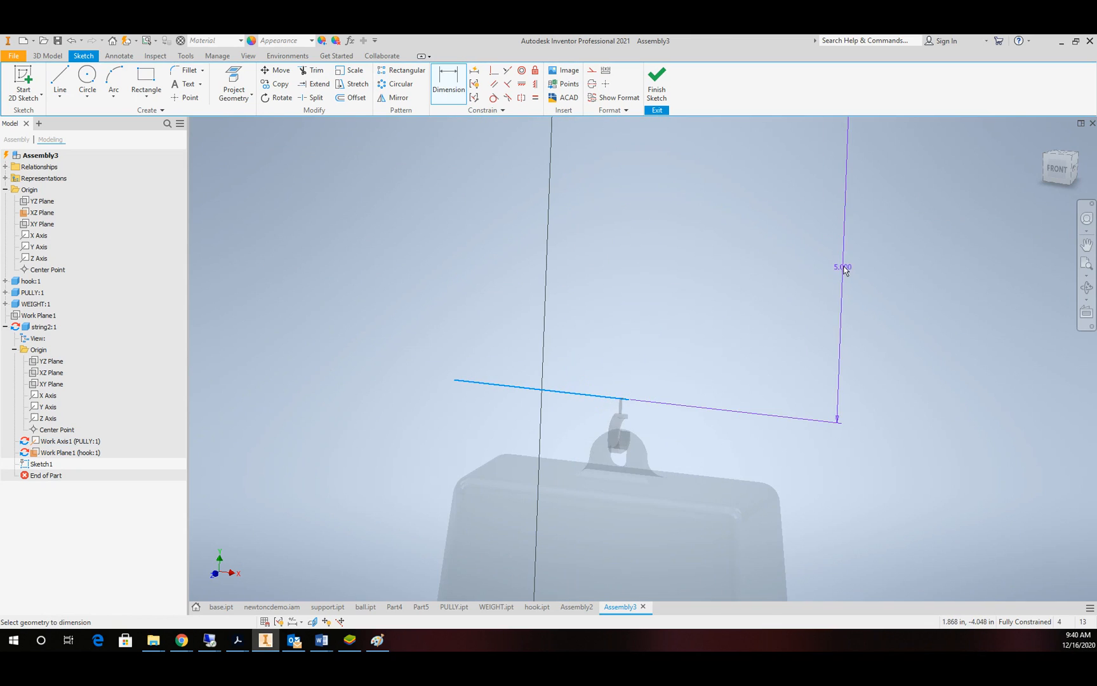
click(840, 266)
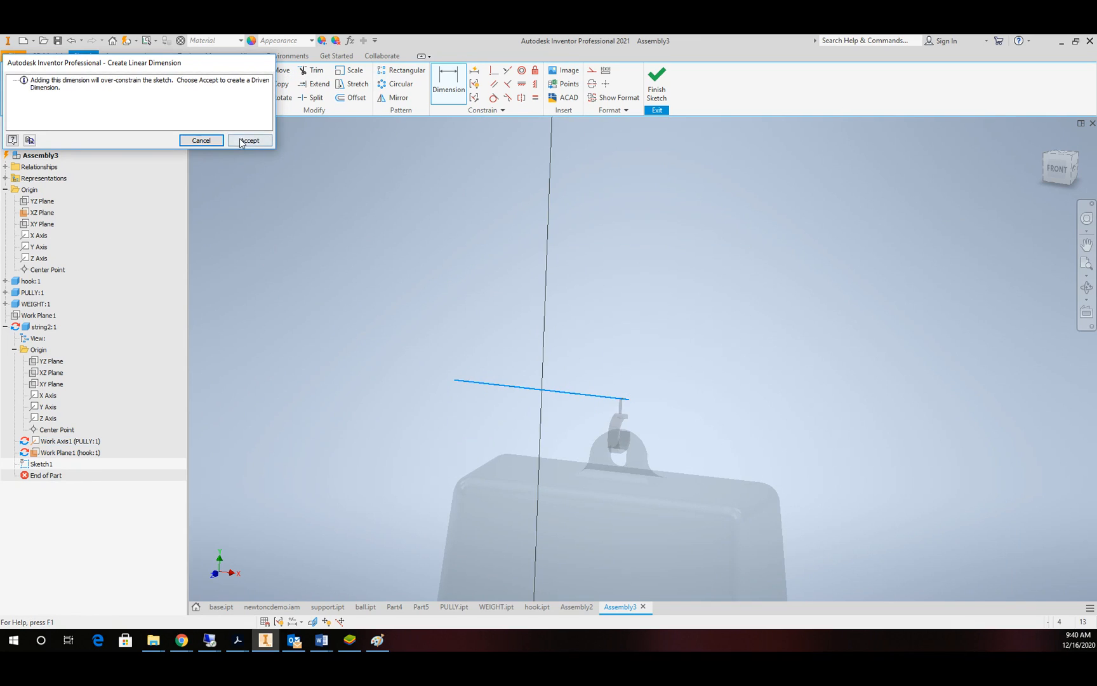
click(249, 141)
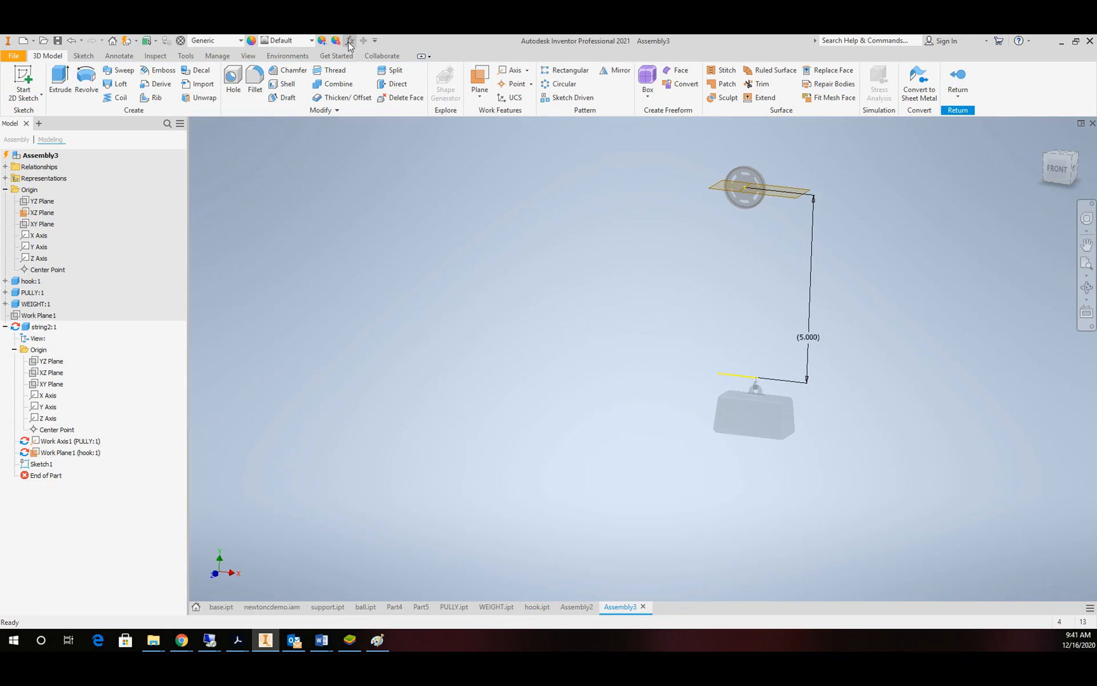
click(348, 40)
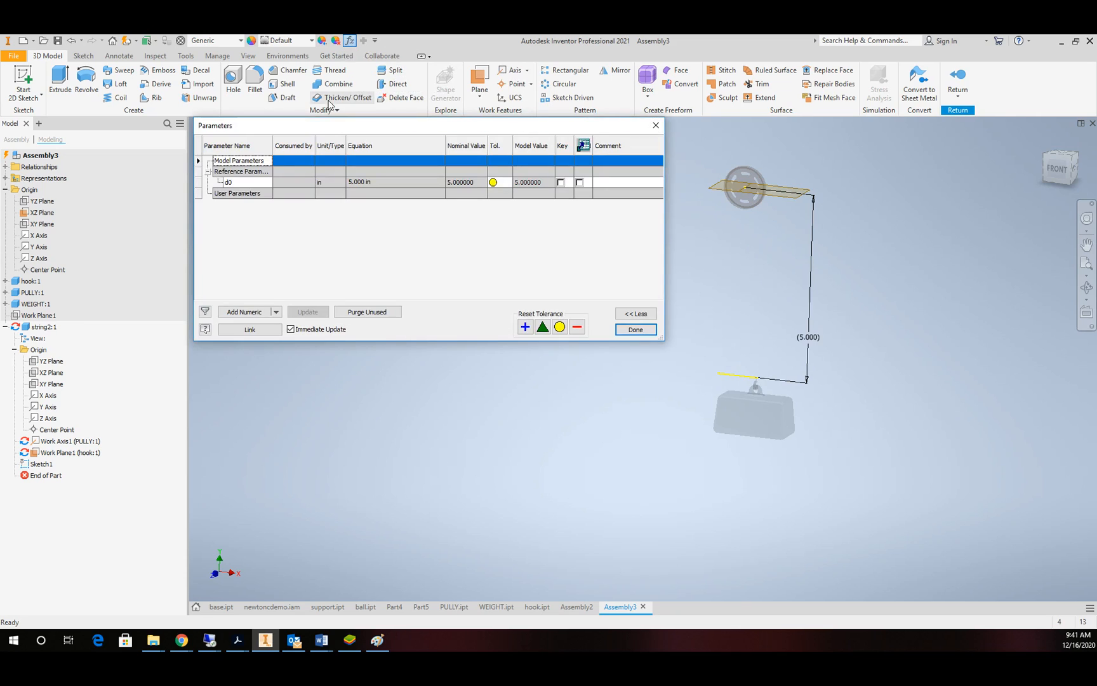
mouse_move(249, 186)
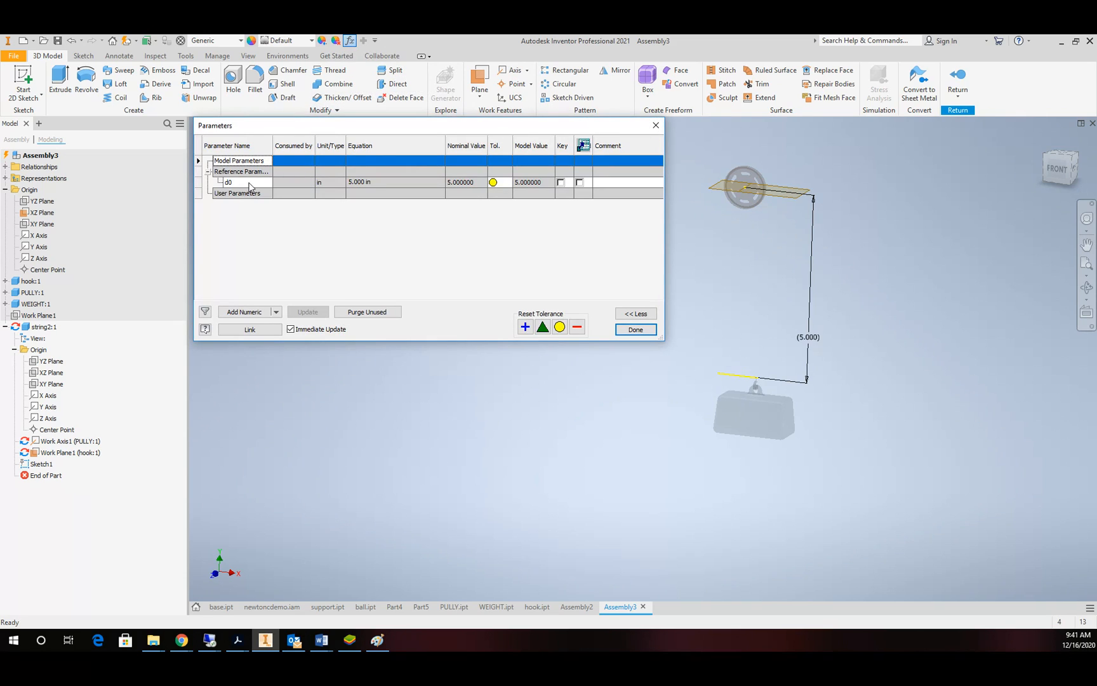
mouse_move(344, 191)
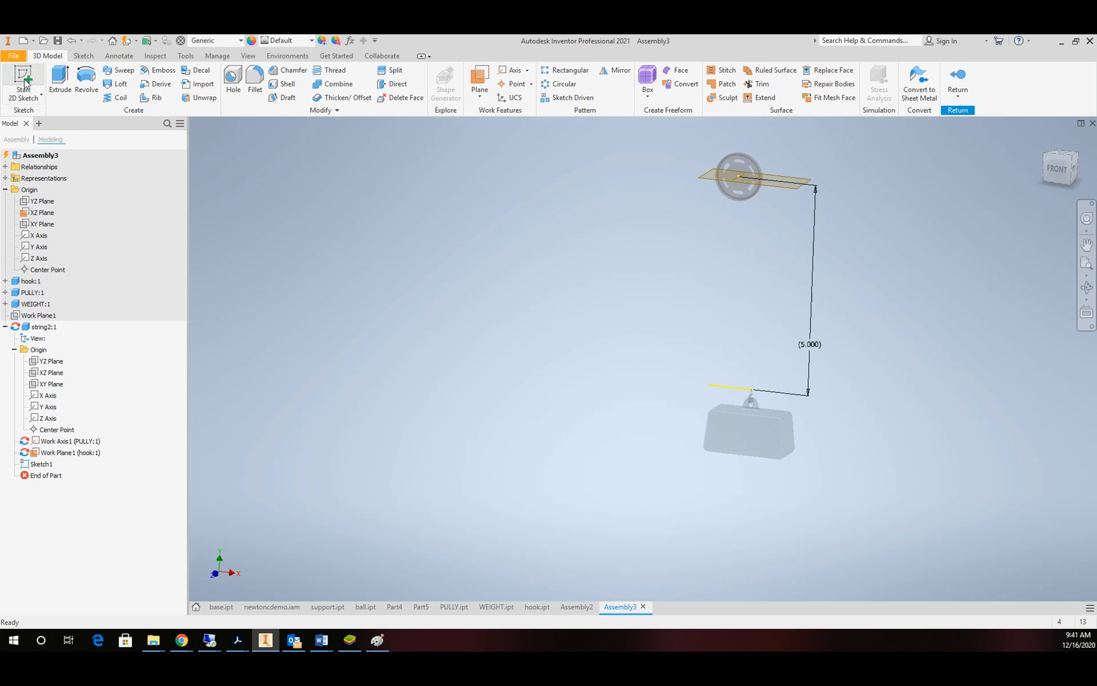
- Begin a sketch on the string's XY Plane with projected geometry, then redo it on the YZ Plane
click(23, 79)
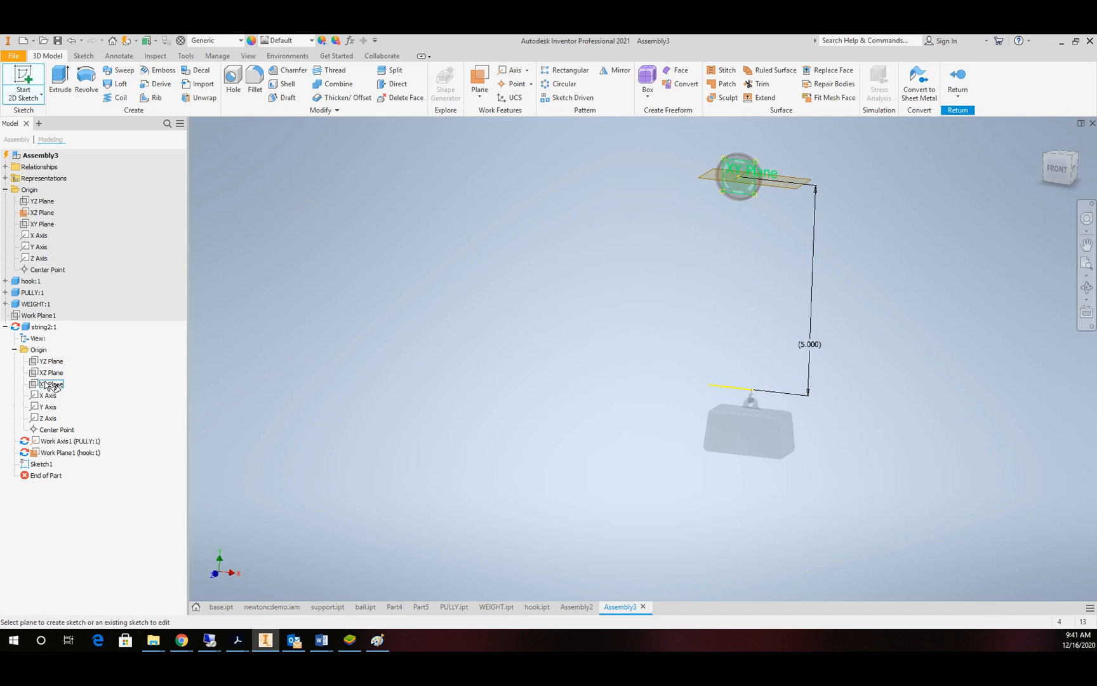
click(50, 383)
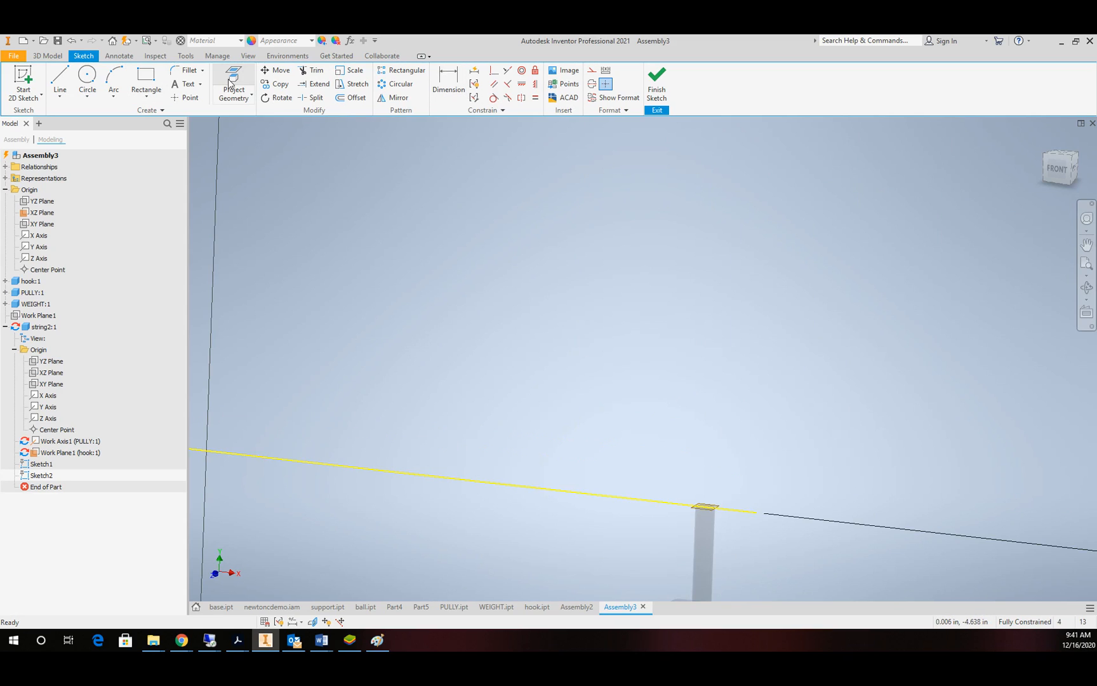
click(233, 83)
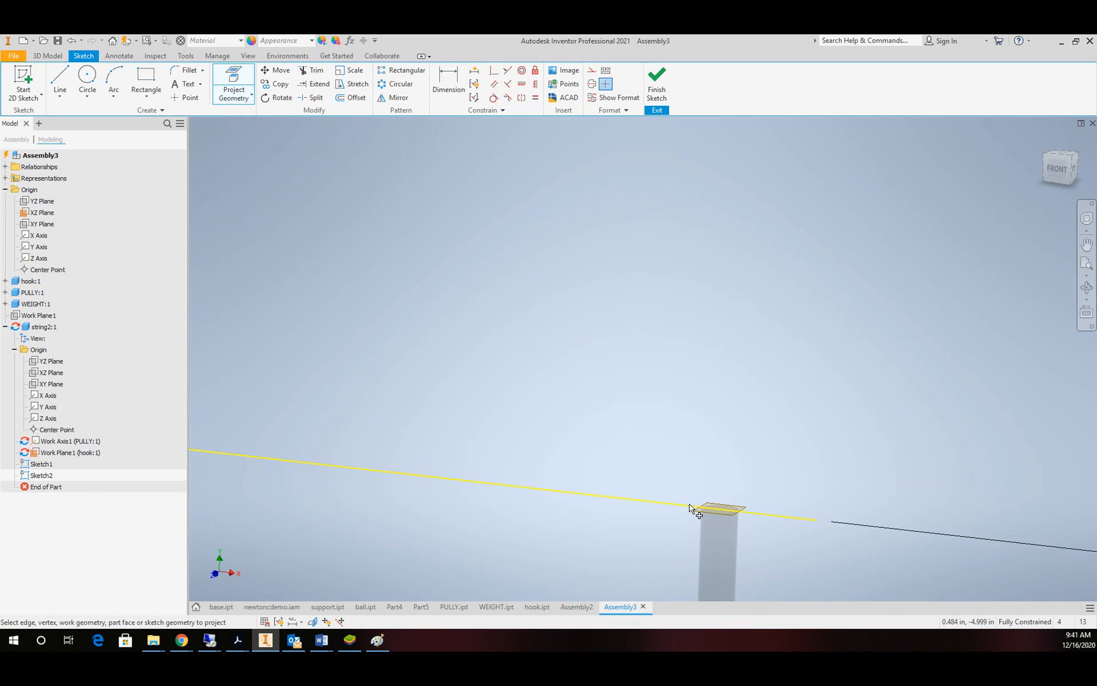
mouse_move(691, 510)
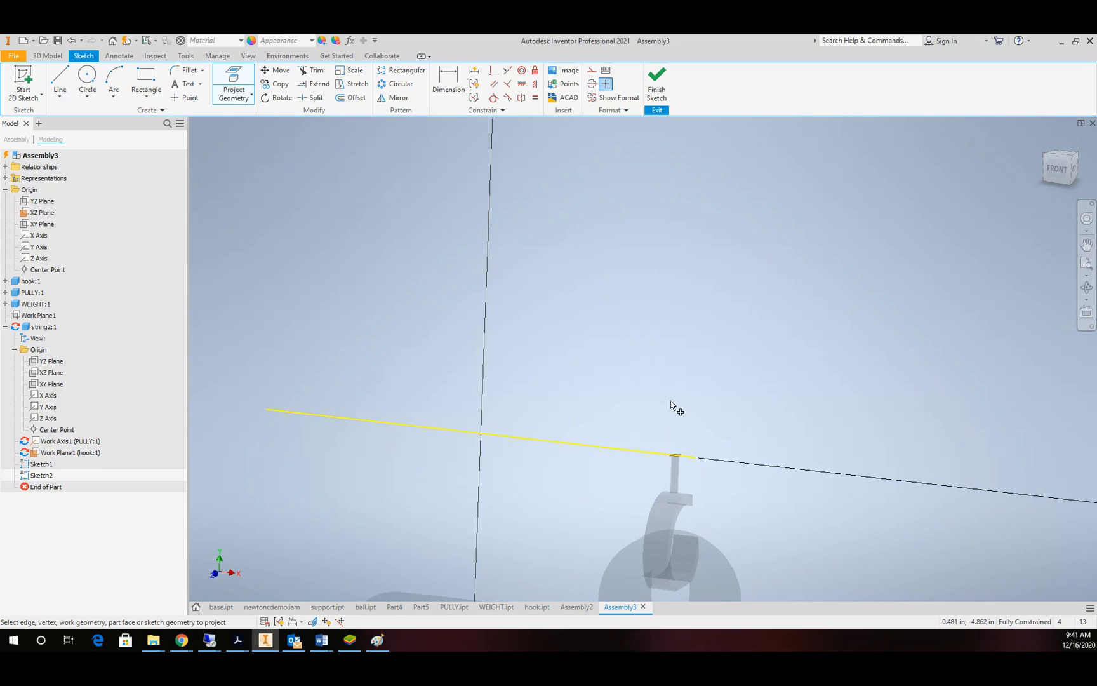
mouse_move(623, 133)
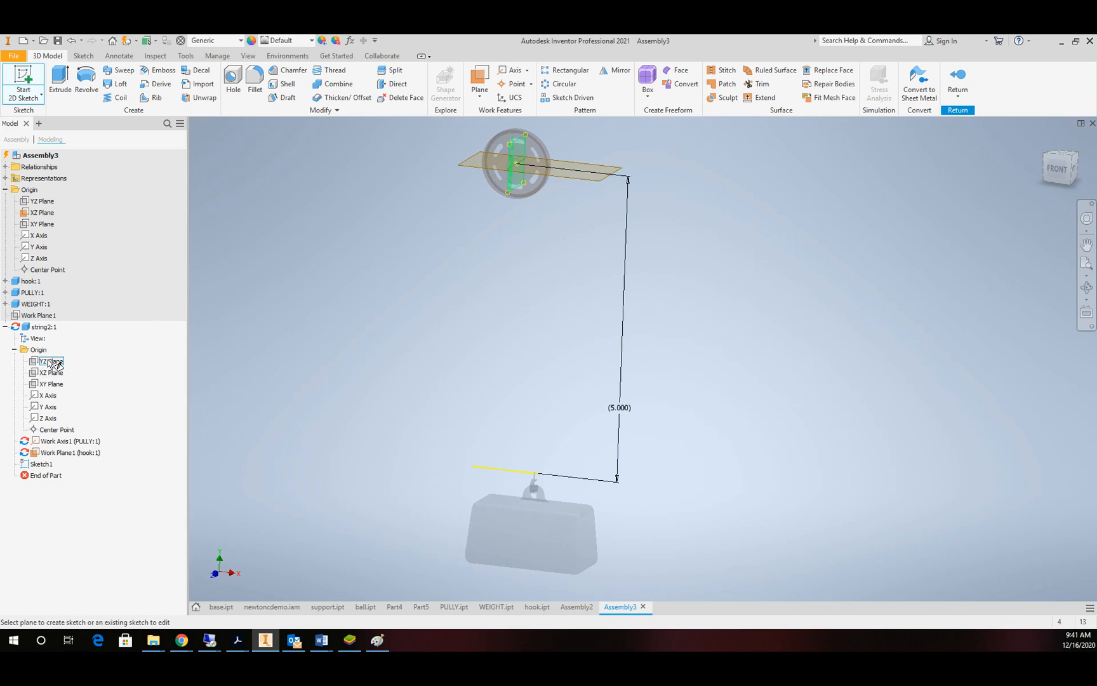
click(49, 360)
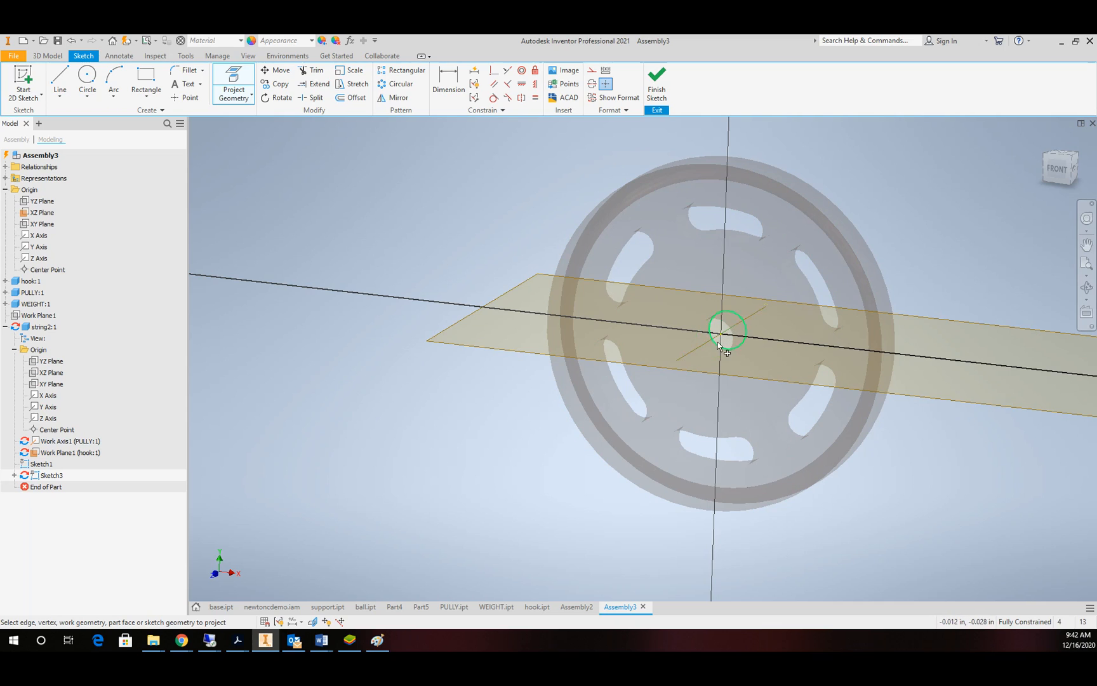
- Draw the vertical string line from the weight's hook up to pulley level and start the arc over the pulley
scroll(down, 3)
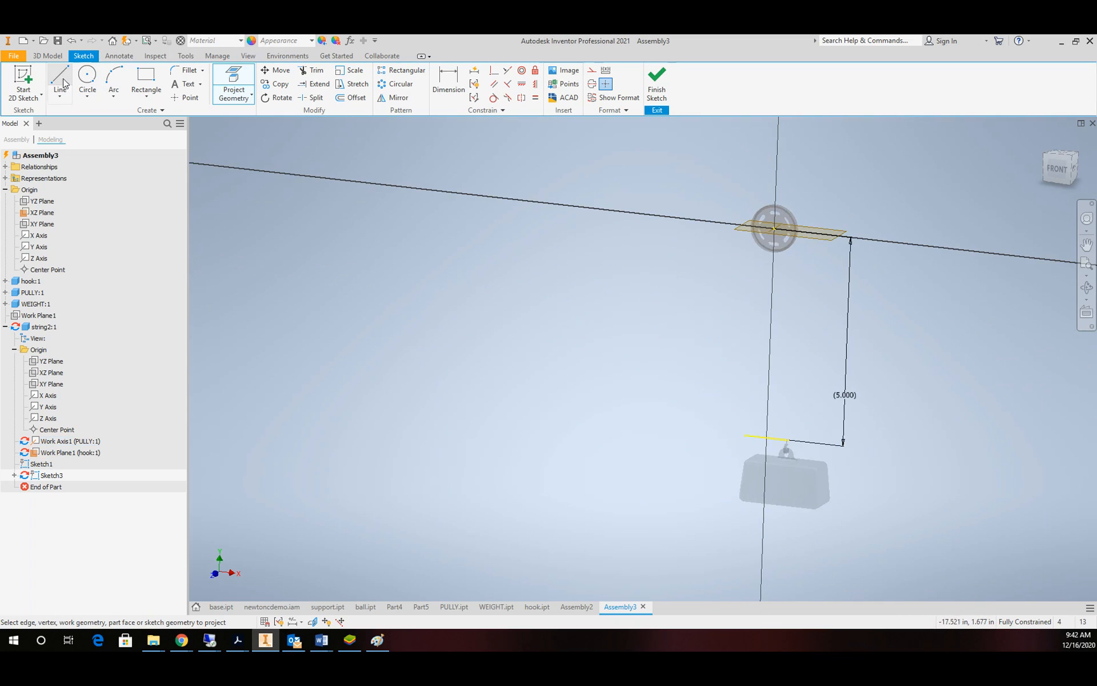
click(59, 80)
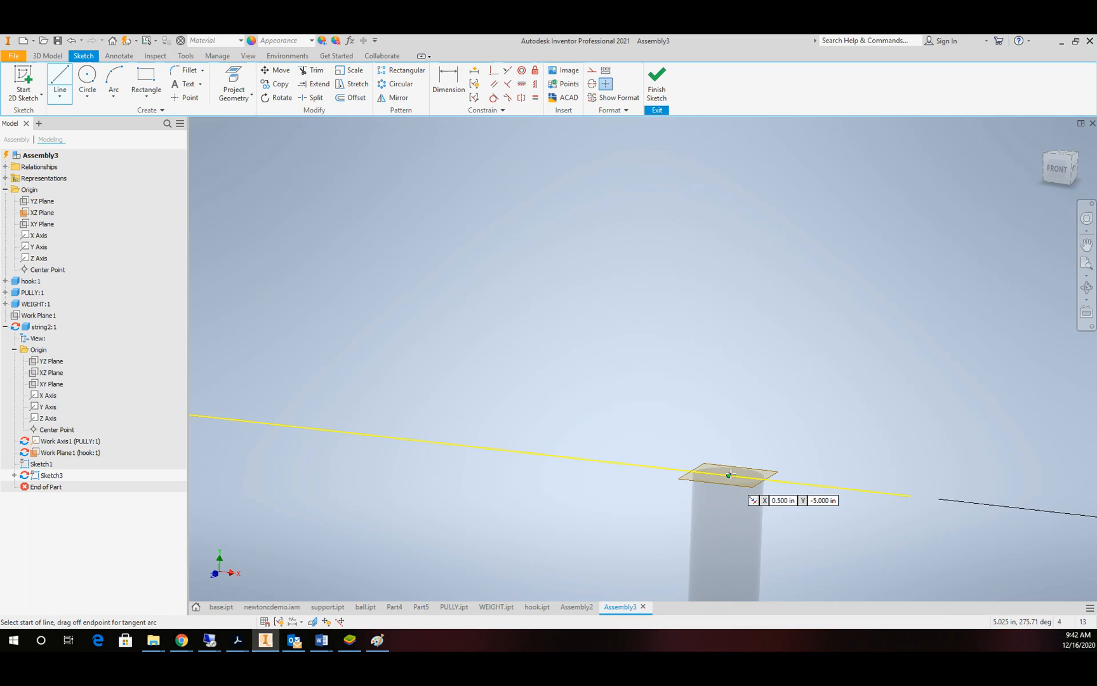
click(730, 474)
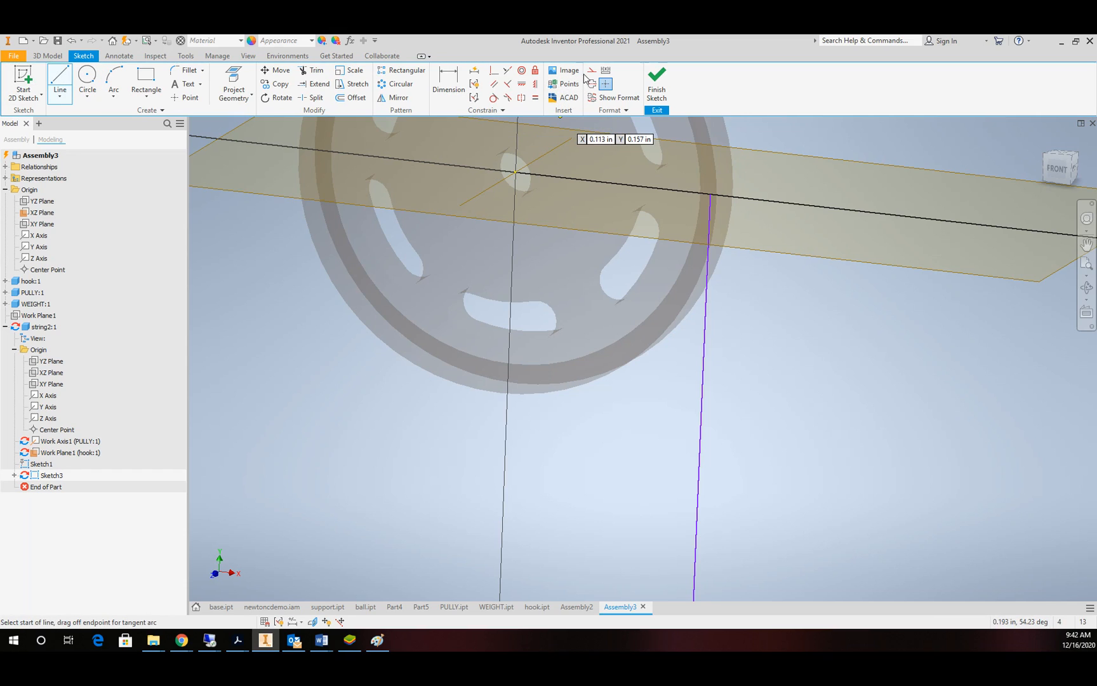
click(514, 172)
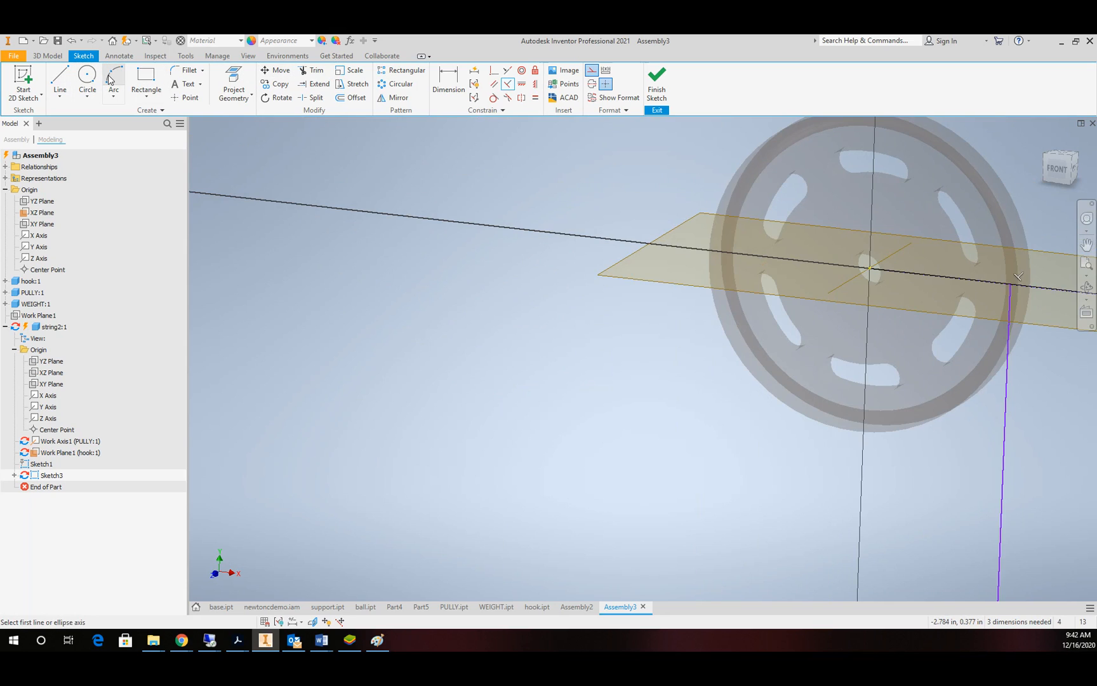
click(114, 82)
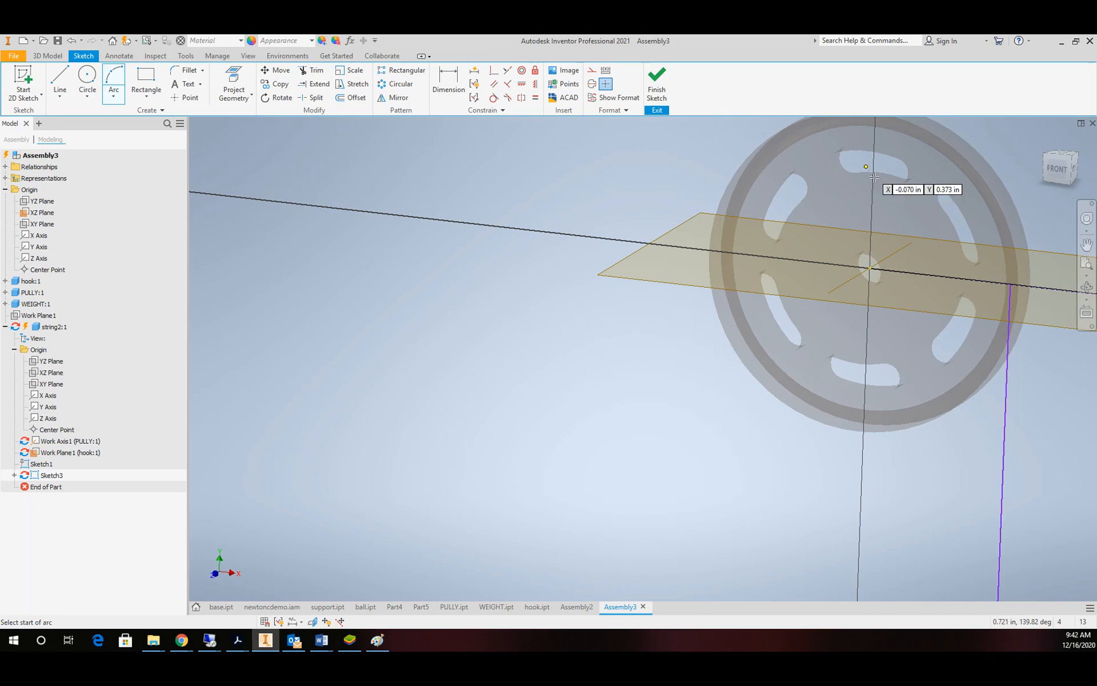
mouse_move(1010, 287)
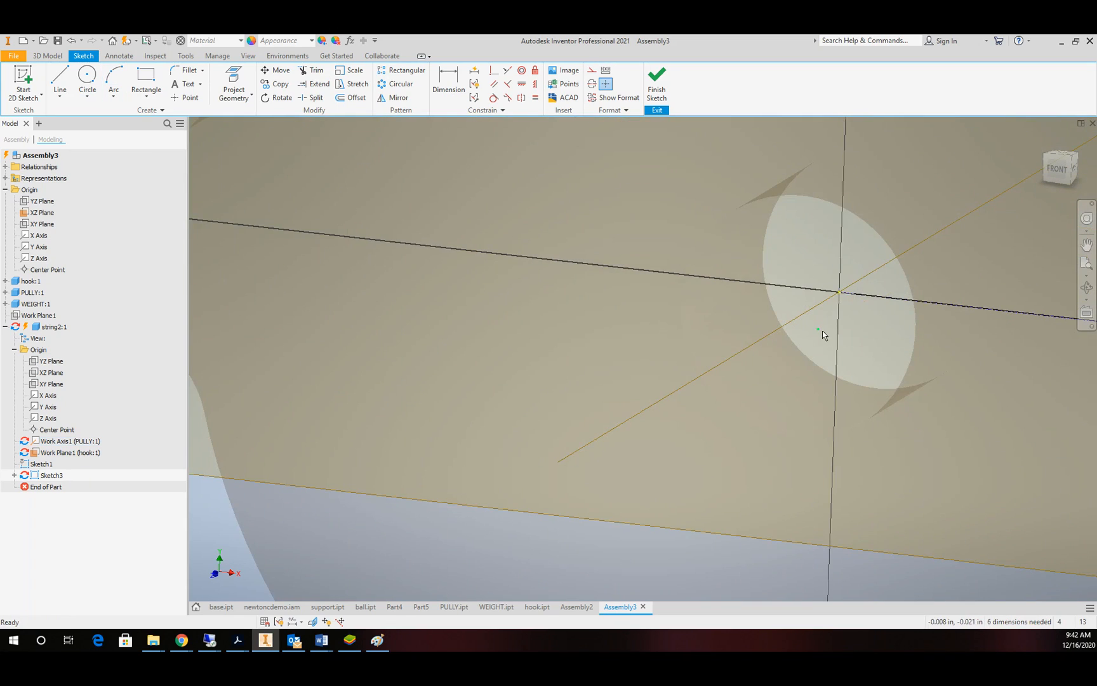
- Dimension the arc's offset from Work Axis1 and its radius as .500, checking the sketch from the front
click(447, 83)
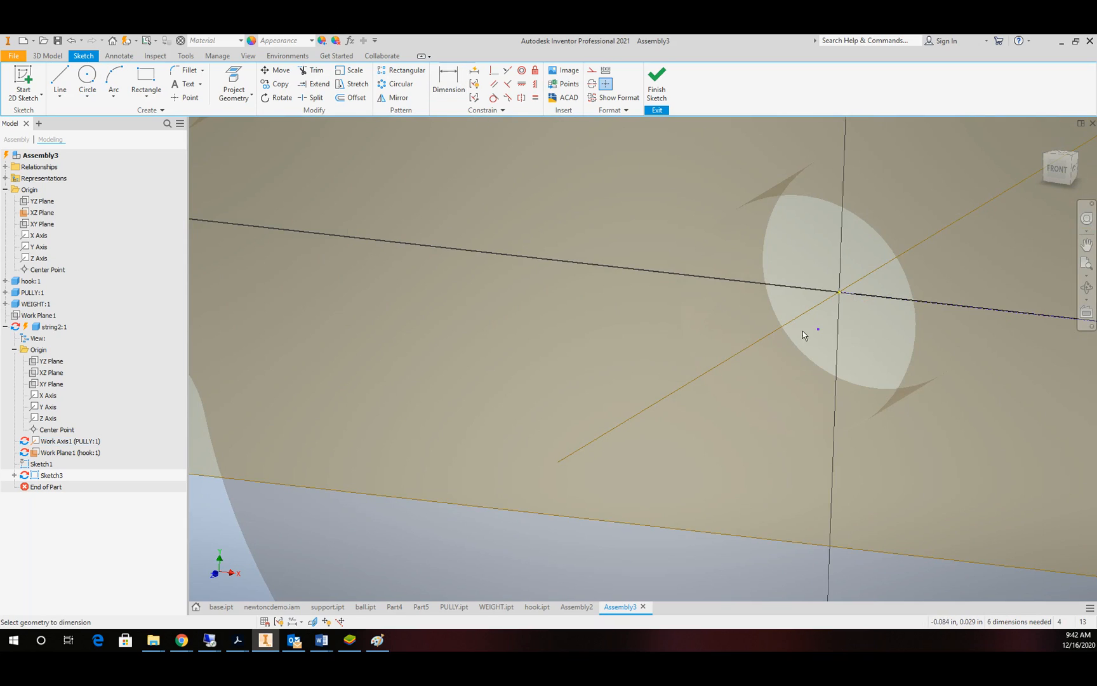
click(838, 299)
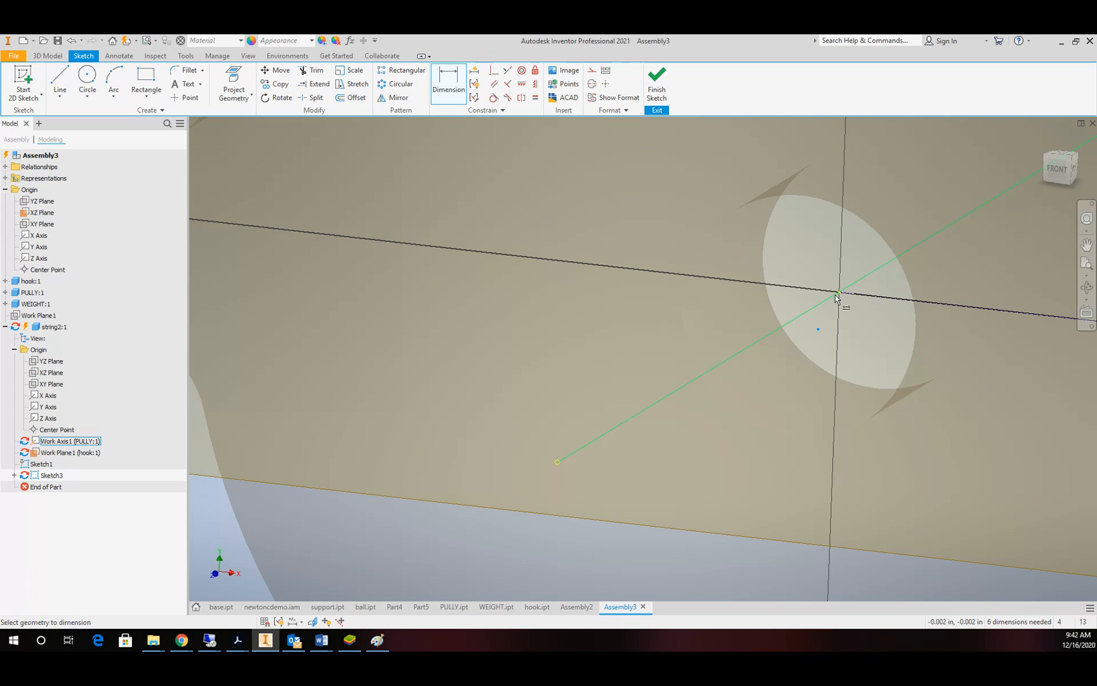
click(840, 311)
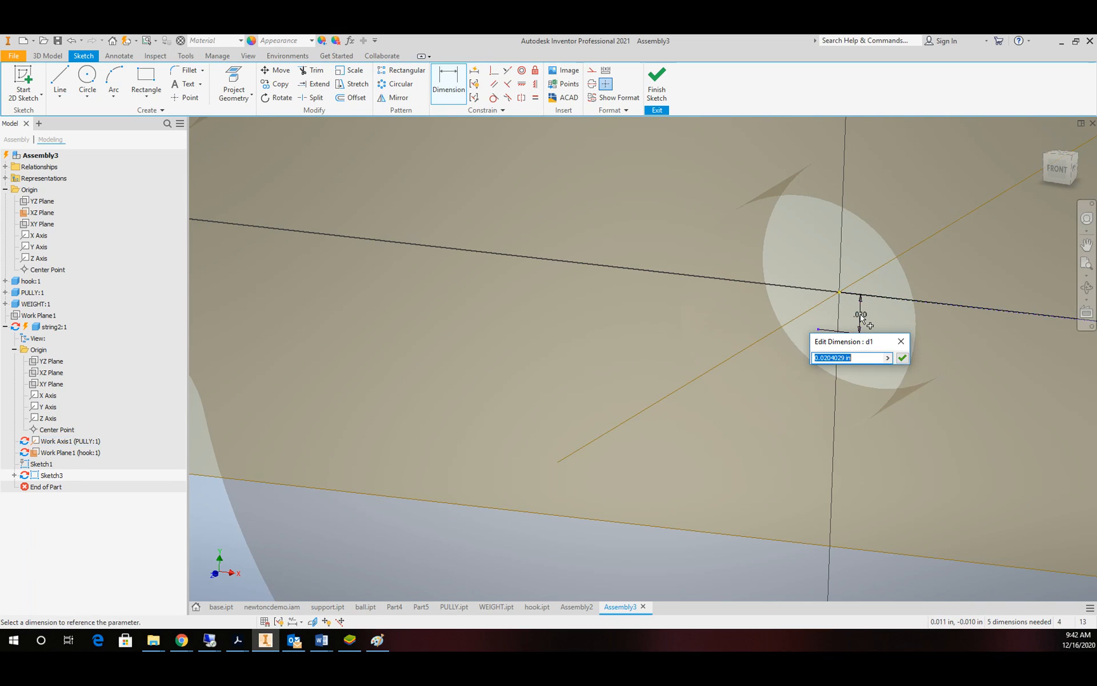
click(902, 358)
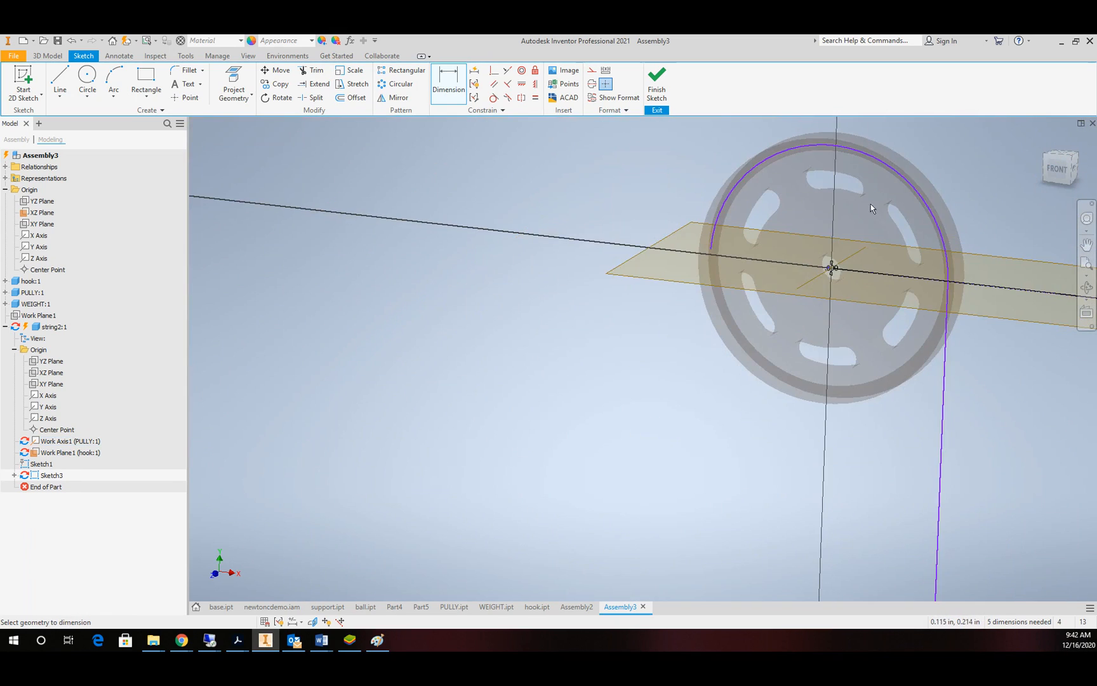
mouse_move(921, 180)
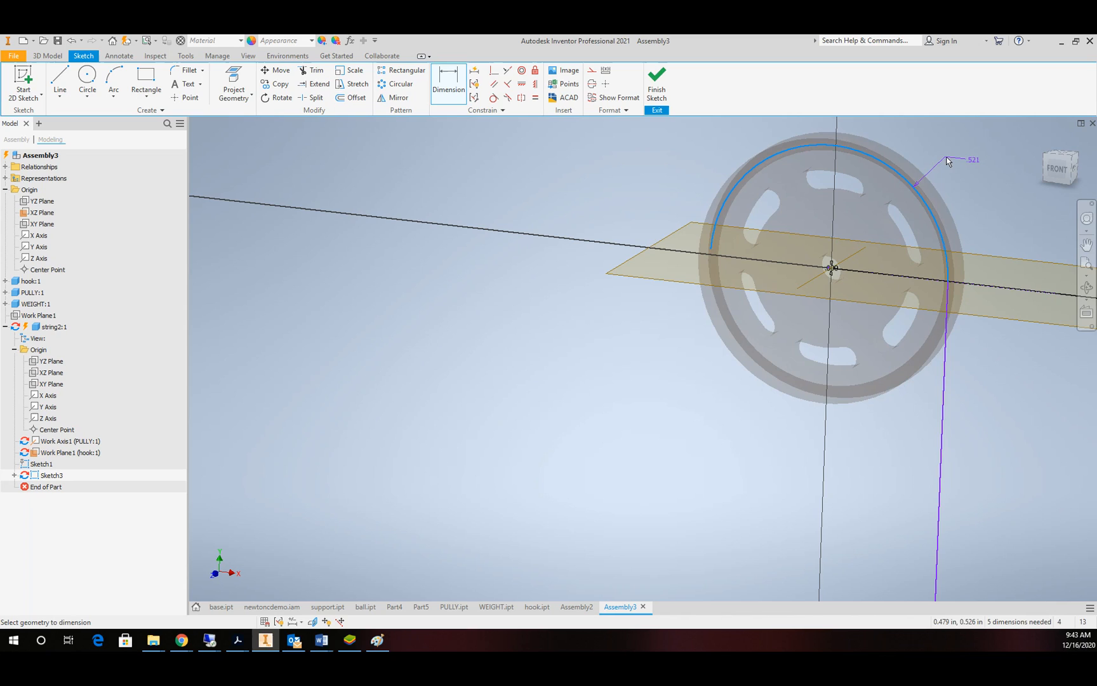
click(969, 159)
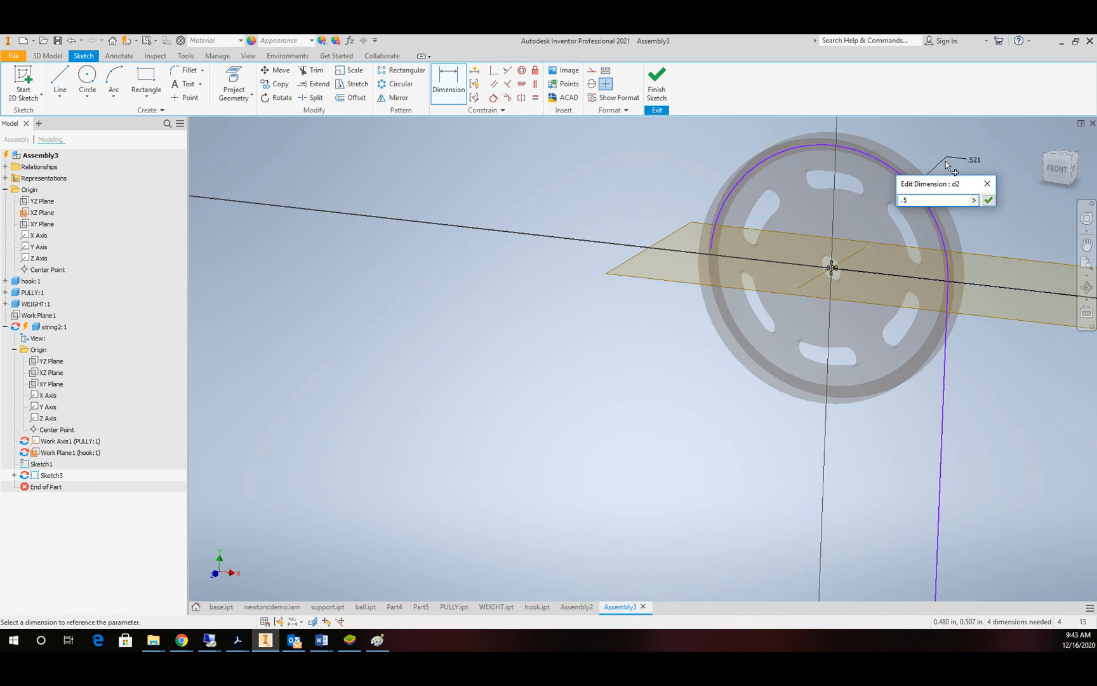
click(987, 200)
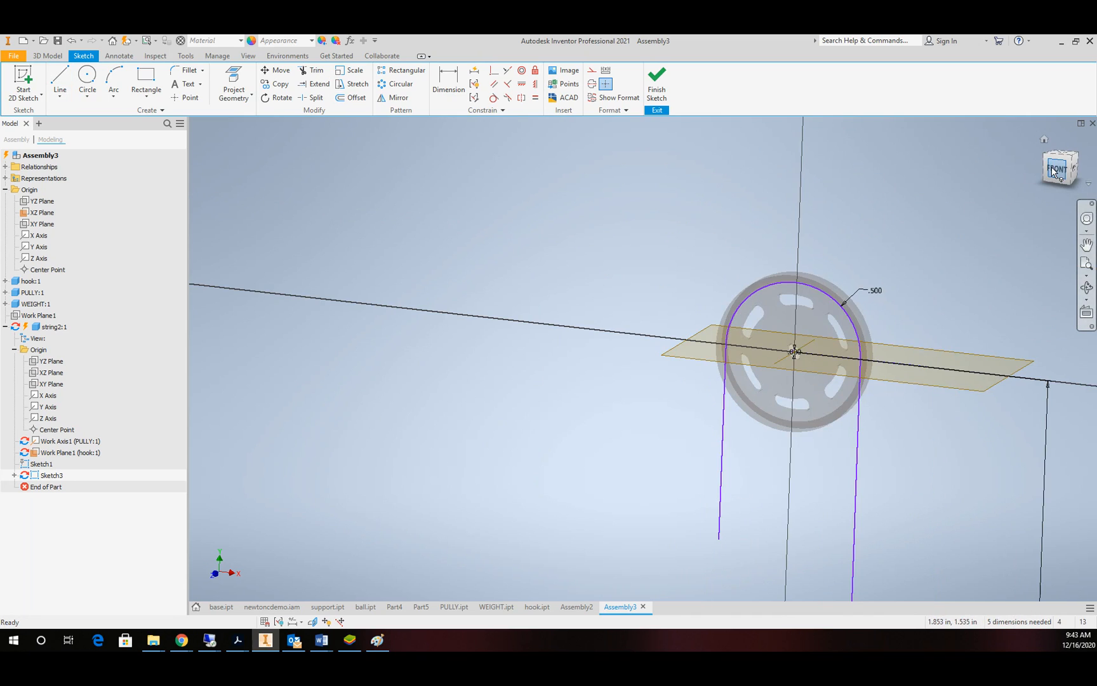
click(1060, 168)
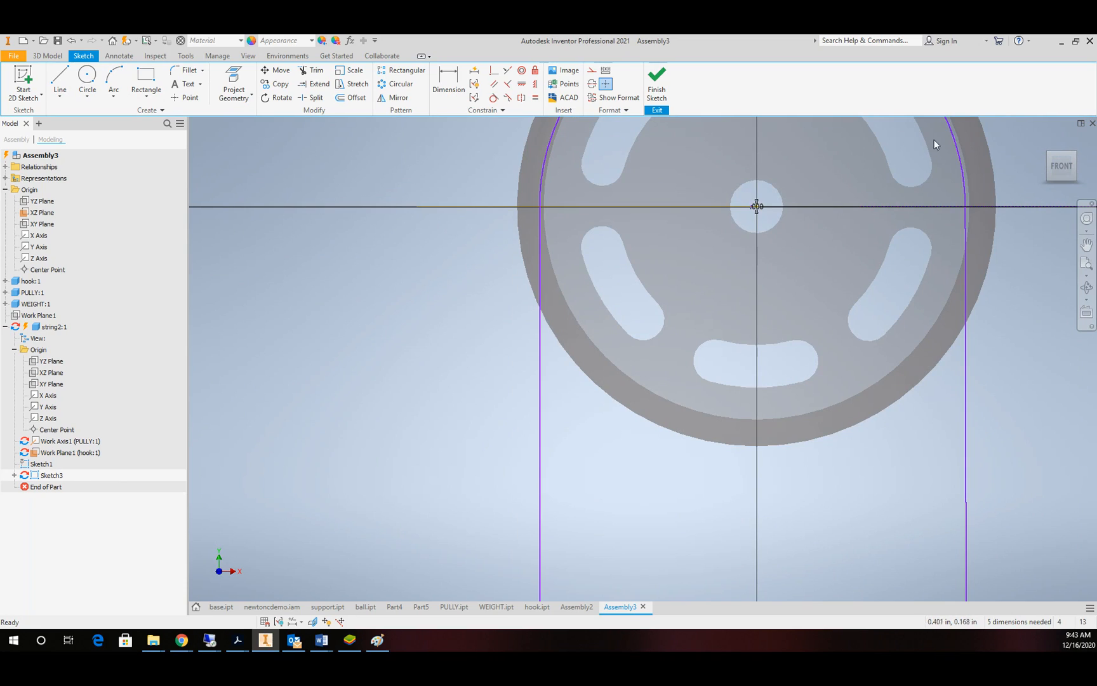
mouse_move(496, 202)
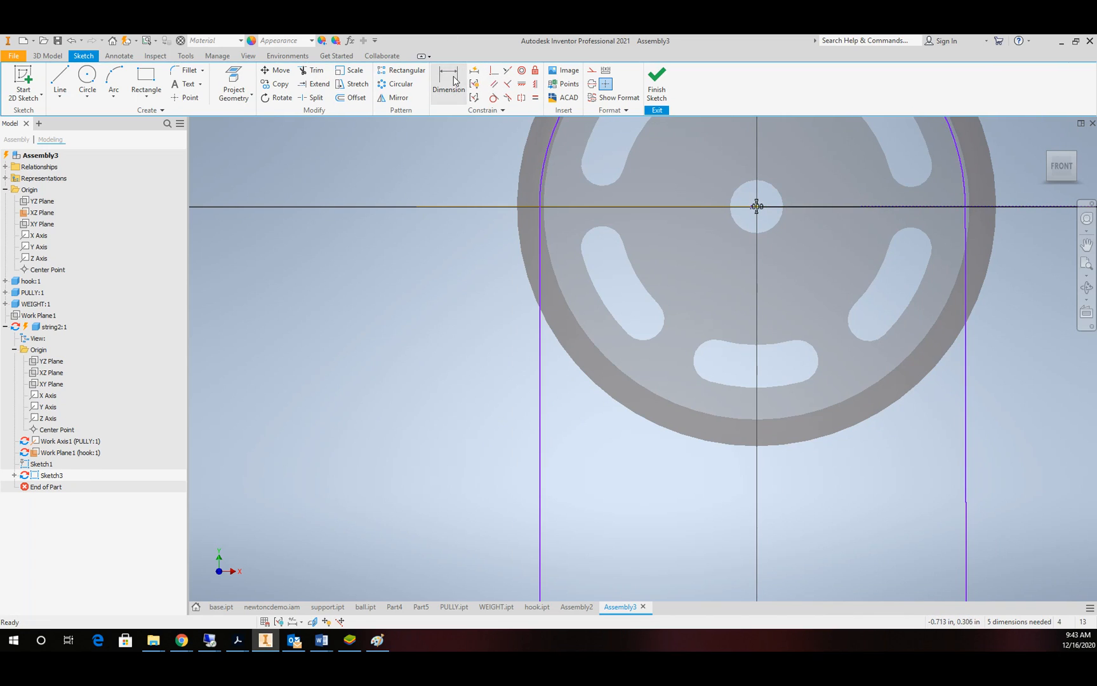
click(448, 82)
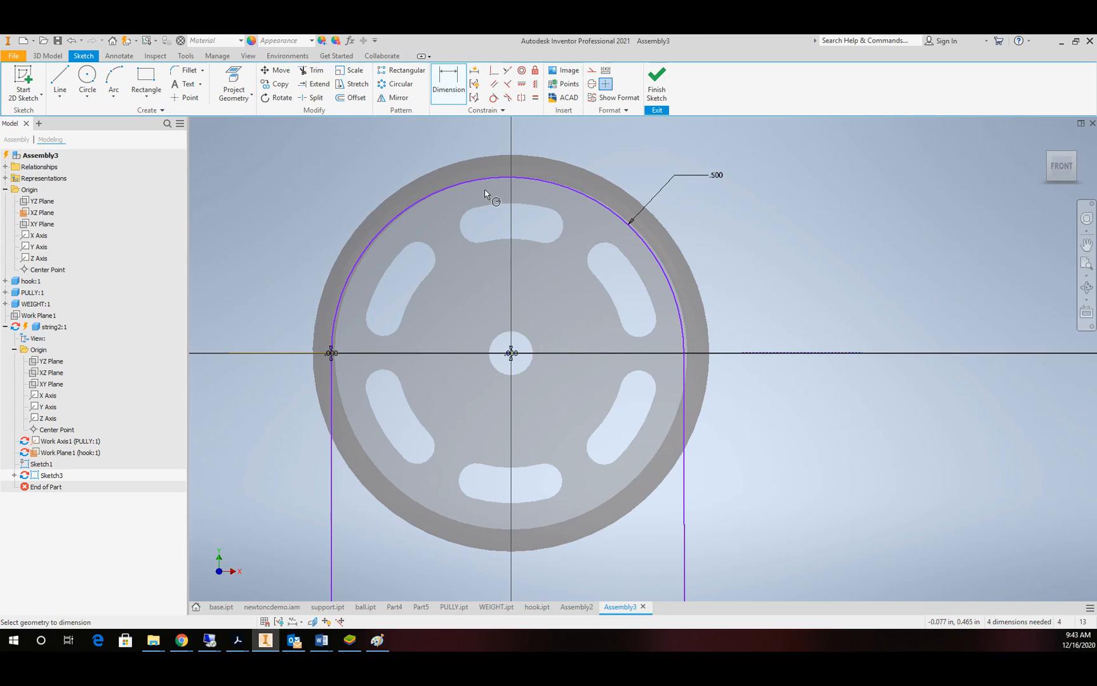
mouse_move(506, 193)
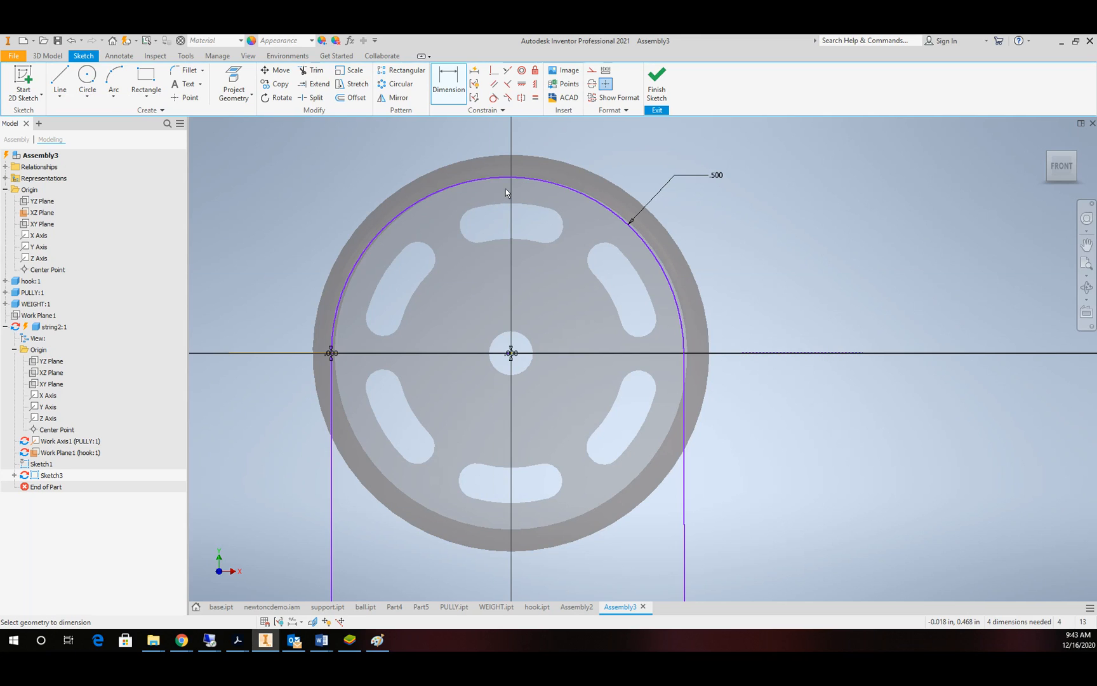
scroll(down, 3)
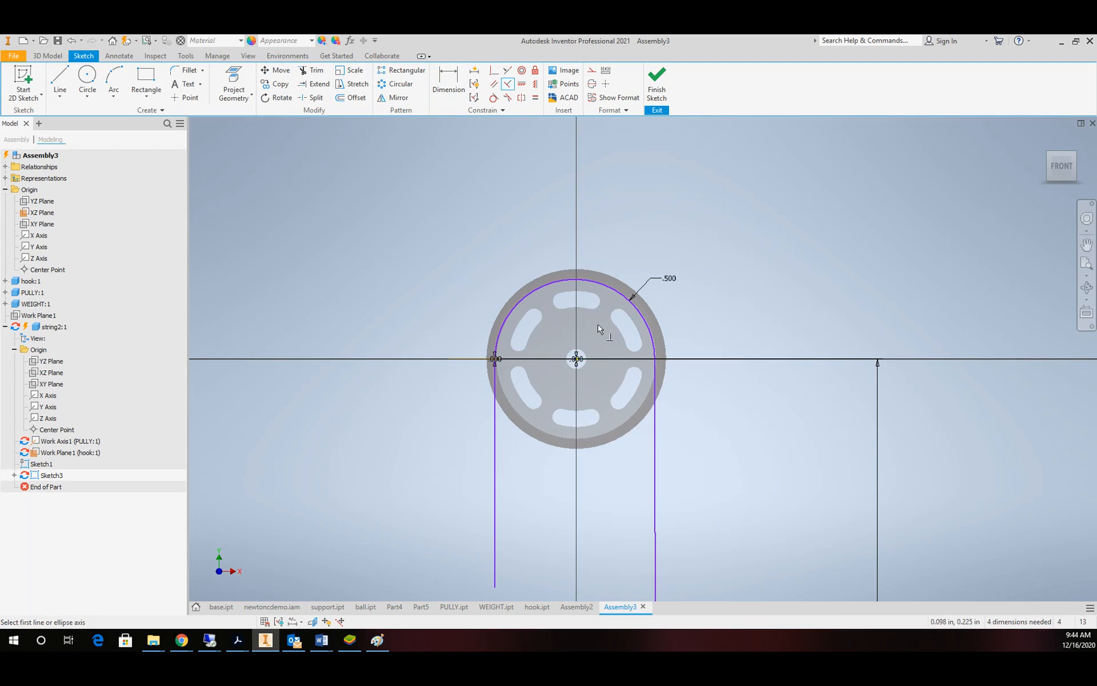
scroll(up, 3)
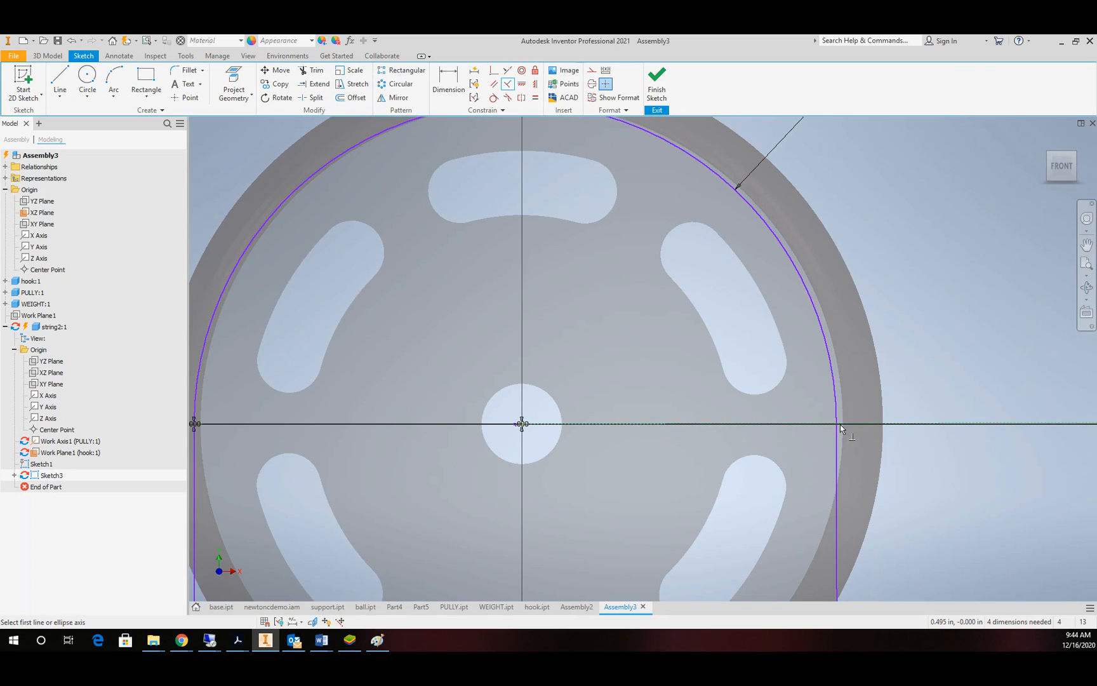
mouse_move(206, 343)
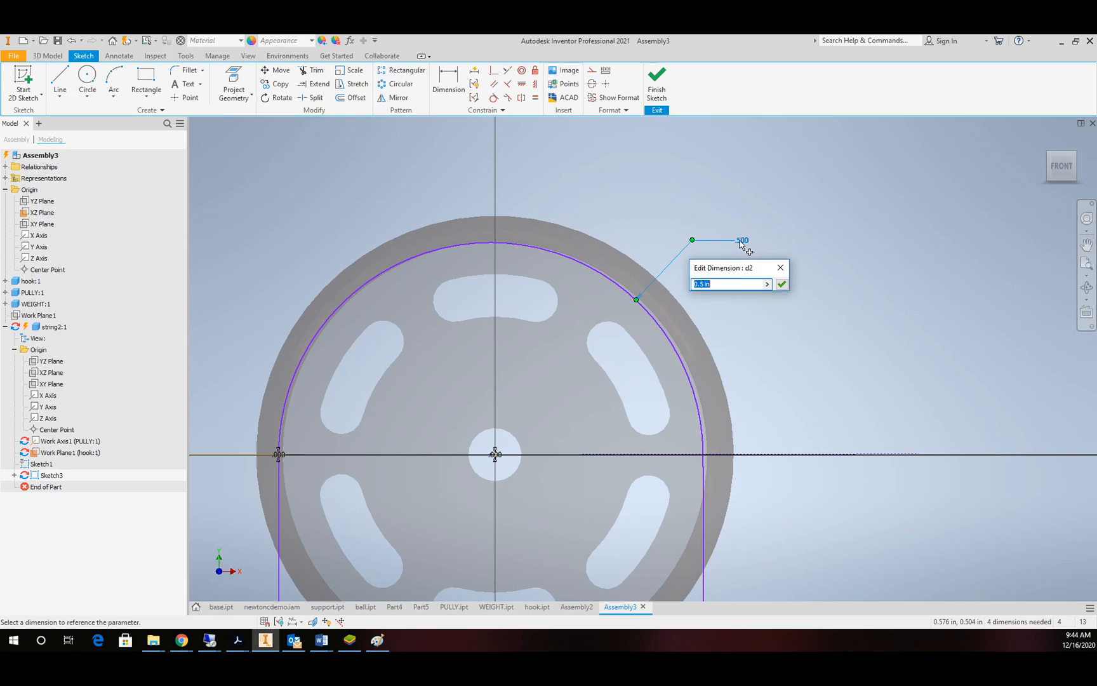
- Try .45 and .49 on the string arc radius, then settle back at .500 and zoom out to check the string
text(.45)
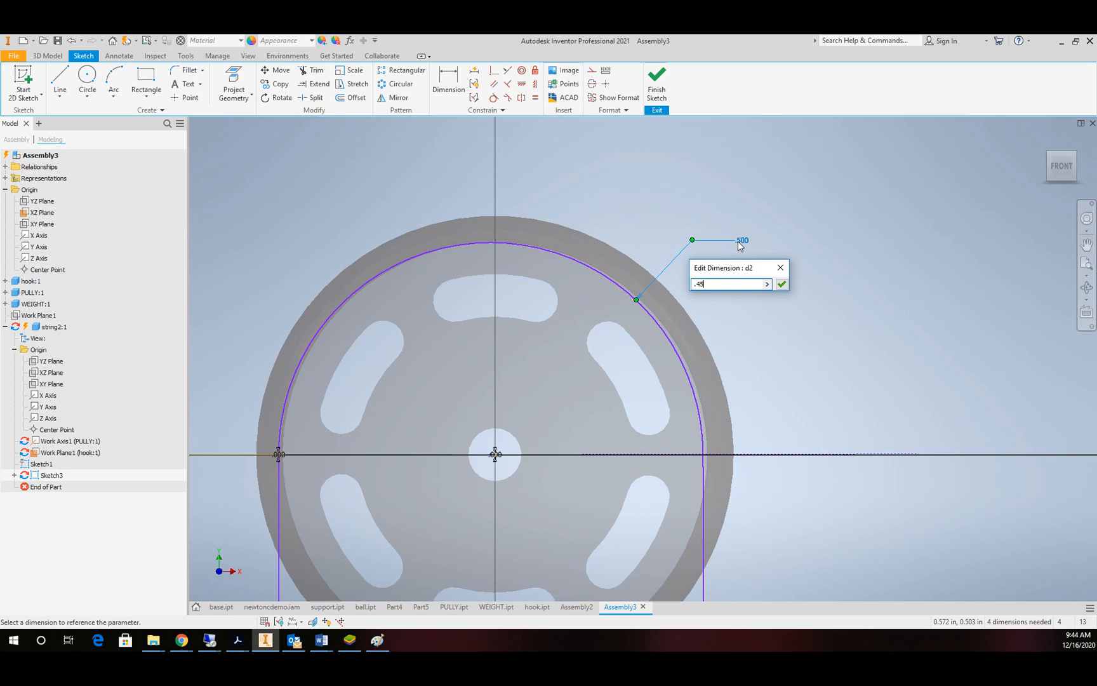
click(782, 284)
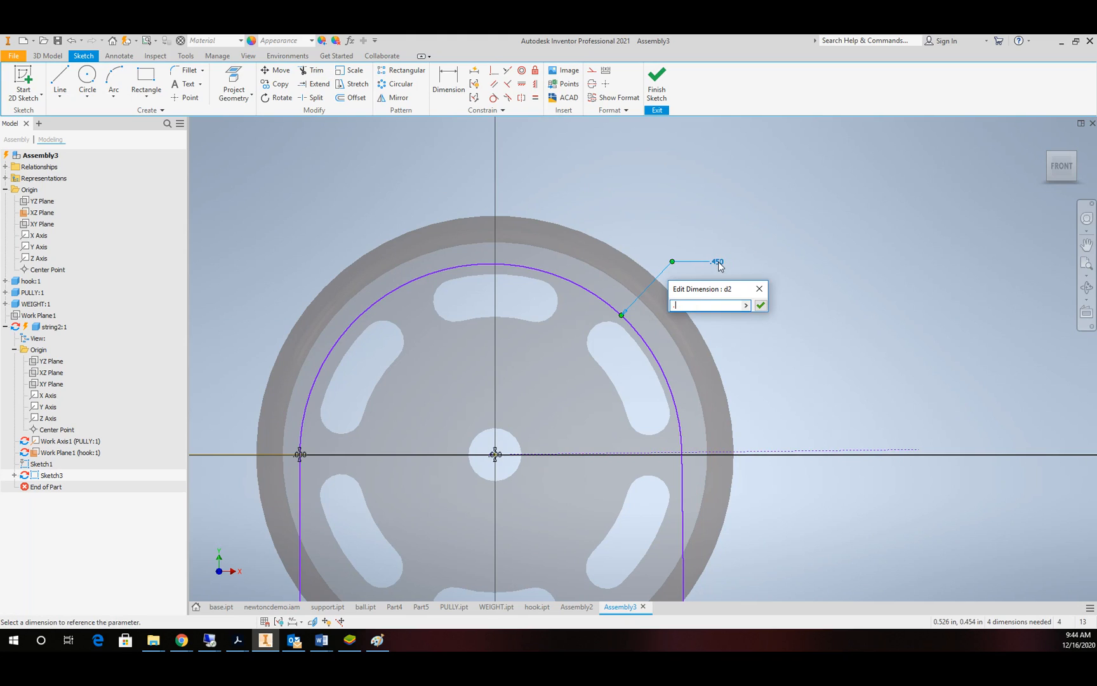
click(761, 304)
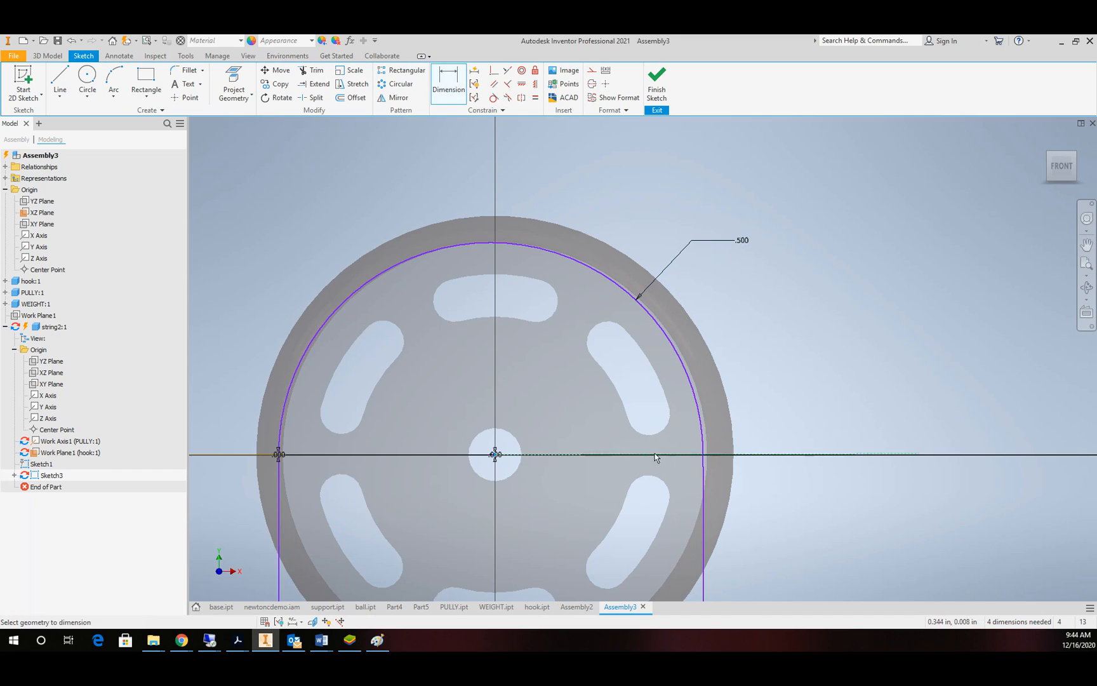
click(645, 390)
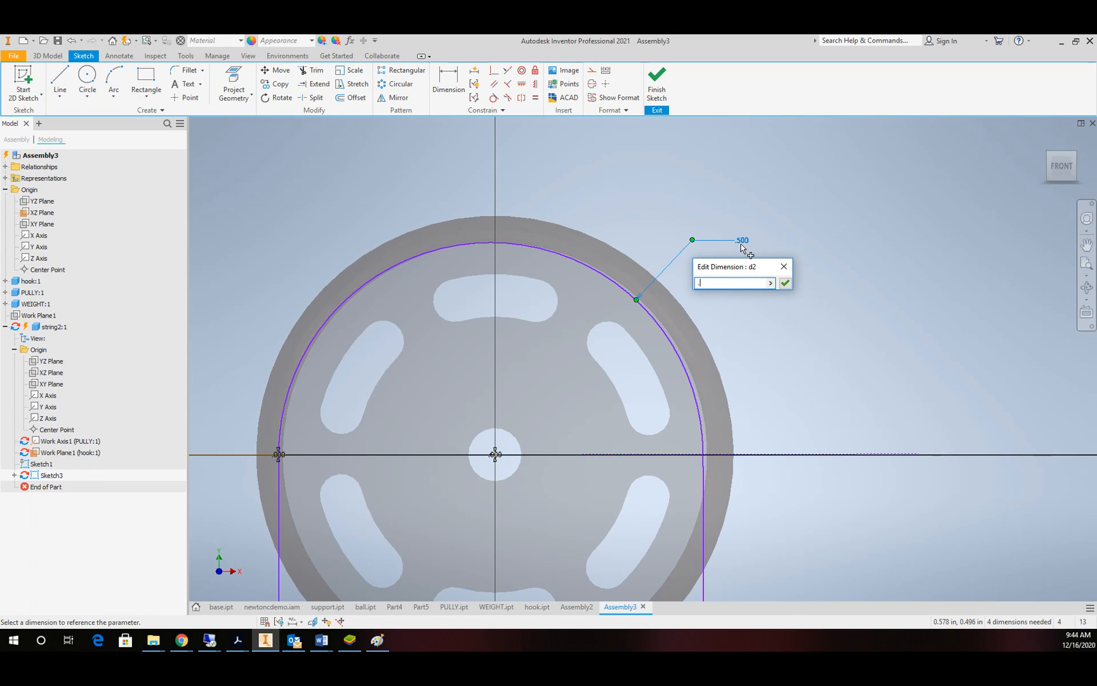
text(.49)
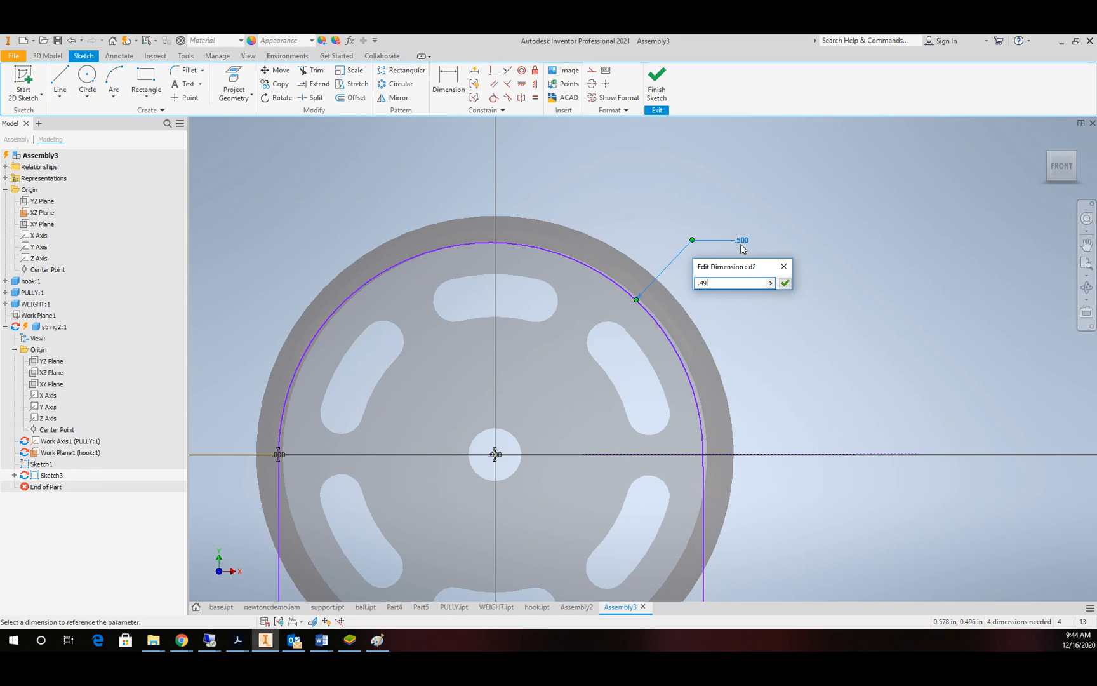
click(784, 282)
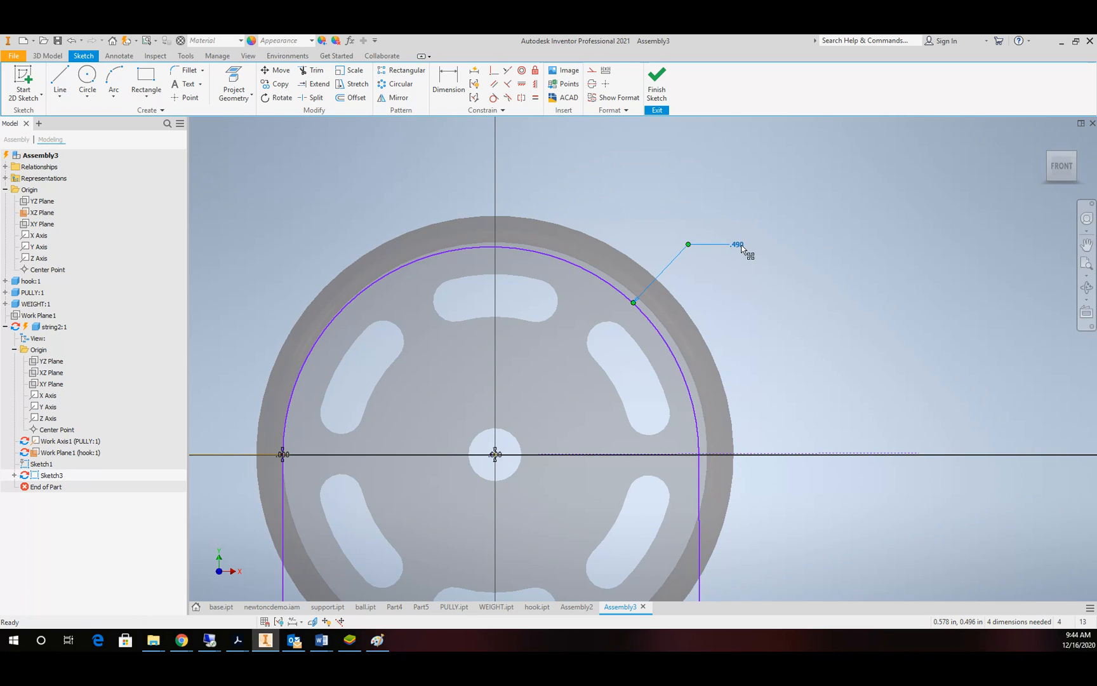
mouse_move(704, 455)
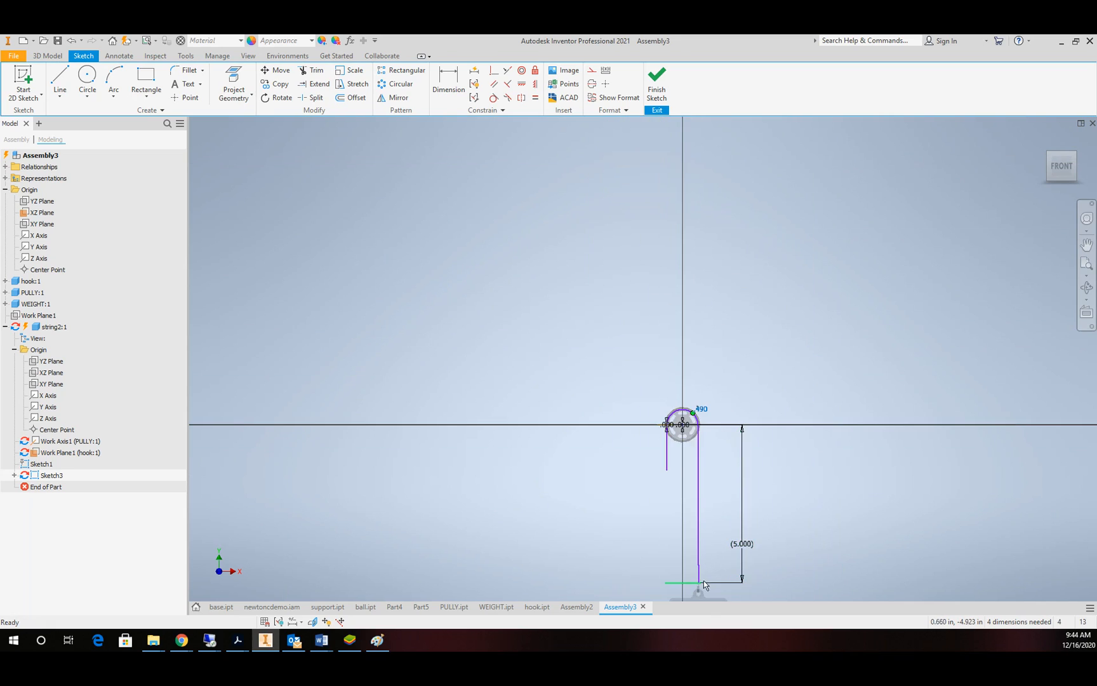
scroll(up, 3)
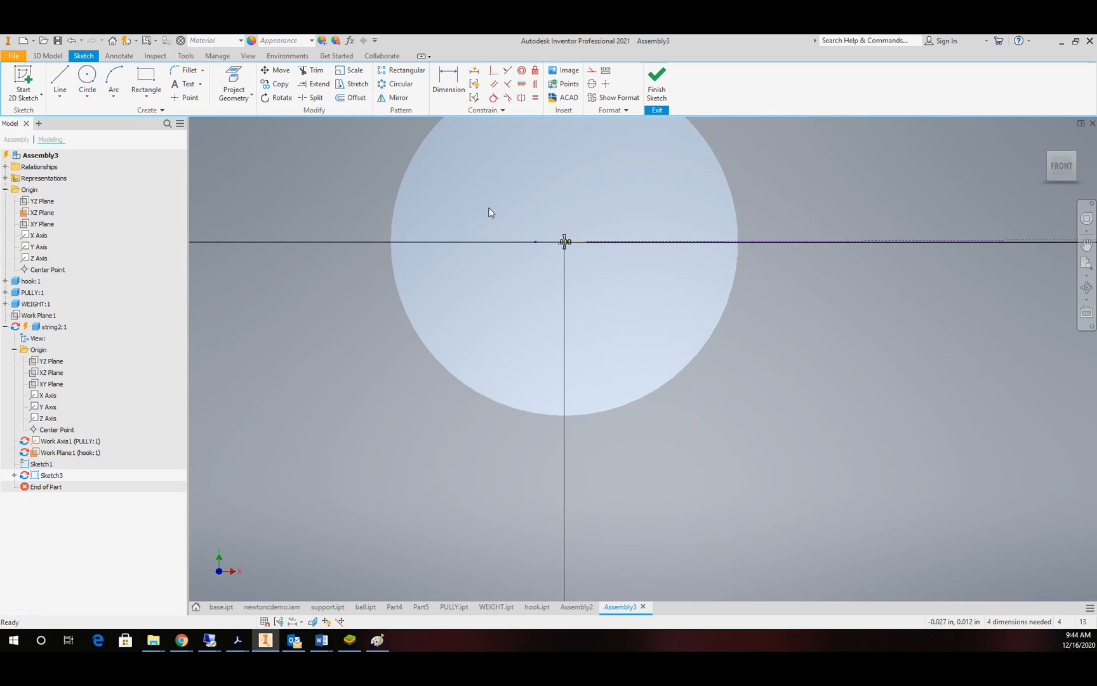
scroll(up, 3)
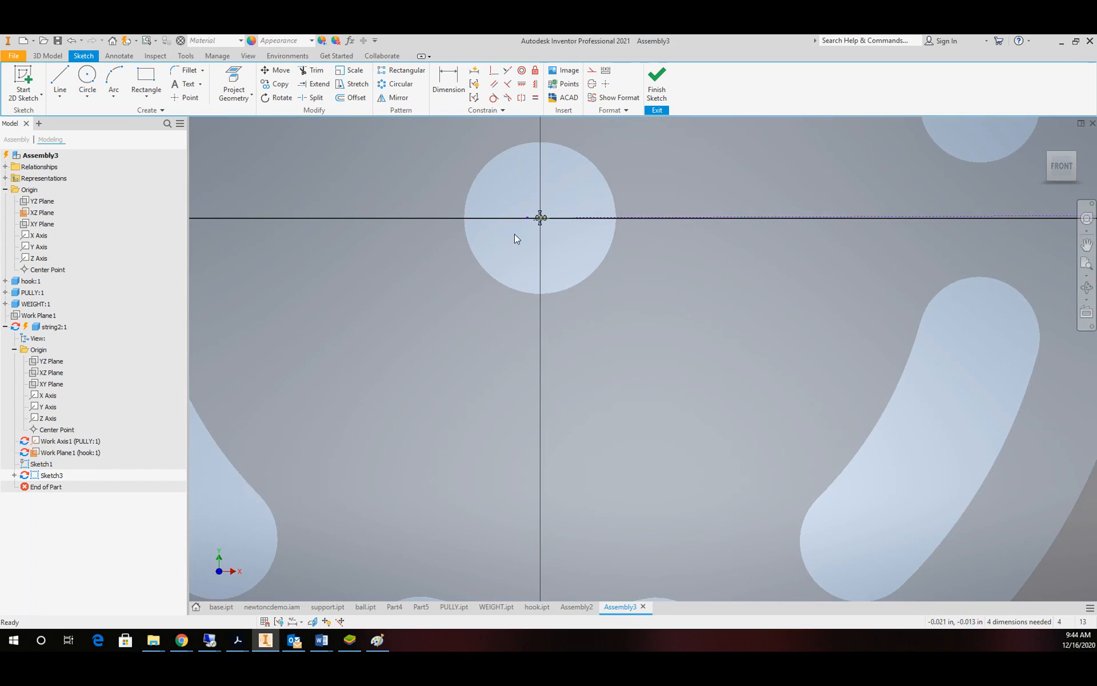
click(449, 84)
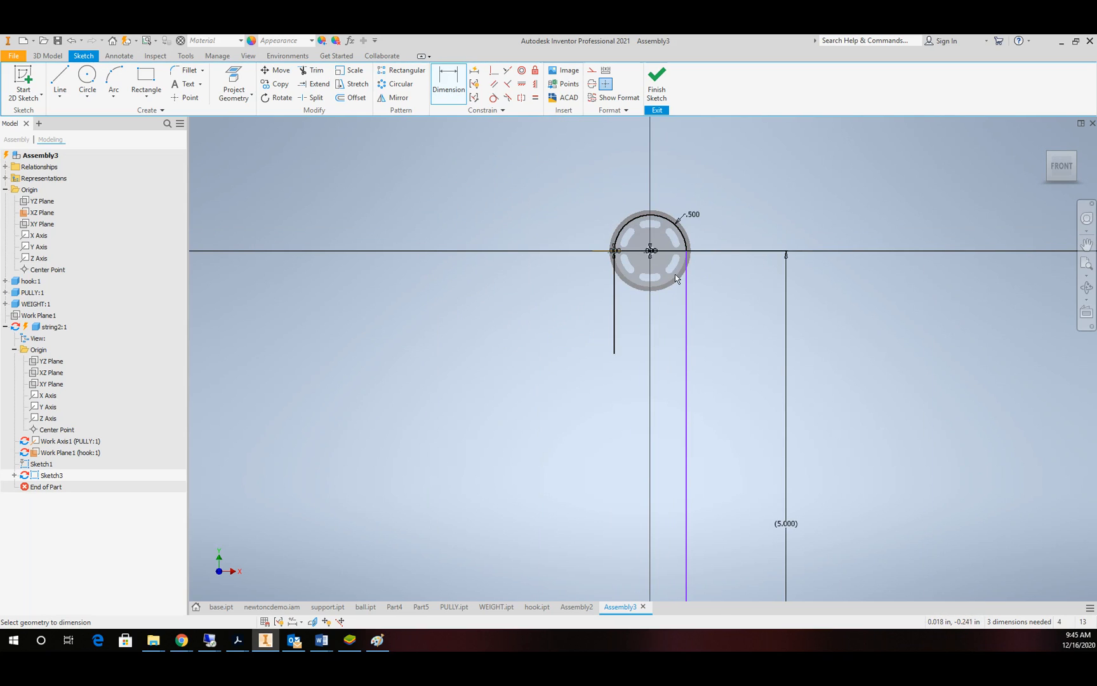
mouse_move(722, 299)
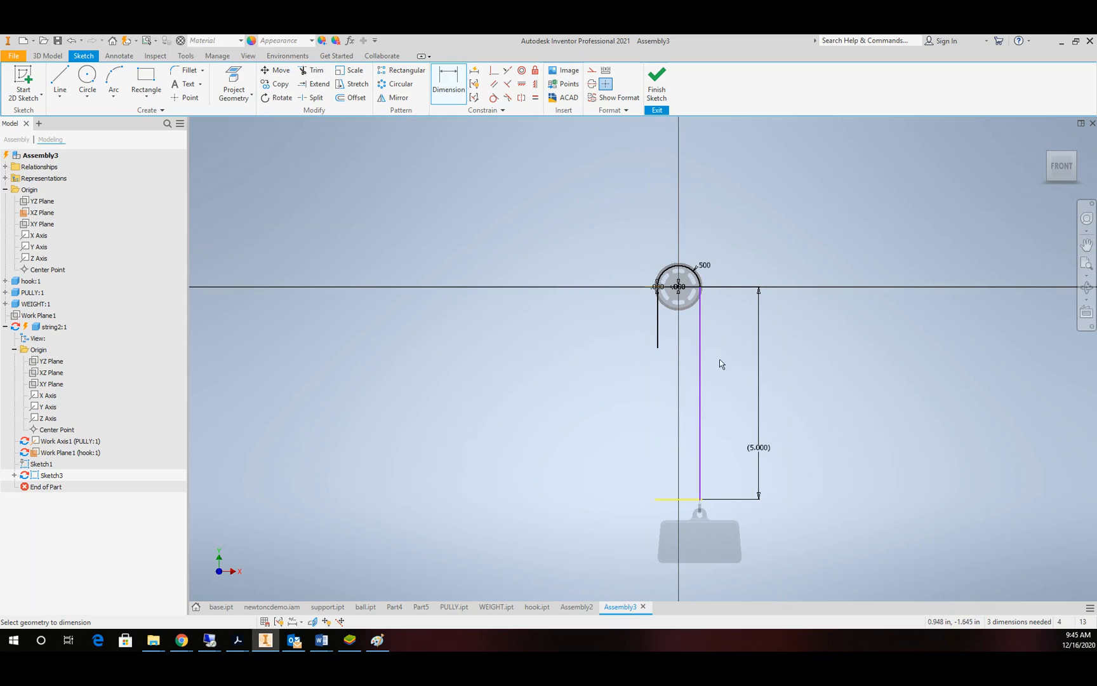
mouse_move(679, 331)
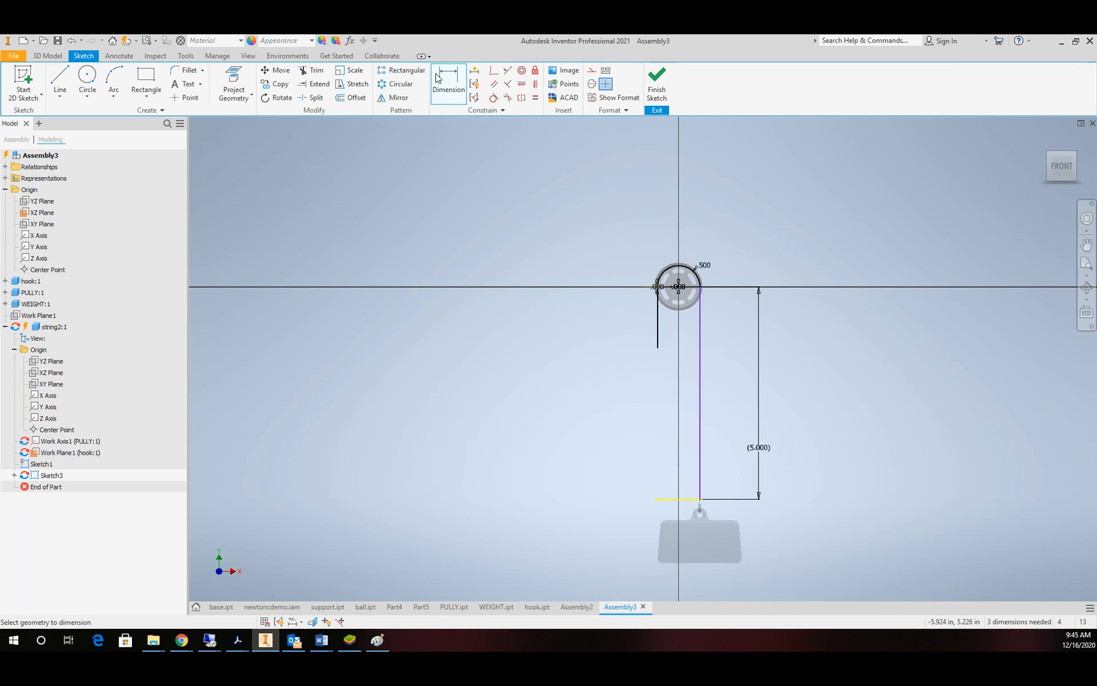
mouse_move(658, 315)
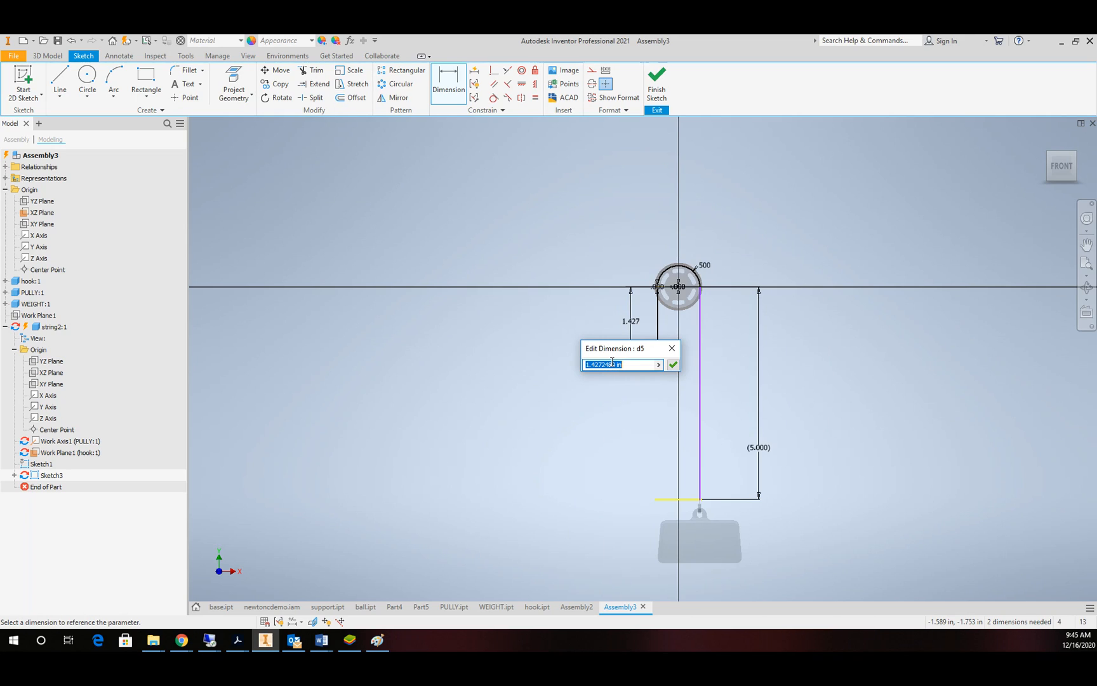
- Set the short string end's length to 8-d0, giving 3.000, and finish the path sketch
text(8-)
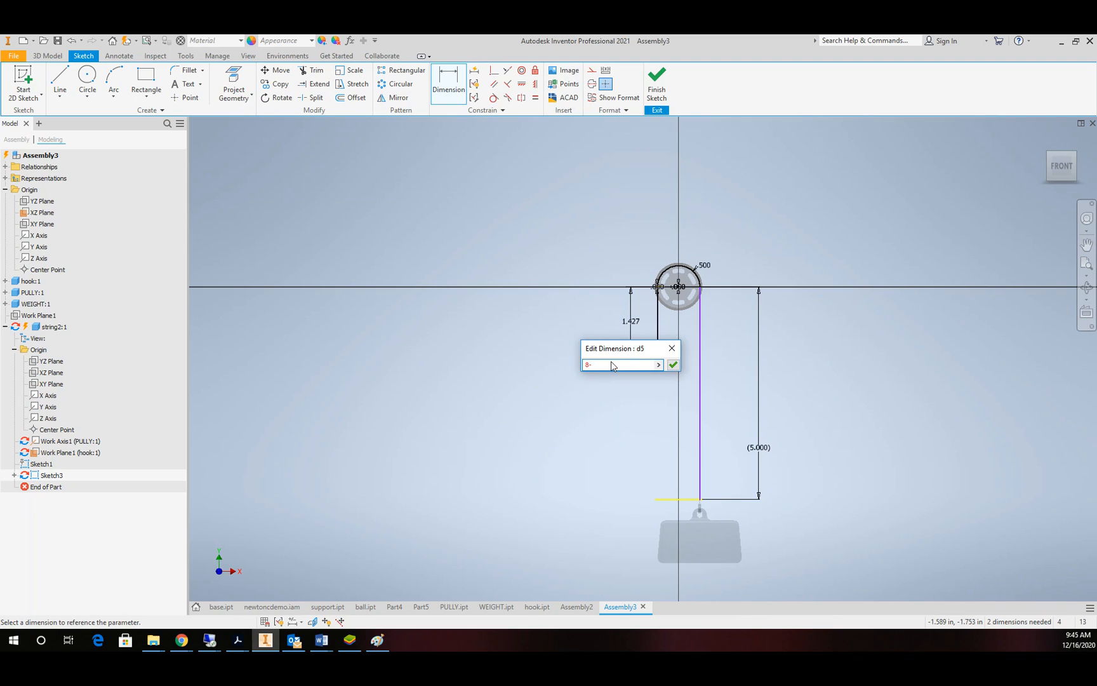
text(d0)
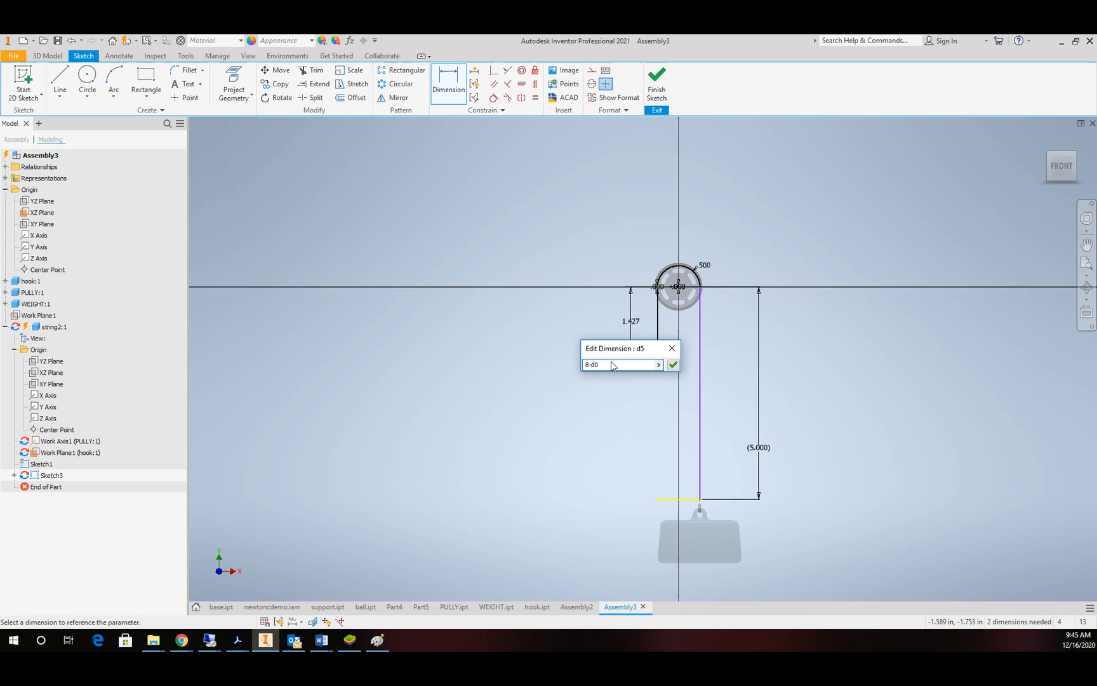
click(673, 365)
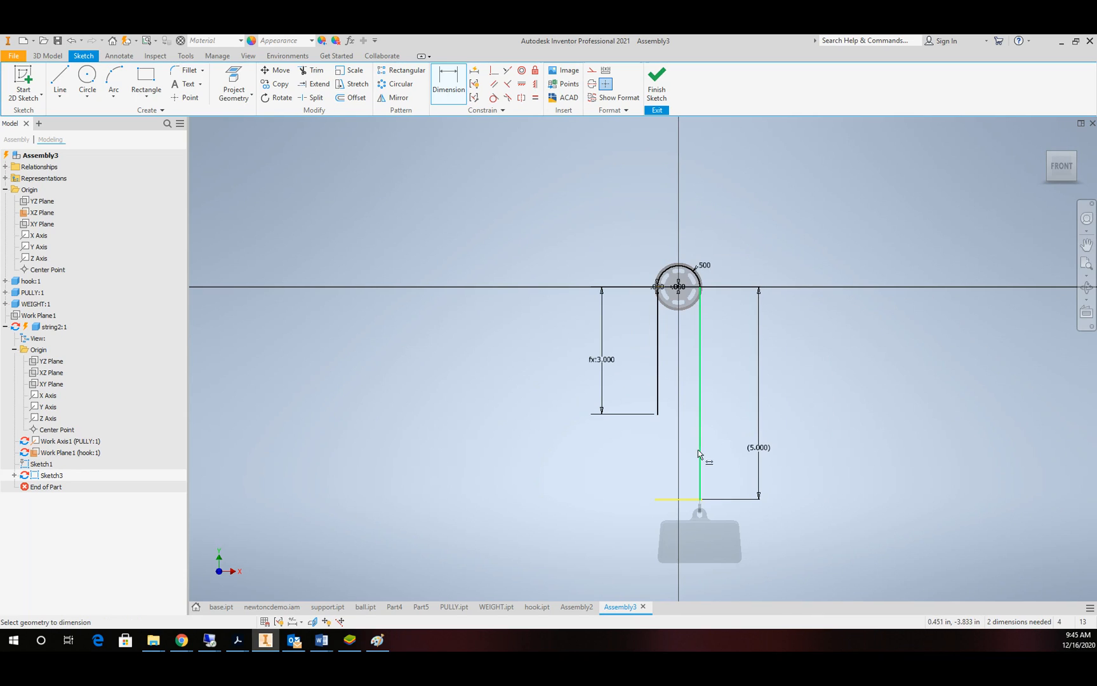
click(701, 385)
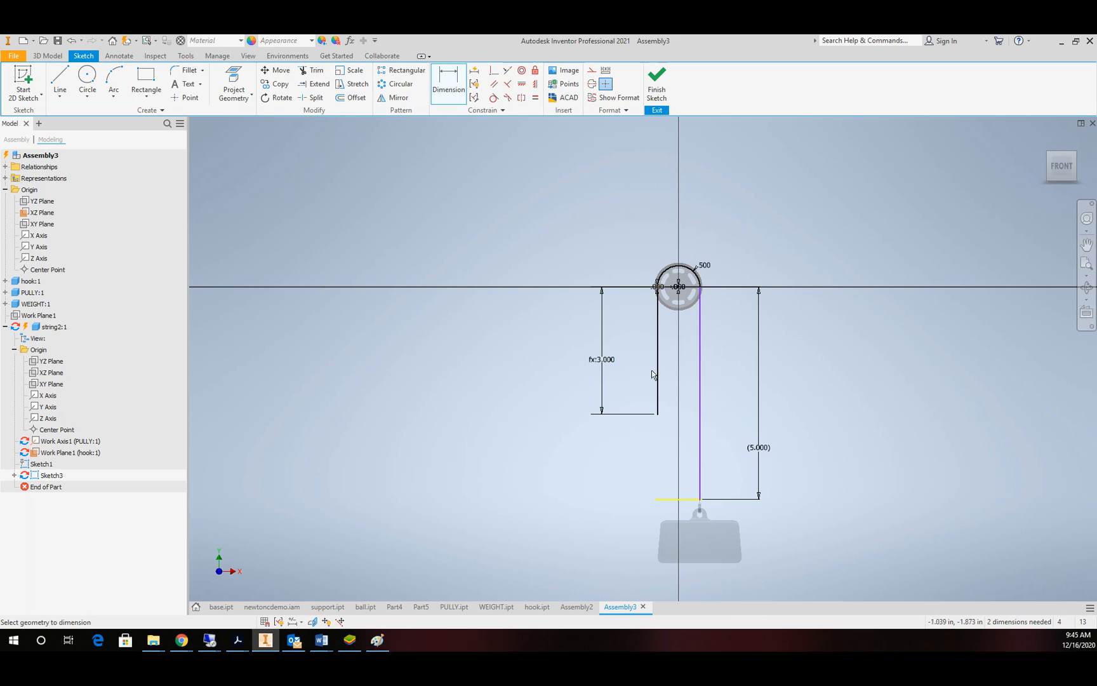
mouse_move(663, 75)
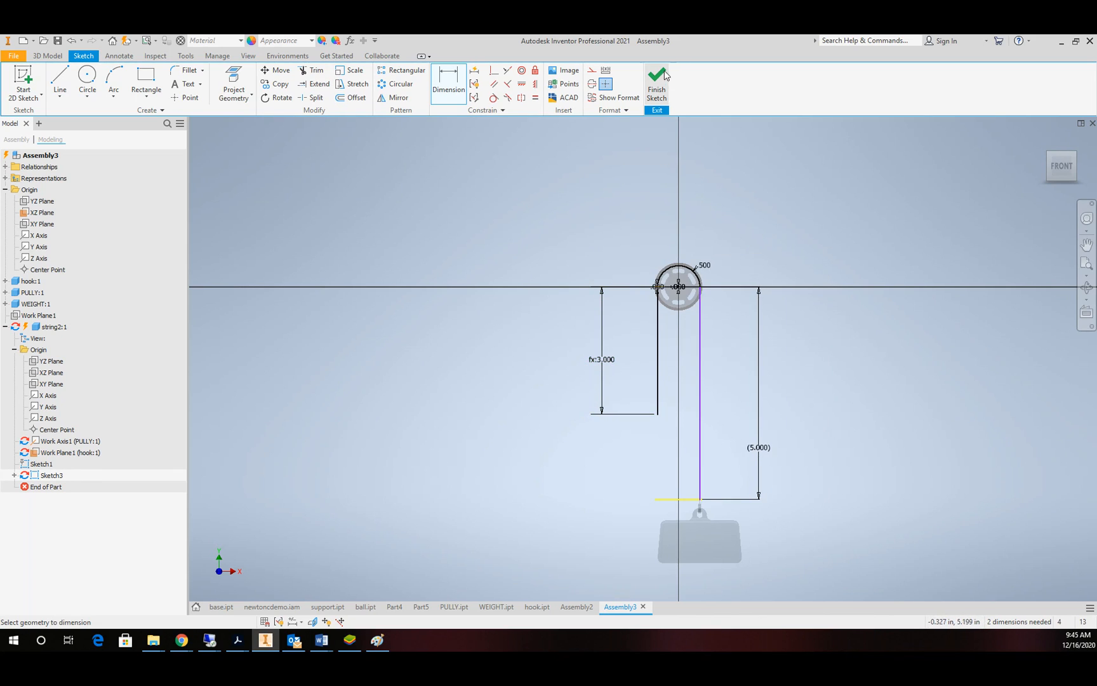
click(656, 82)
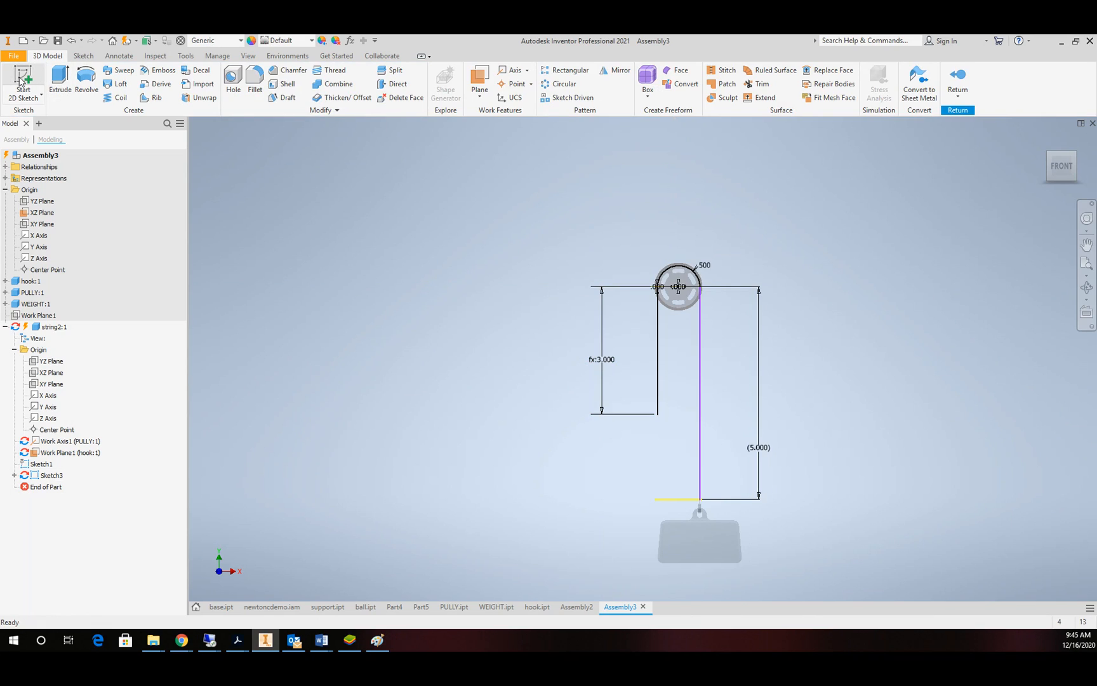
- Sketch a .020 diameter circle at the string end as its cross-section and finish the sketch
click(23, 83)
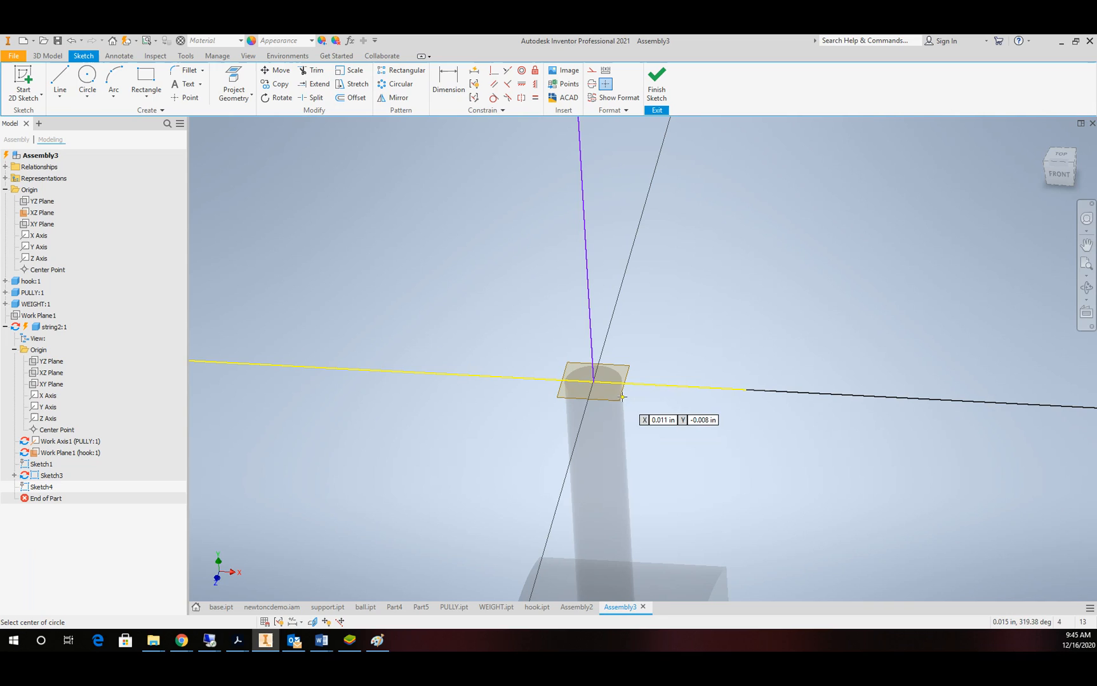
click(594, 378)
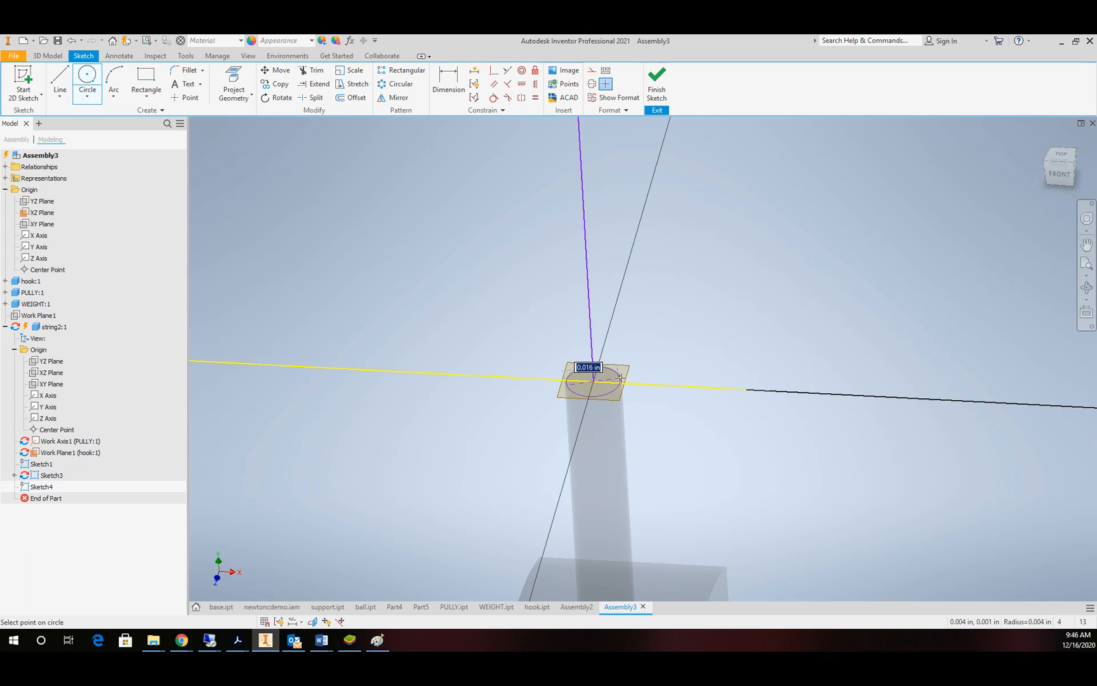
click(594, 381)
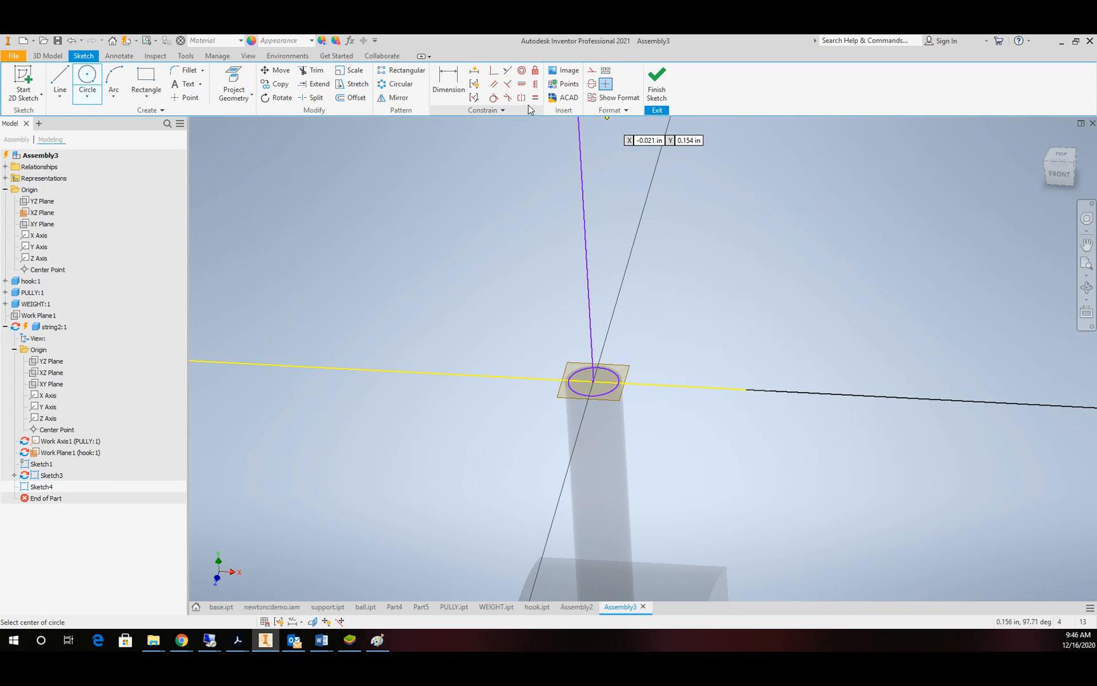
click(448, 83)
text(.2)
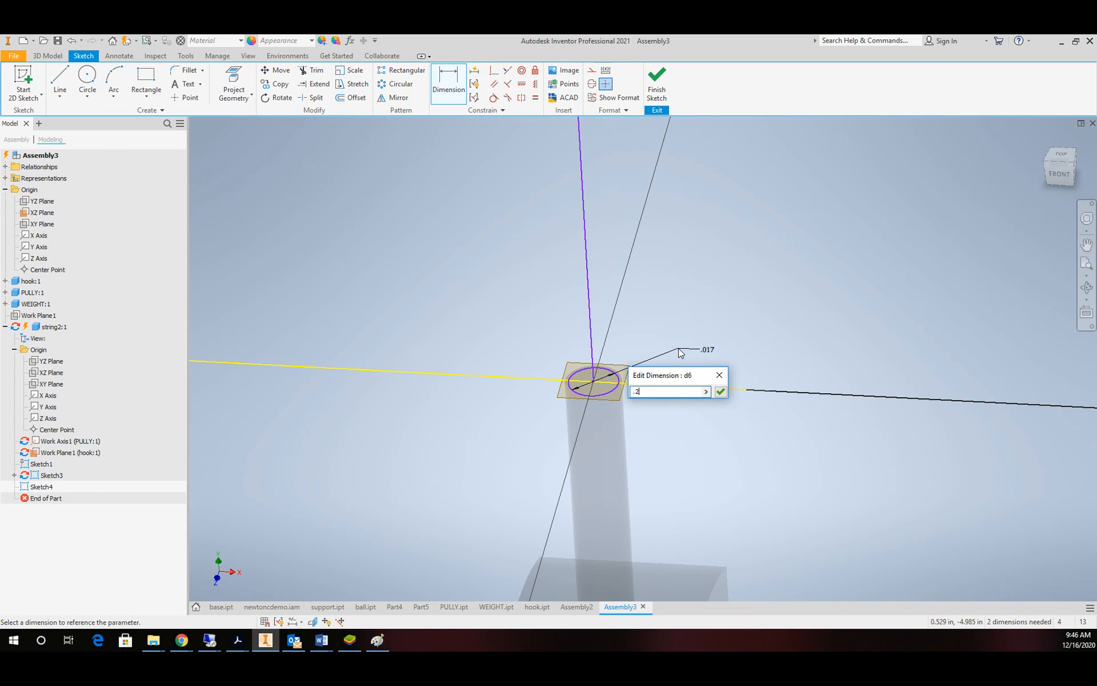
click(719, 391)
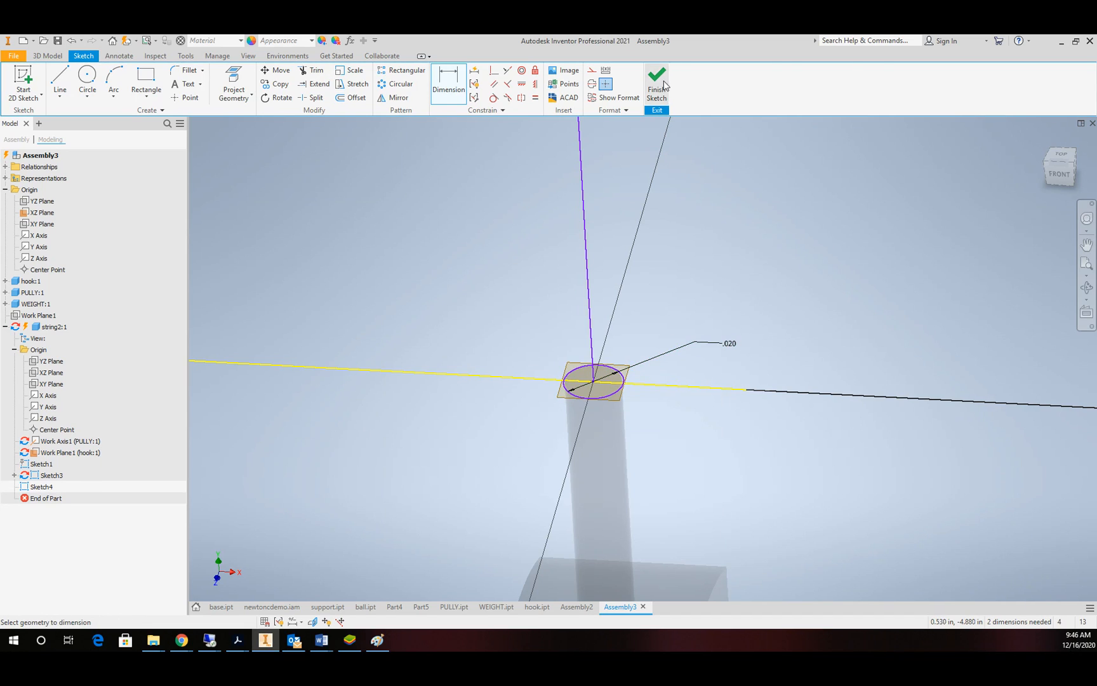
click(656, 83)
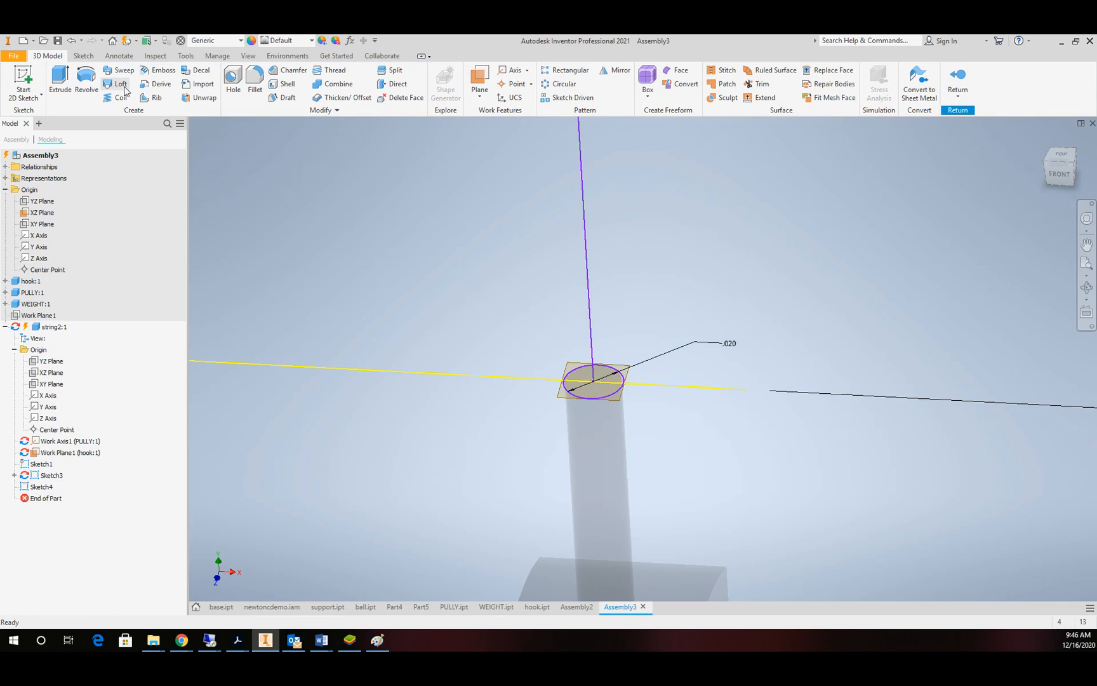
- Sweep the .020 circle along the string path into a solid and give it a nickel-copper material
click(118, 70)
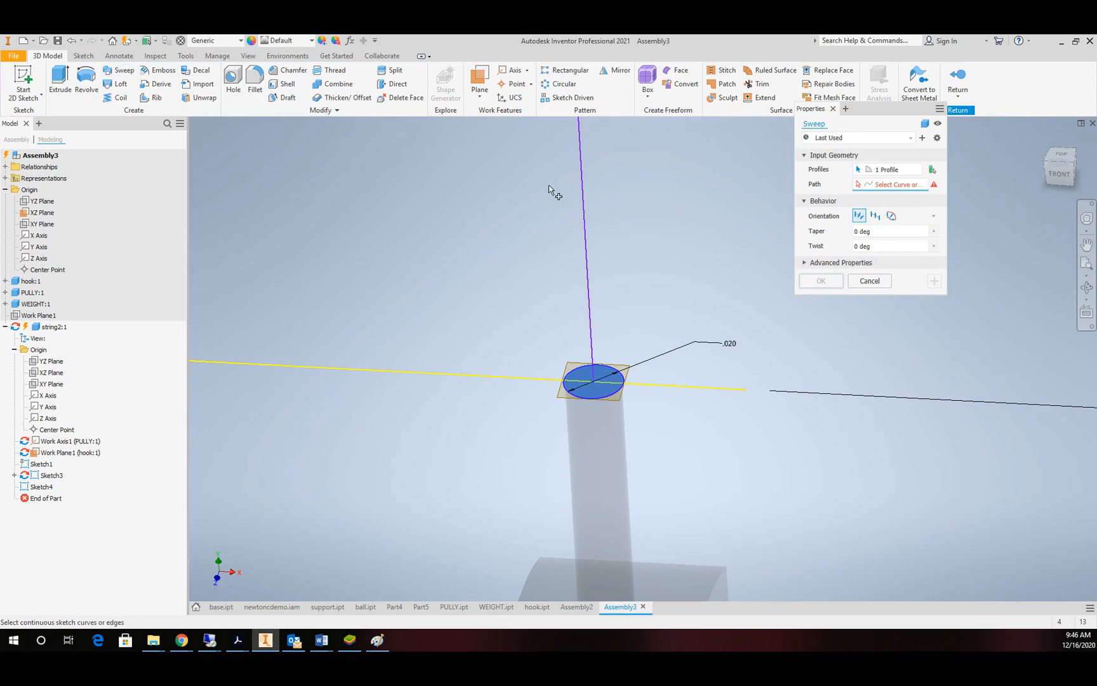
click(586, 245)
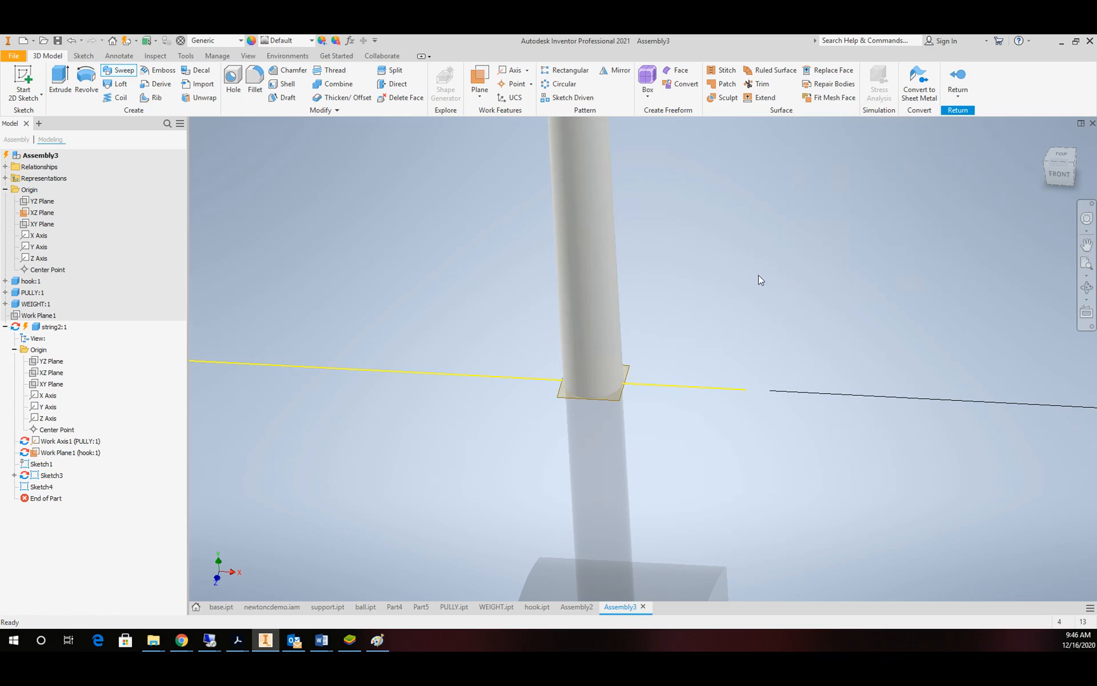
click(213, 40)
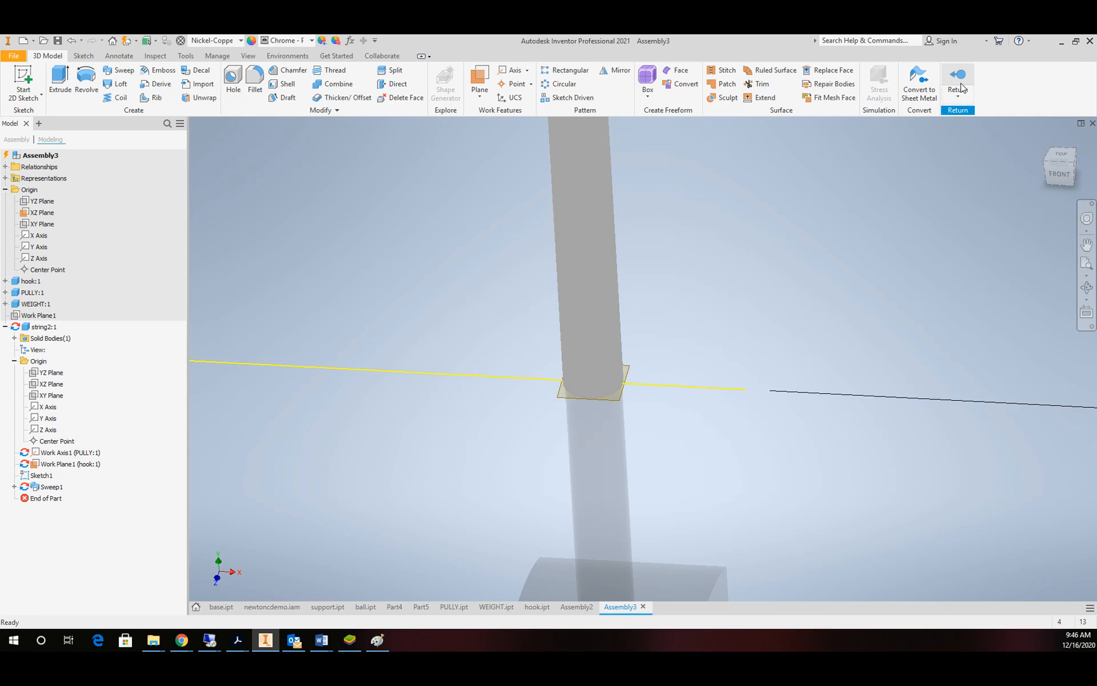
- Review the string sweep's pulley axis, hook work plane and path sketch references in the browser
click(69, 452)
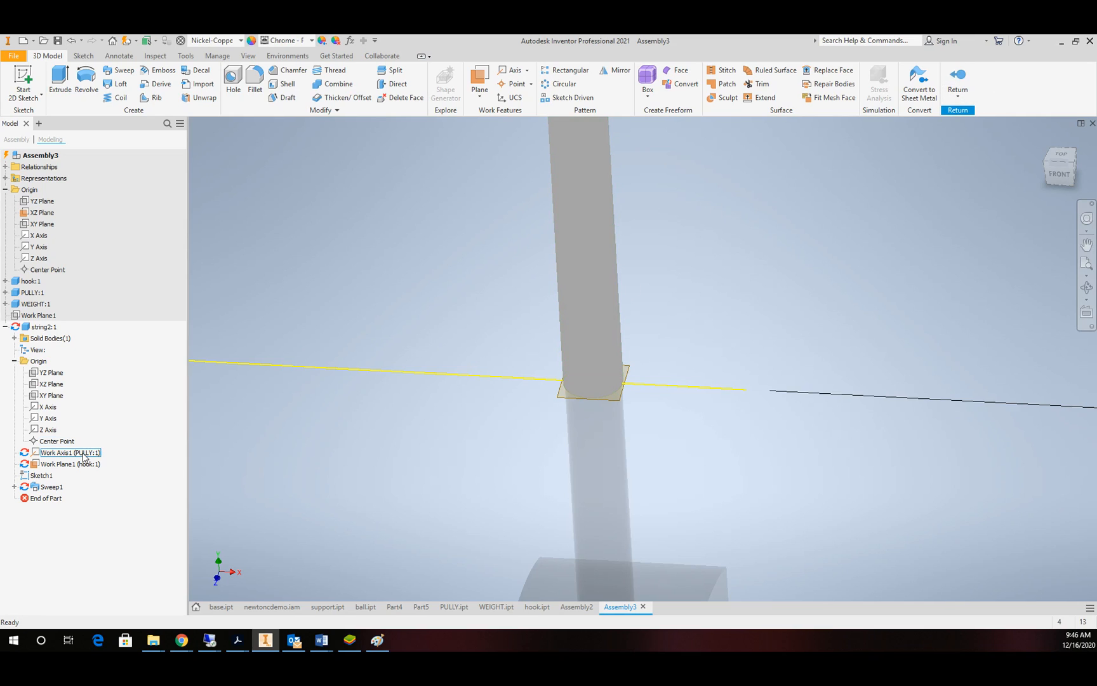
click(50, 486)
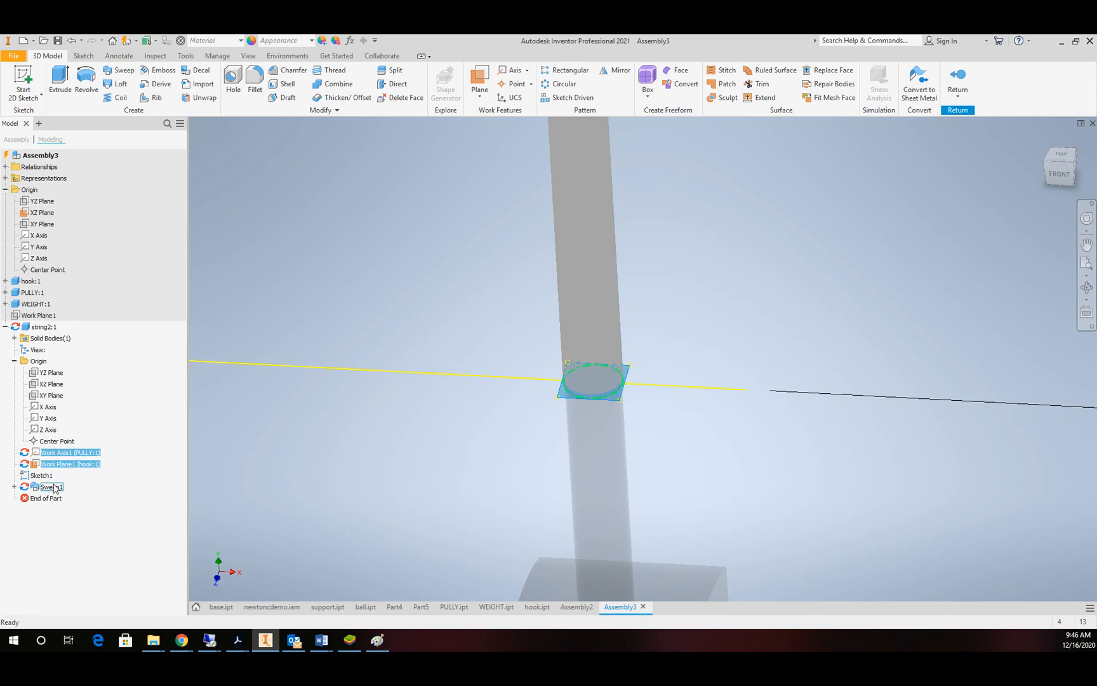
click(40, 475)
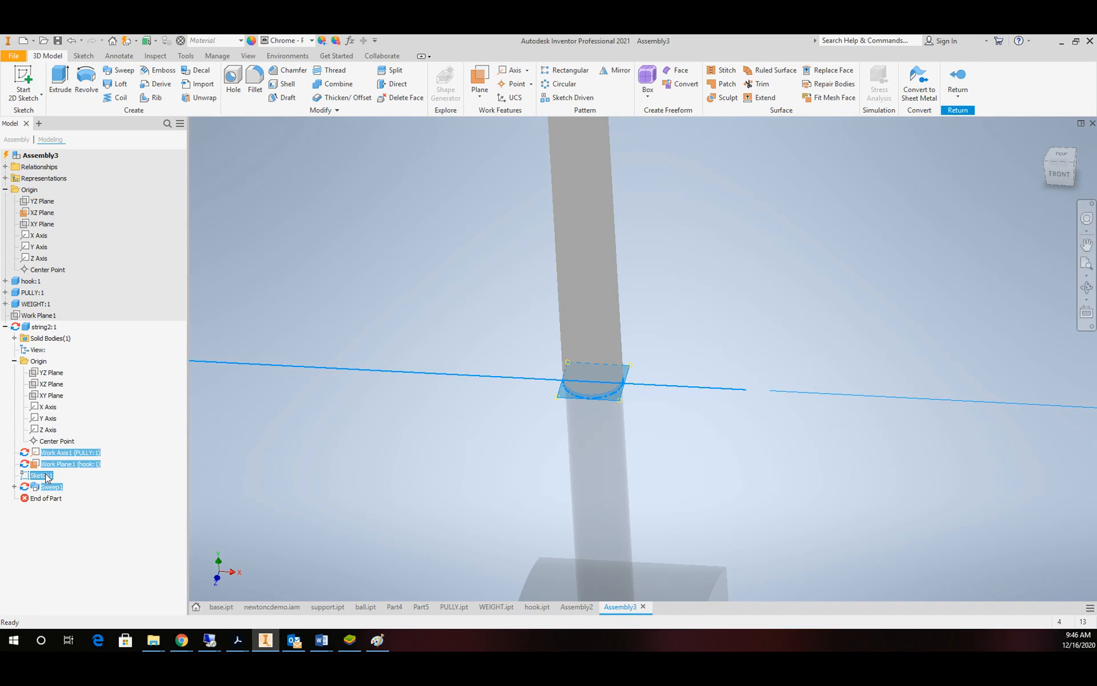
right_click(40, 475)
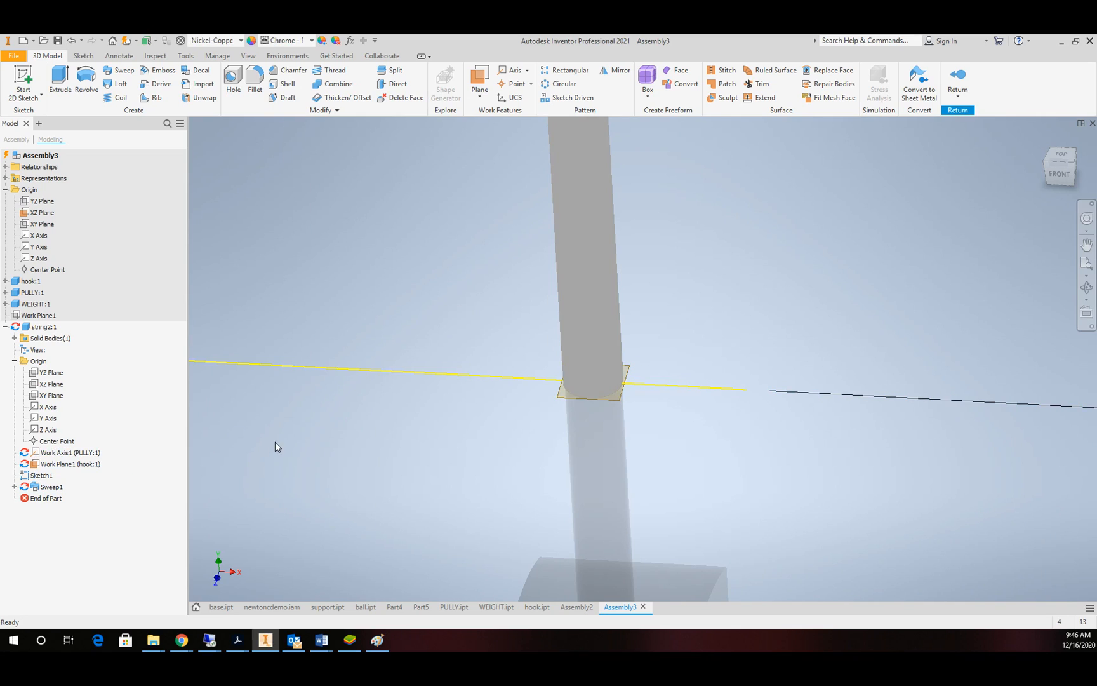
click(68, 464)
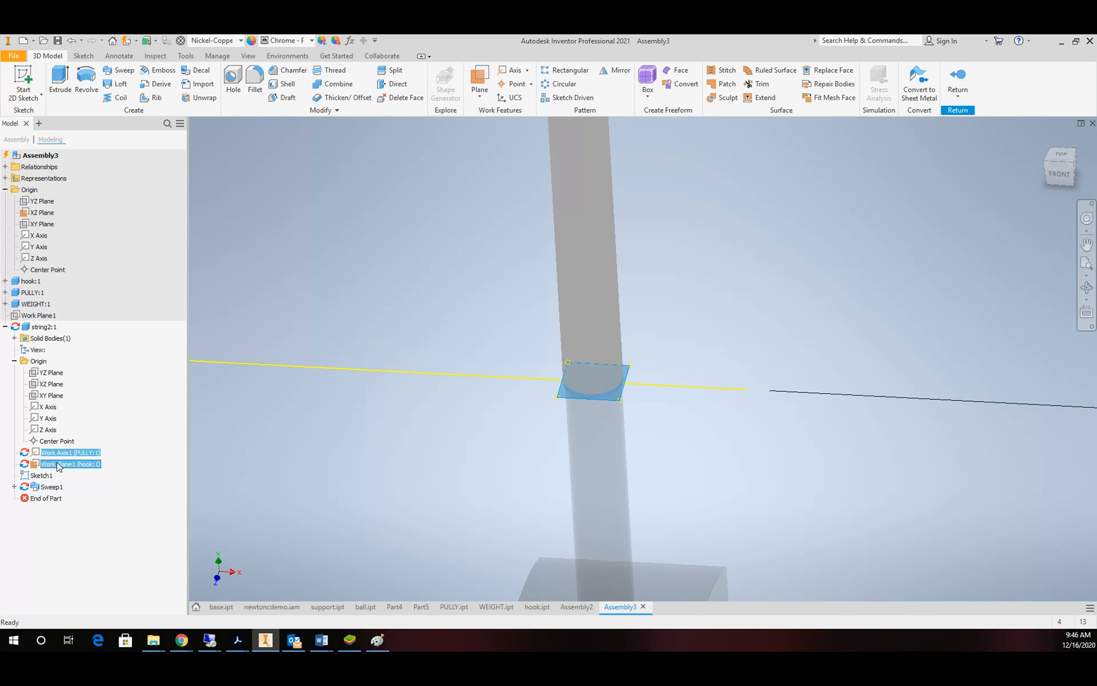
click(51, 486)
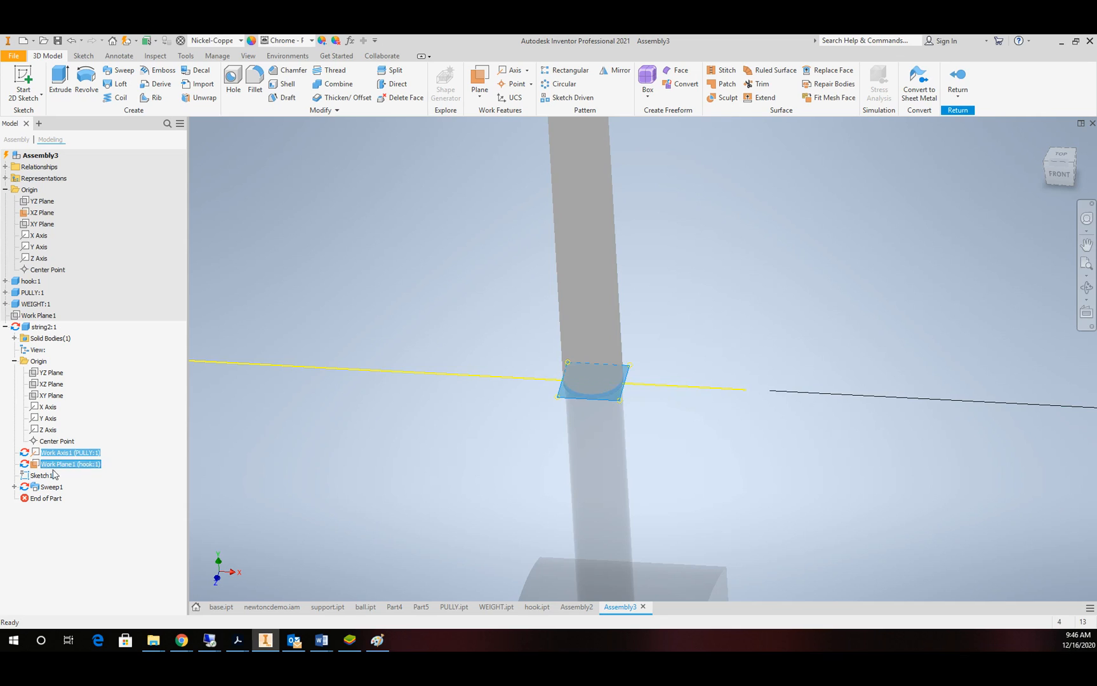
right_click(40, 475)
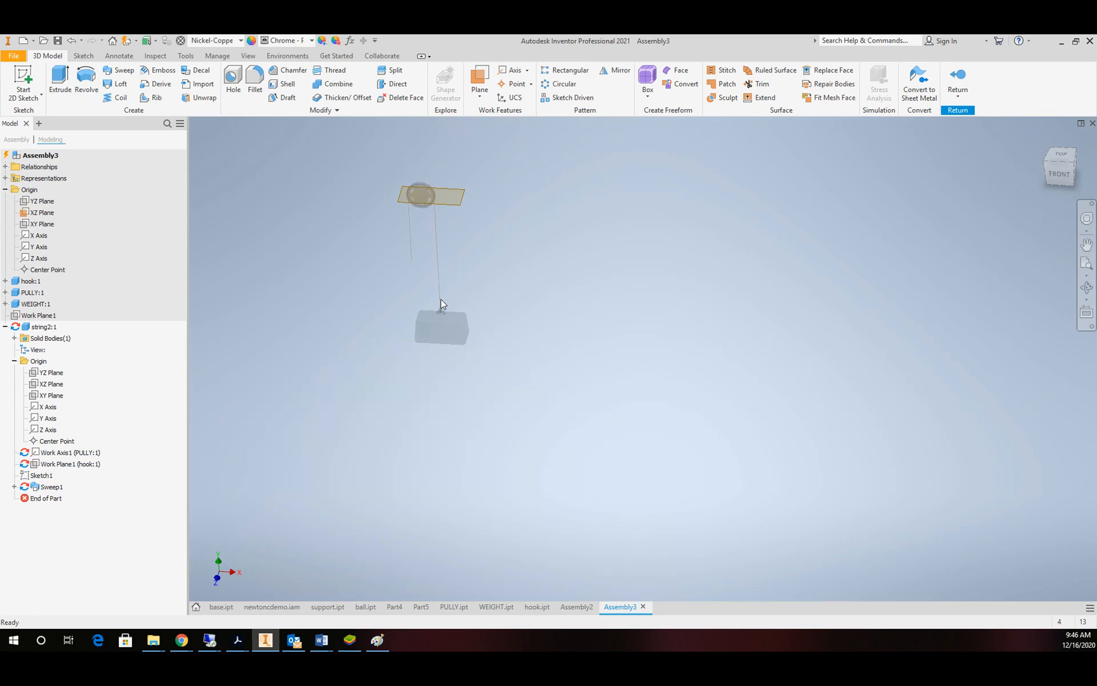
click(43, 327)
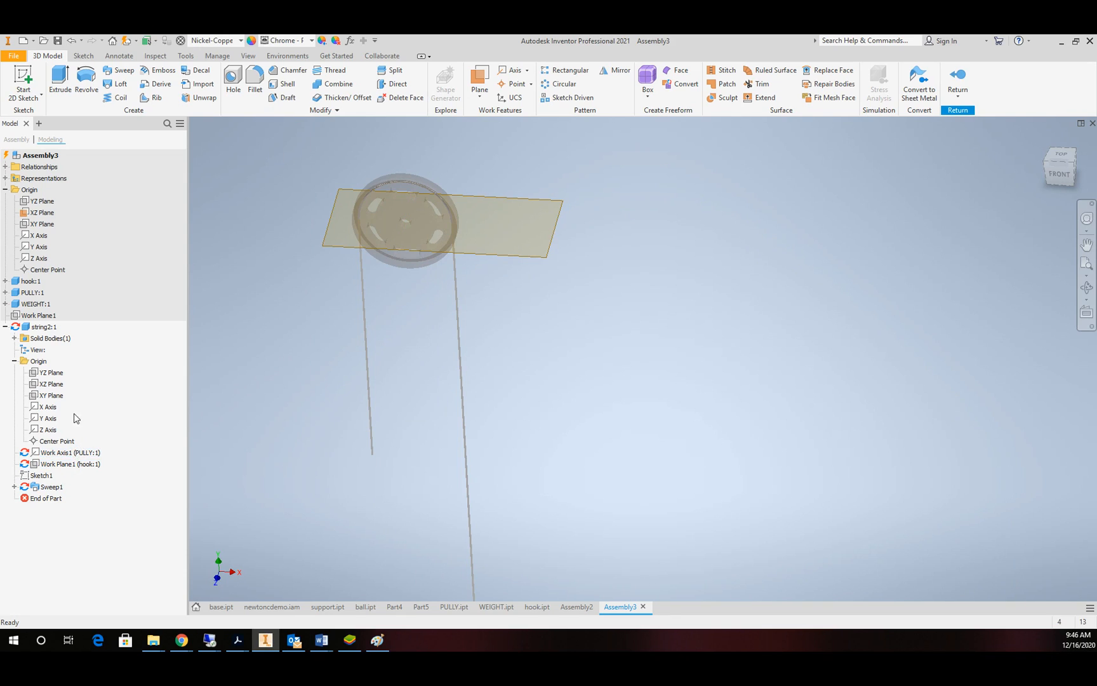
click(38, 315)
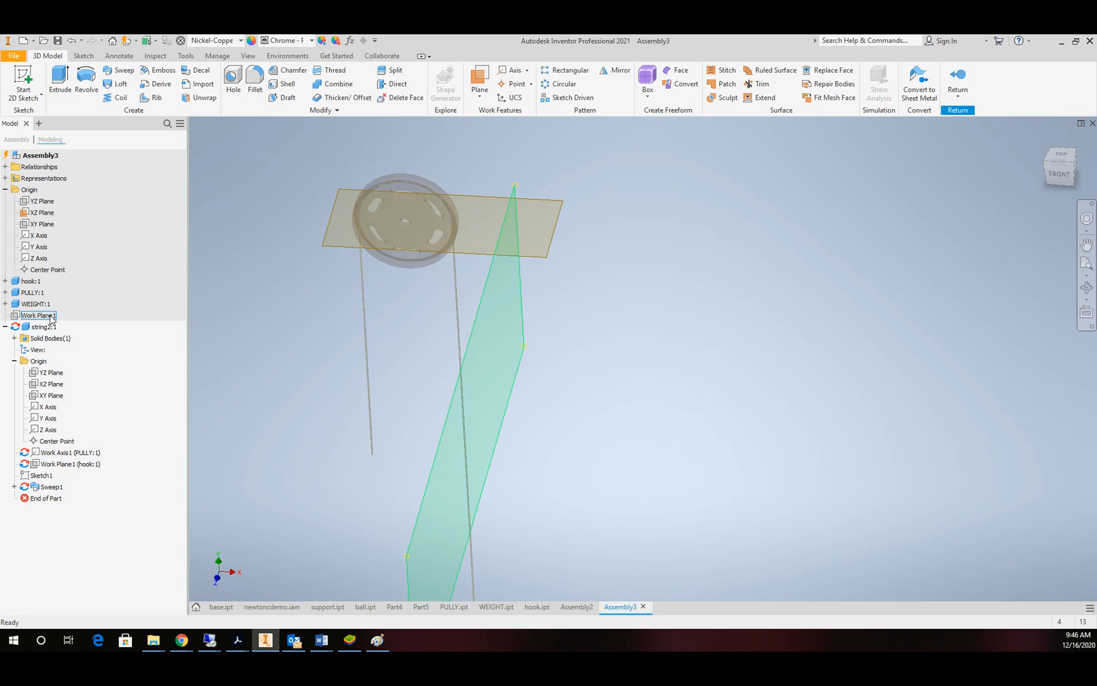
click(49, 396)
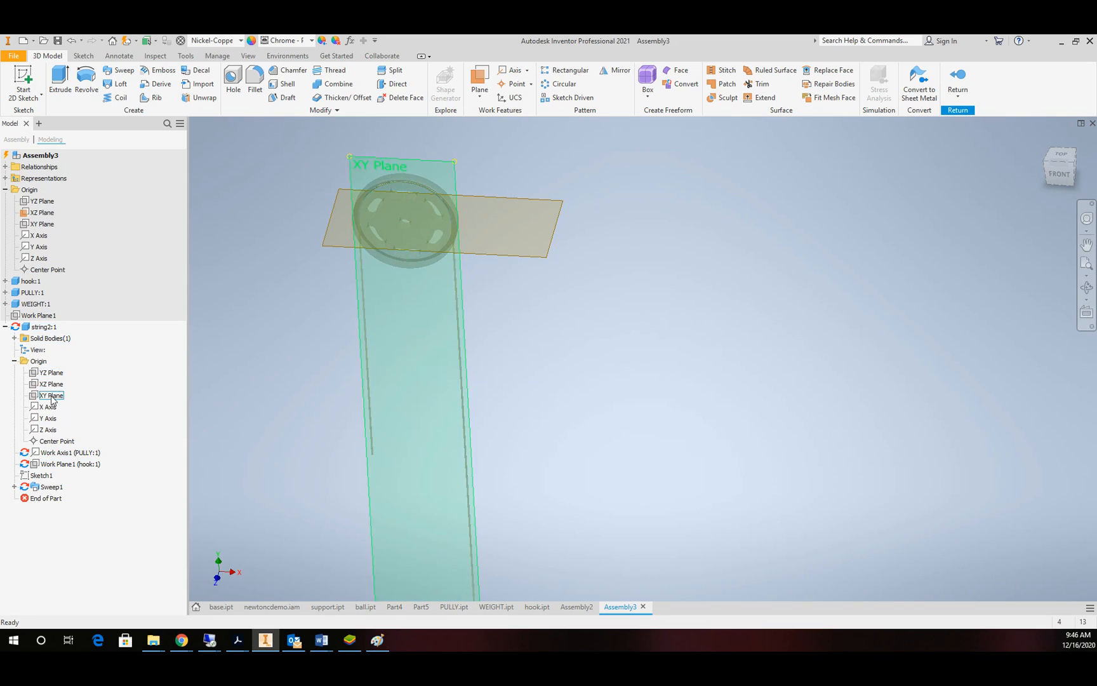
- Hide the string's XZ reference plane and return to the full pulley-weight assembly
right_click(41, 212)
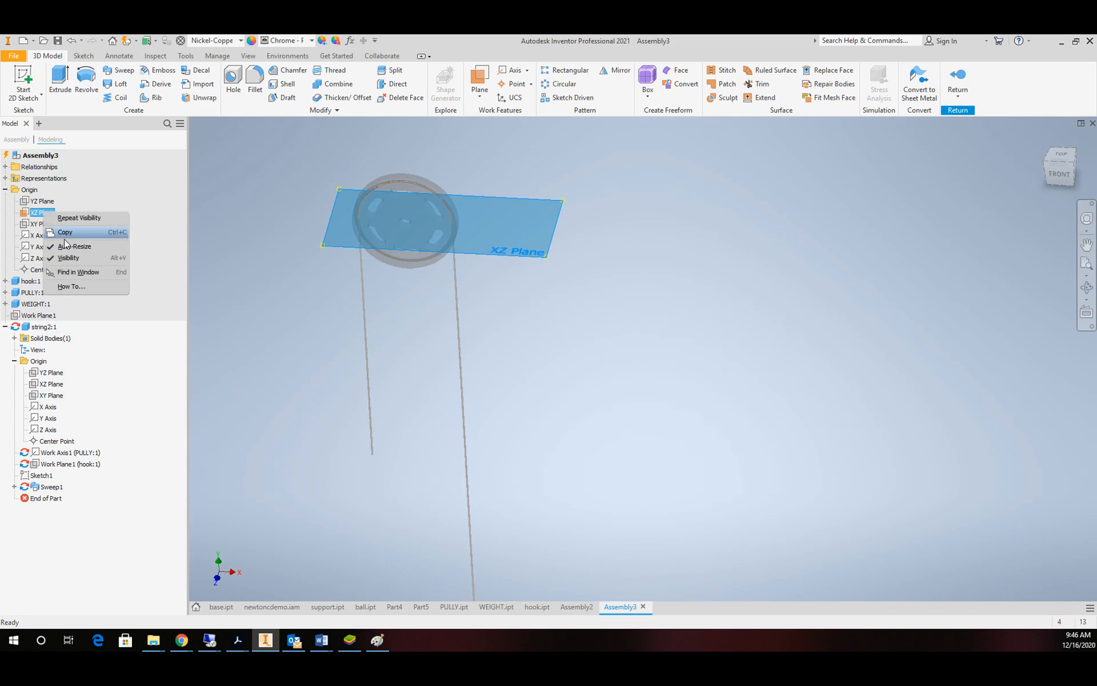
click(68, 258)
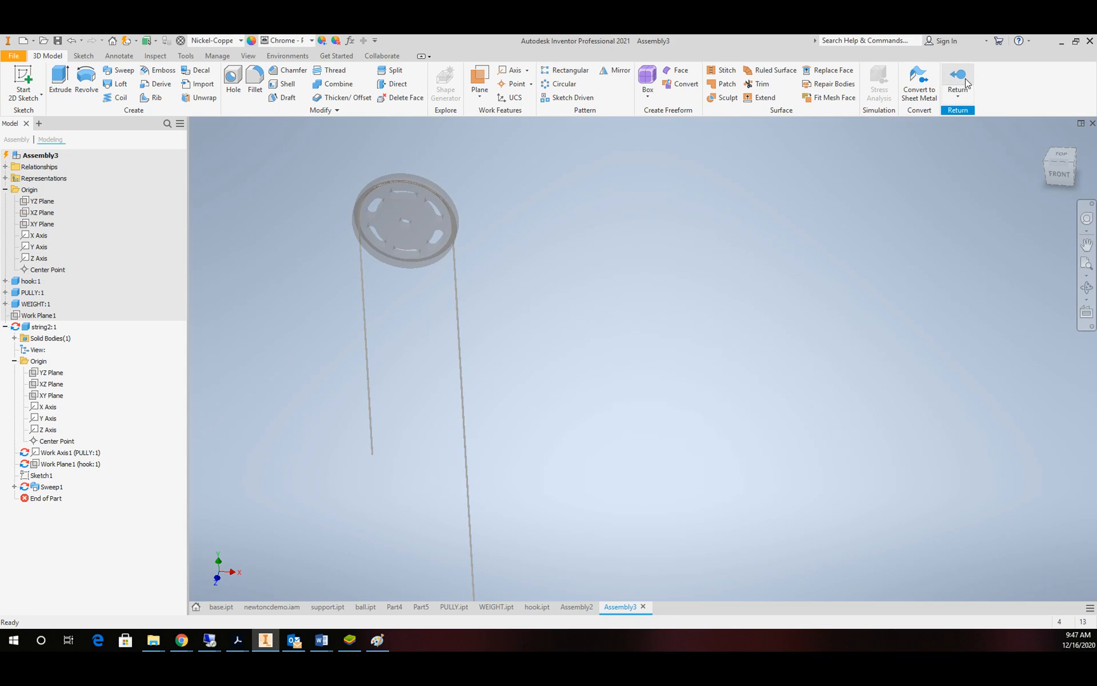
click(958, 80)
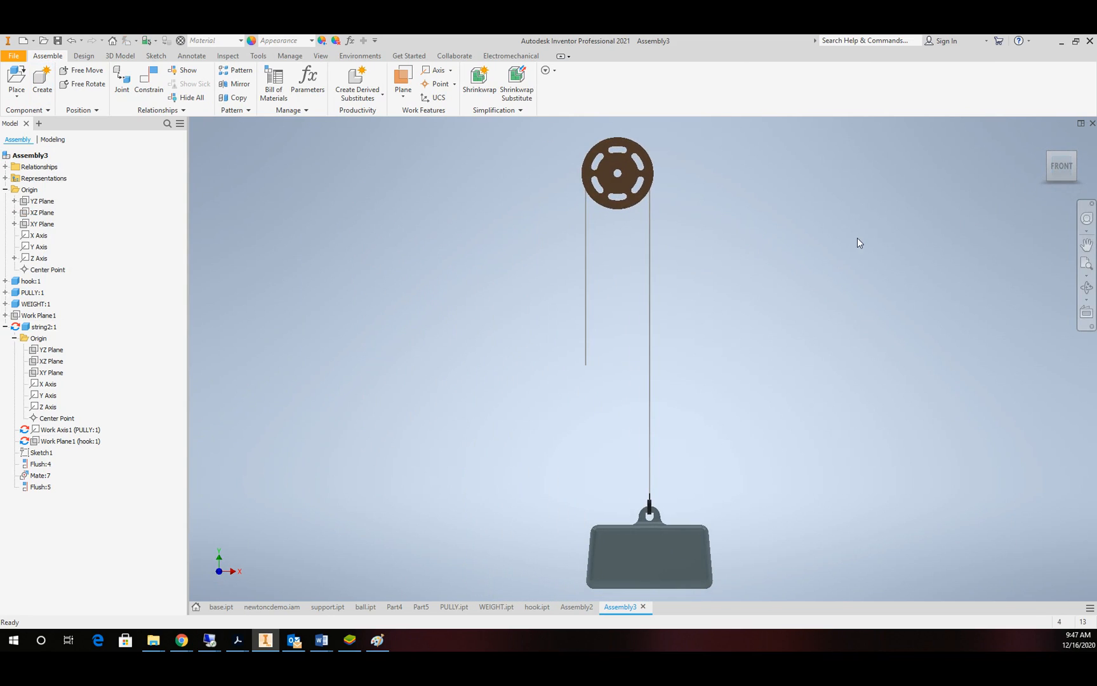
mouse_move(834, 253)
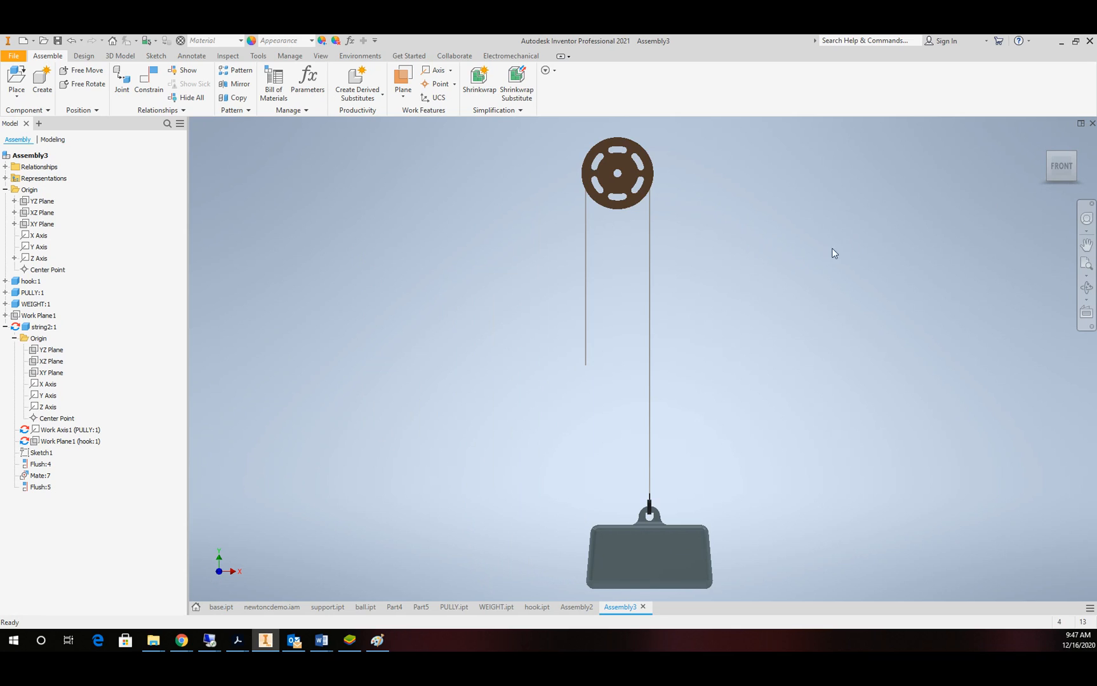
mouse_move(666, 311)
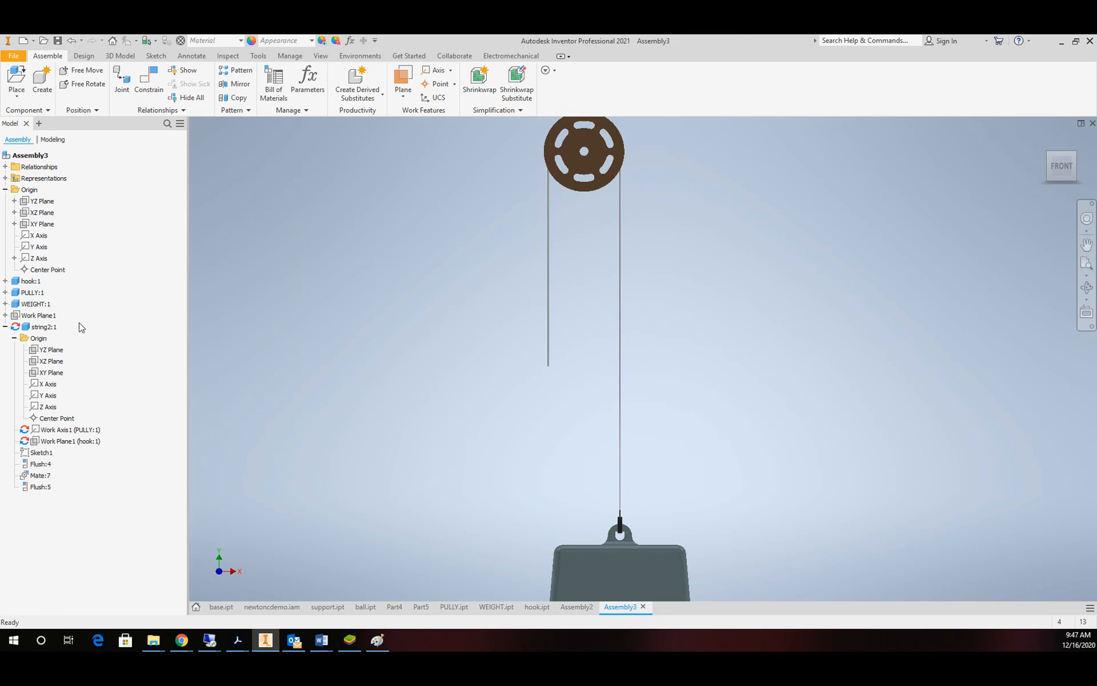
- Expand the weight, pulley, work plane and hook constraints, briefly checking Flush:2 and the hook's 5.000 in Flush:3
click(35, 303)
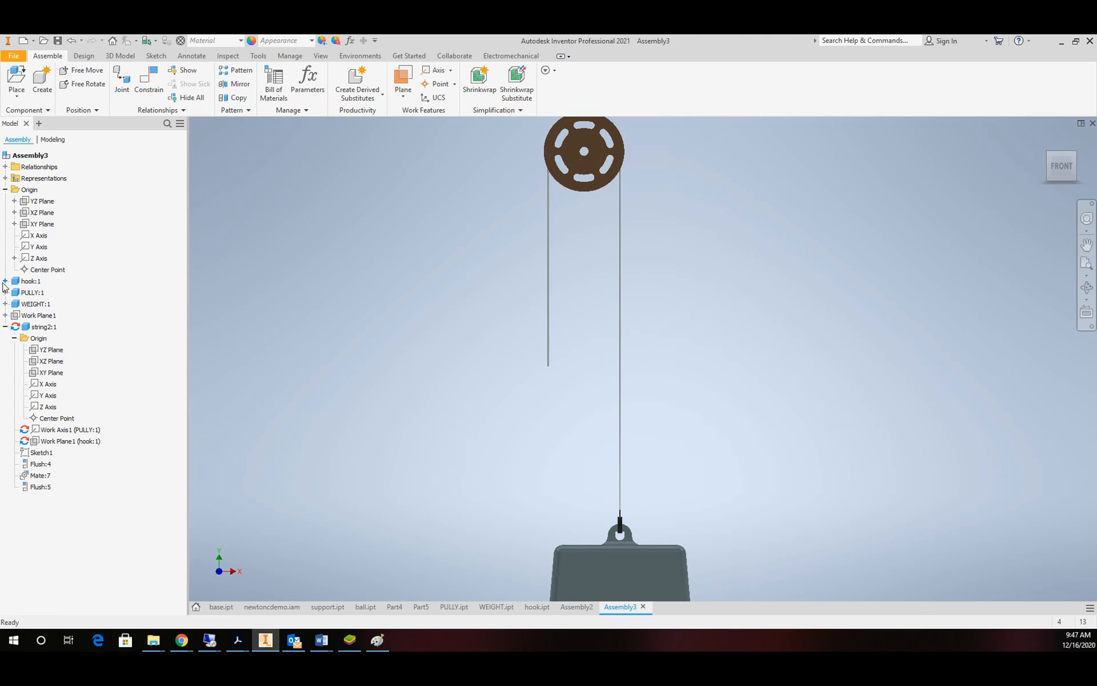
click(6, 304)
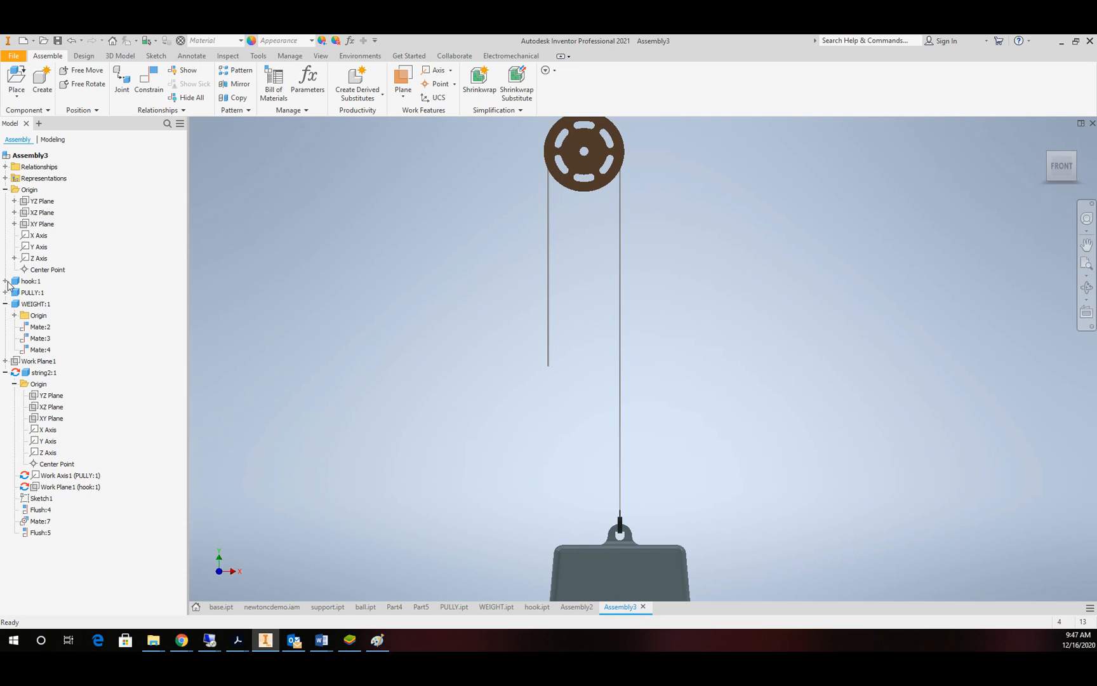
click(7, 293)
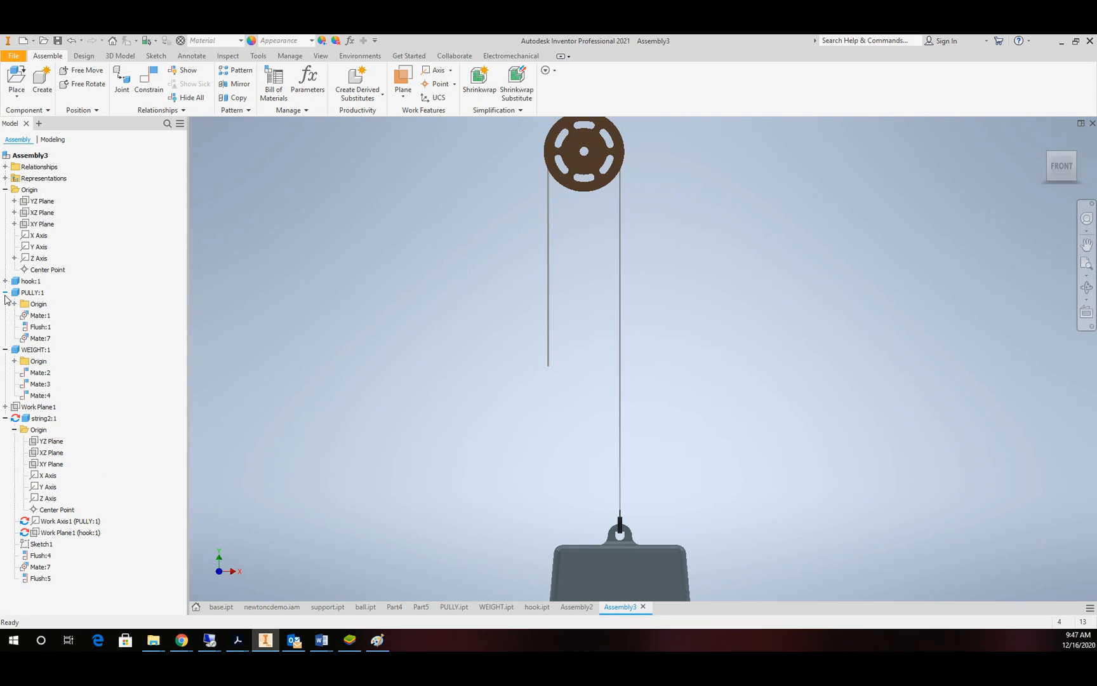
click(41, 327)
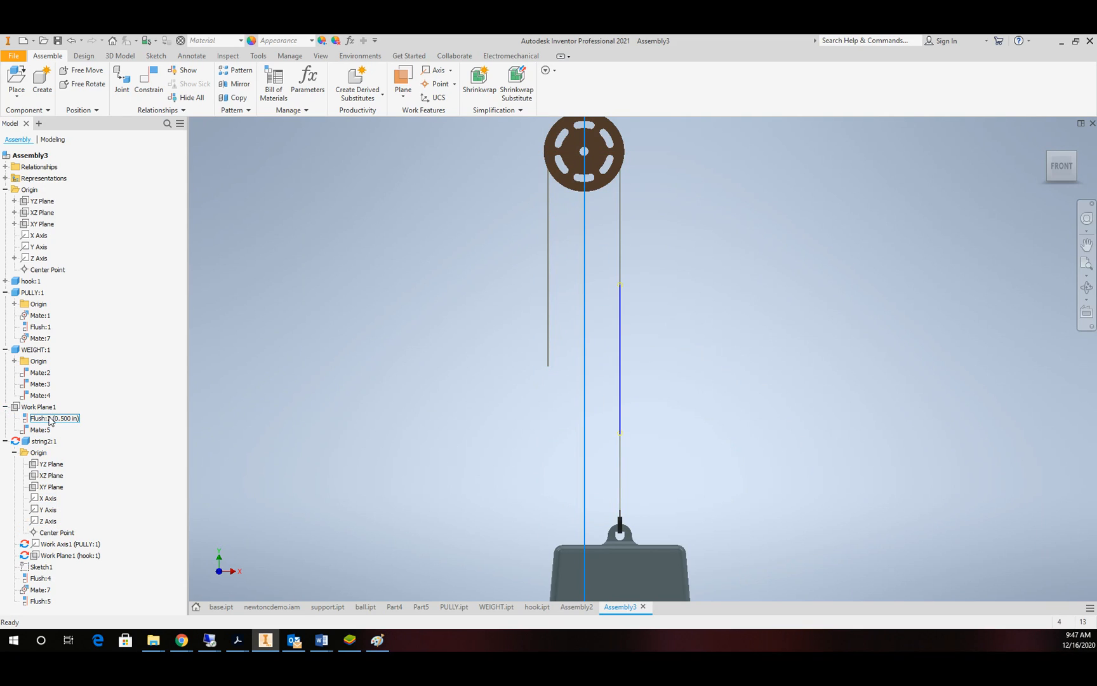
double_click(53, 418)
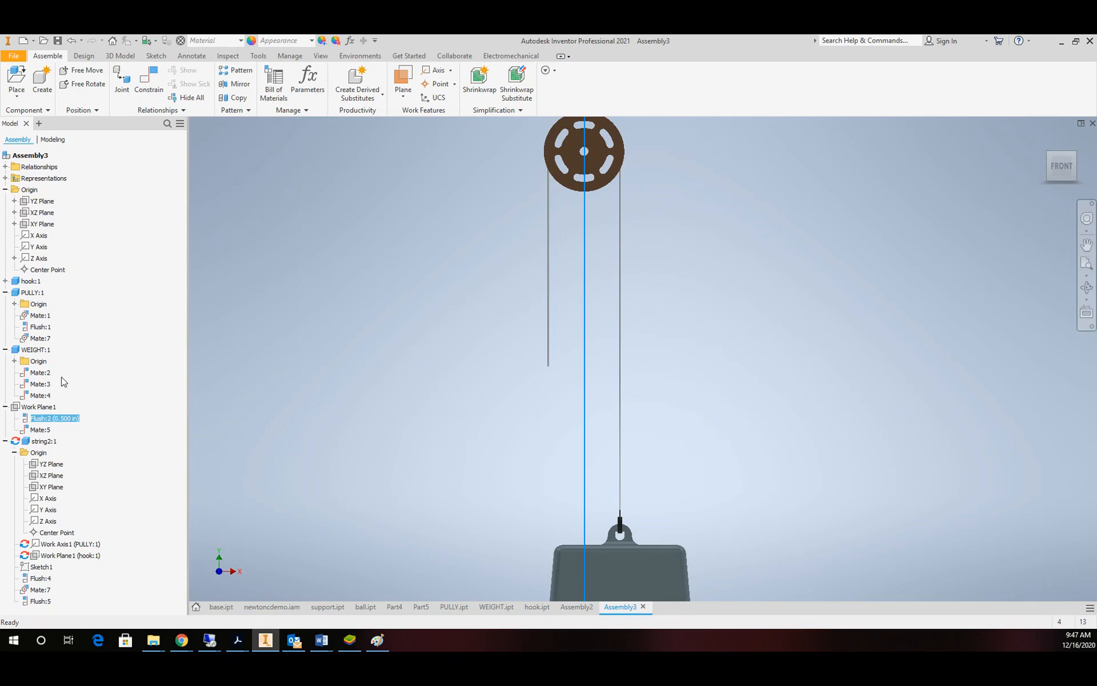
click(39, 315)
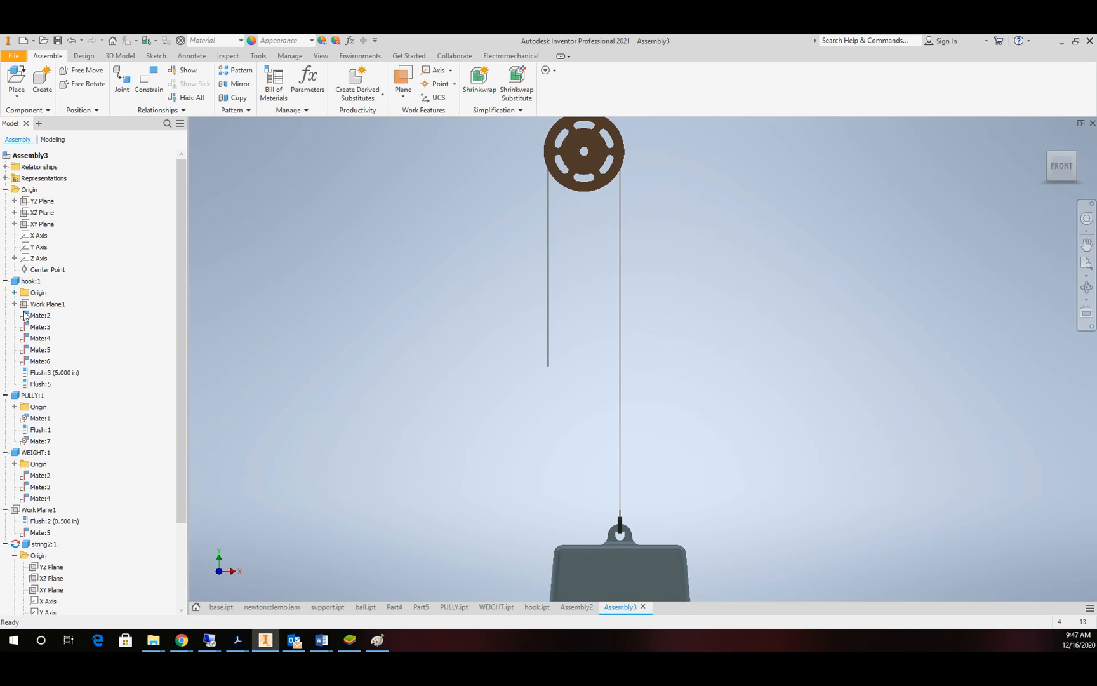
click(54, 372)
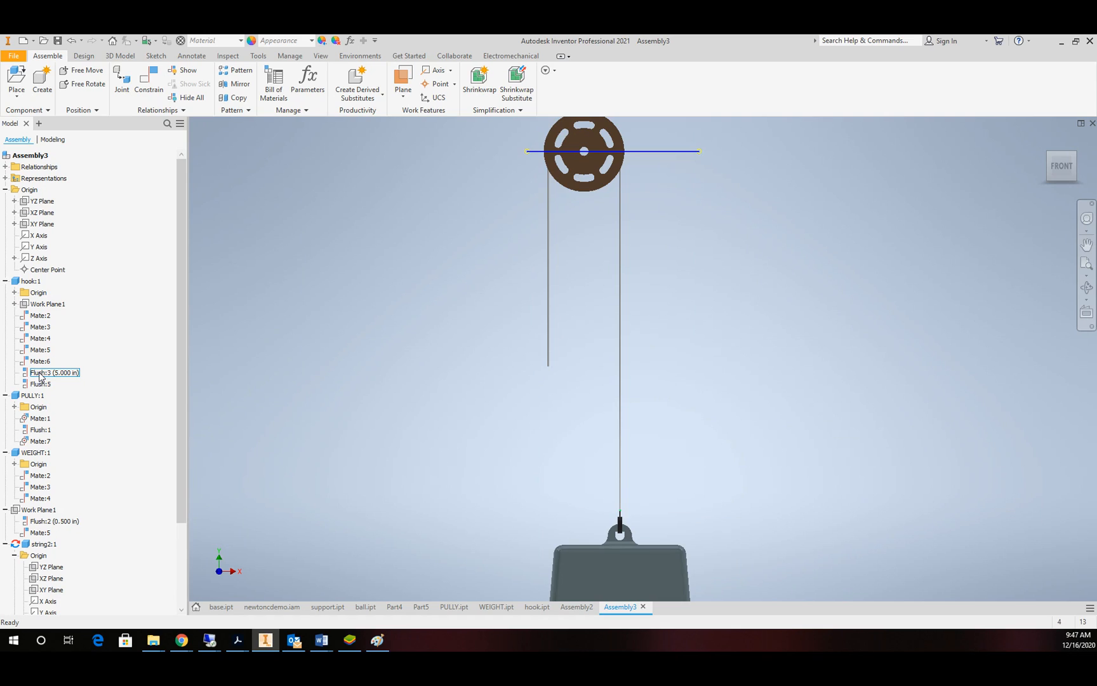
- Drive the hook's Flush:3 constraint with adaptivity on, start-end-start motion and an end value of 3
right_click(54, 372)
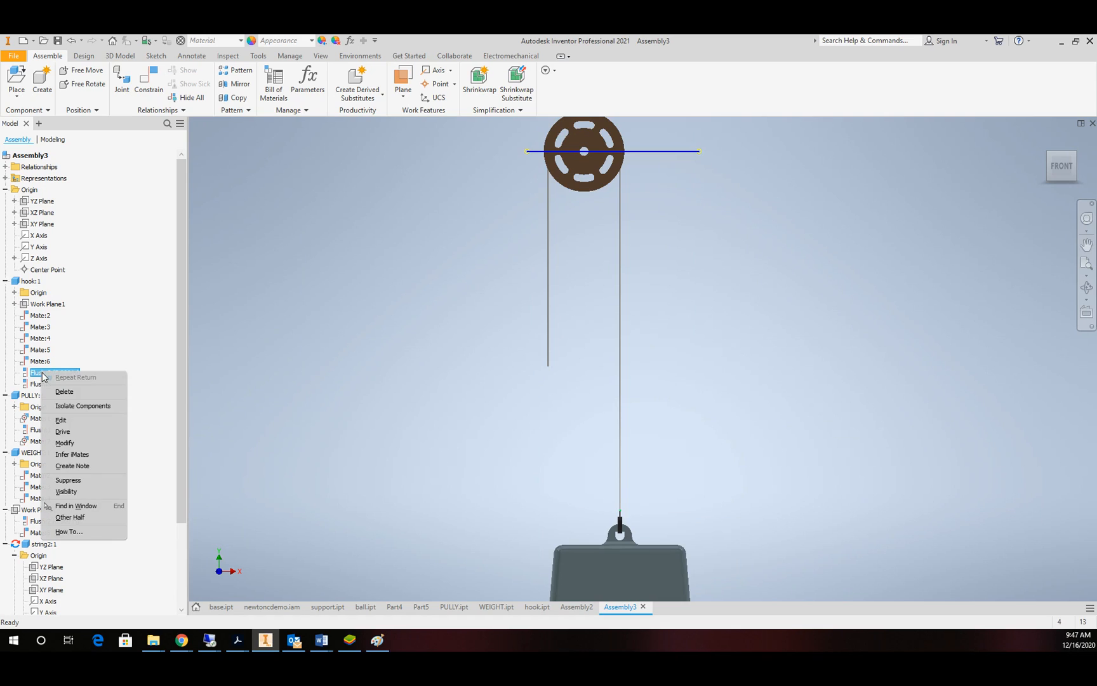
click(63, 431)
text(3)
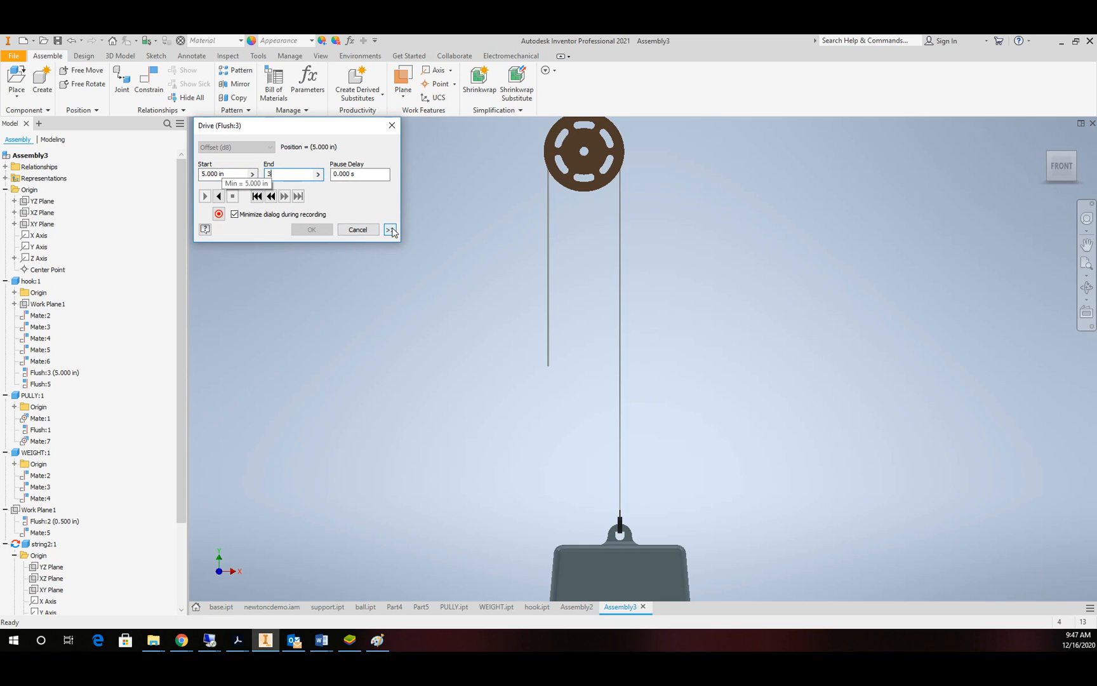
click(390, 229)
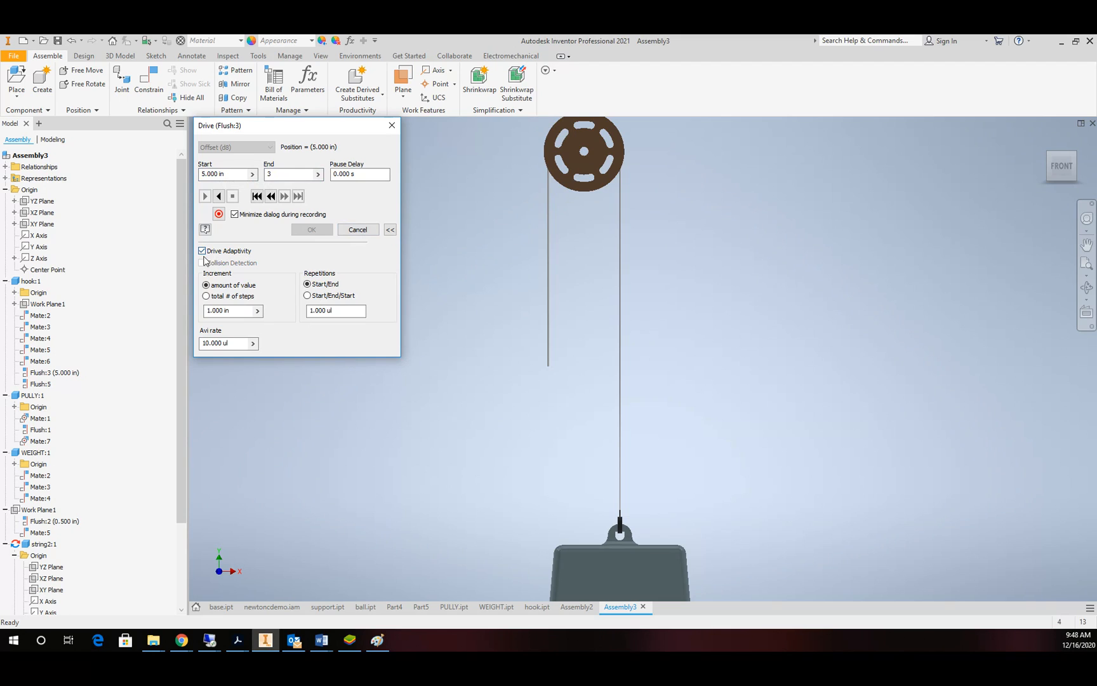
click(207, 296)
text(100)
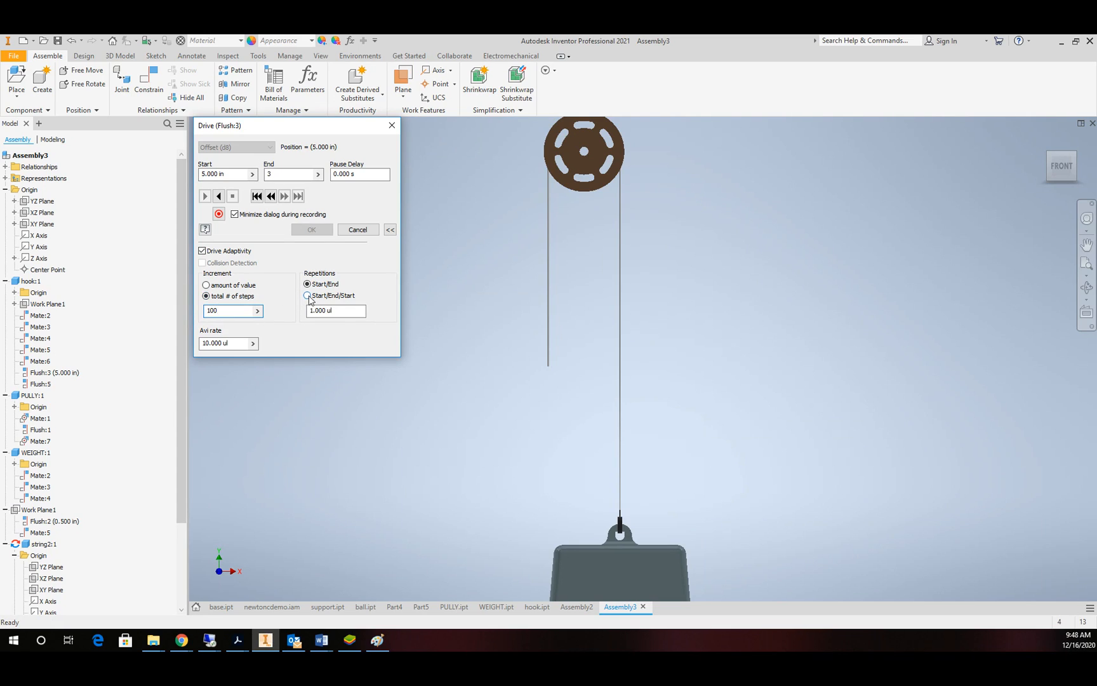
click(306, 295)
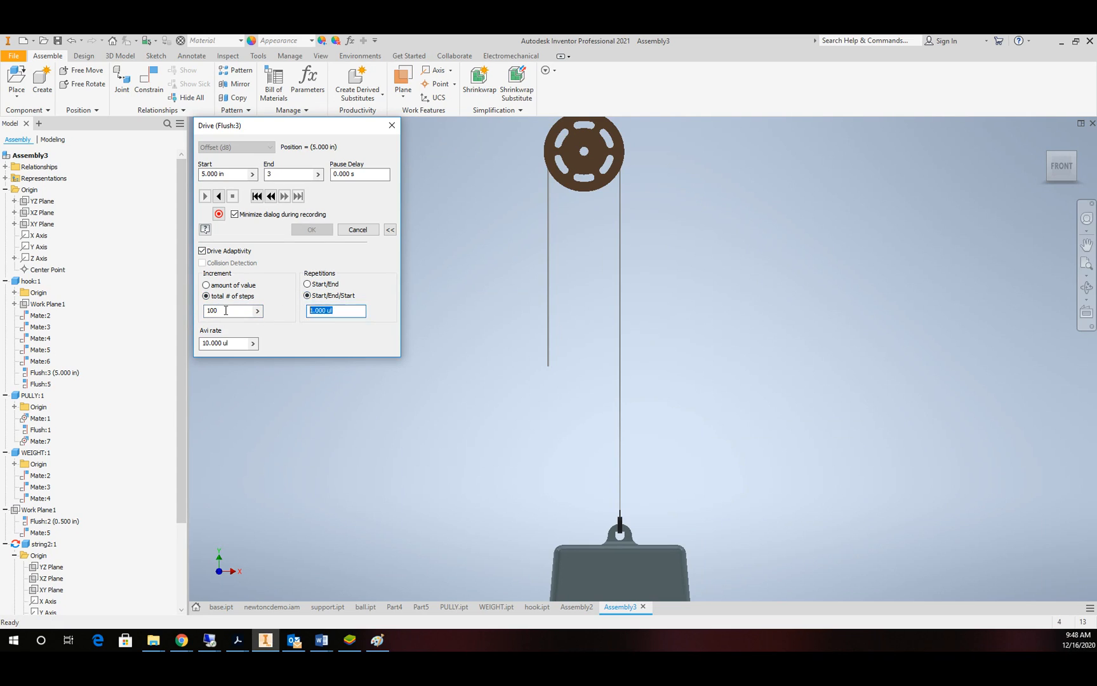
text(3)
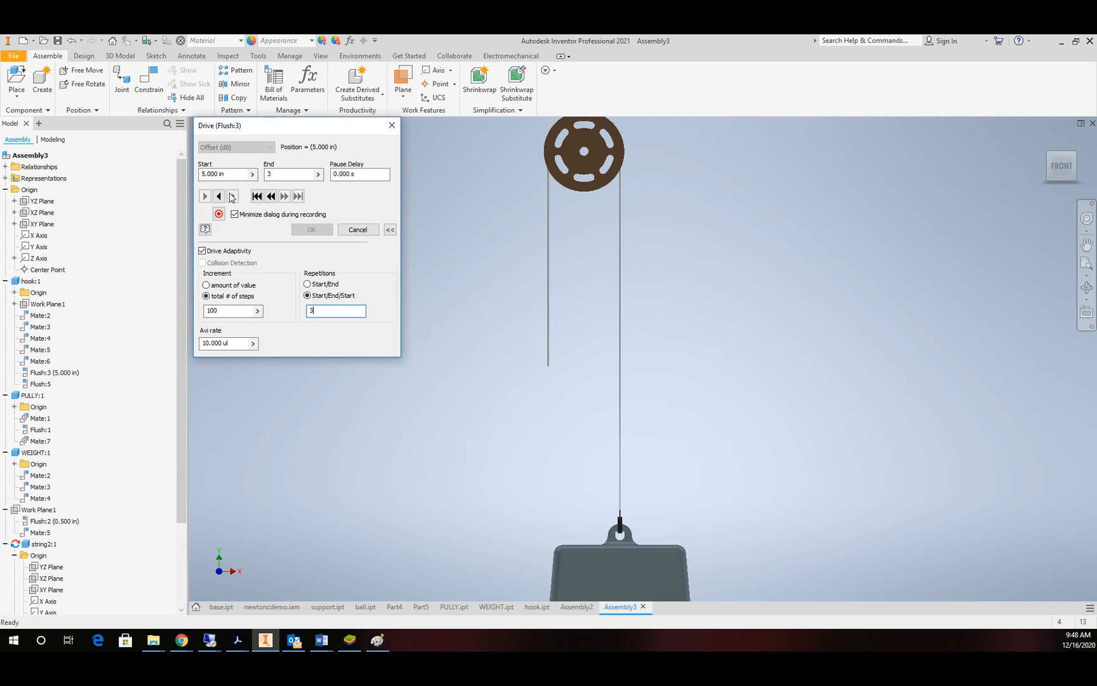
mouse_move(219, 197)
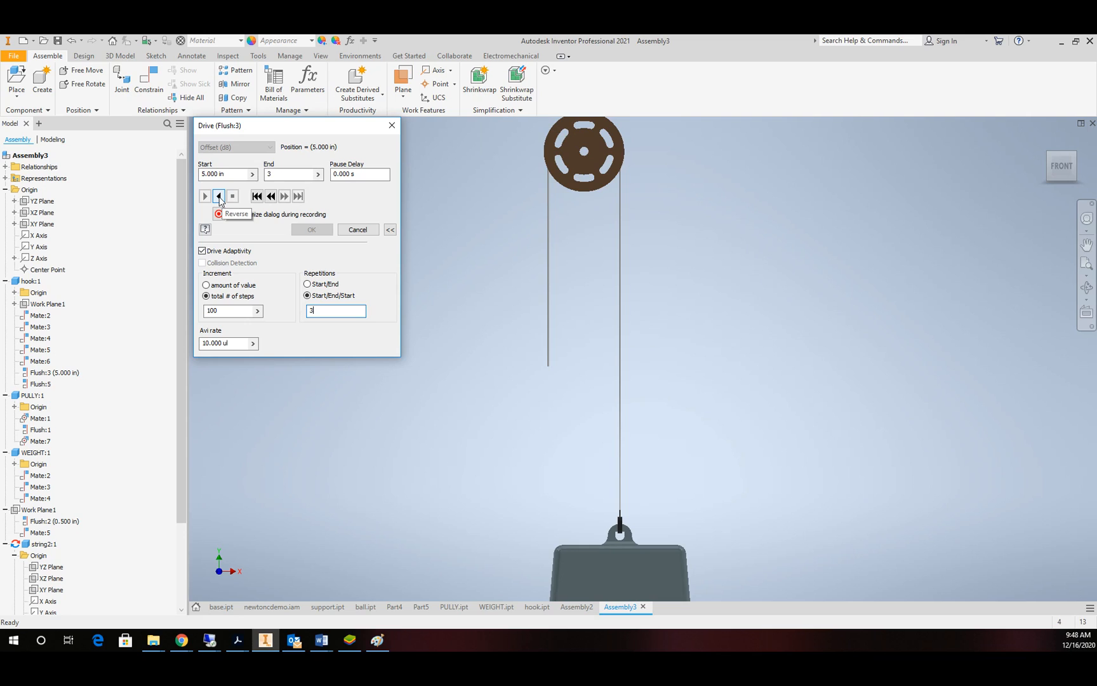
- Play the weight motion forward and backward several times so the string follows, then close the drive at 3.000 in
click(218, 196)
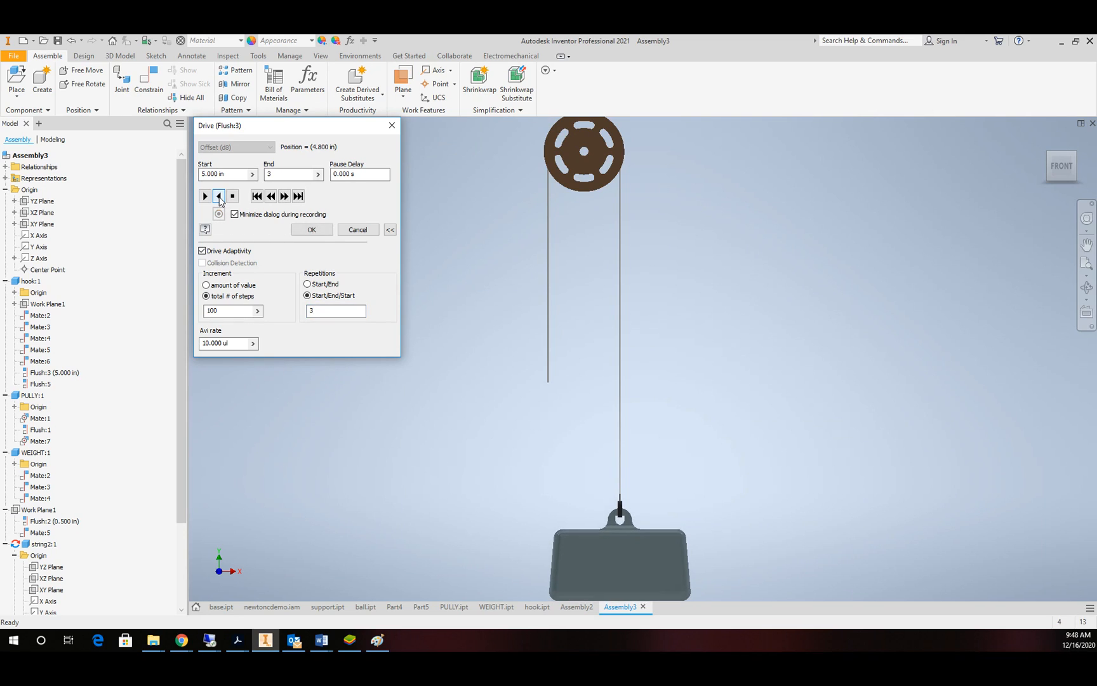
click(218, 197)
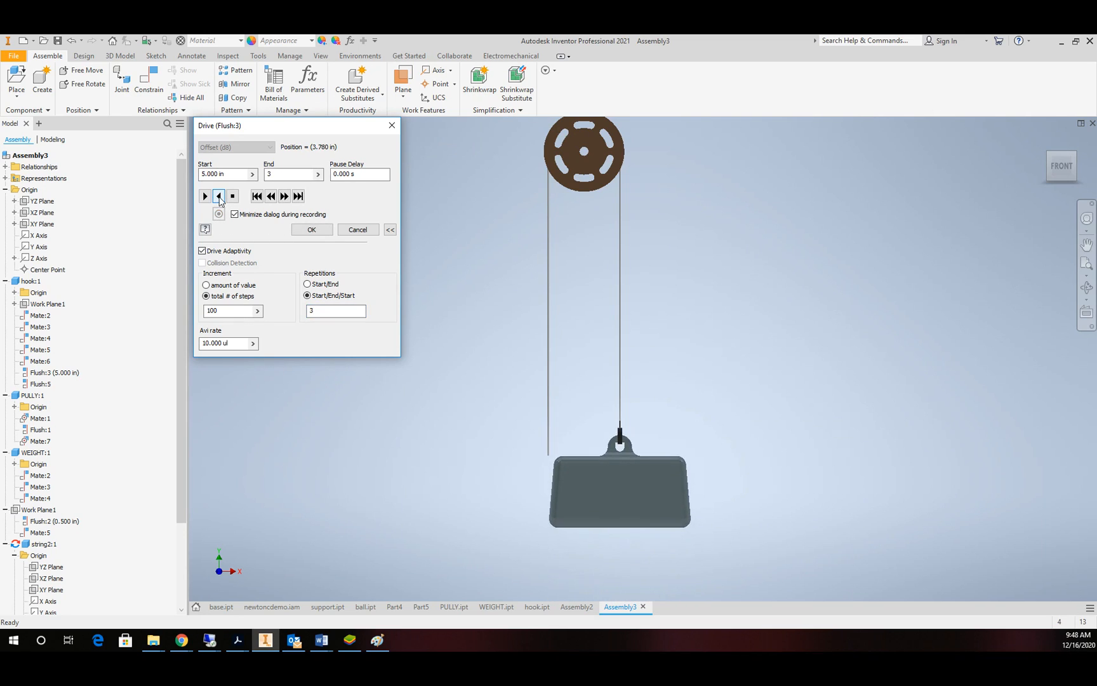
click(218, 197)
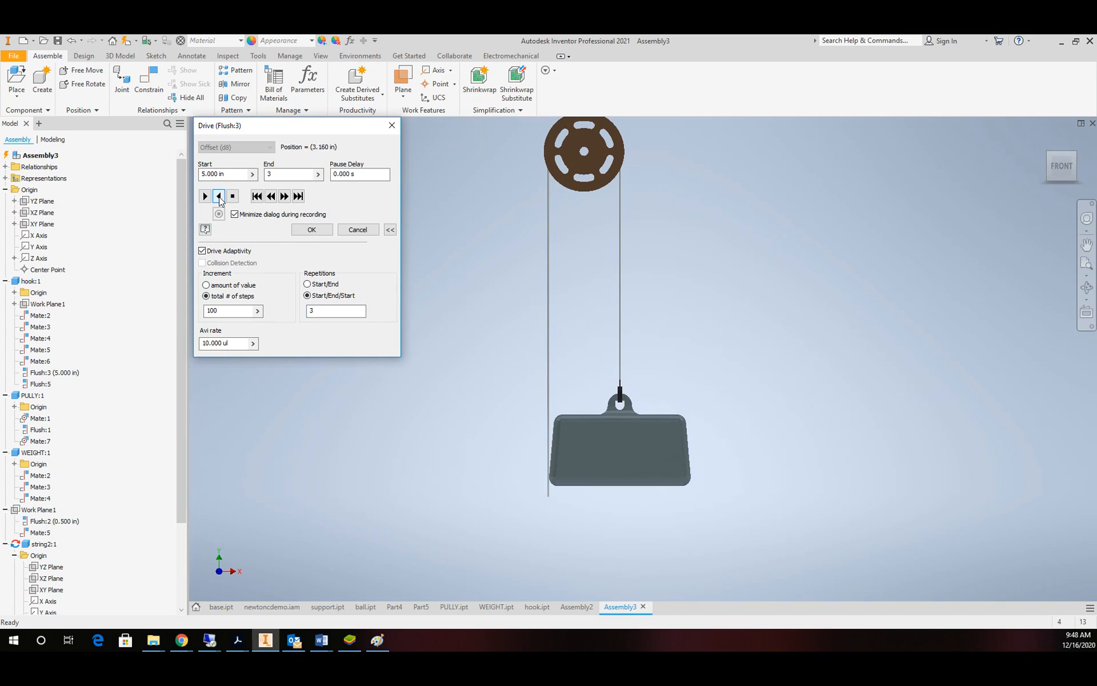
click(219, 196)
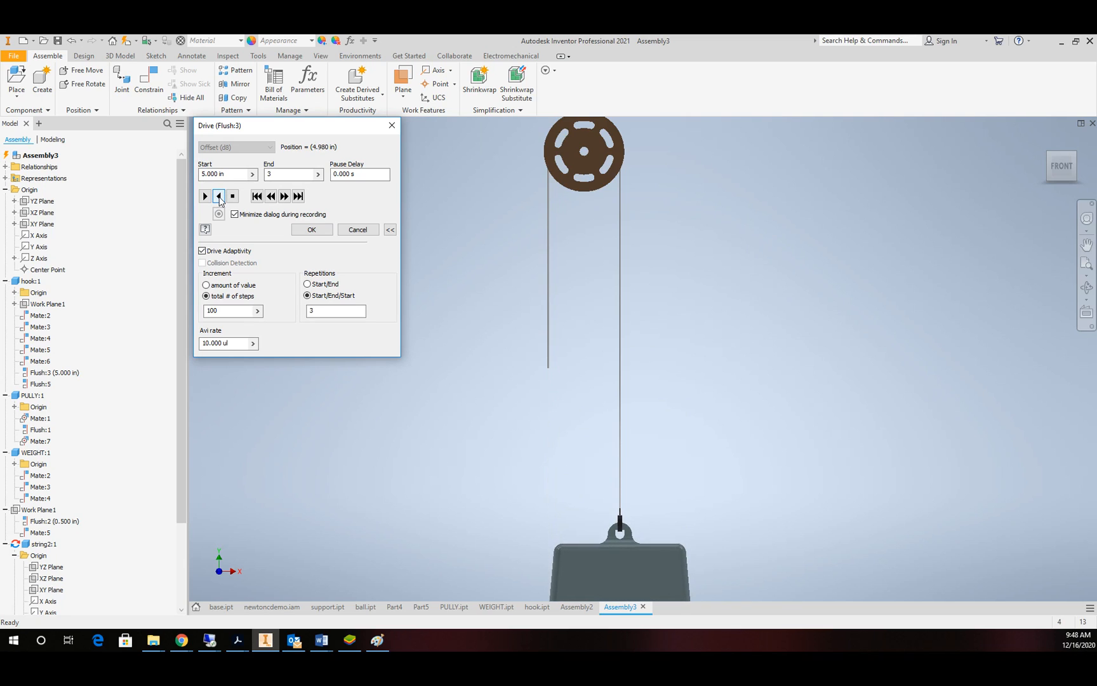
click(219, 196)
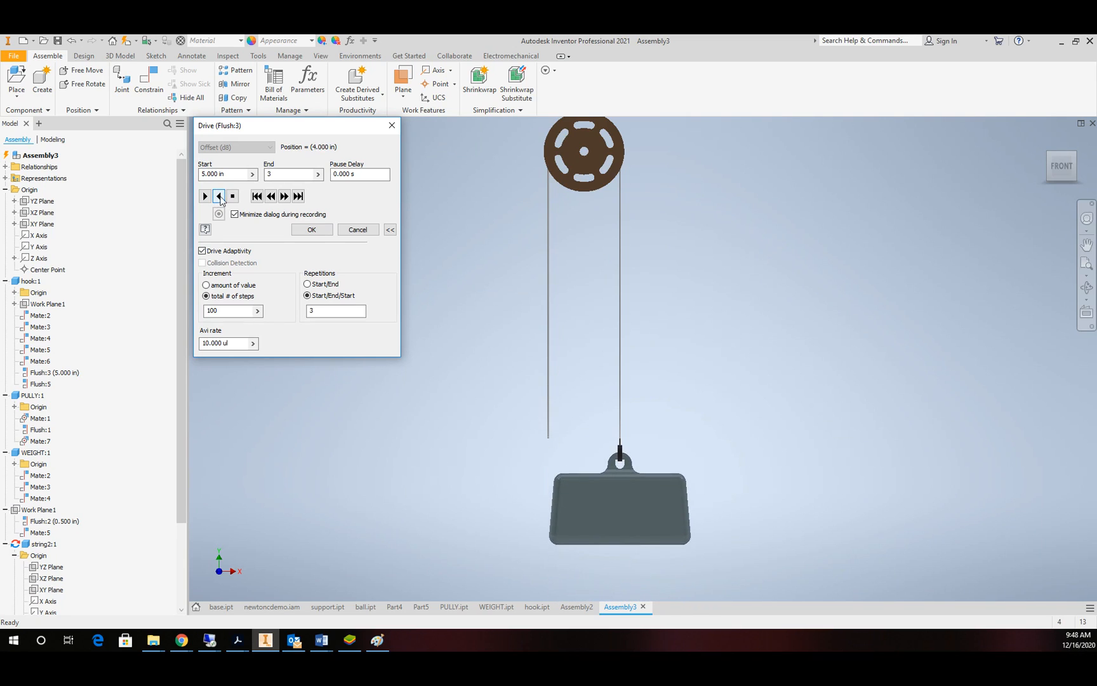
click(218, 197)
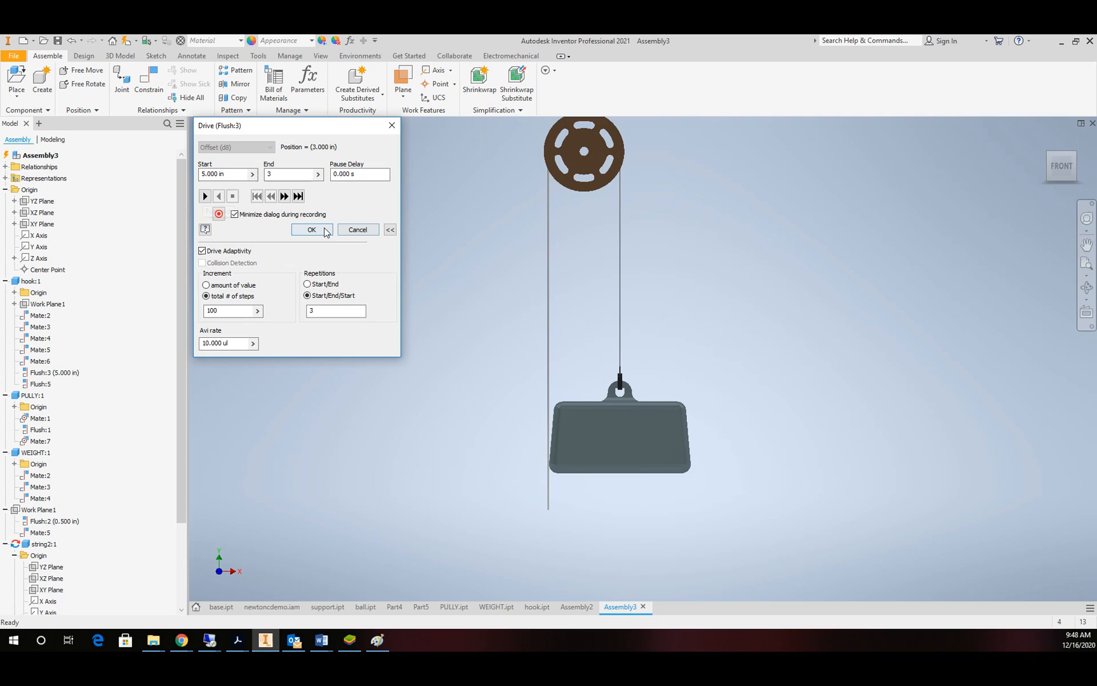
click(312, 229)
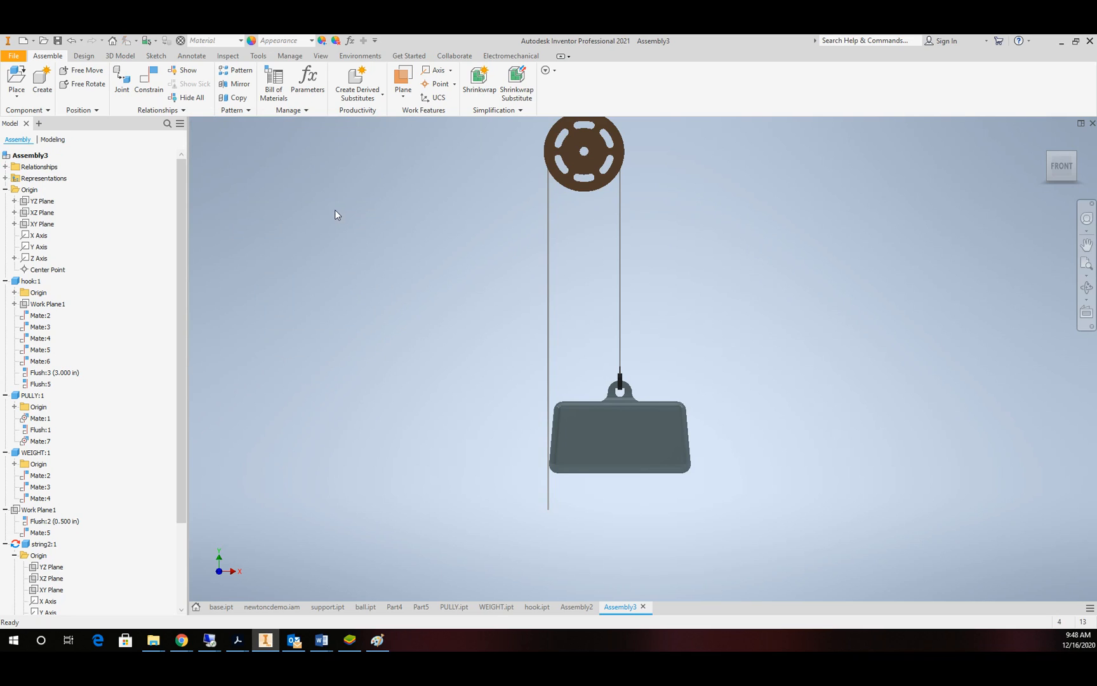
mouse_move(88, 83)
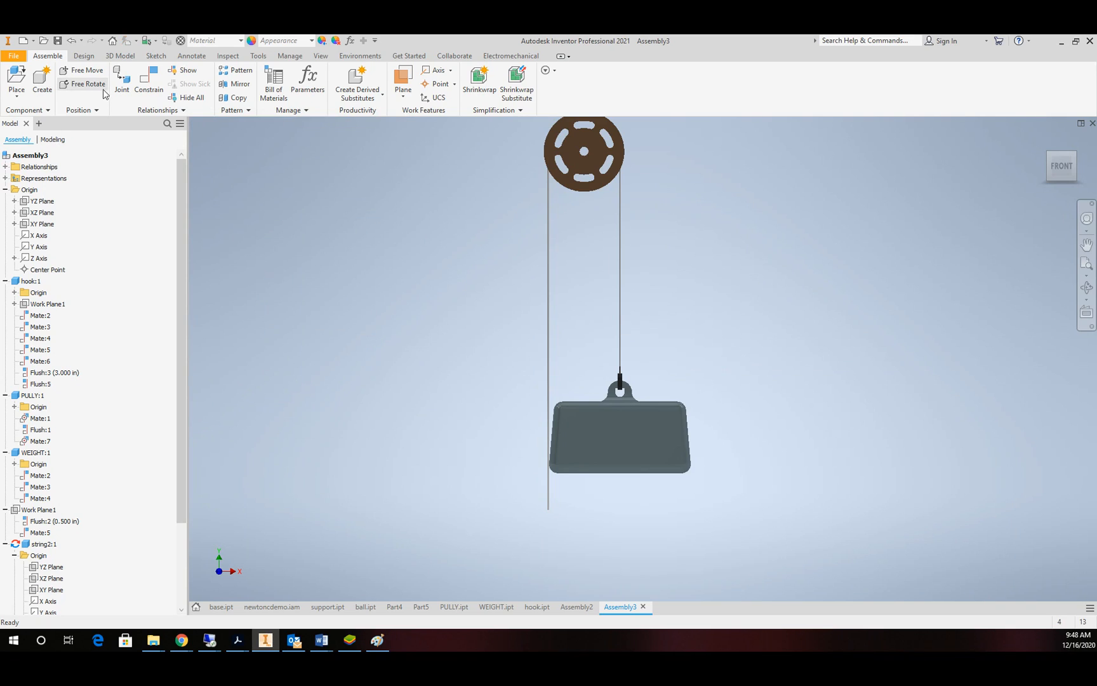
mouse_move(983, 250)
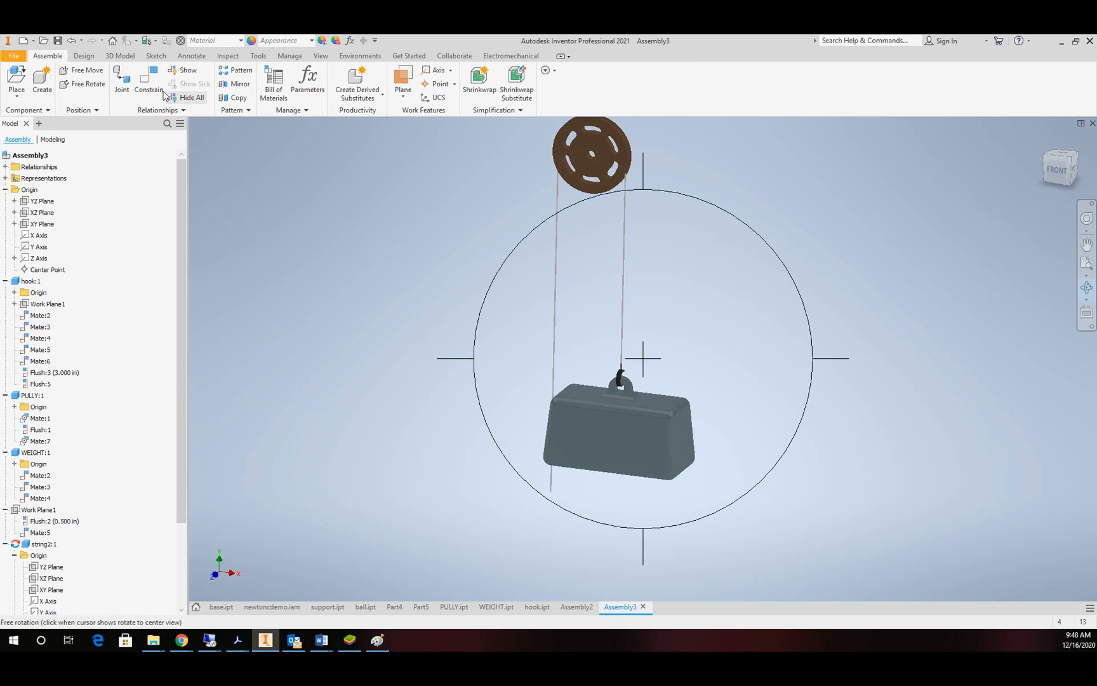
- Add a rotation-translation motion constraint between the pulley and the weight's top face at 2 in
click(148, 79)
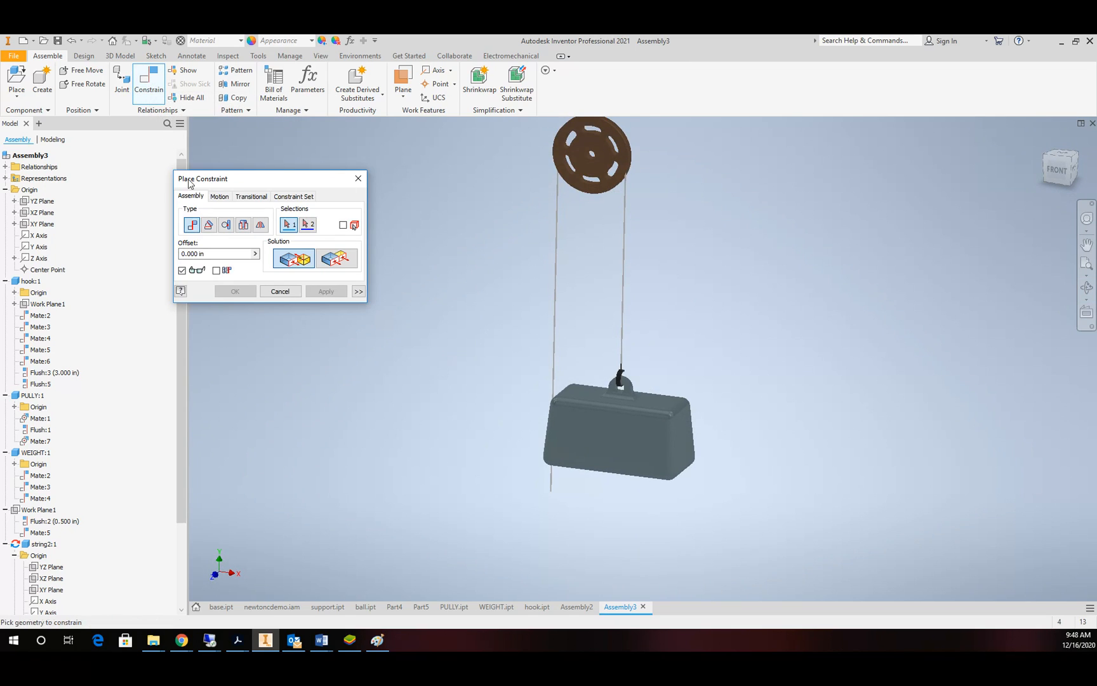
click(219, 197)
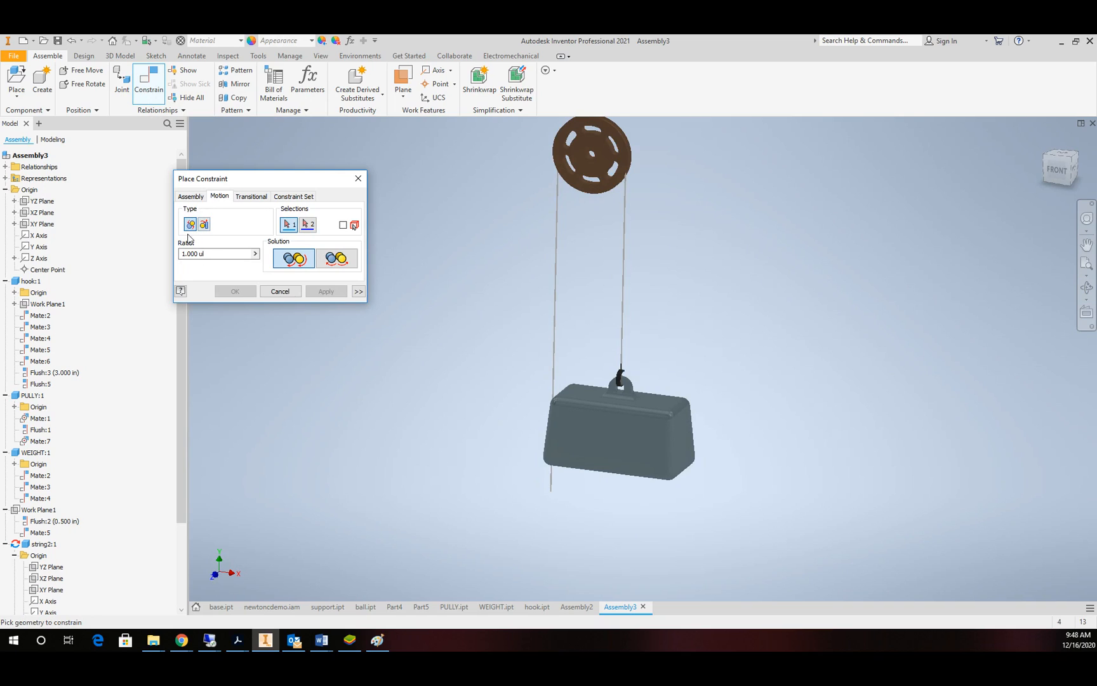
click(204, 224)
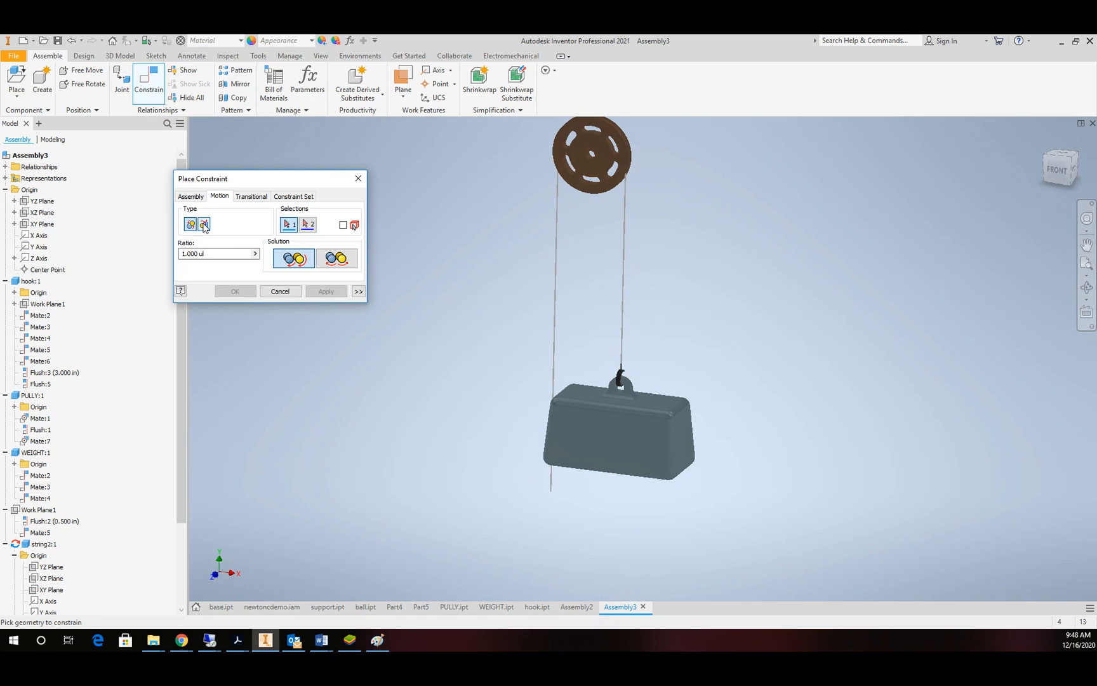
click(205, 225)
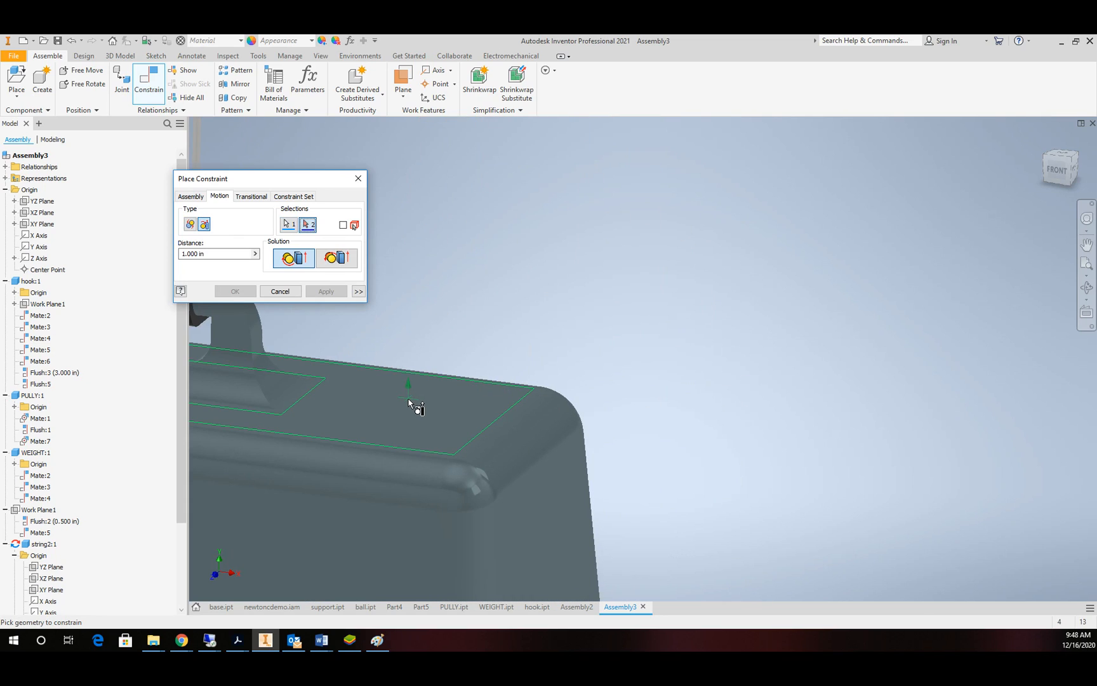
click(410, 399)
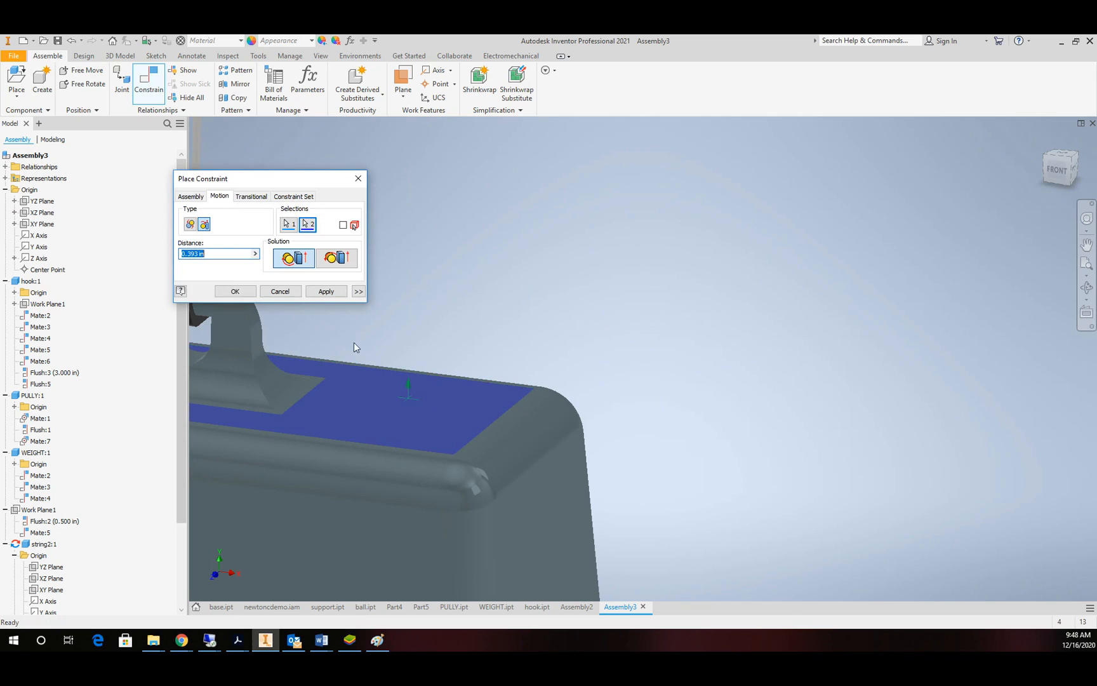
text(2)
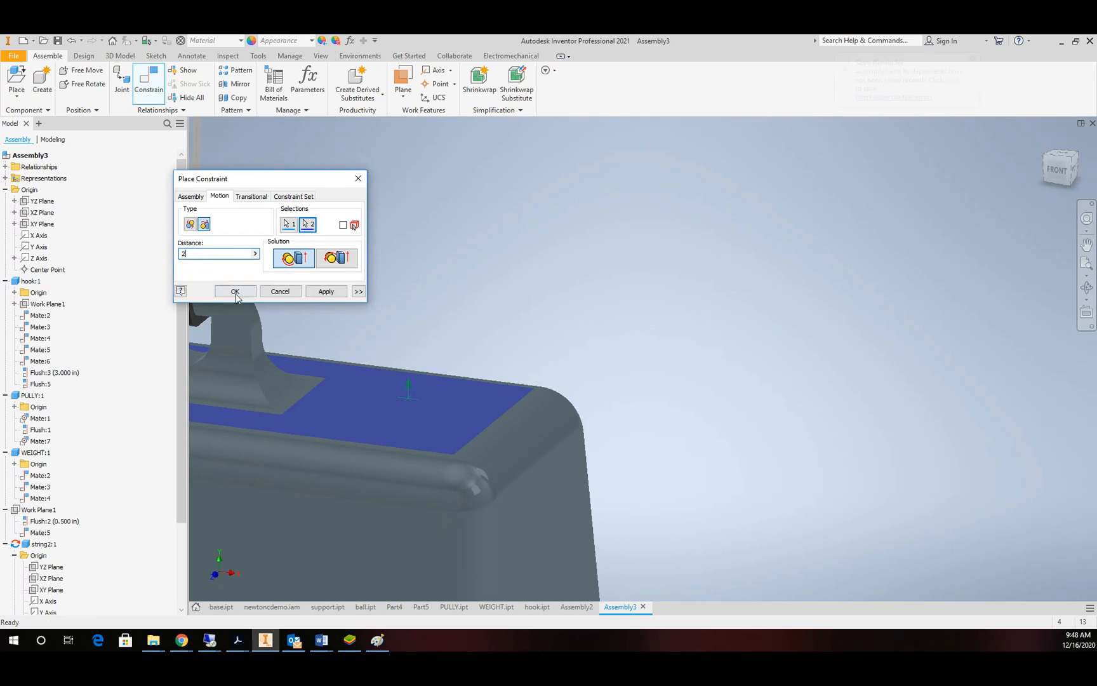
click(235, 291)
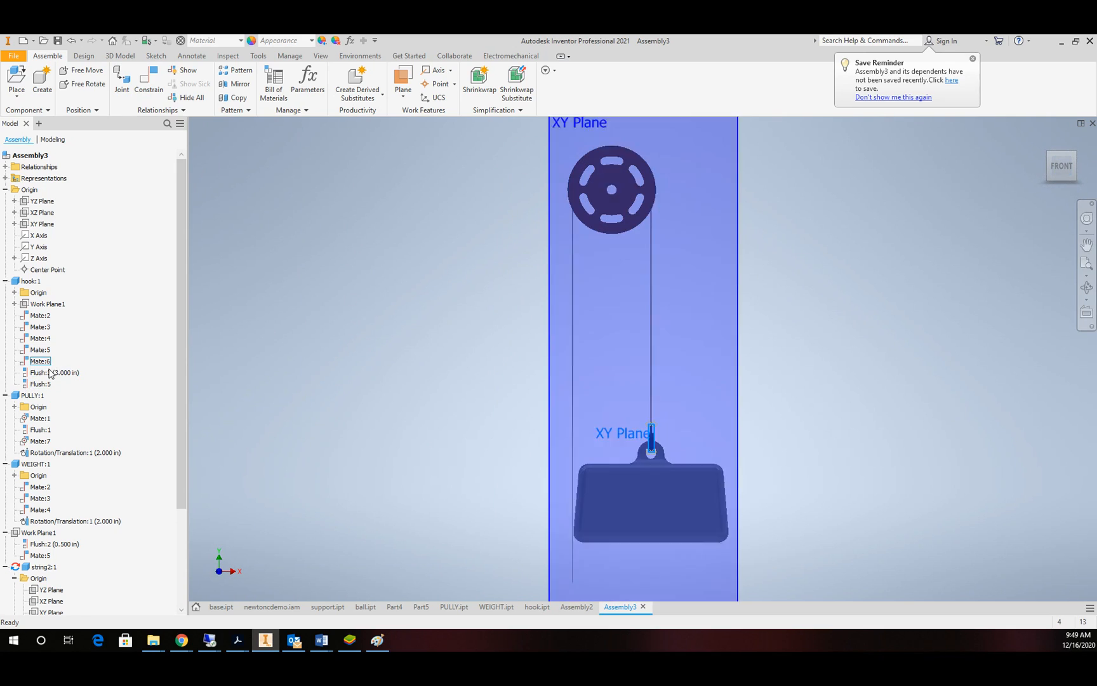
- Drive Flush:3 forward so the weight moves between 5 and 3 in while the pulley rotates, ending at 5.000 in
right_click(39, 372)
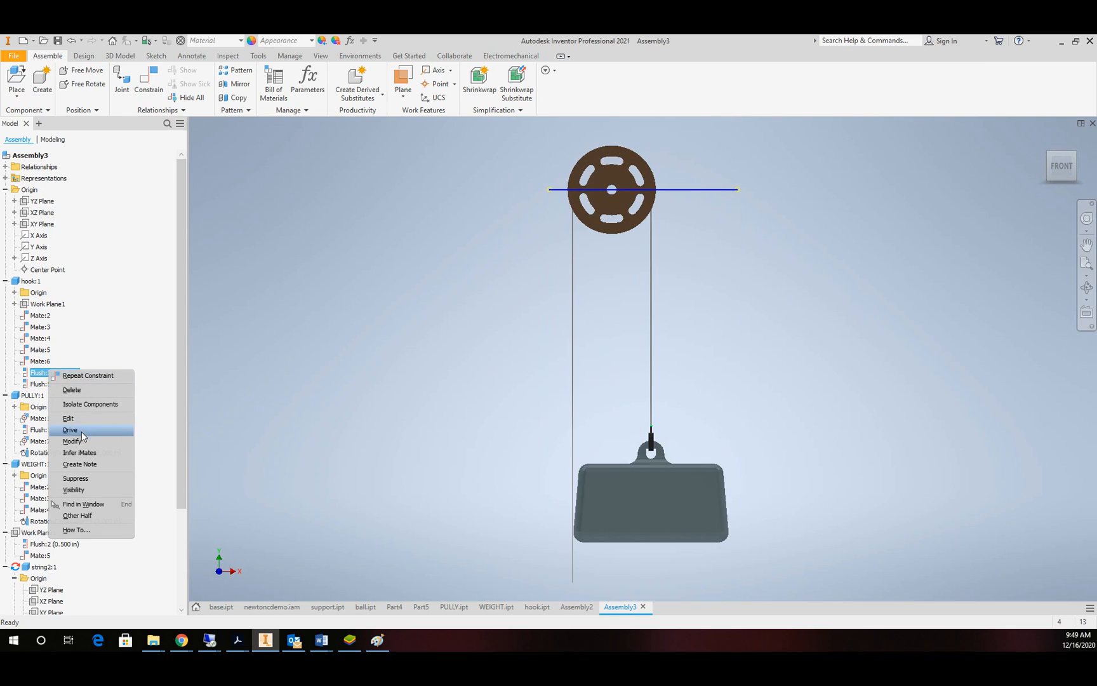
click(69, 430)
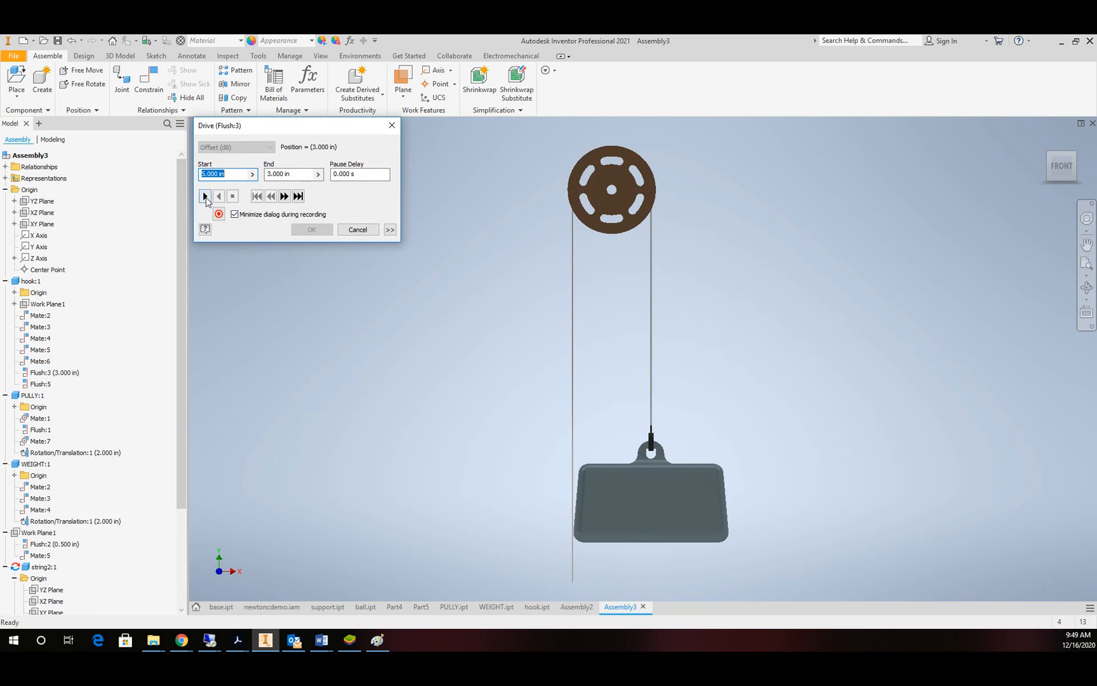
click(205, 197)
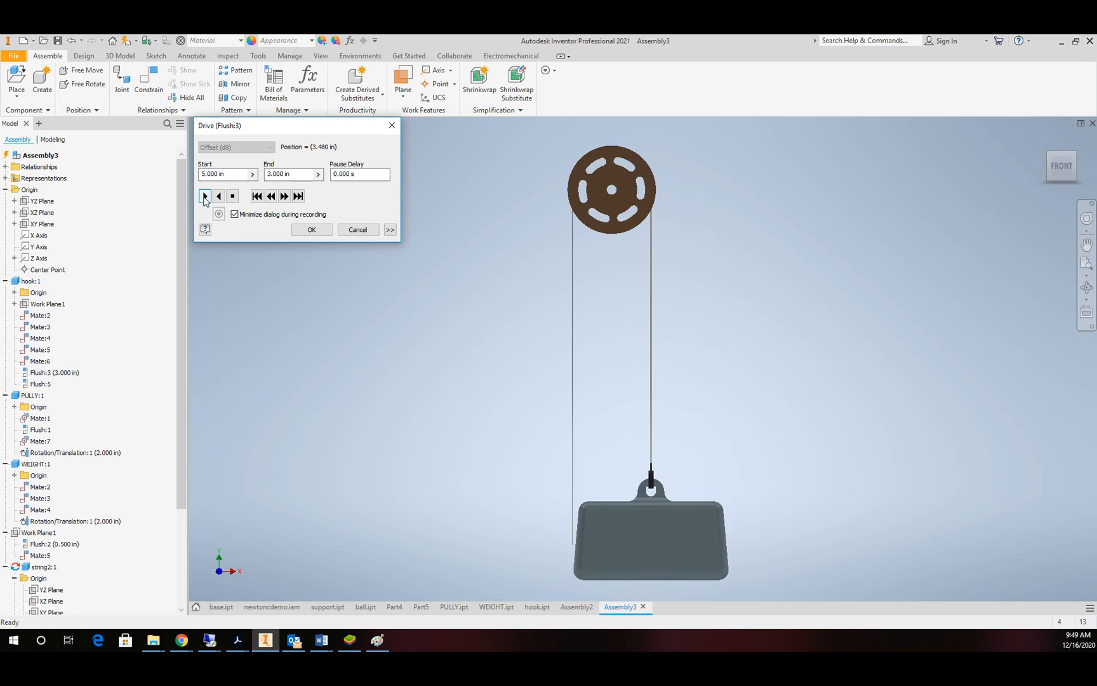
click(204, 197)
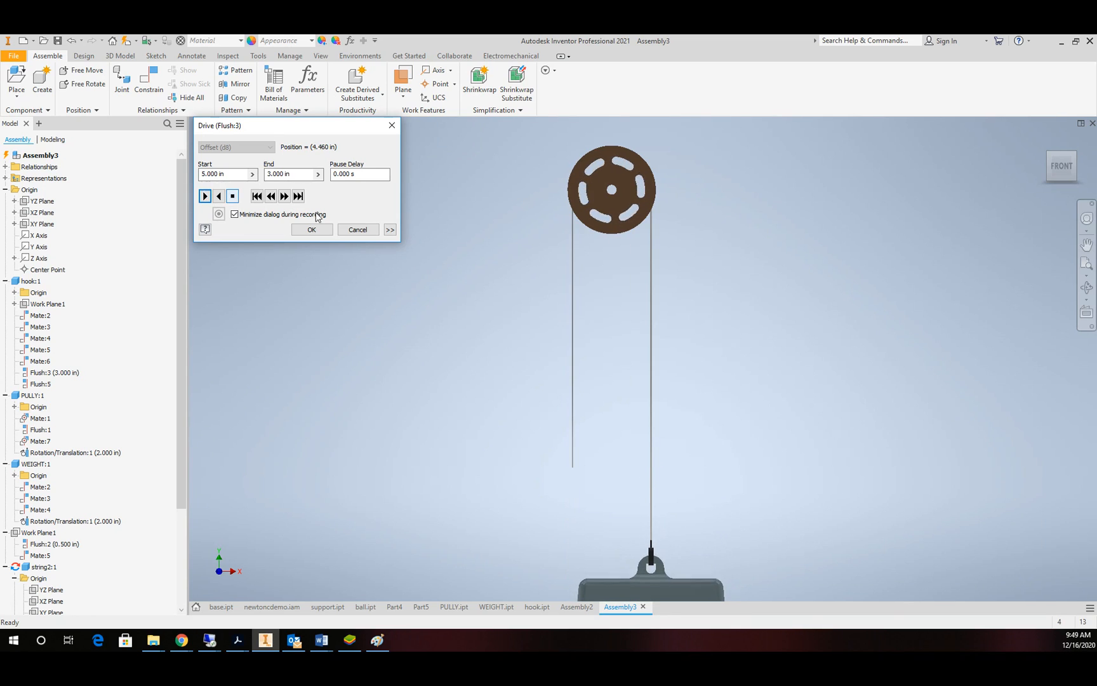
click(206, 195)
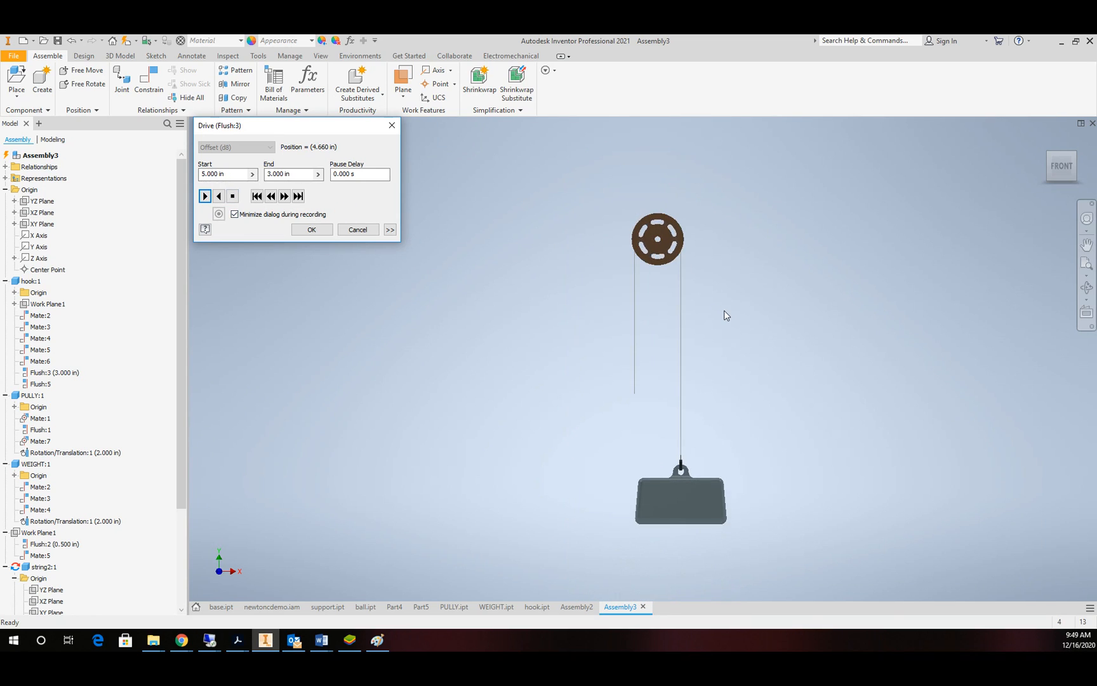
click(205, 196)
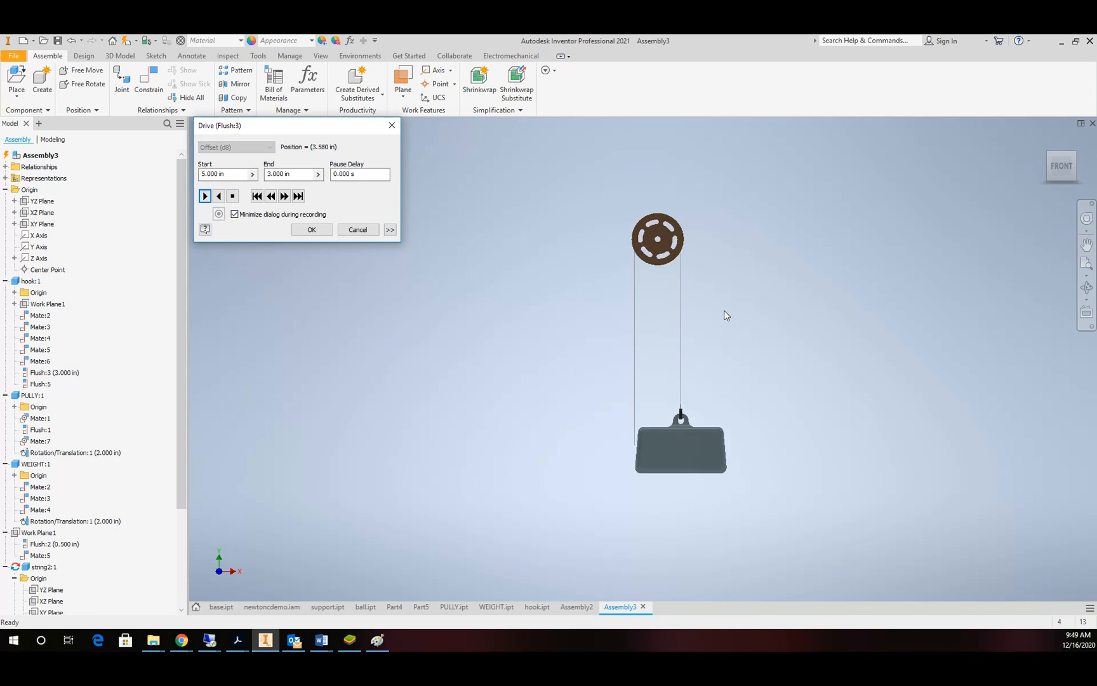
click(204, 196)
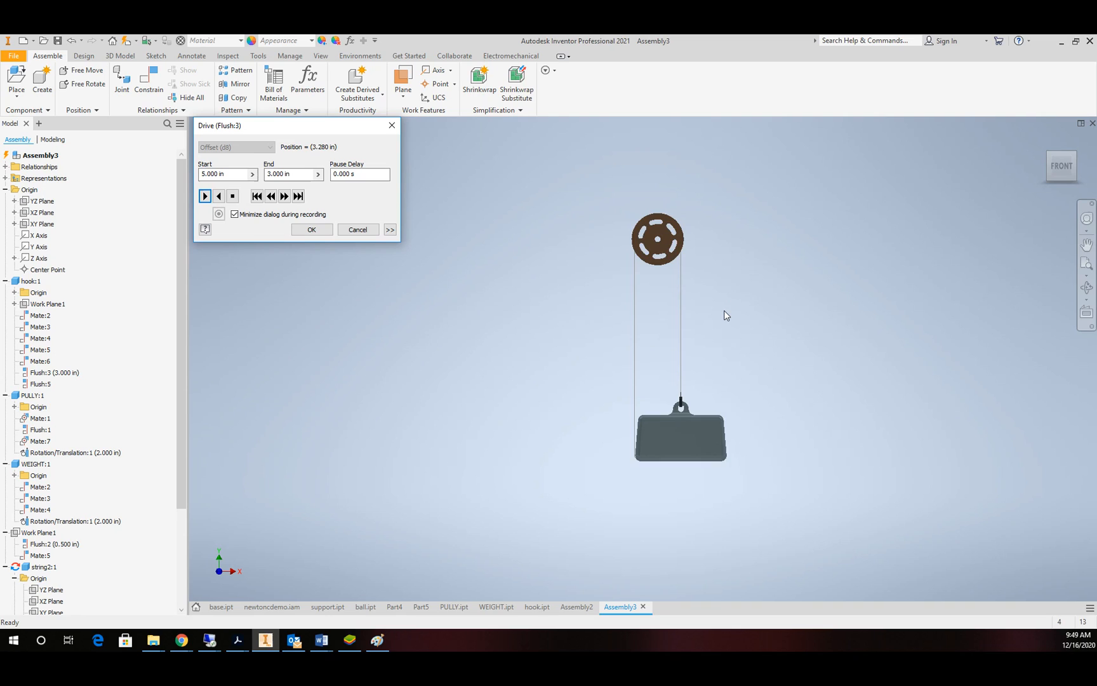
click(205, 196)
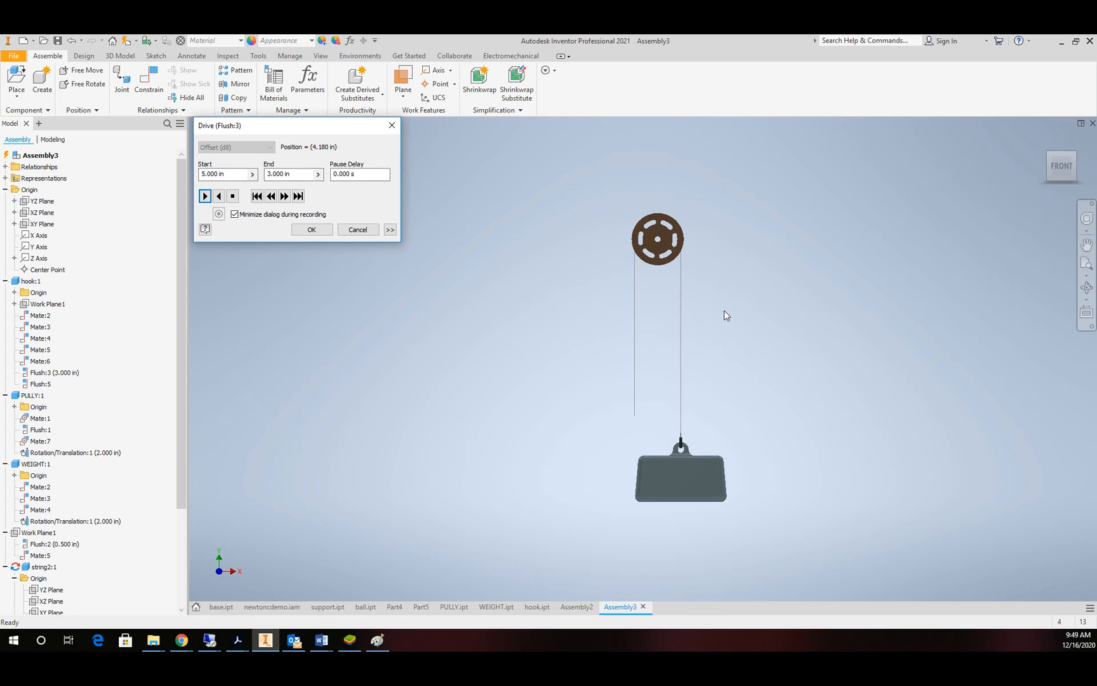
click(205, 196)
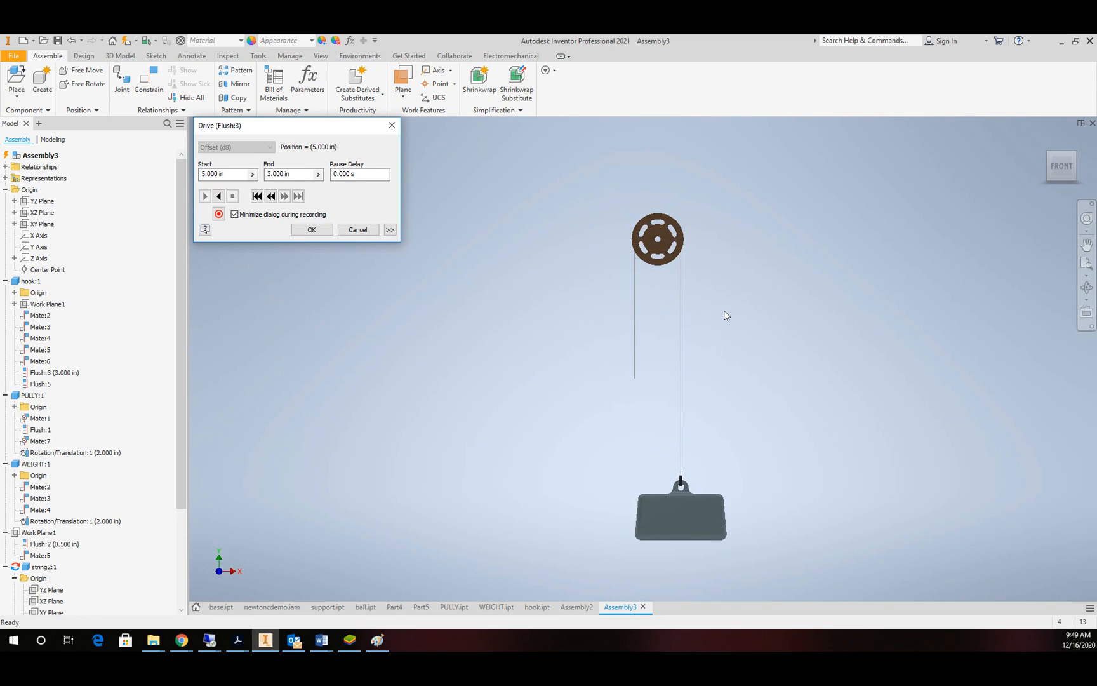
mouse_move(666, 342)
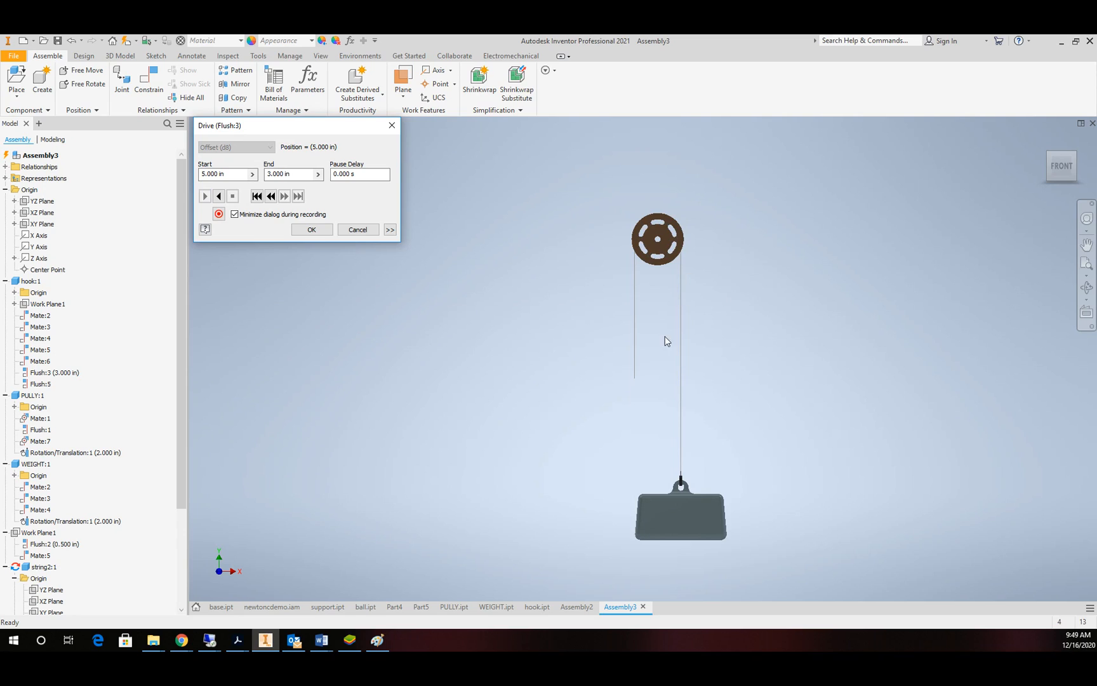
mouse_move(653, 327)
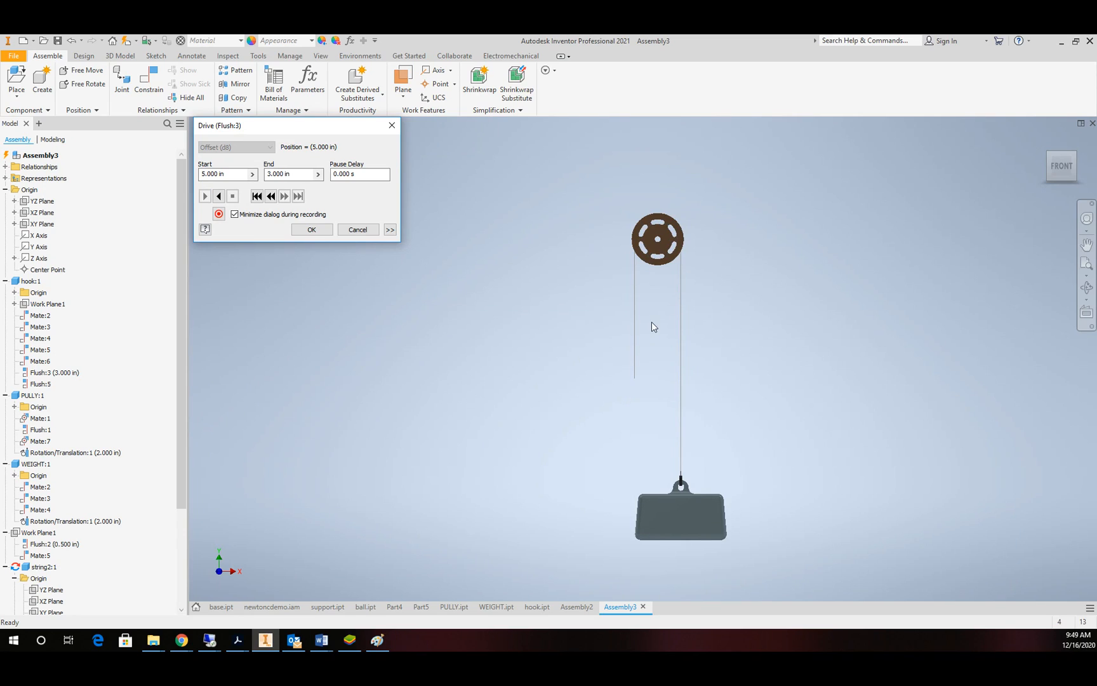
mouse_move(631, 290)
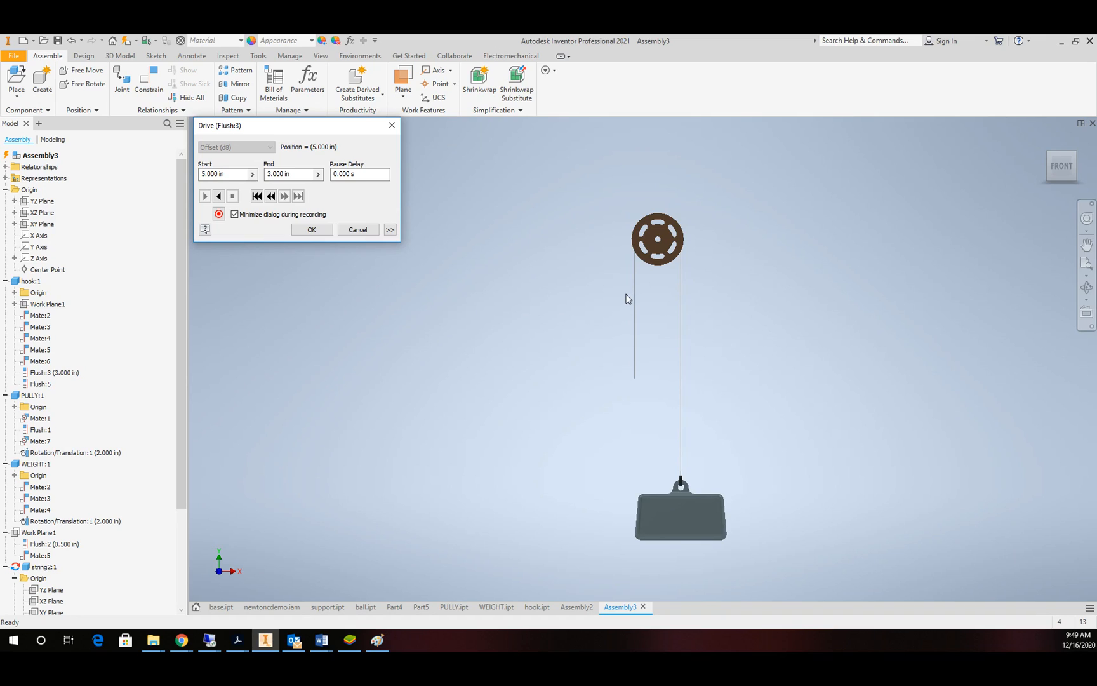
mouse_move(584, 313)
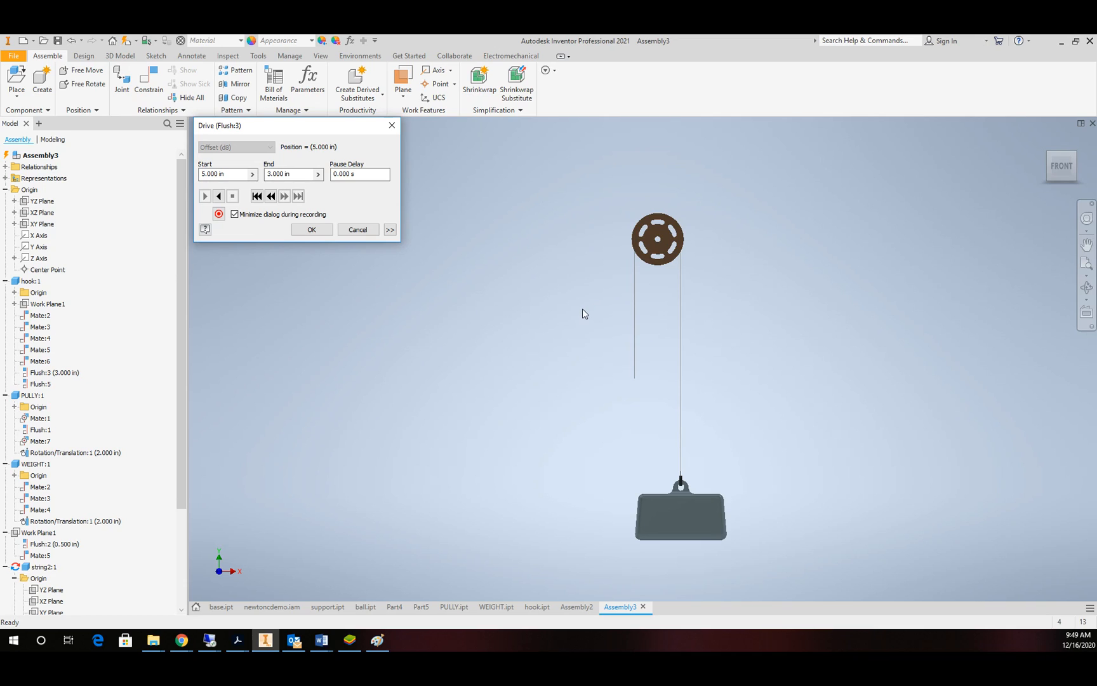
mouse_move(491, 401)
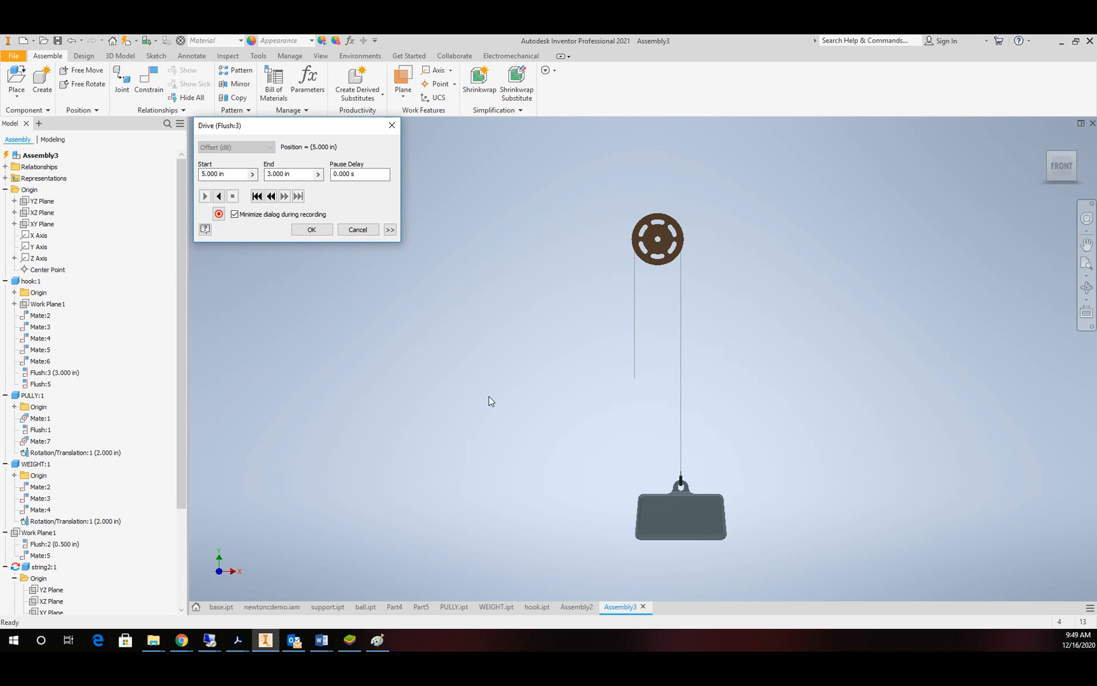
mouse_move(399, 476)
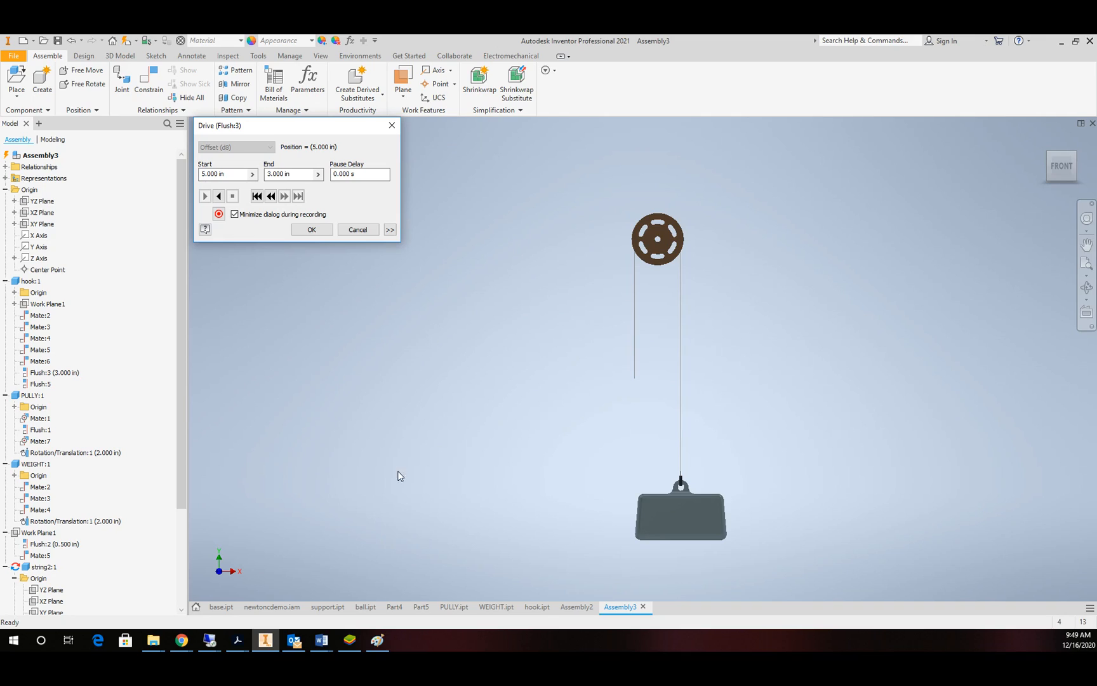